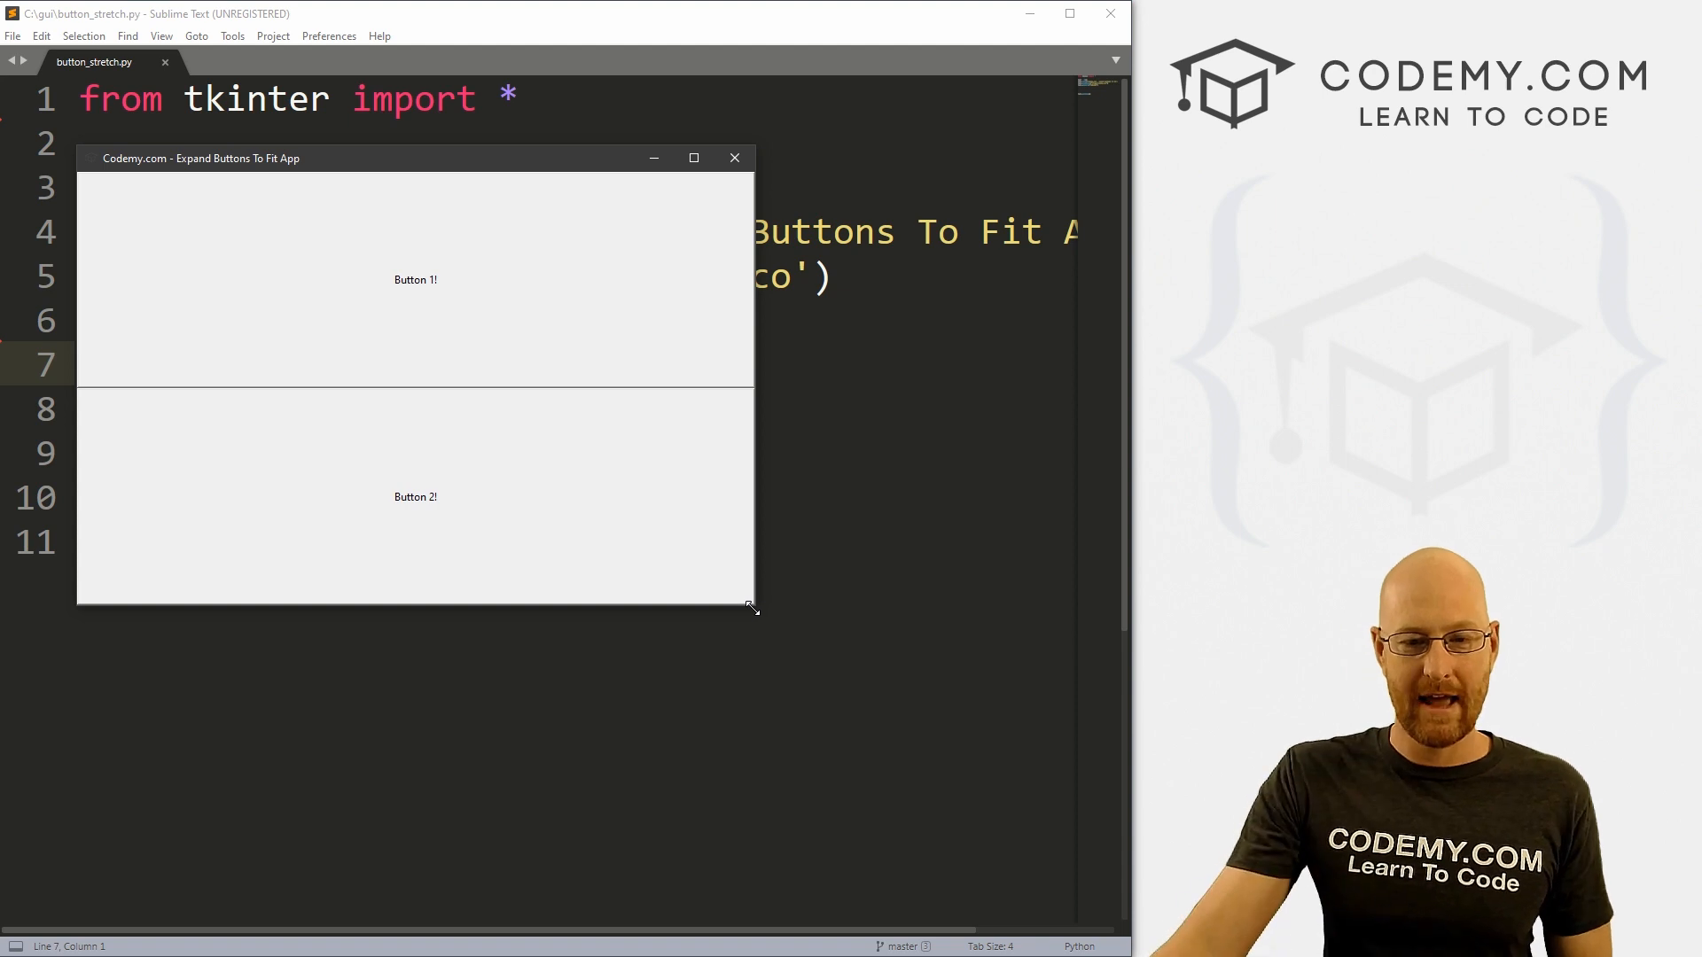
{"action": "mouse_move", "coordinate": [734, 158]}
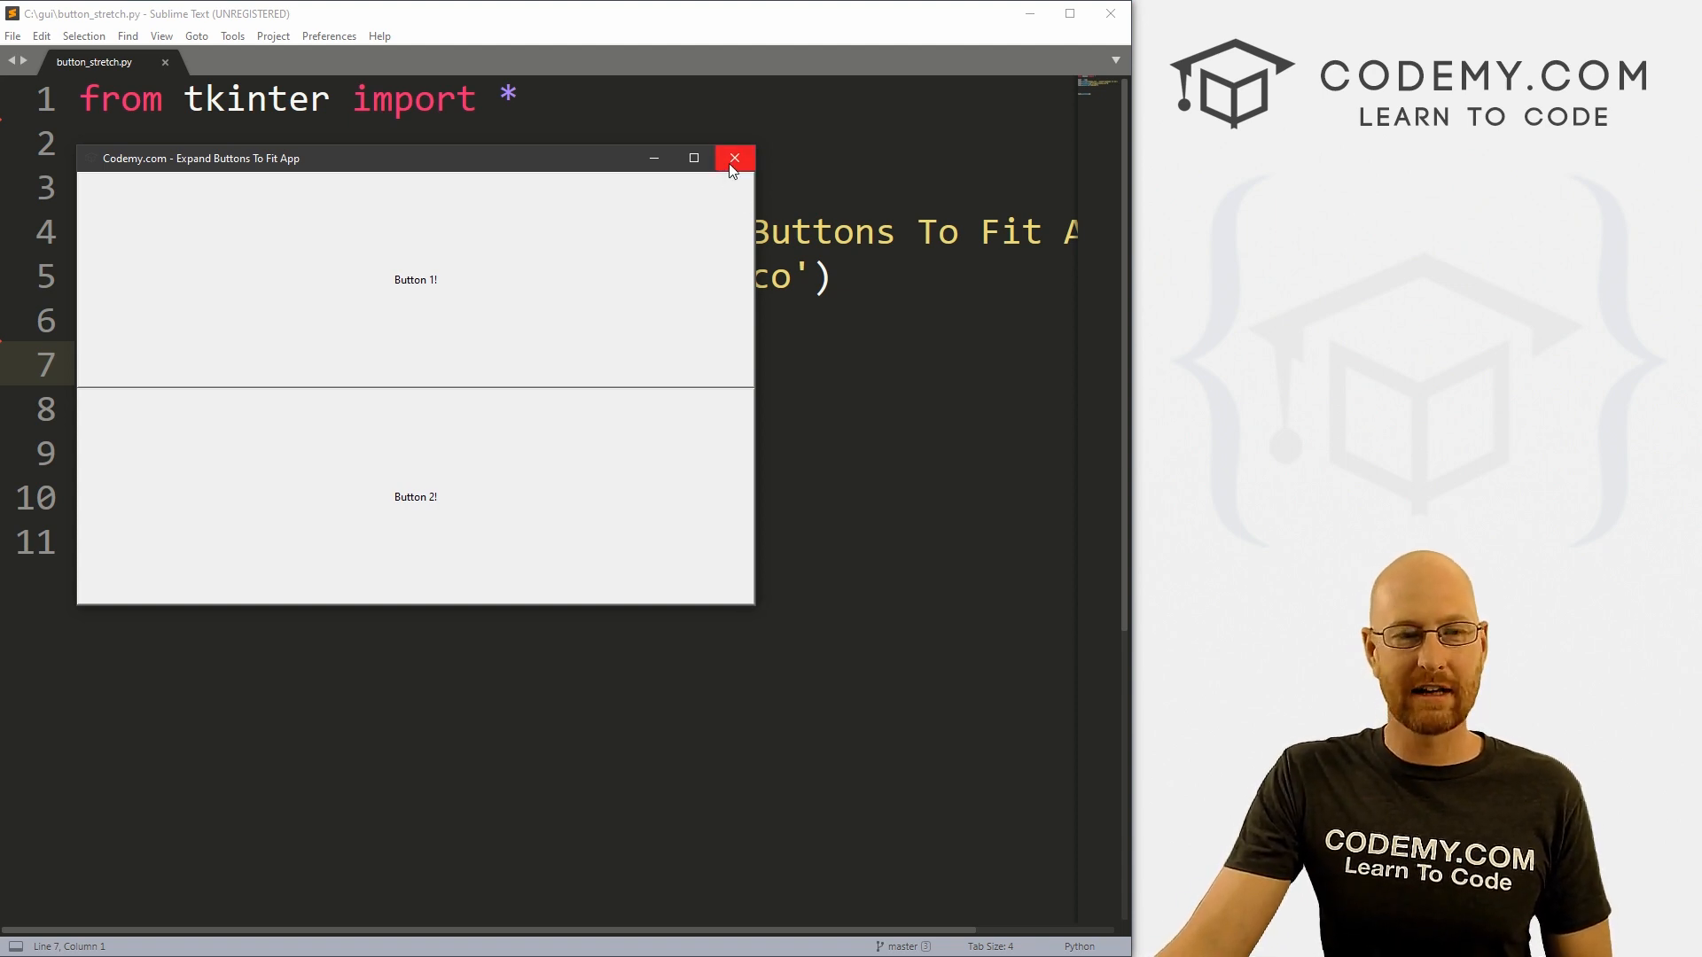
Close the two-button demo window and deselect the starter script's code
{"action": "left_click", "coordinate": [734, 158]}
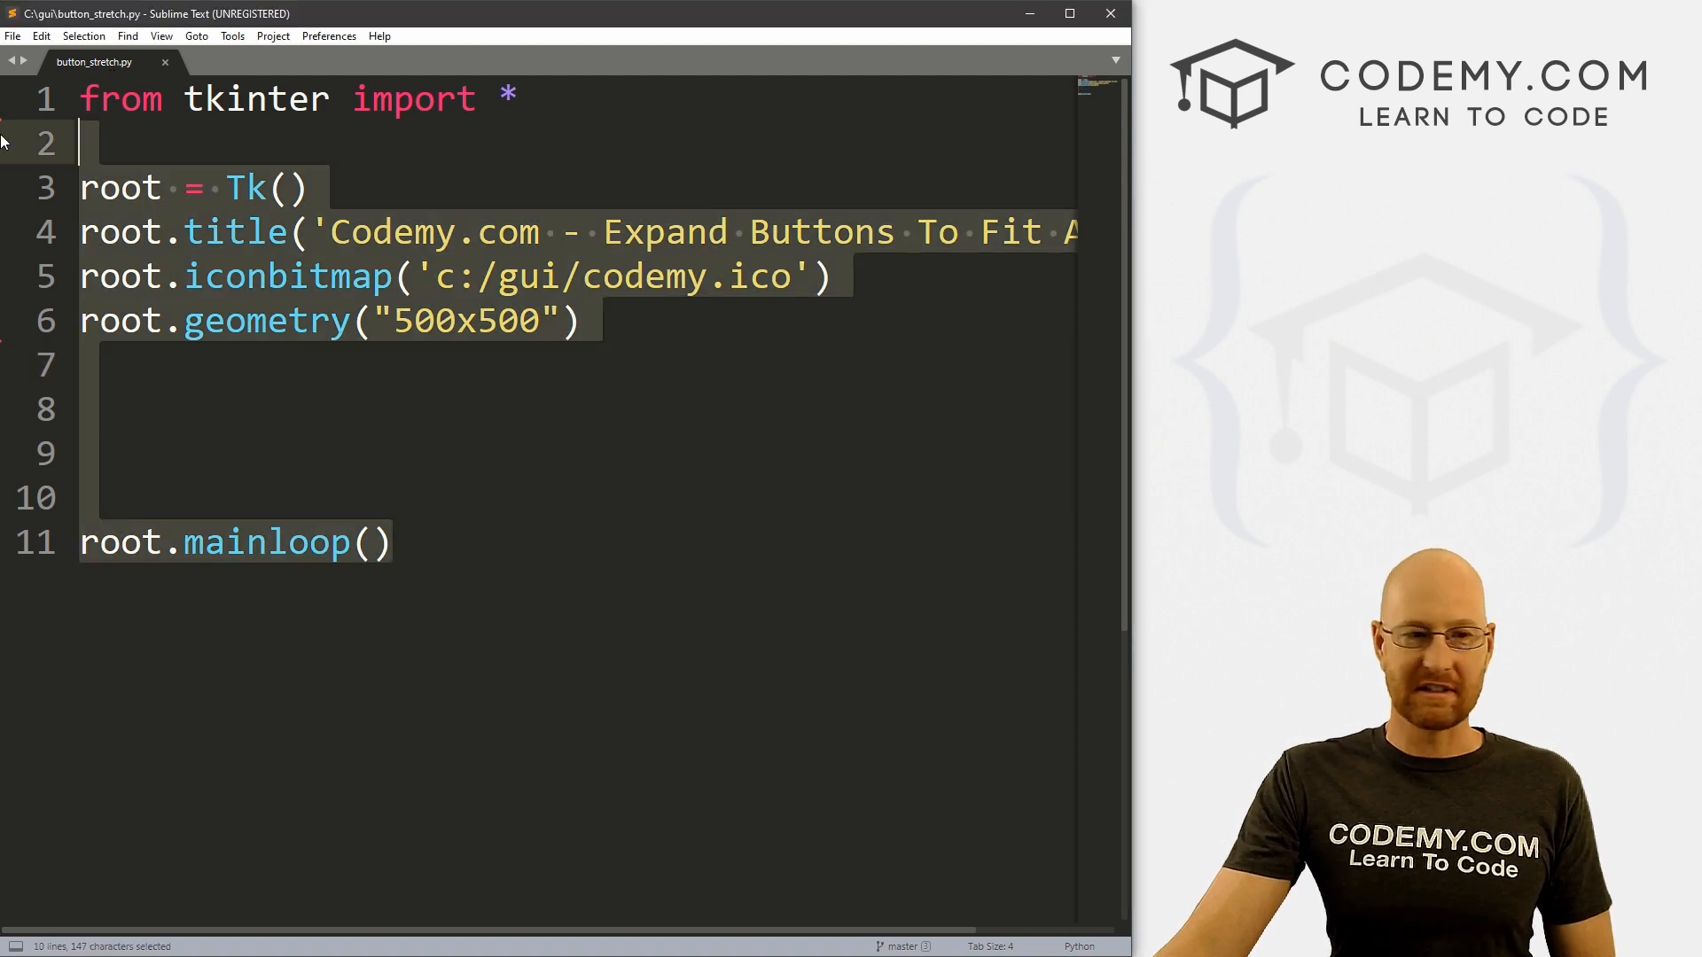
{"action": "left_click", "coordinate": [396, 542]}
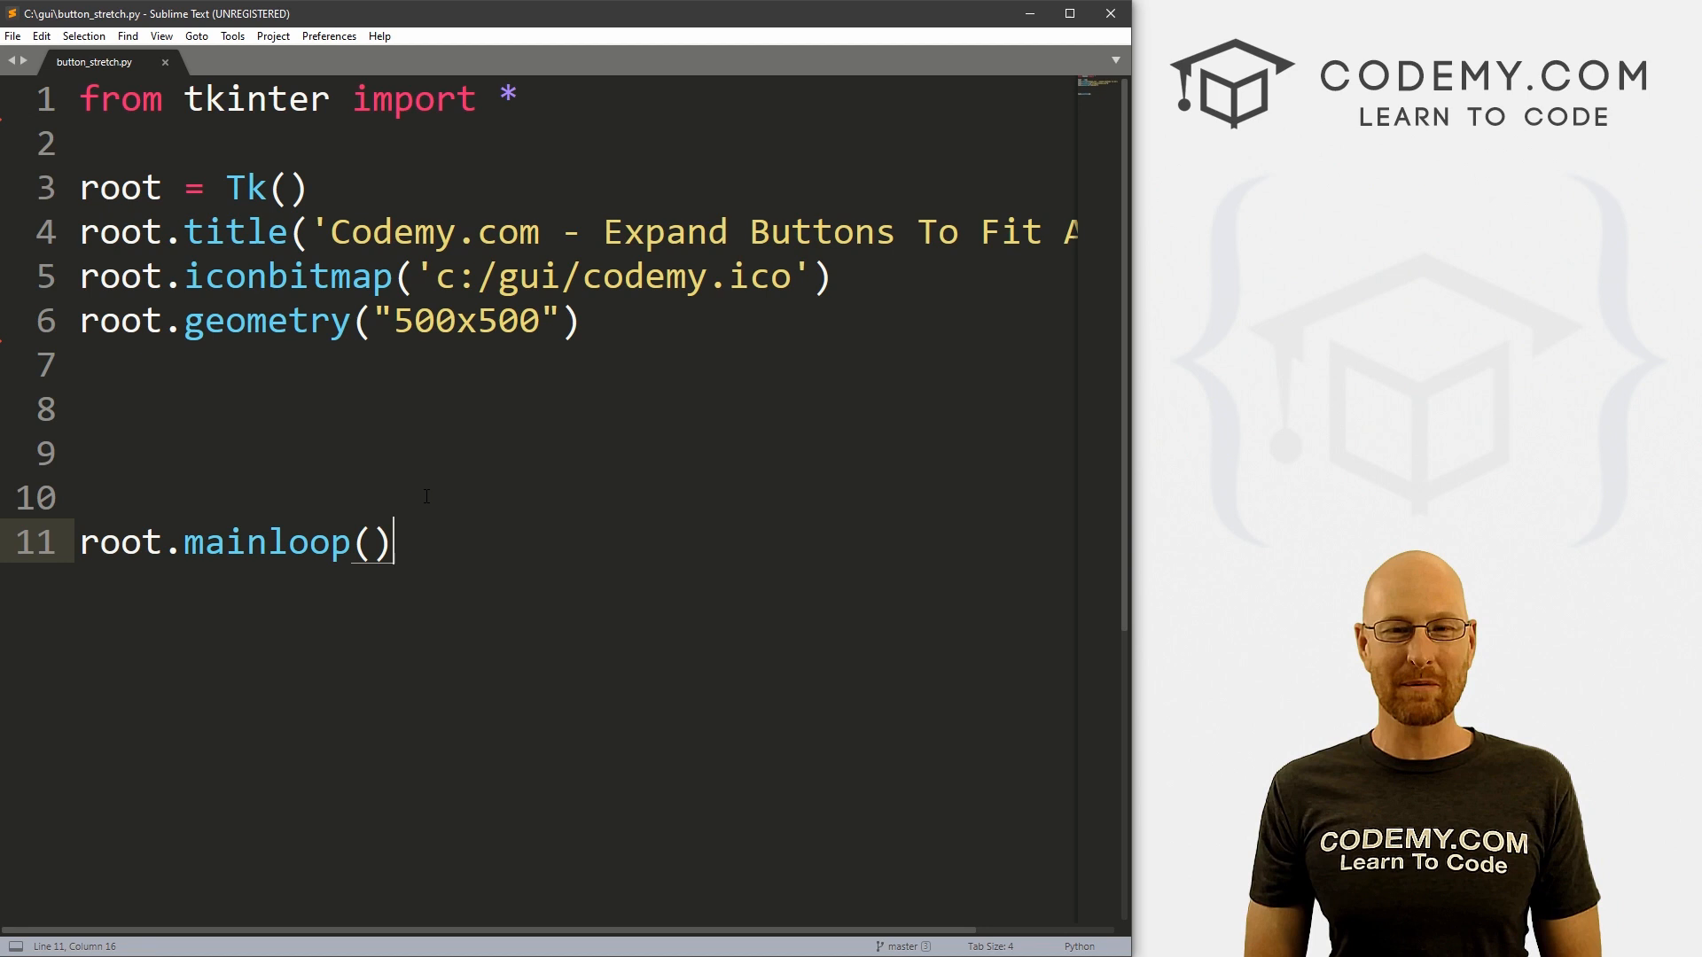
Under a '# Create two buttons' comment, define button_1 and button_2 labelled 'Button 1' and 'Button 2'
{"action": "type", "text": "# Create"}
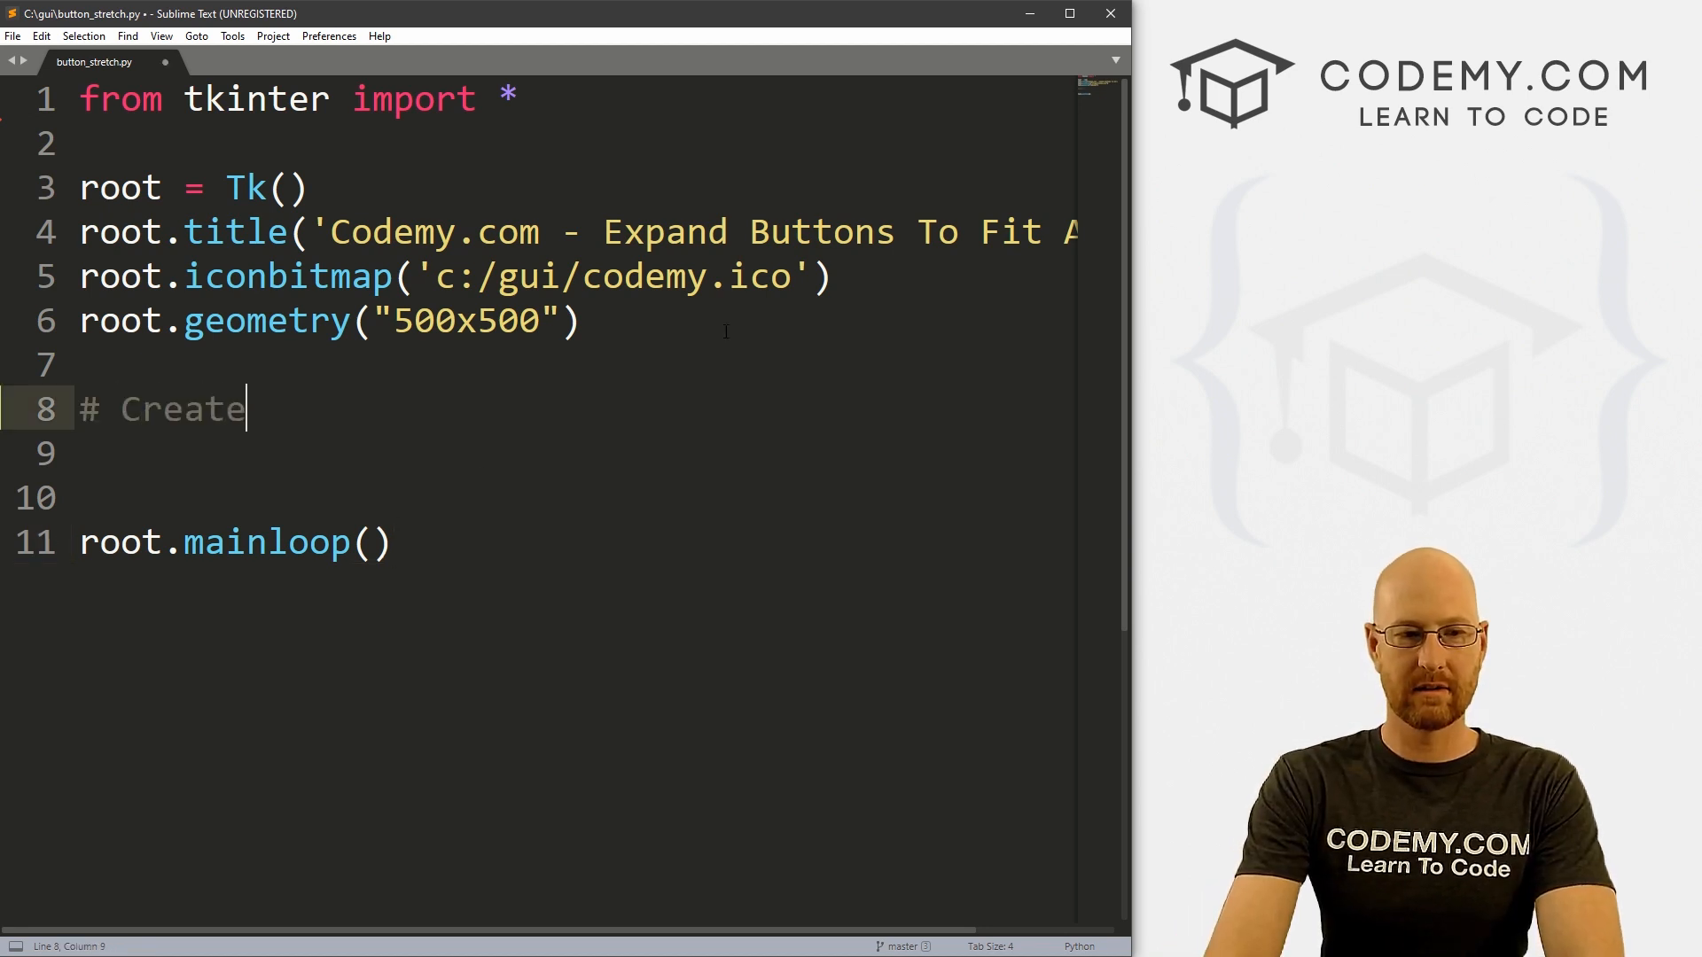
{"action": "type", "text": "two b"}
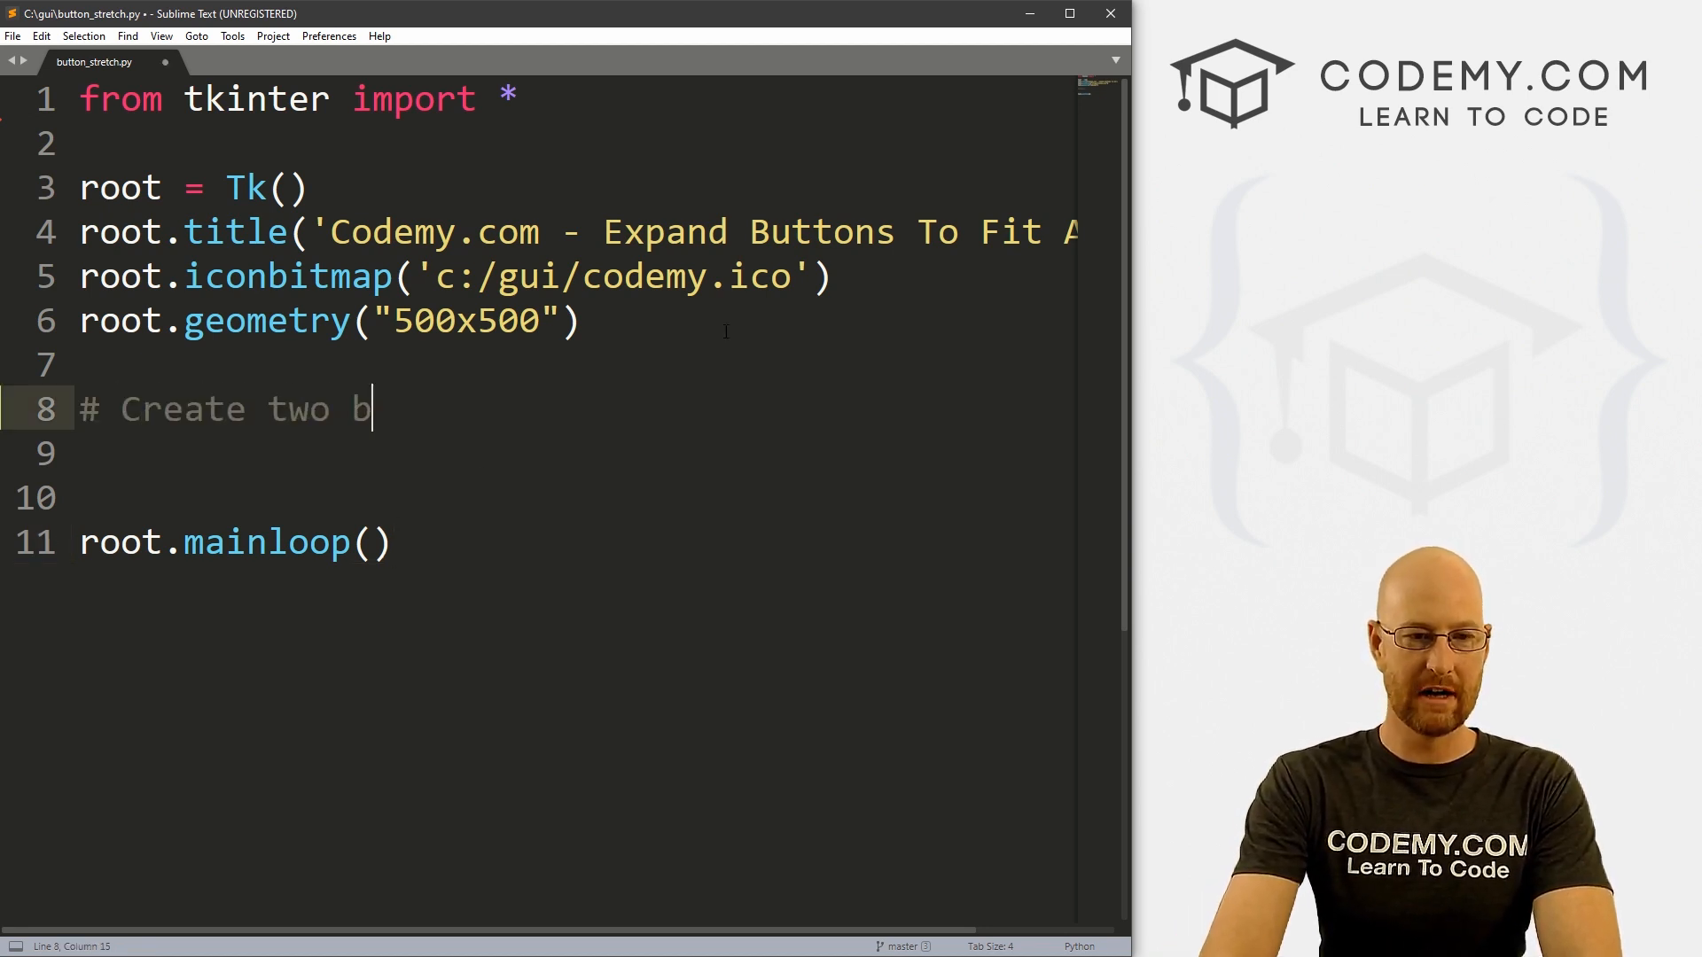
{"action": "type", "text": "uttons"}
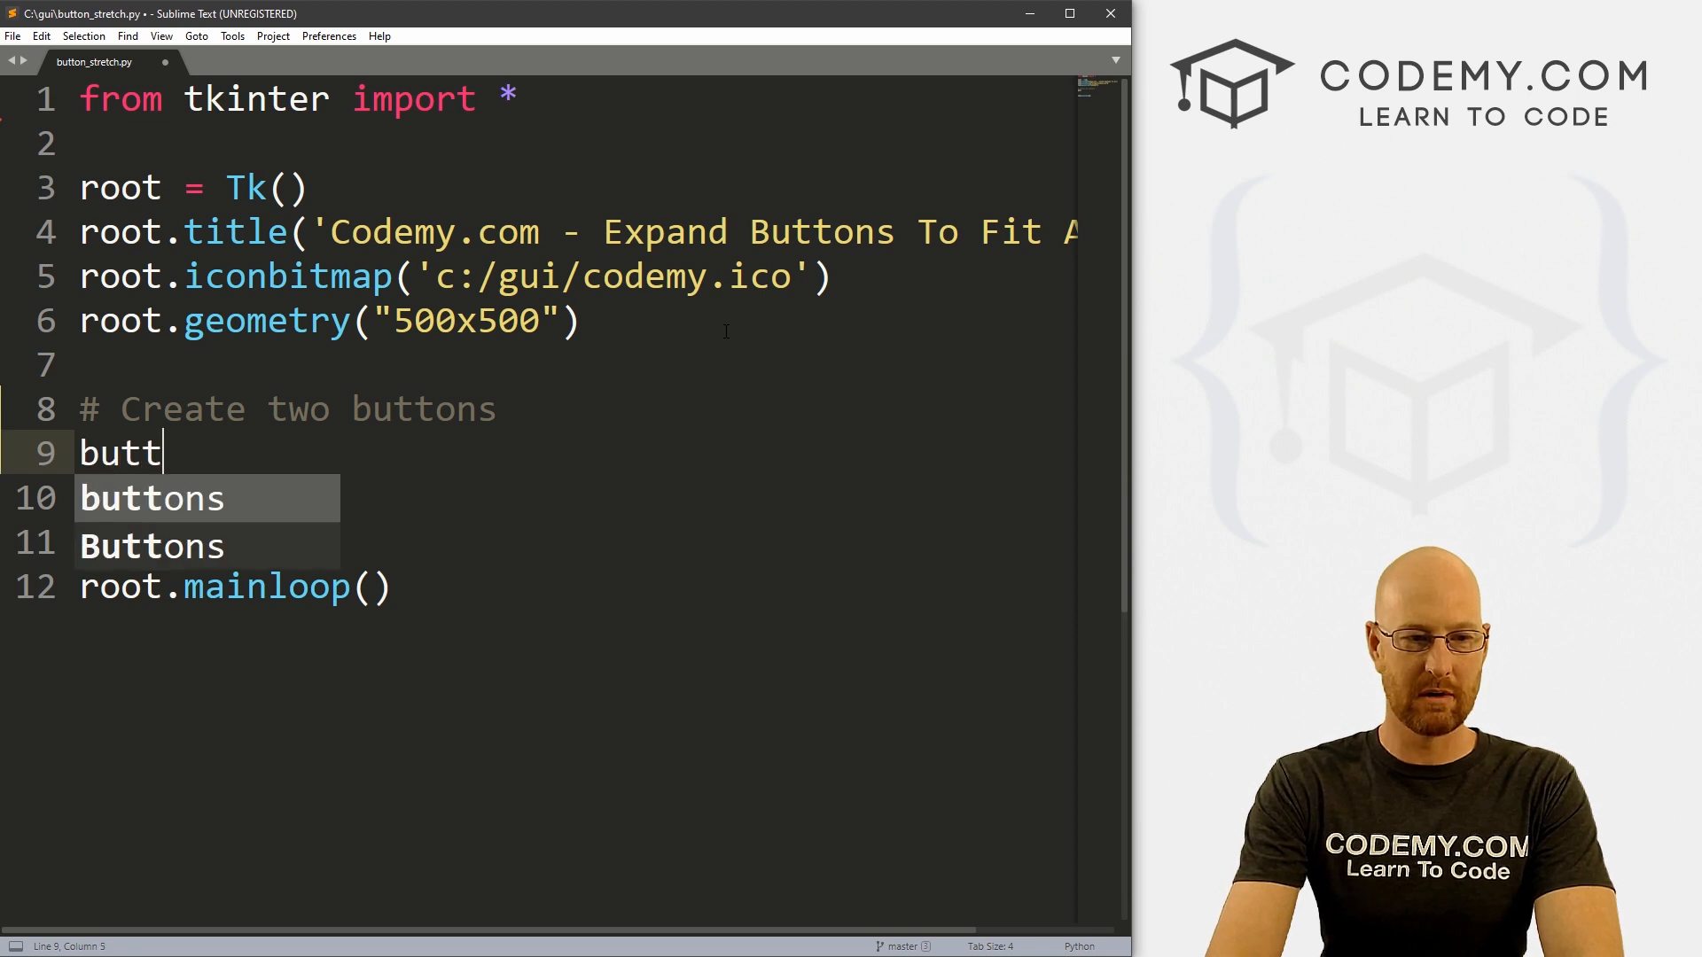
{"action": "type", "text": "on_1"}
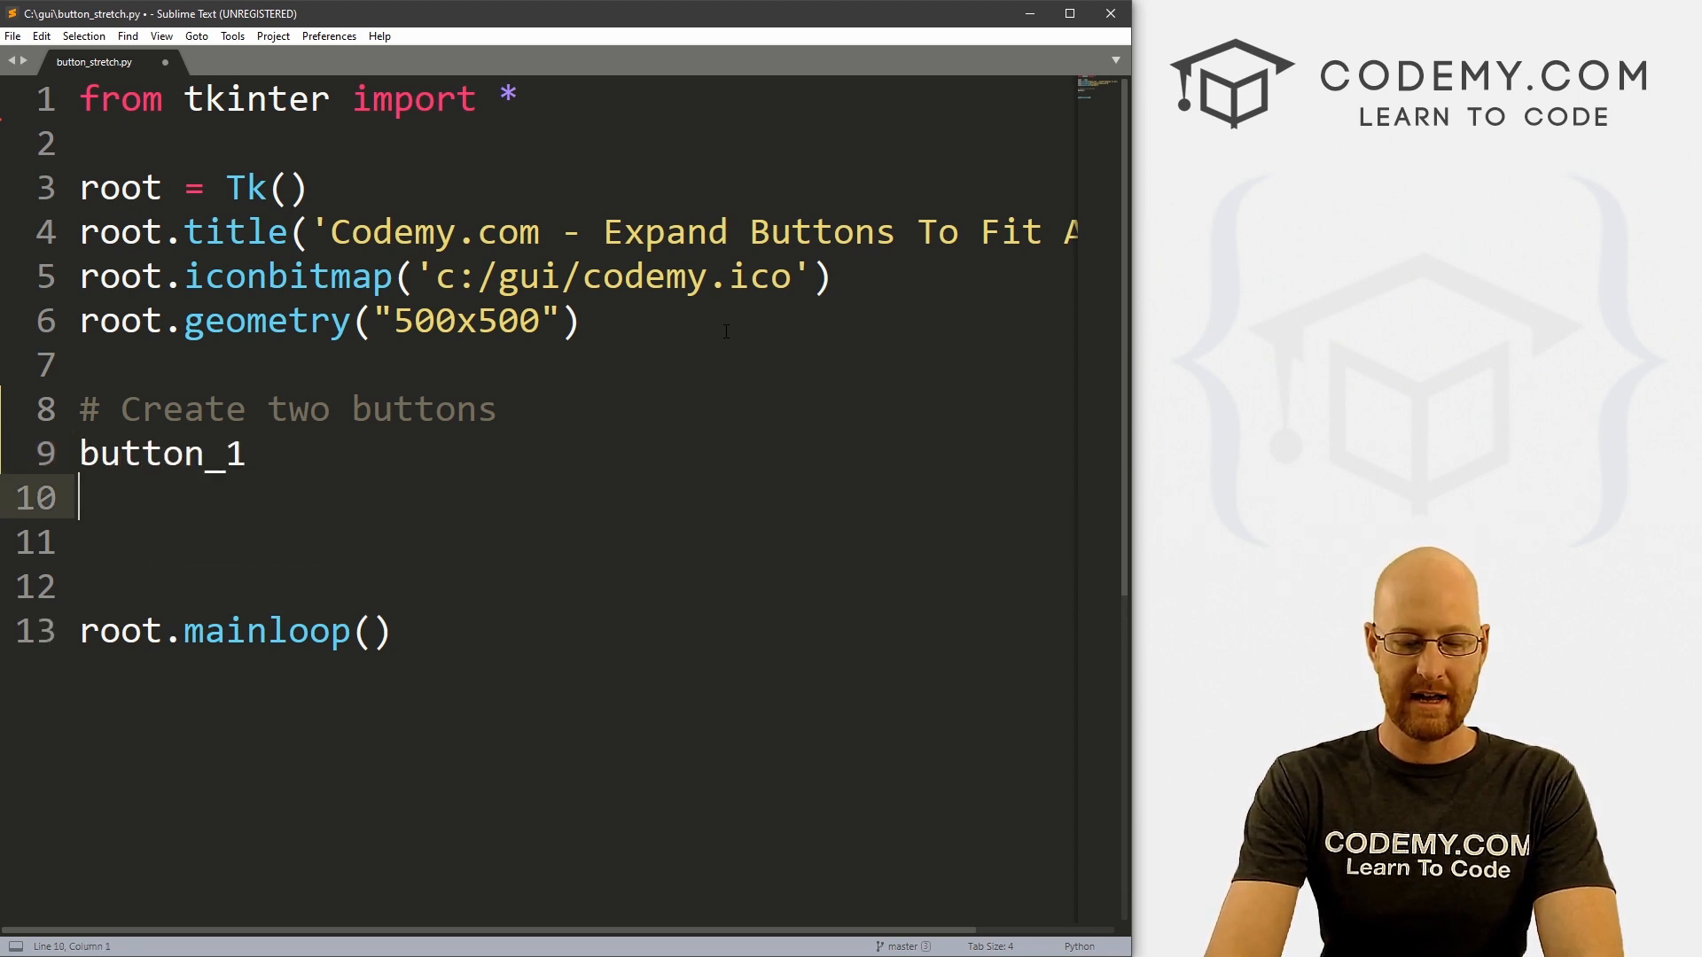
{"action": "type", "text": "button_2"}
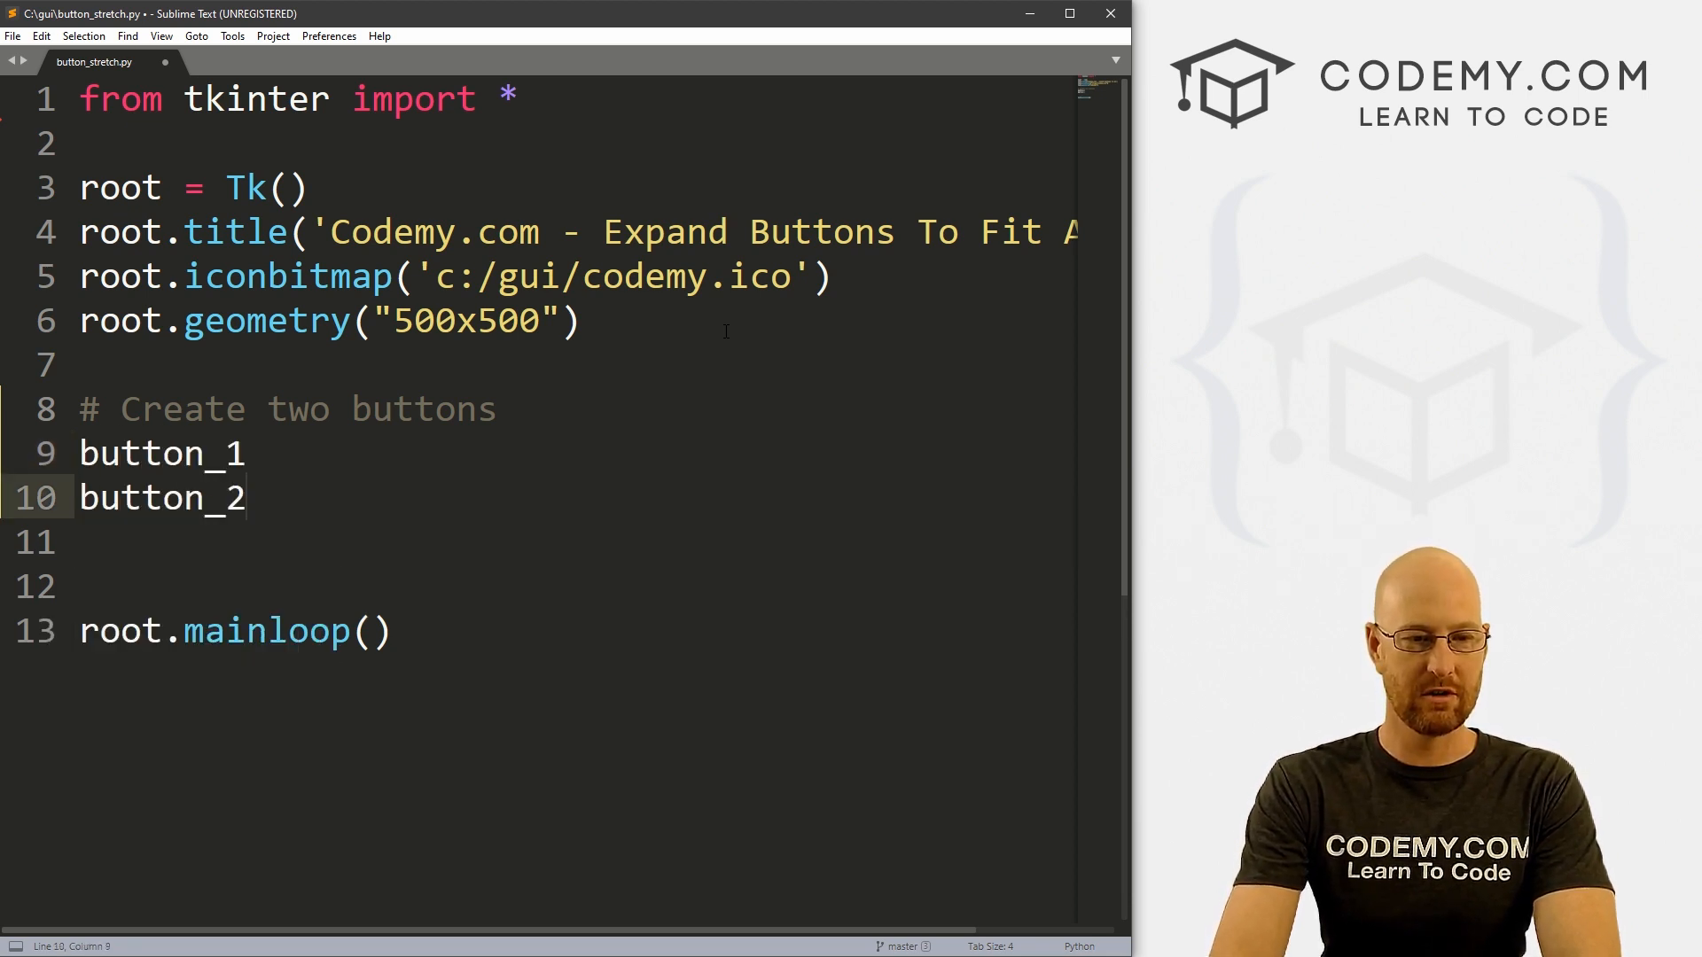
{"action": "type", "text": "= Button(root,"}
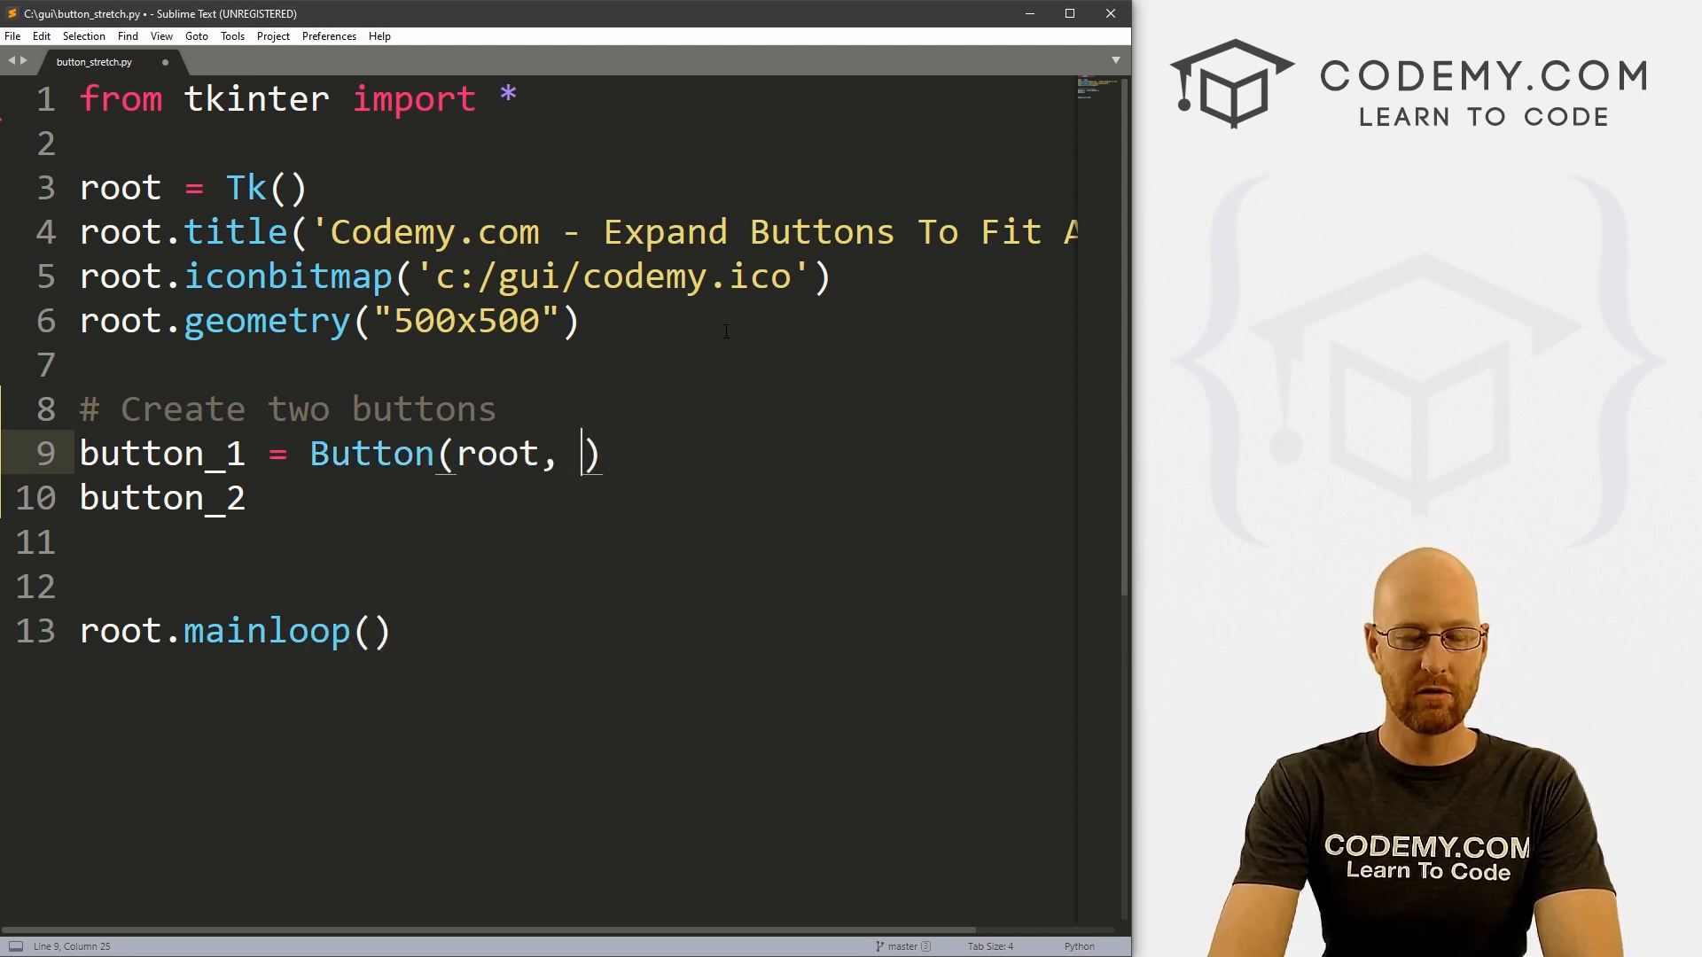
{"action": "type", "text": "text=\"B\""}
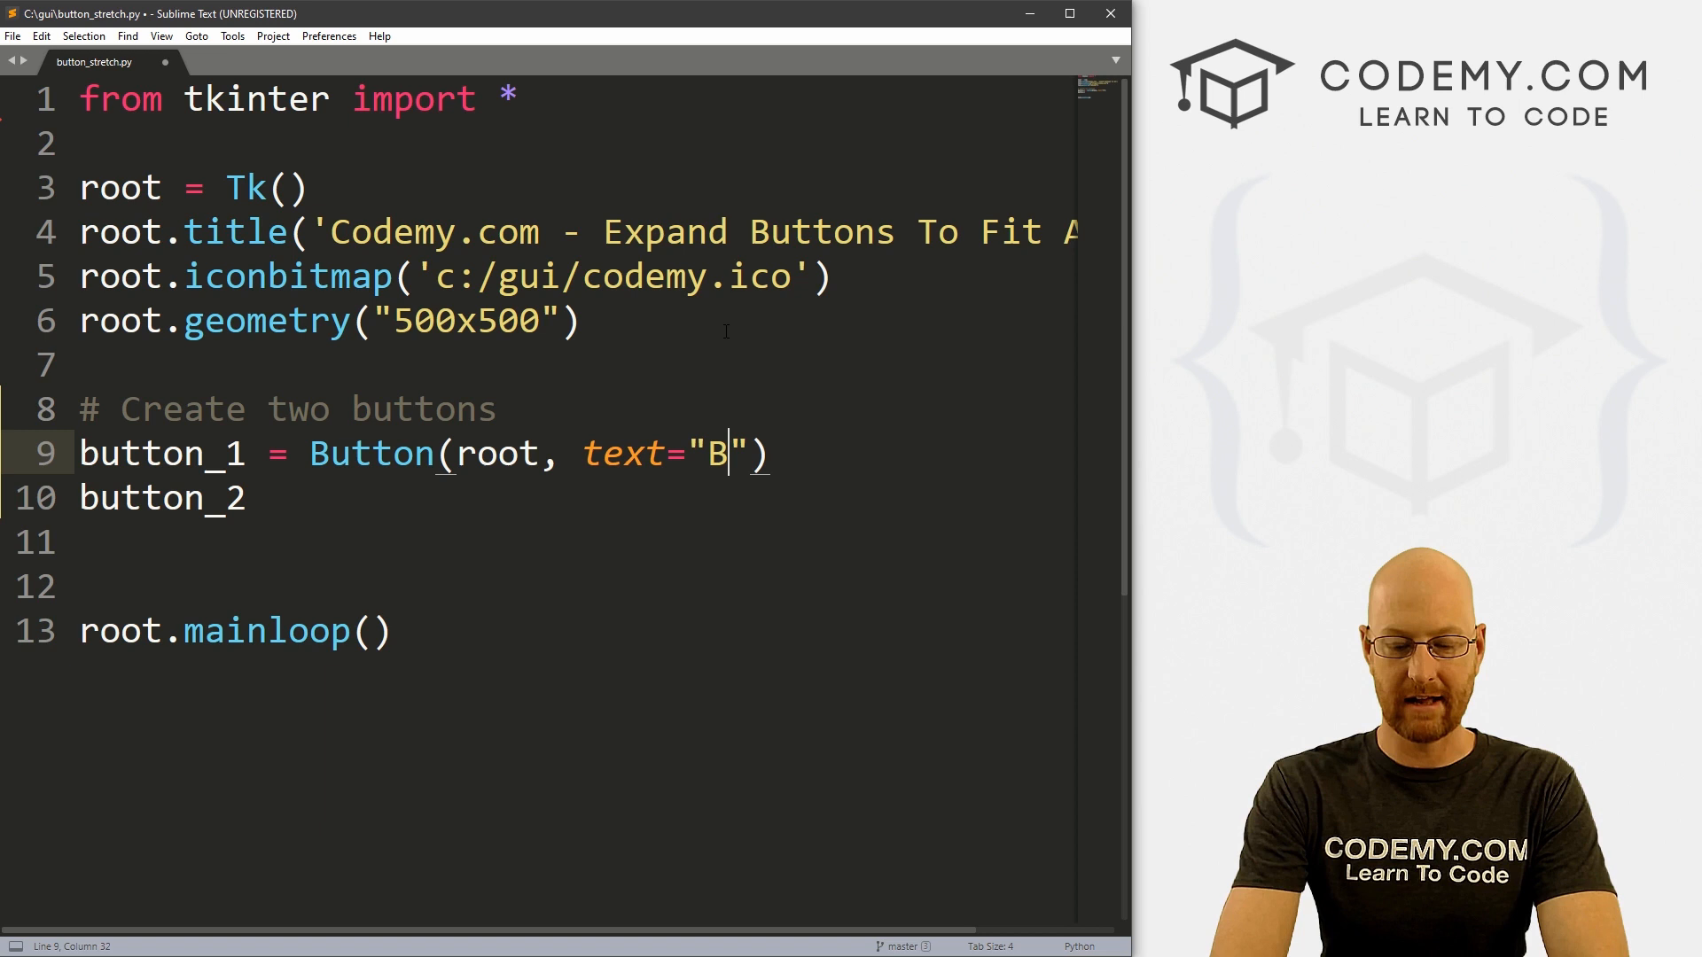
{"action": "type", "text": "utton 1"}
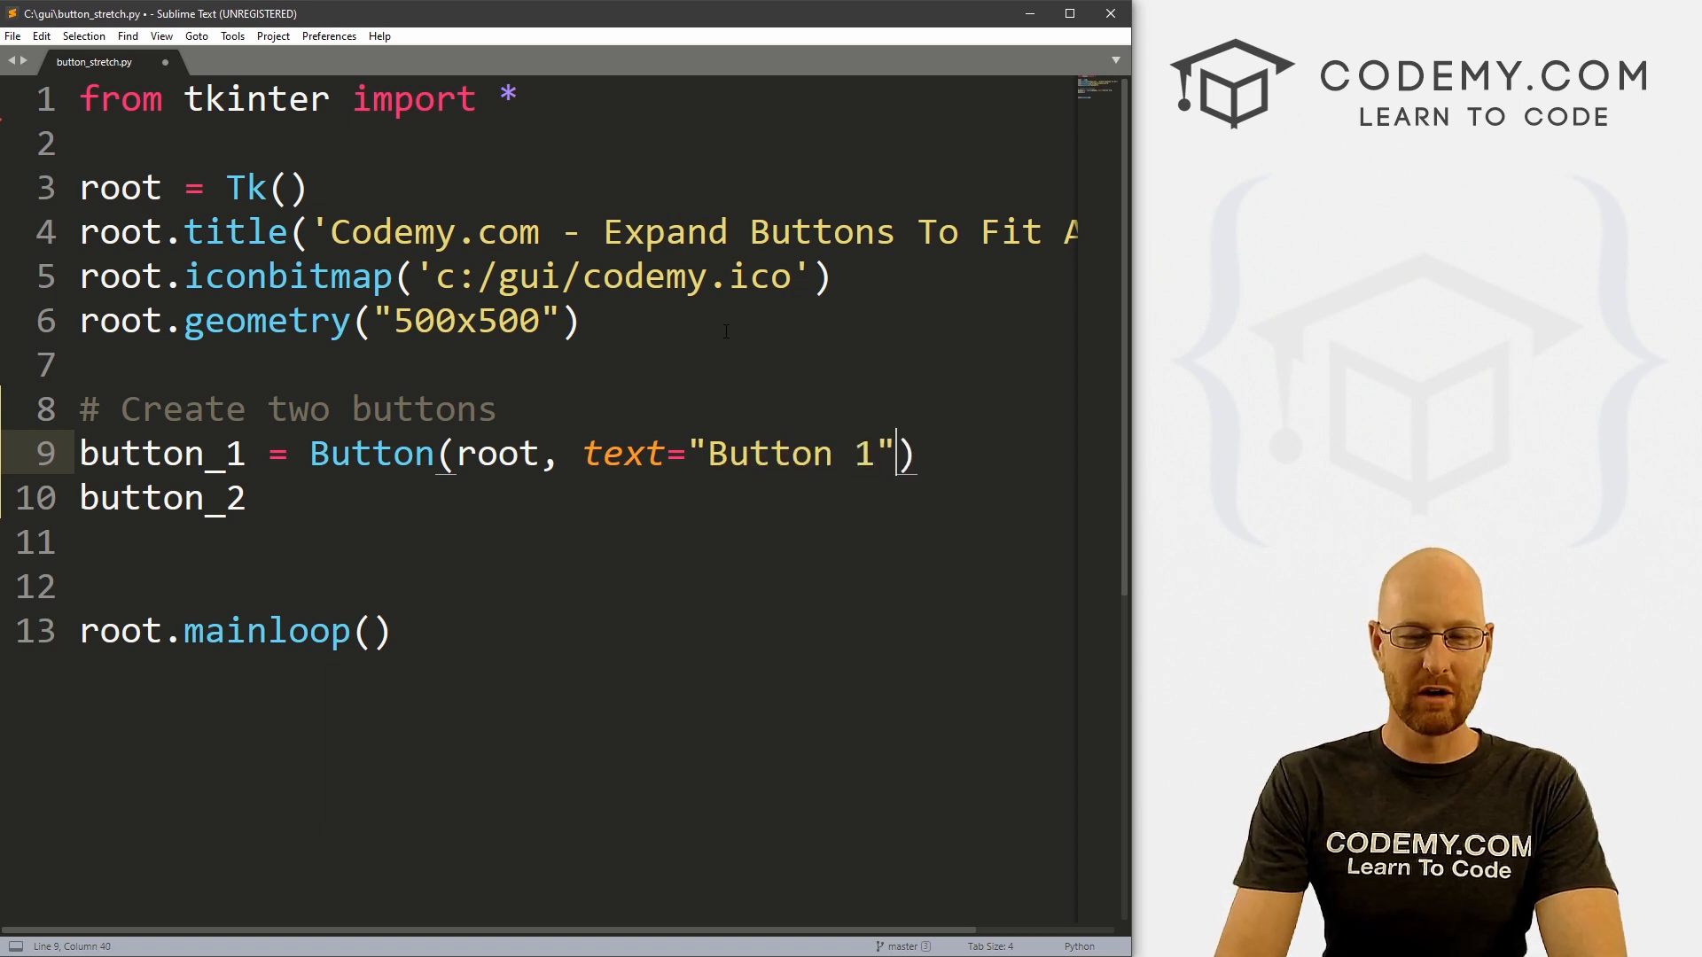
{"action": "left_click", "coordinate": [110, 452]}
{"action": "type", "text": "#"}
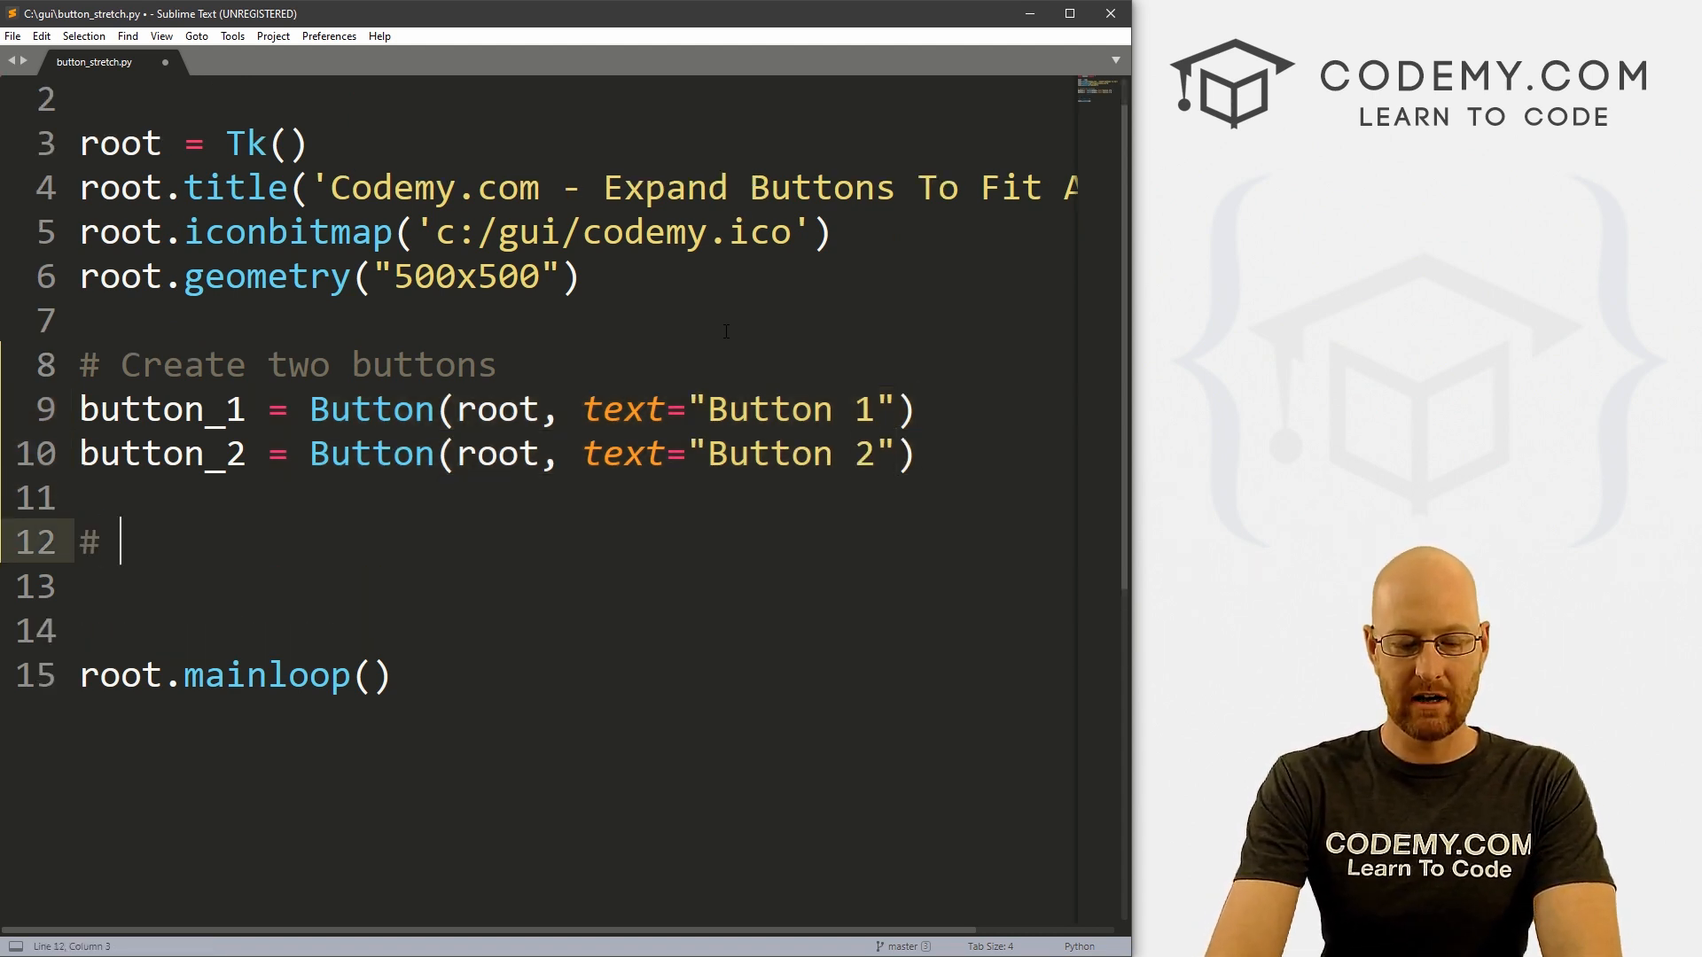
Under a 'Grid them' comment, grid button_1 at row 0 and button_2 at row 1, then save
{"action": "type", "text": "Grid them to the screen"}
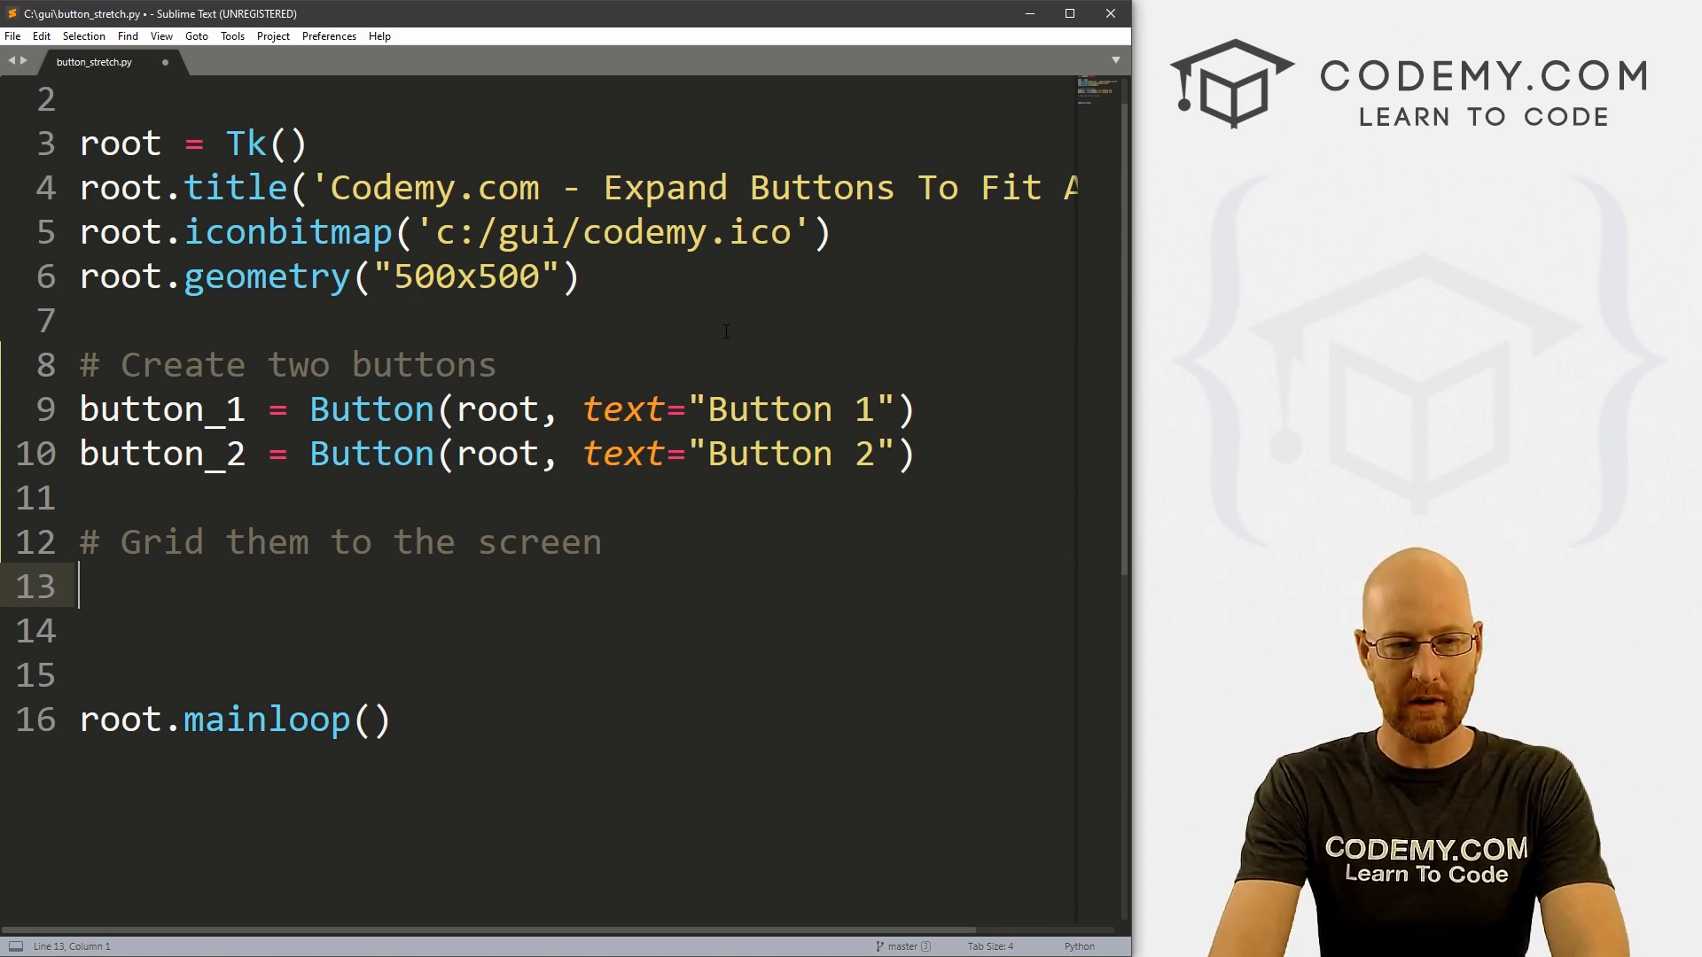
{"action": "type", "text": "button"}
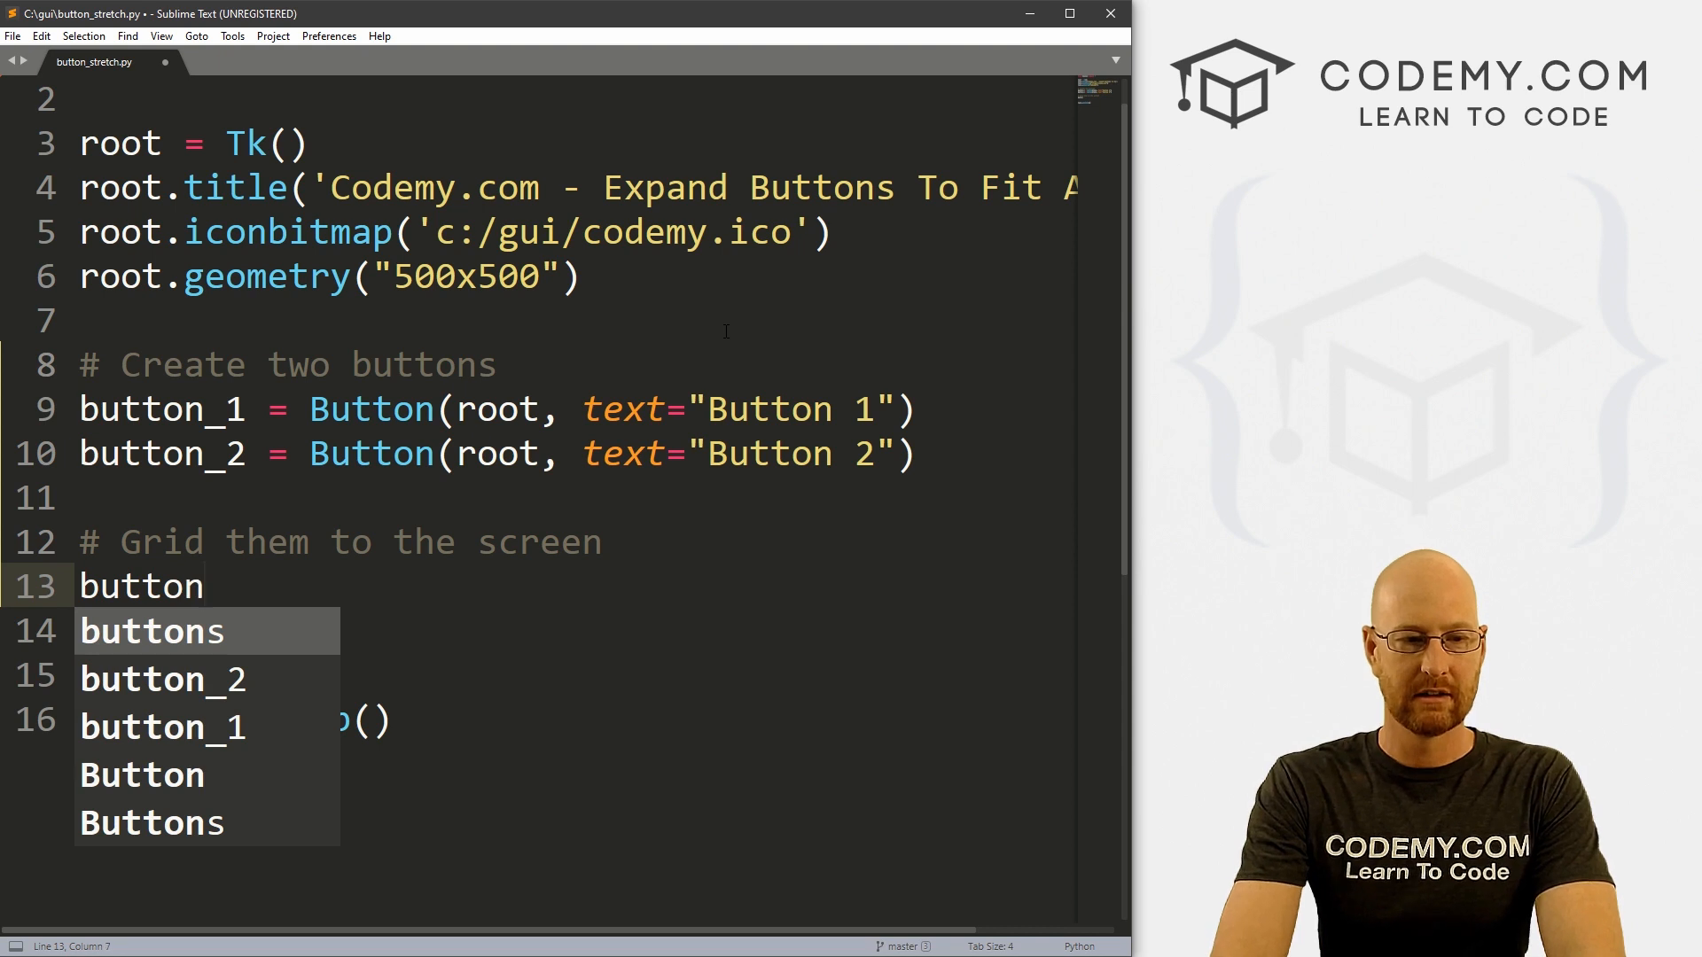
{"action": "type", "text": "_1.gri"}
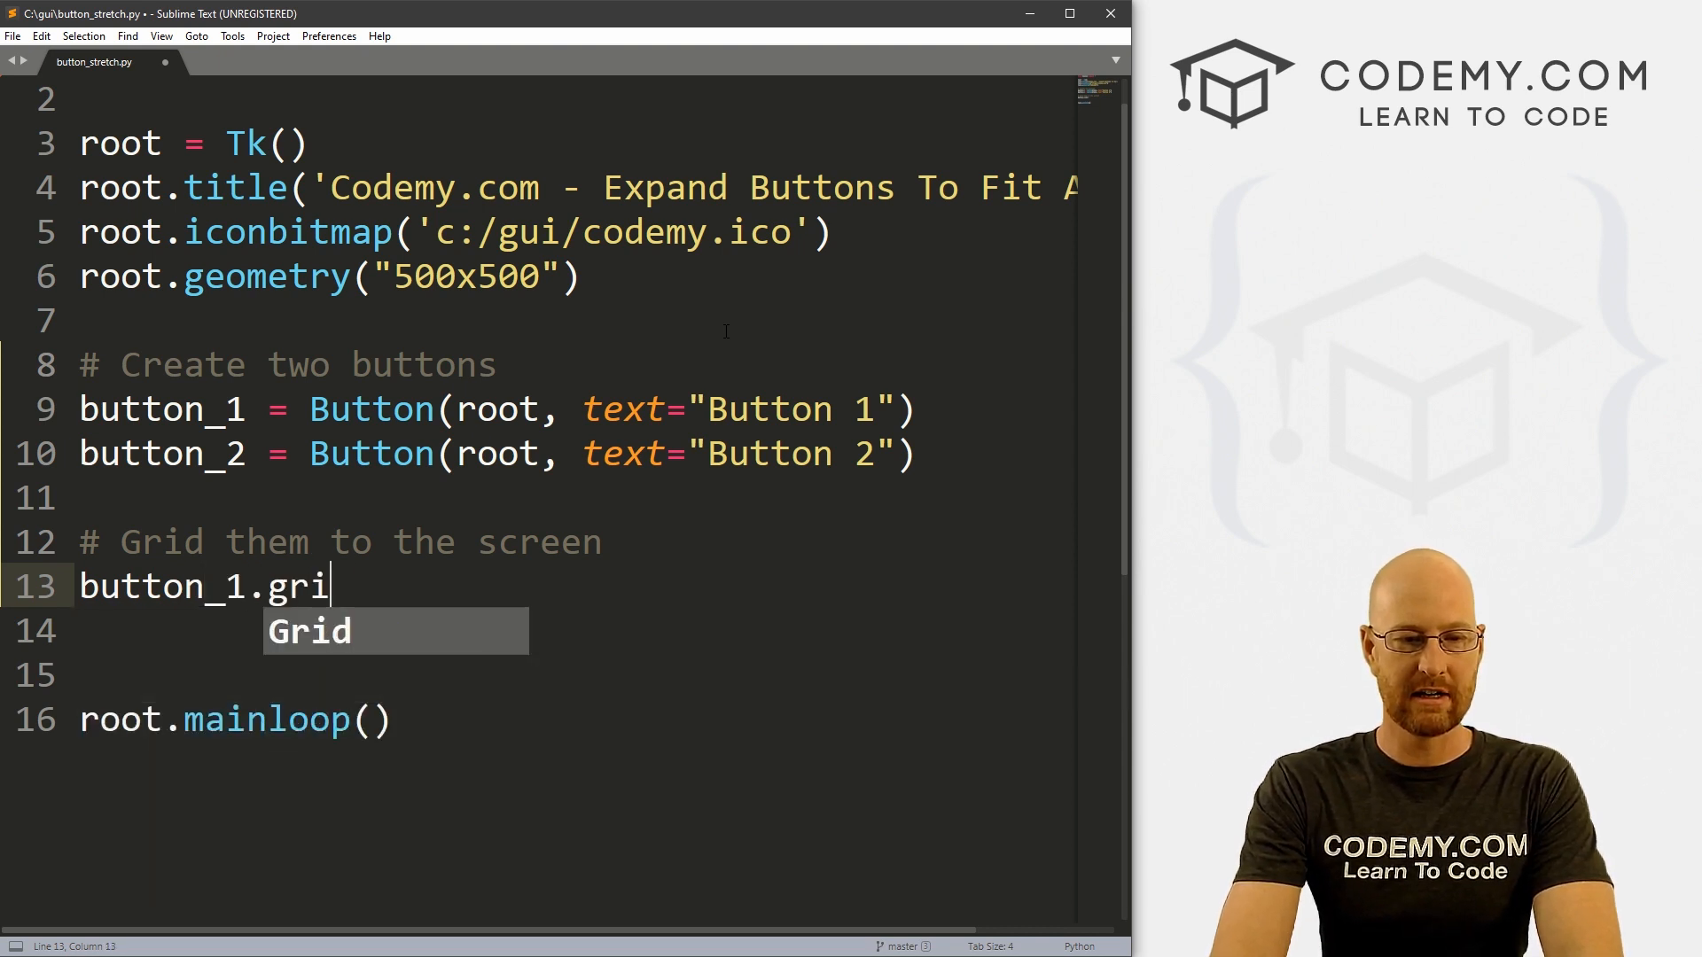
{"action": "type", "text": "d()"}
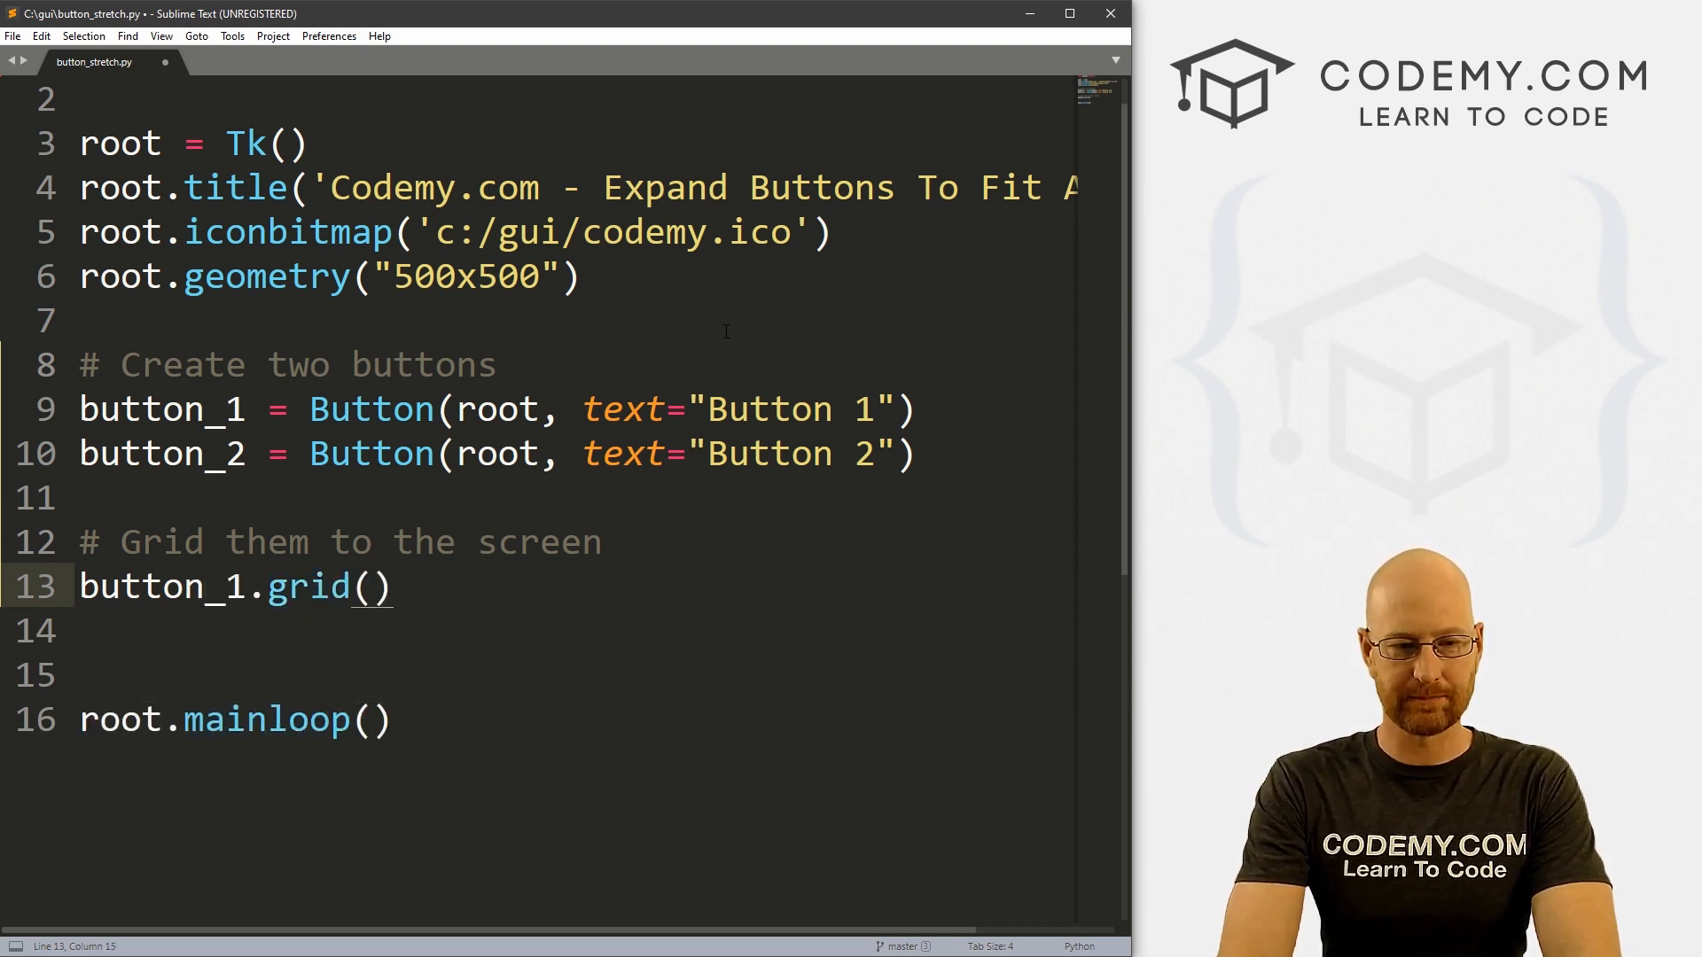
{"action": "type", "text": "row=0,"}
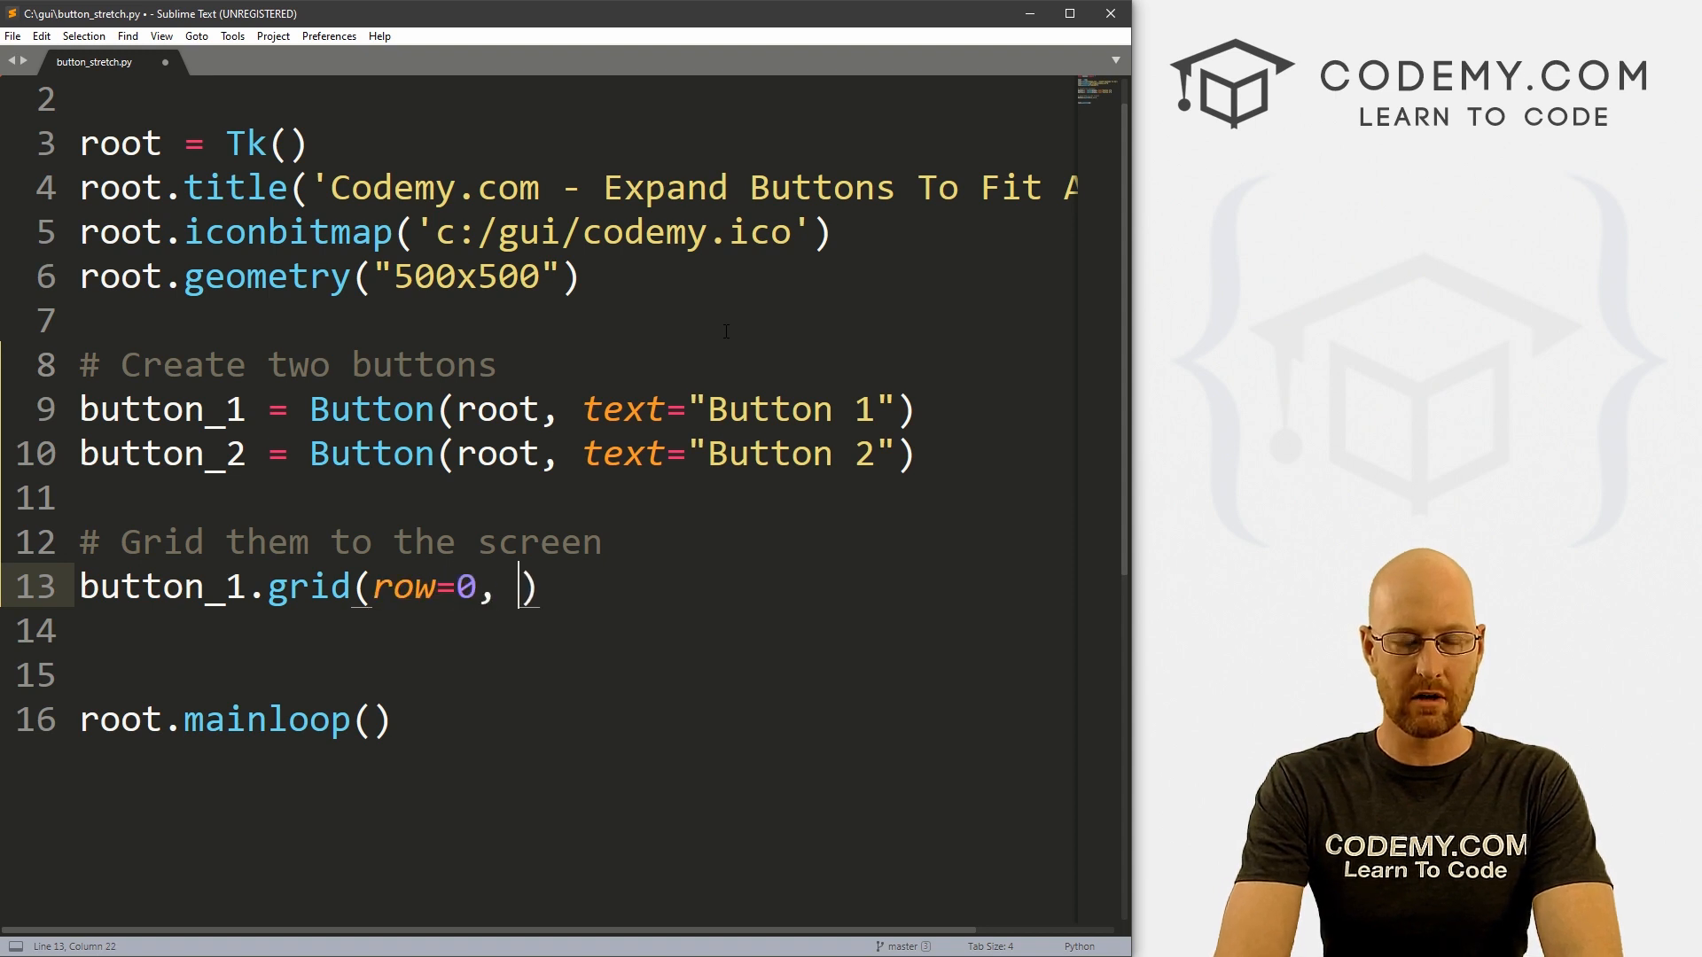
{"action": "type", "text": "column=o"}
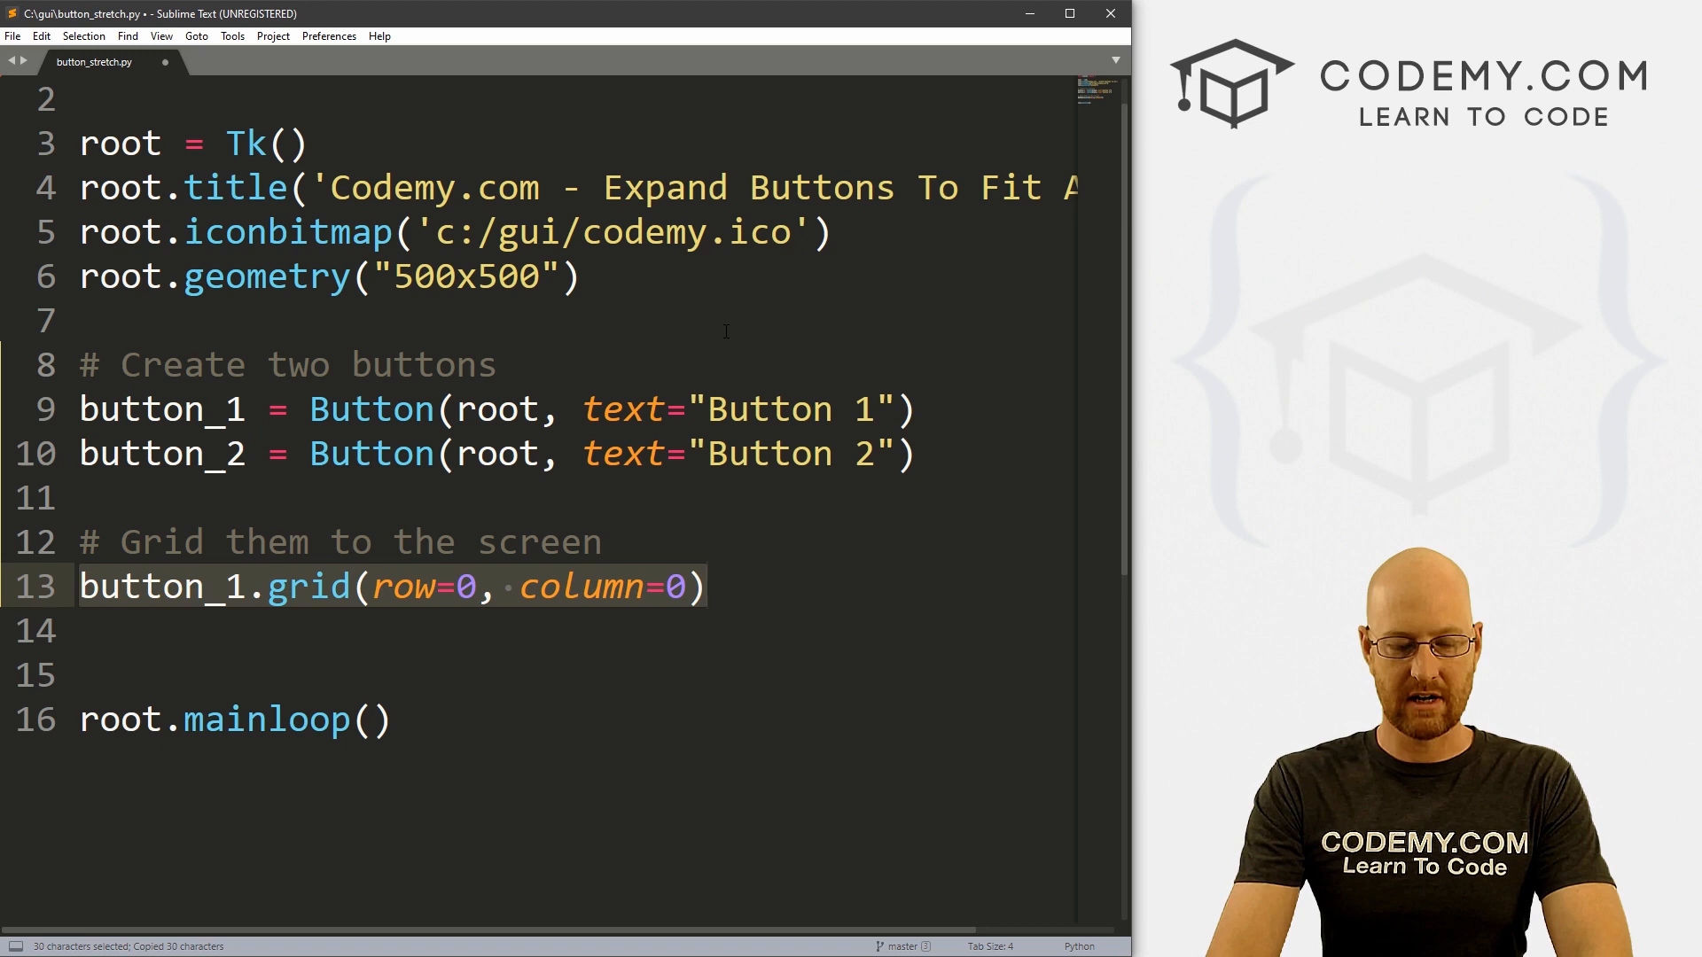
{"action": "key", "text": "ctrl+v"}
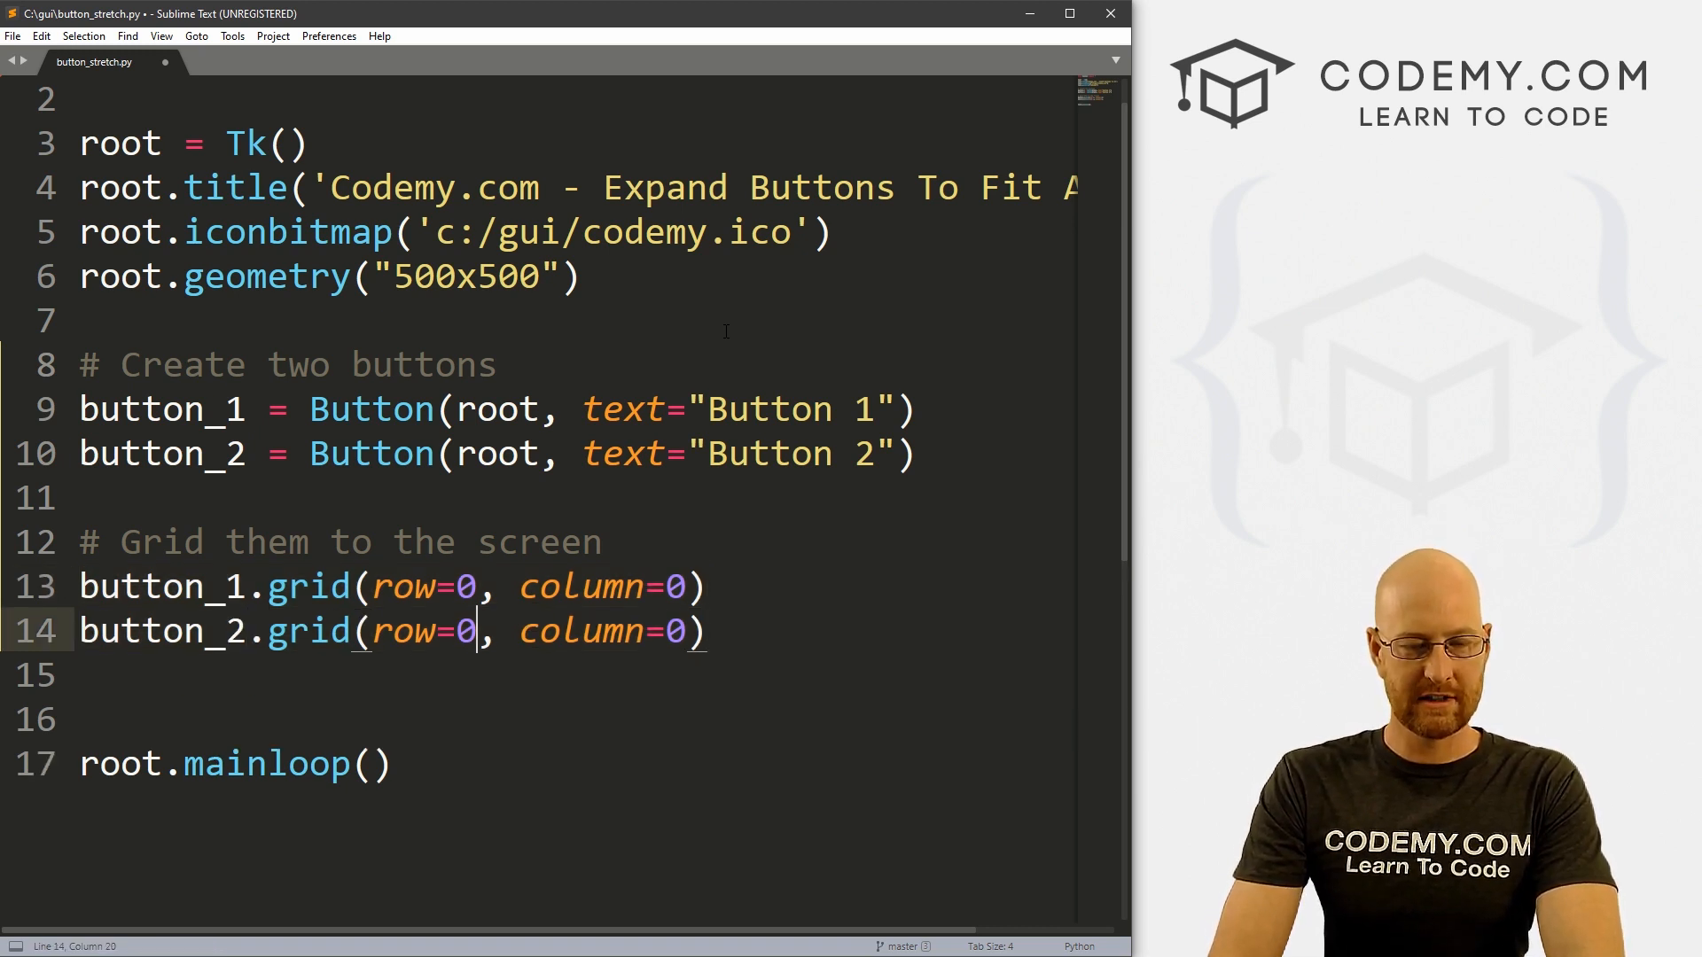
{"action": "type", "text": "1"}
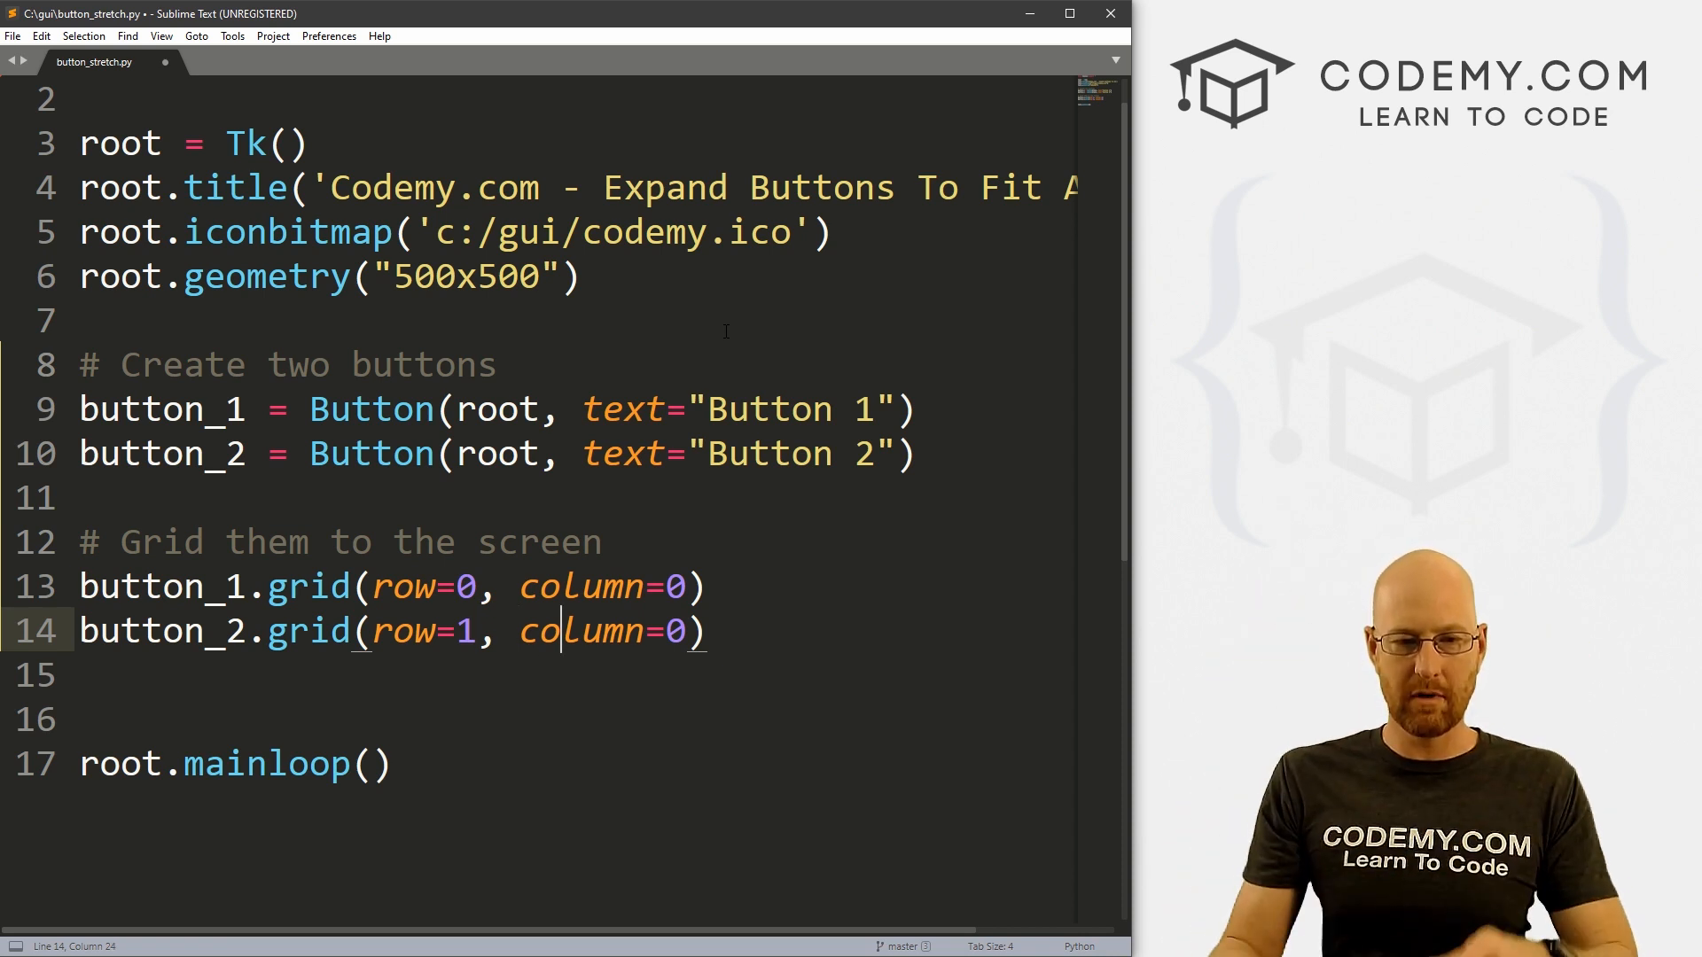
{"action": "key", "text": "ctrl+s"}
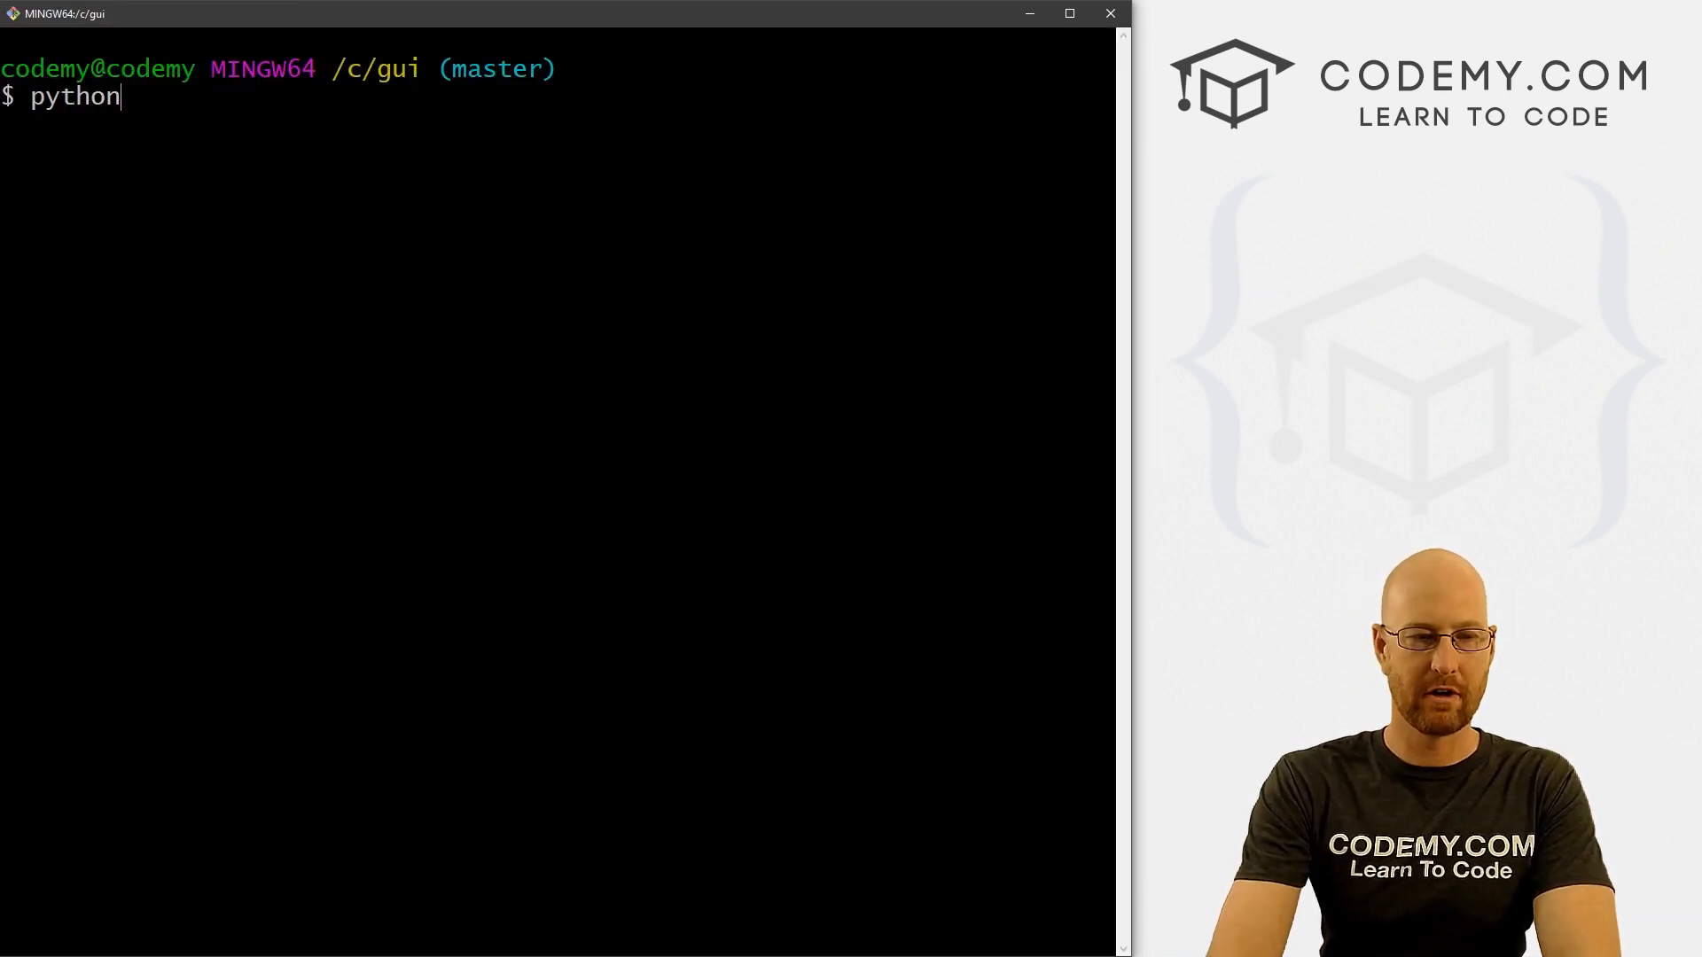
Run python button_stretch.py in Git Bash, view the two small buttons, and close the app
{"action": "type", "text": "button_stretch"}
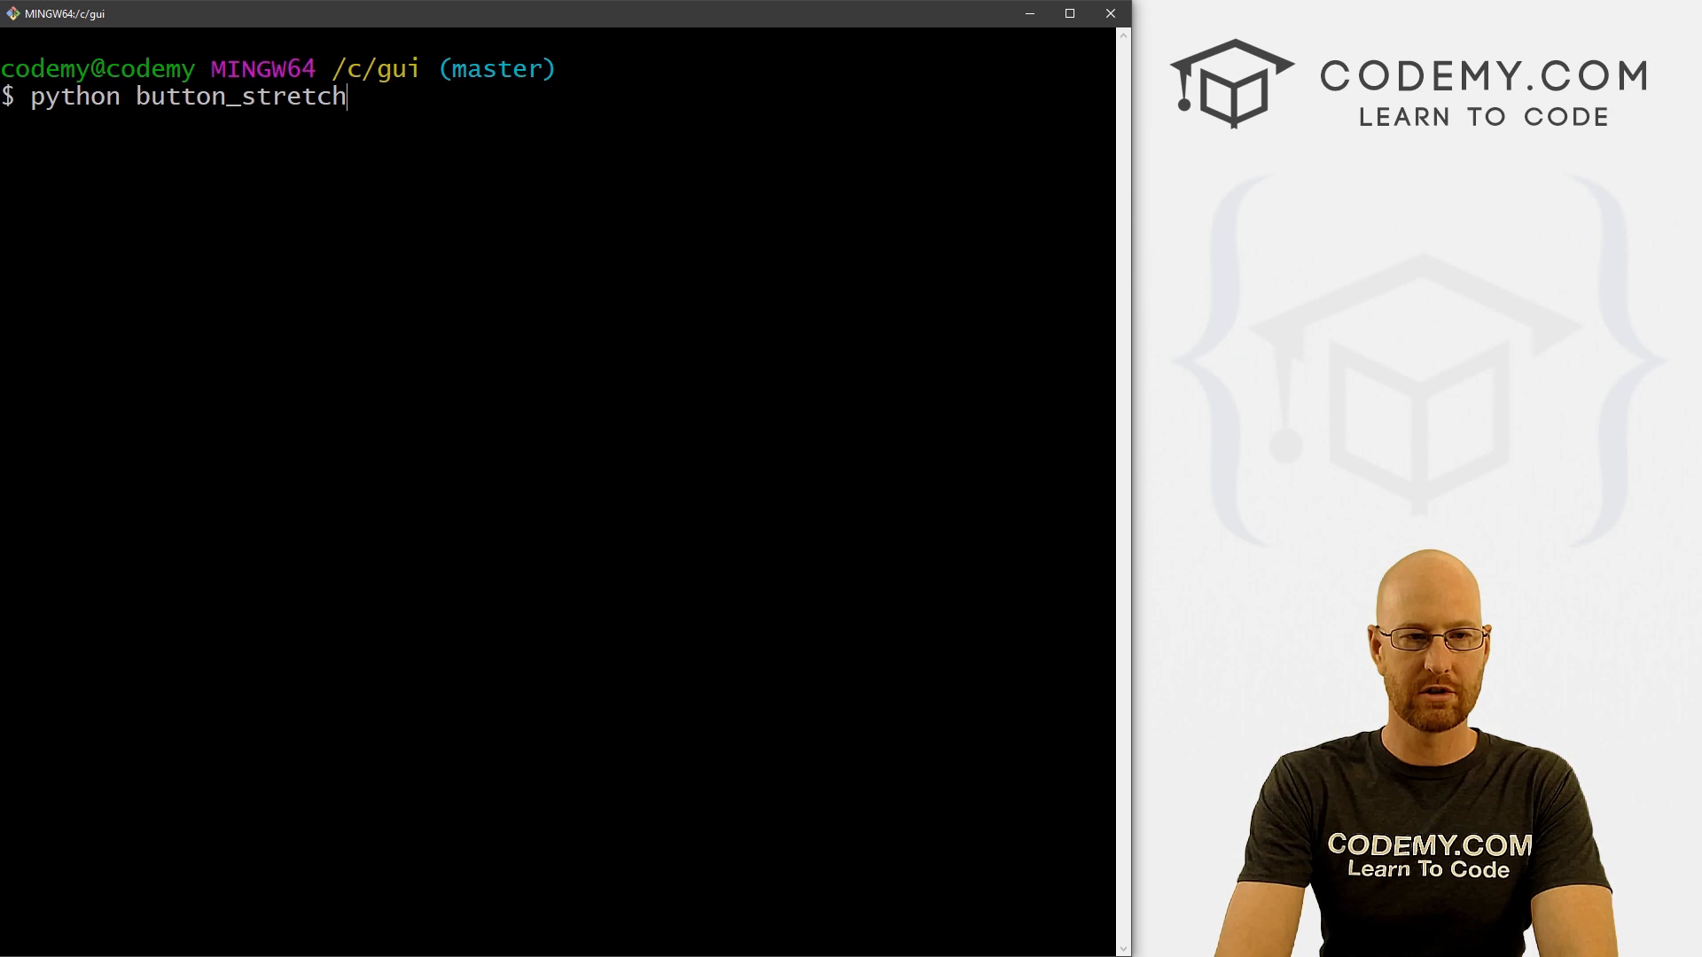
{"action": "type", "text": ".py"}
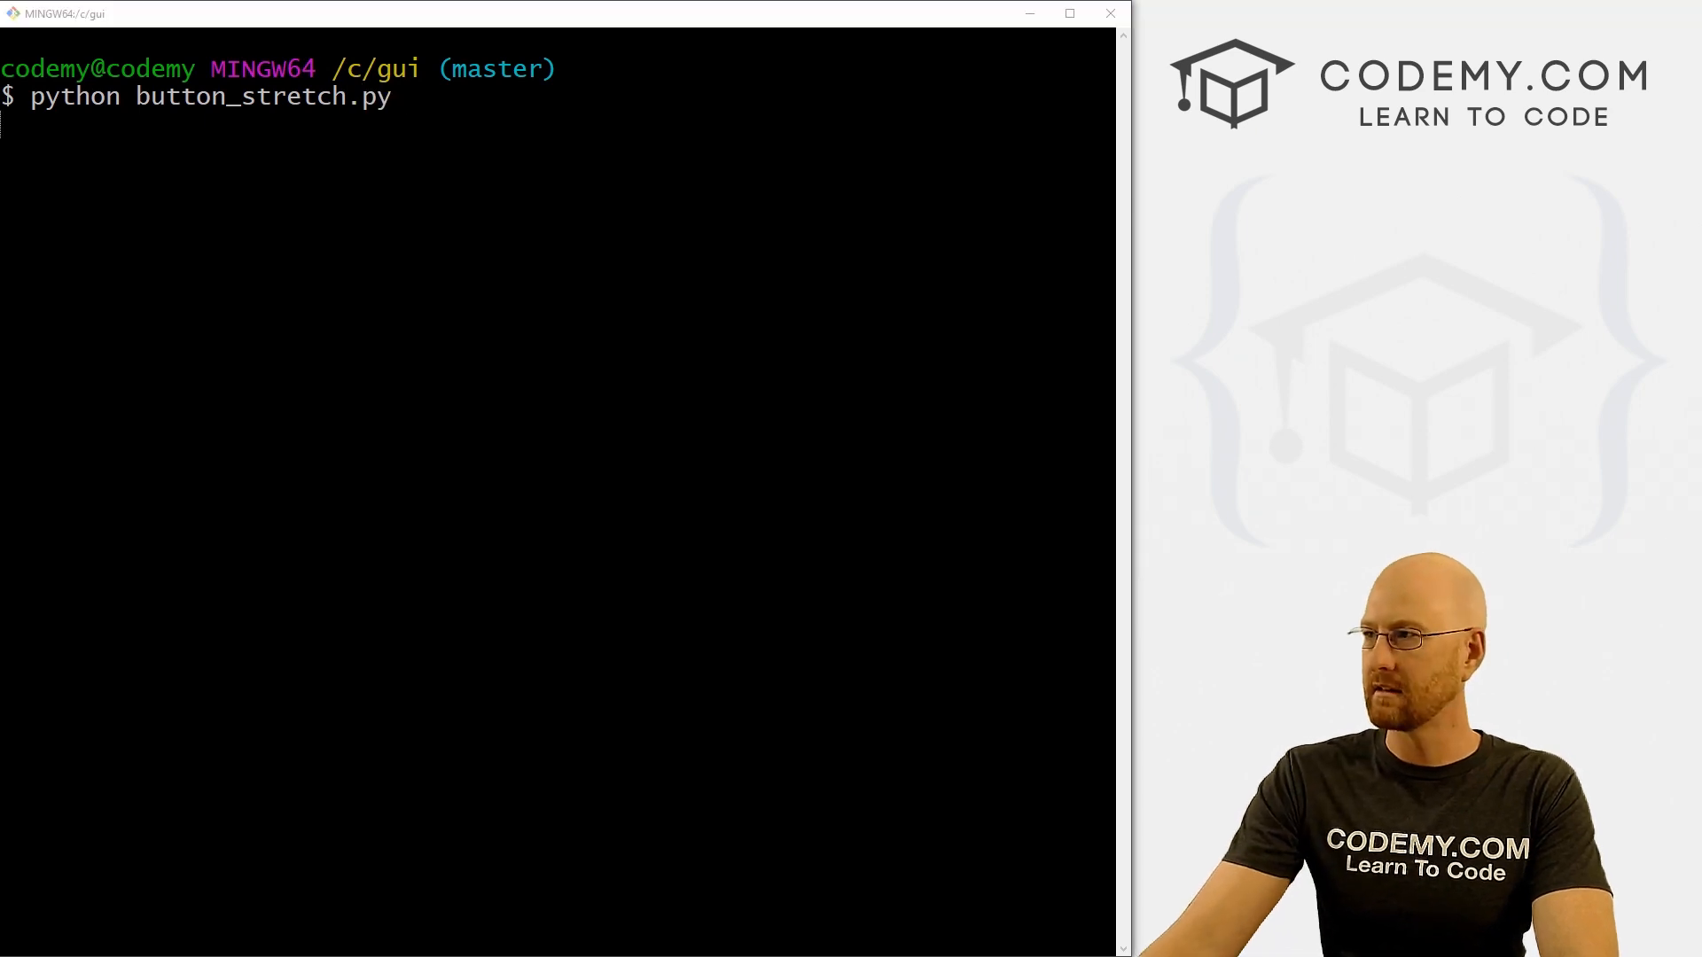
{"action": "key", "text": "Return"}
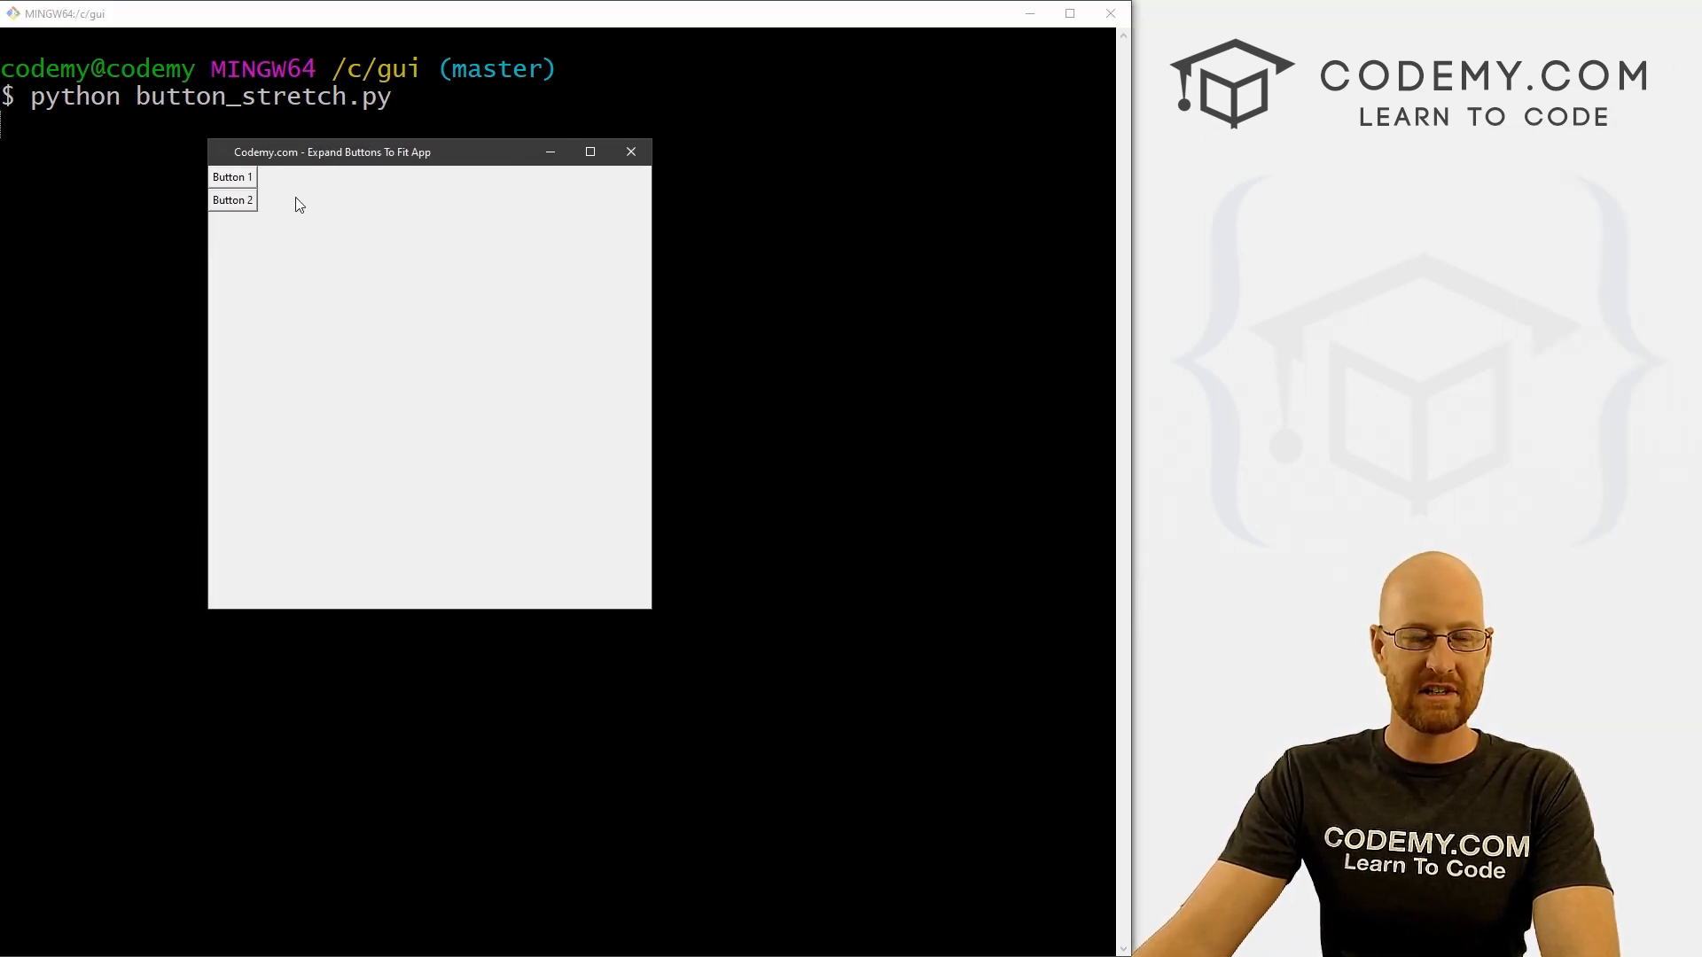
{"action": "mouse_move", "coordinate": [233, 204]}
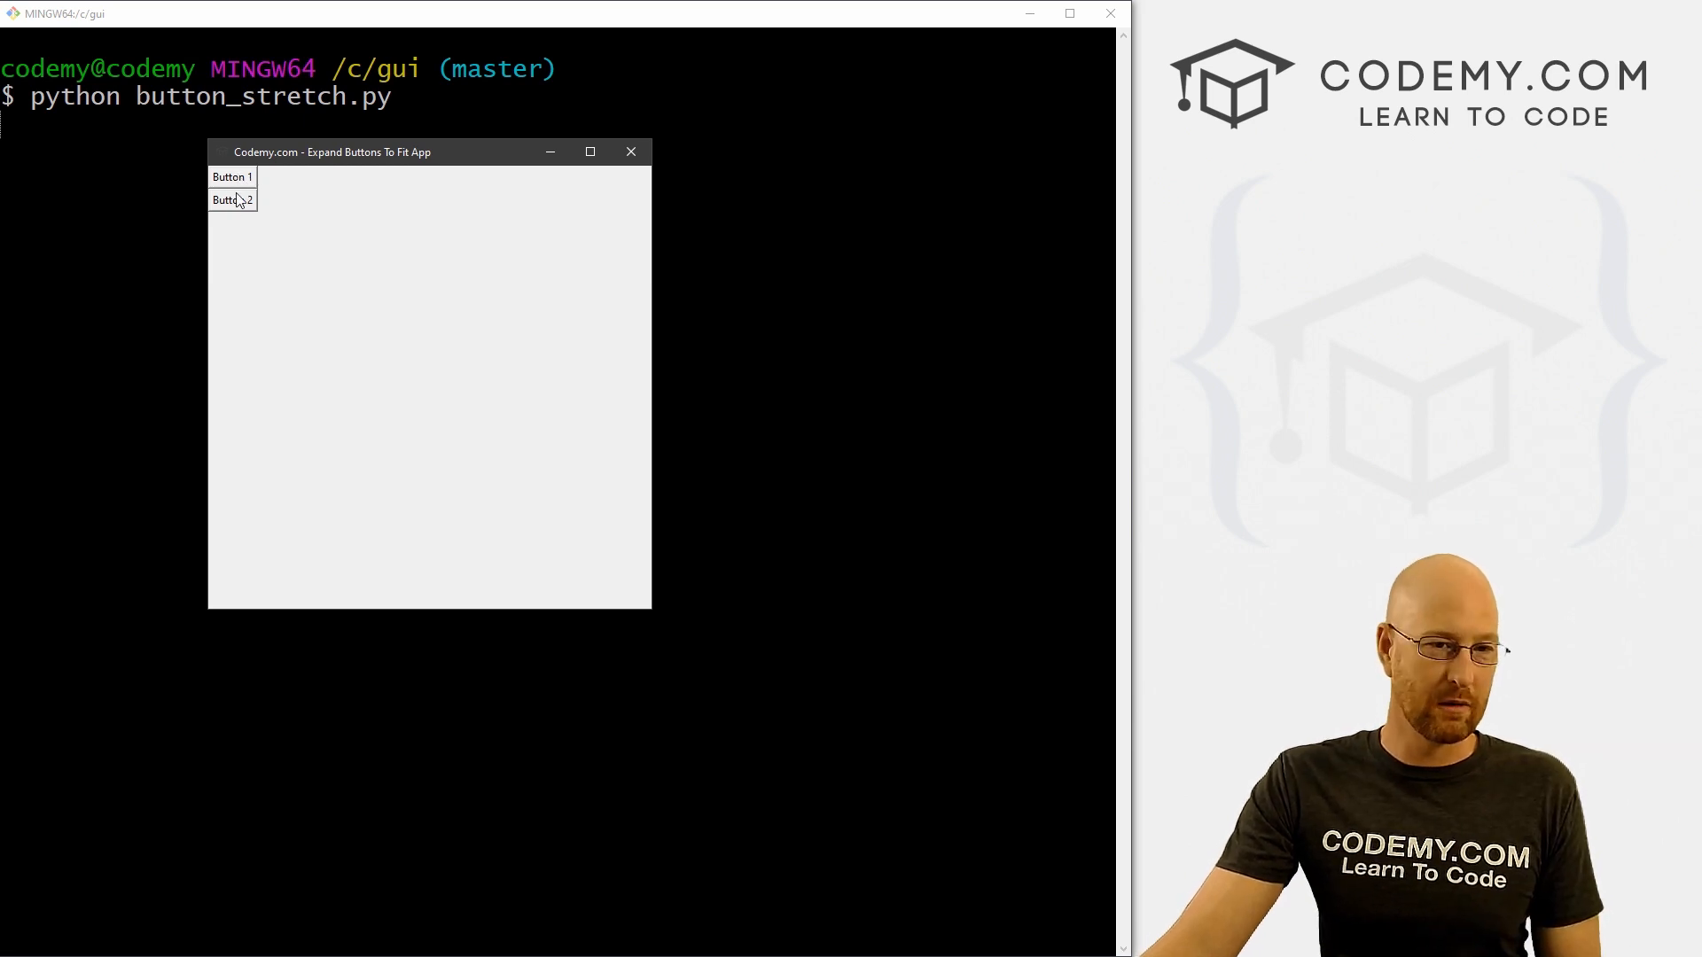
{"action": "mouse_move", "coordinate": [594, 210]}
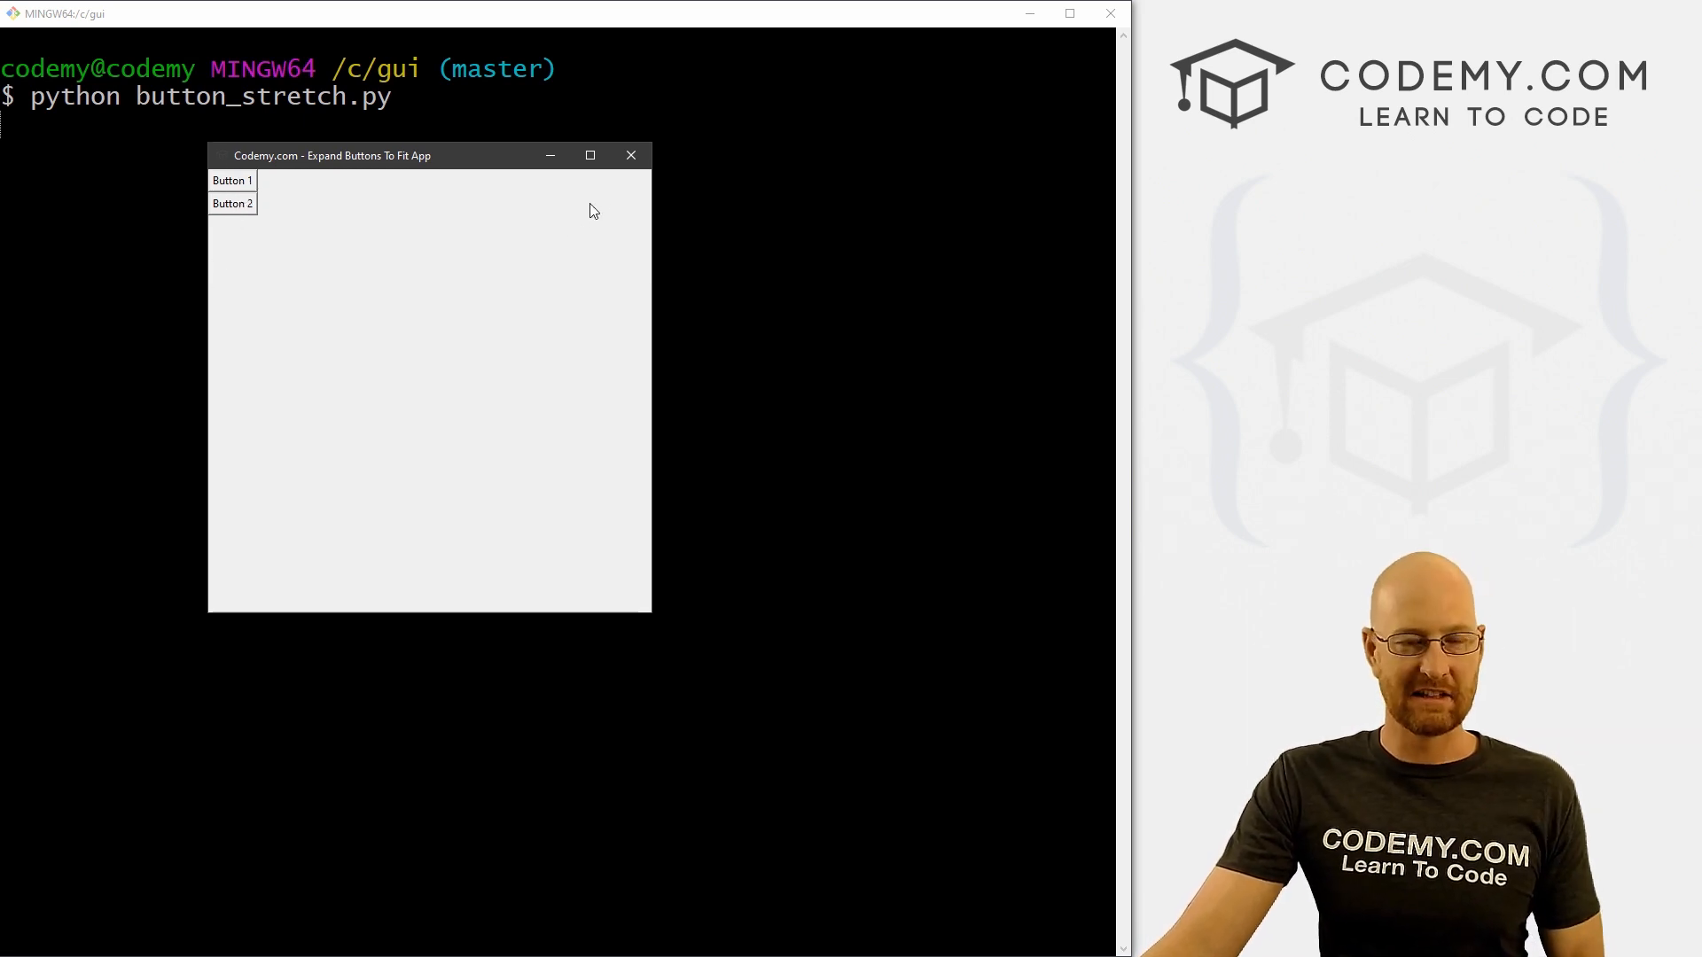
{"action": "mouse_move", "coordinate": [527, 207]}
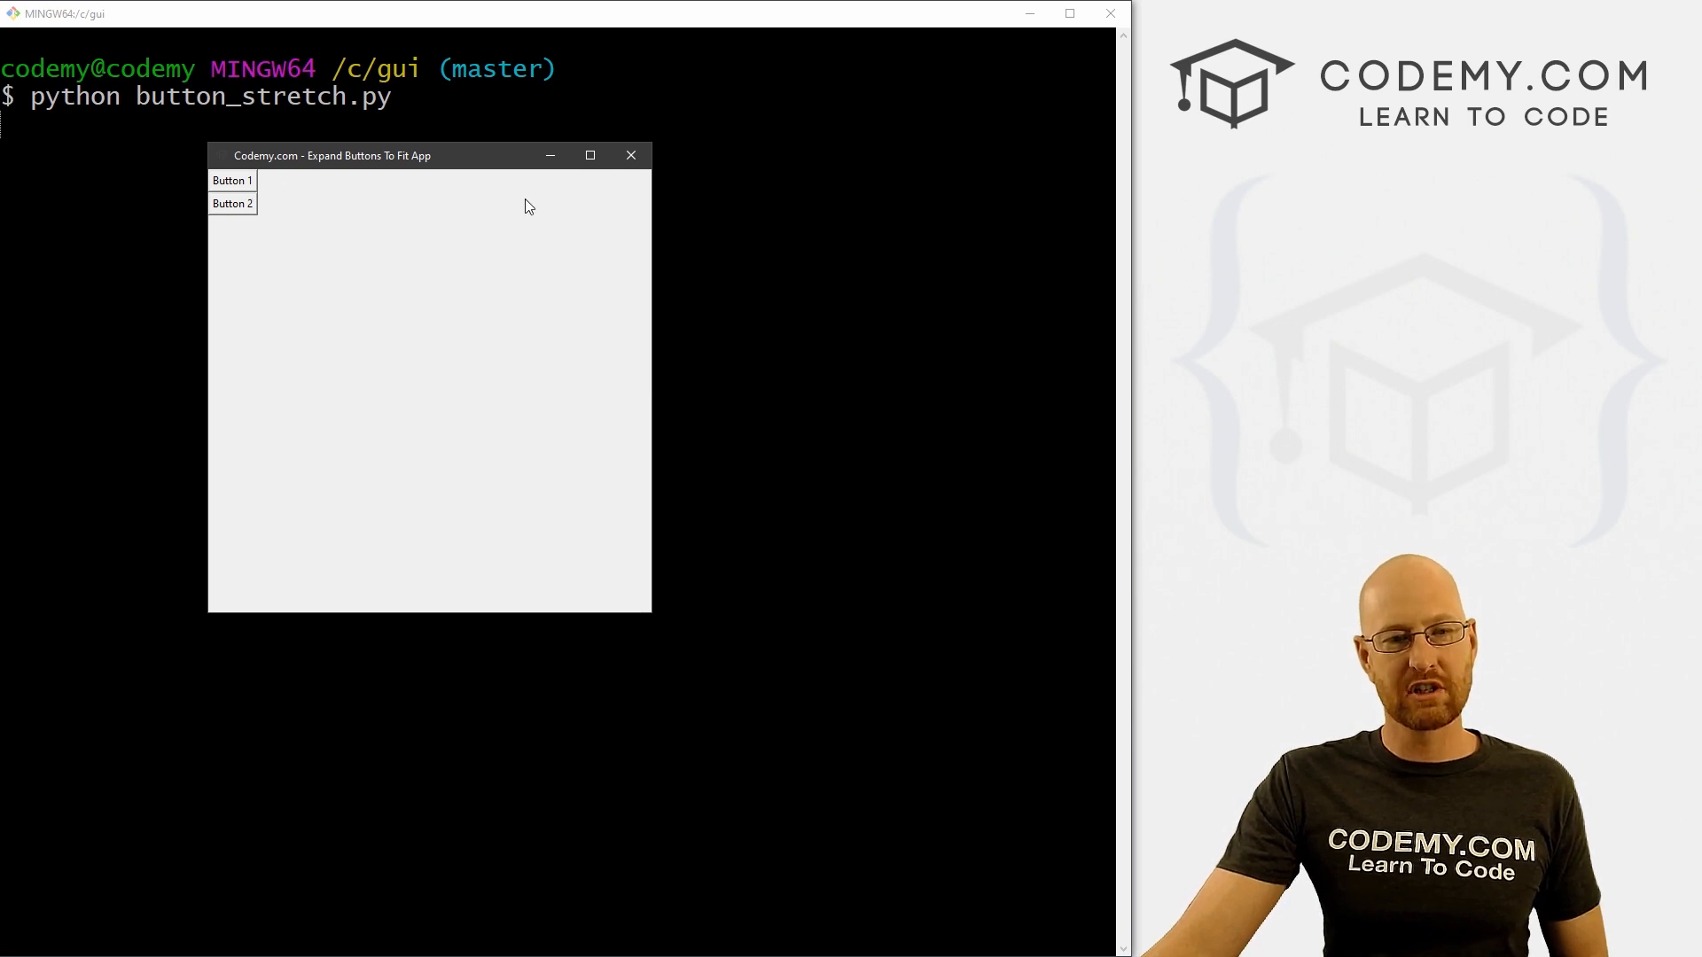
{"action": "left_click", "coordinate": [630, 155]}
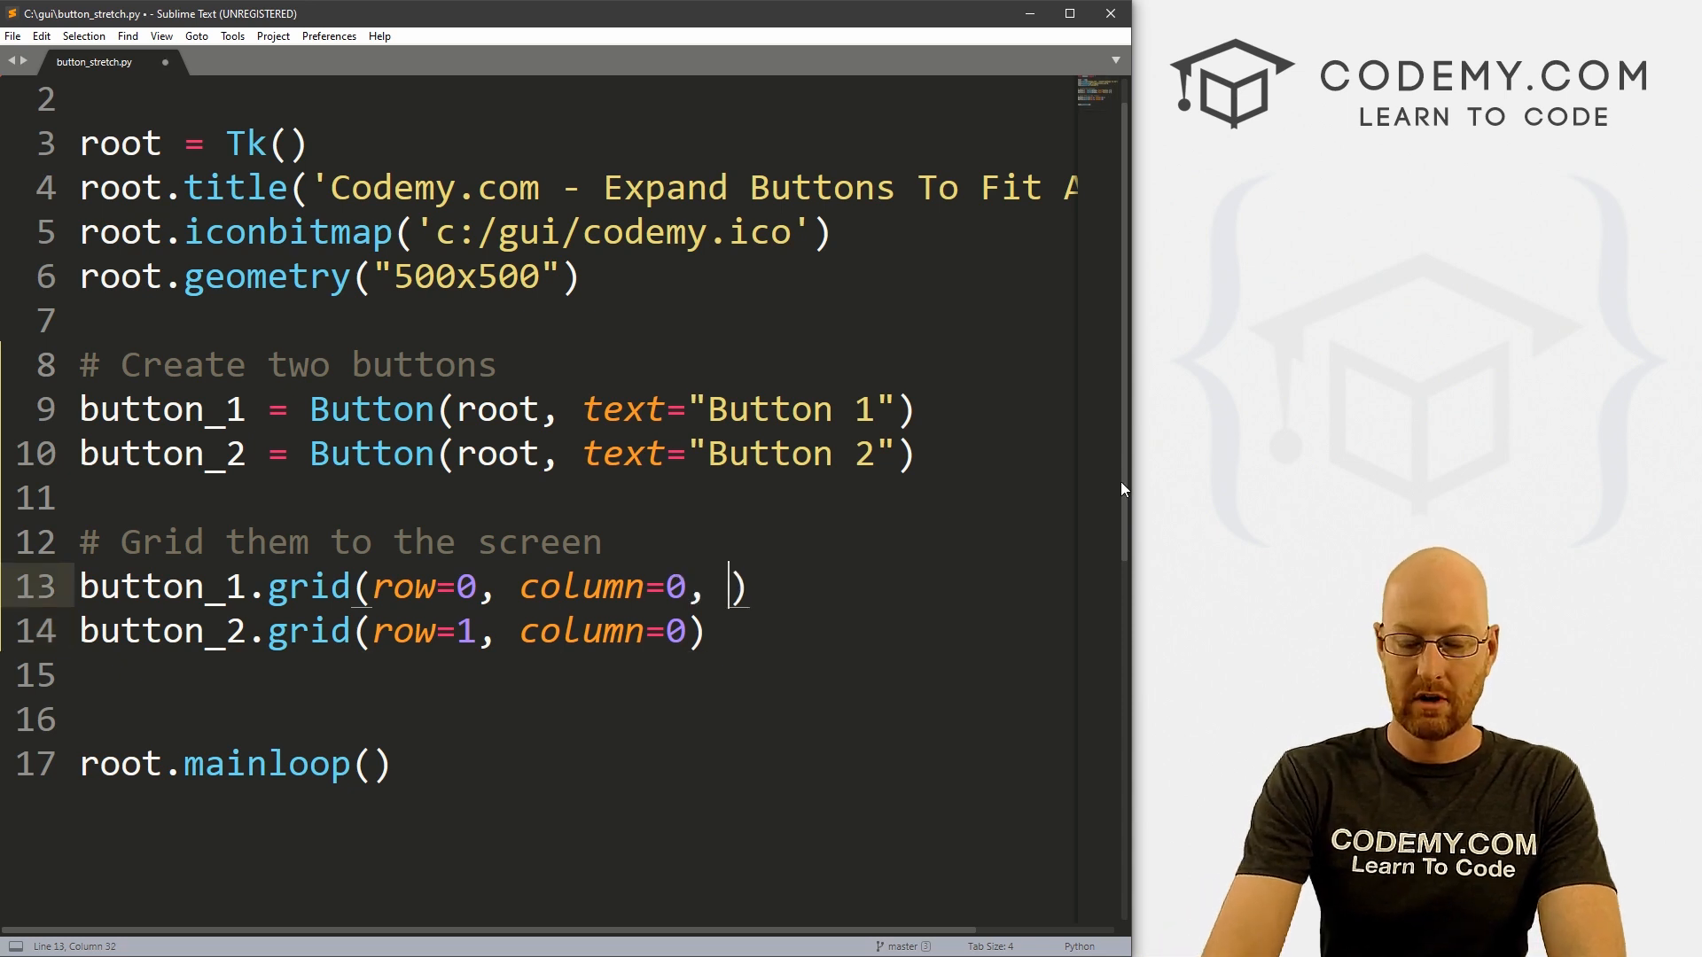
Add sticky="nsew" to the button_1 and button_2 grid calls and save
{"action": "type", "text": "sticky=\"\""}
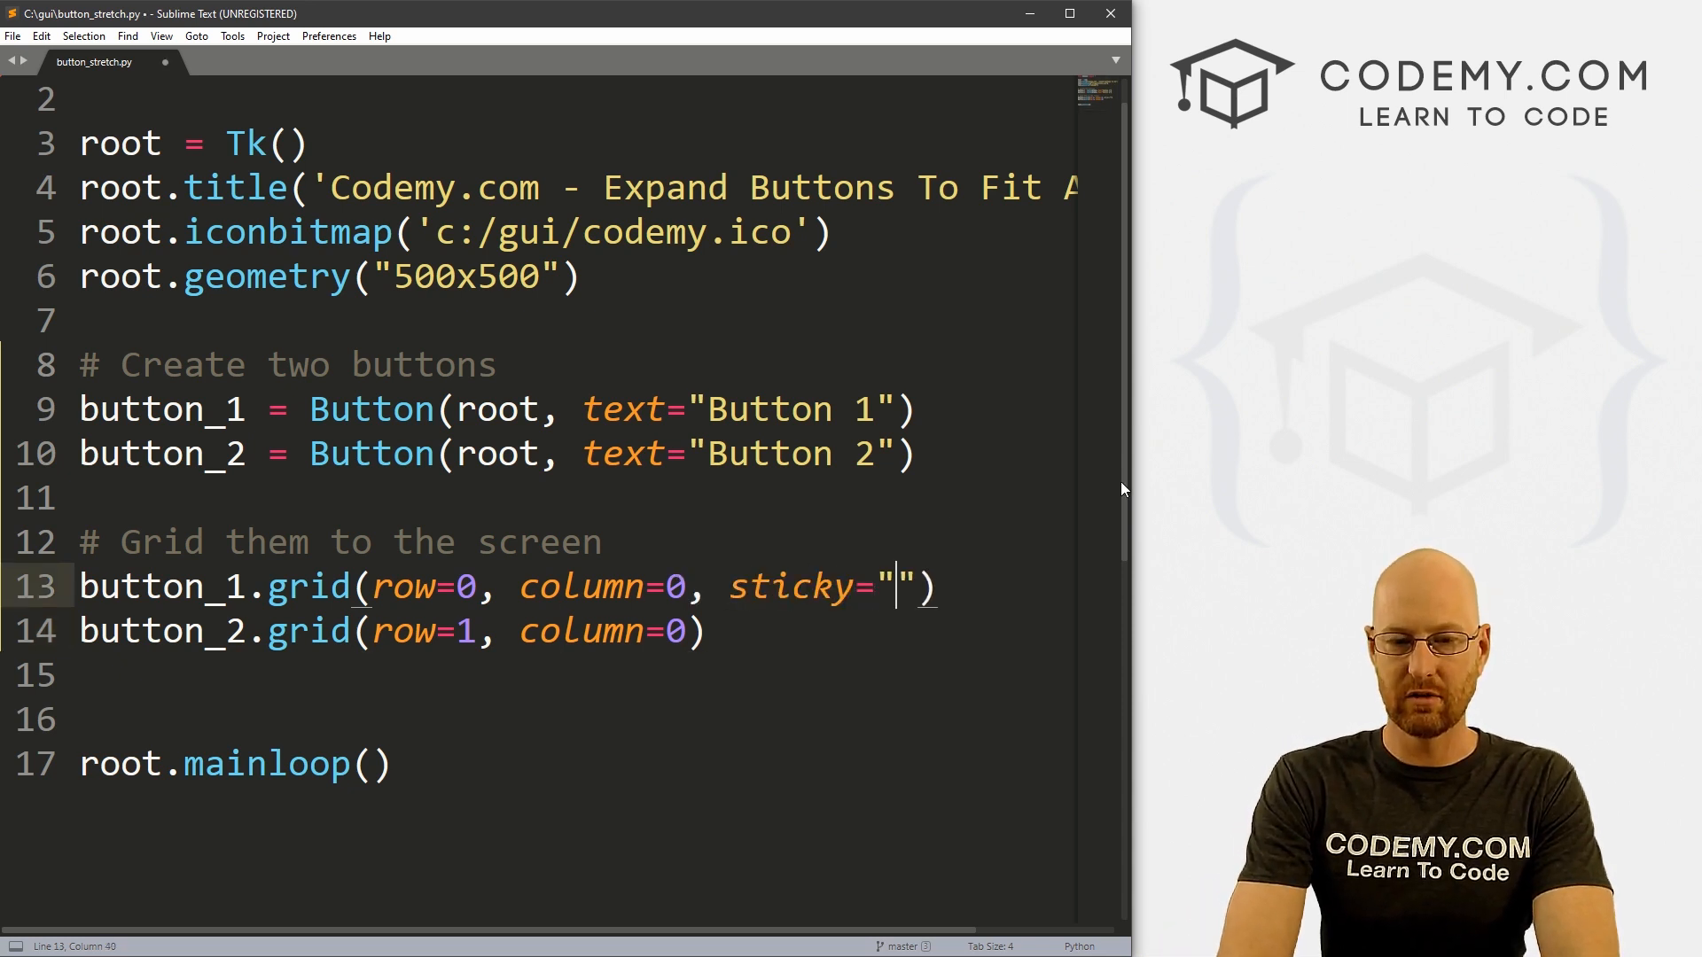
{"action": "type", "text": "nse"}
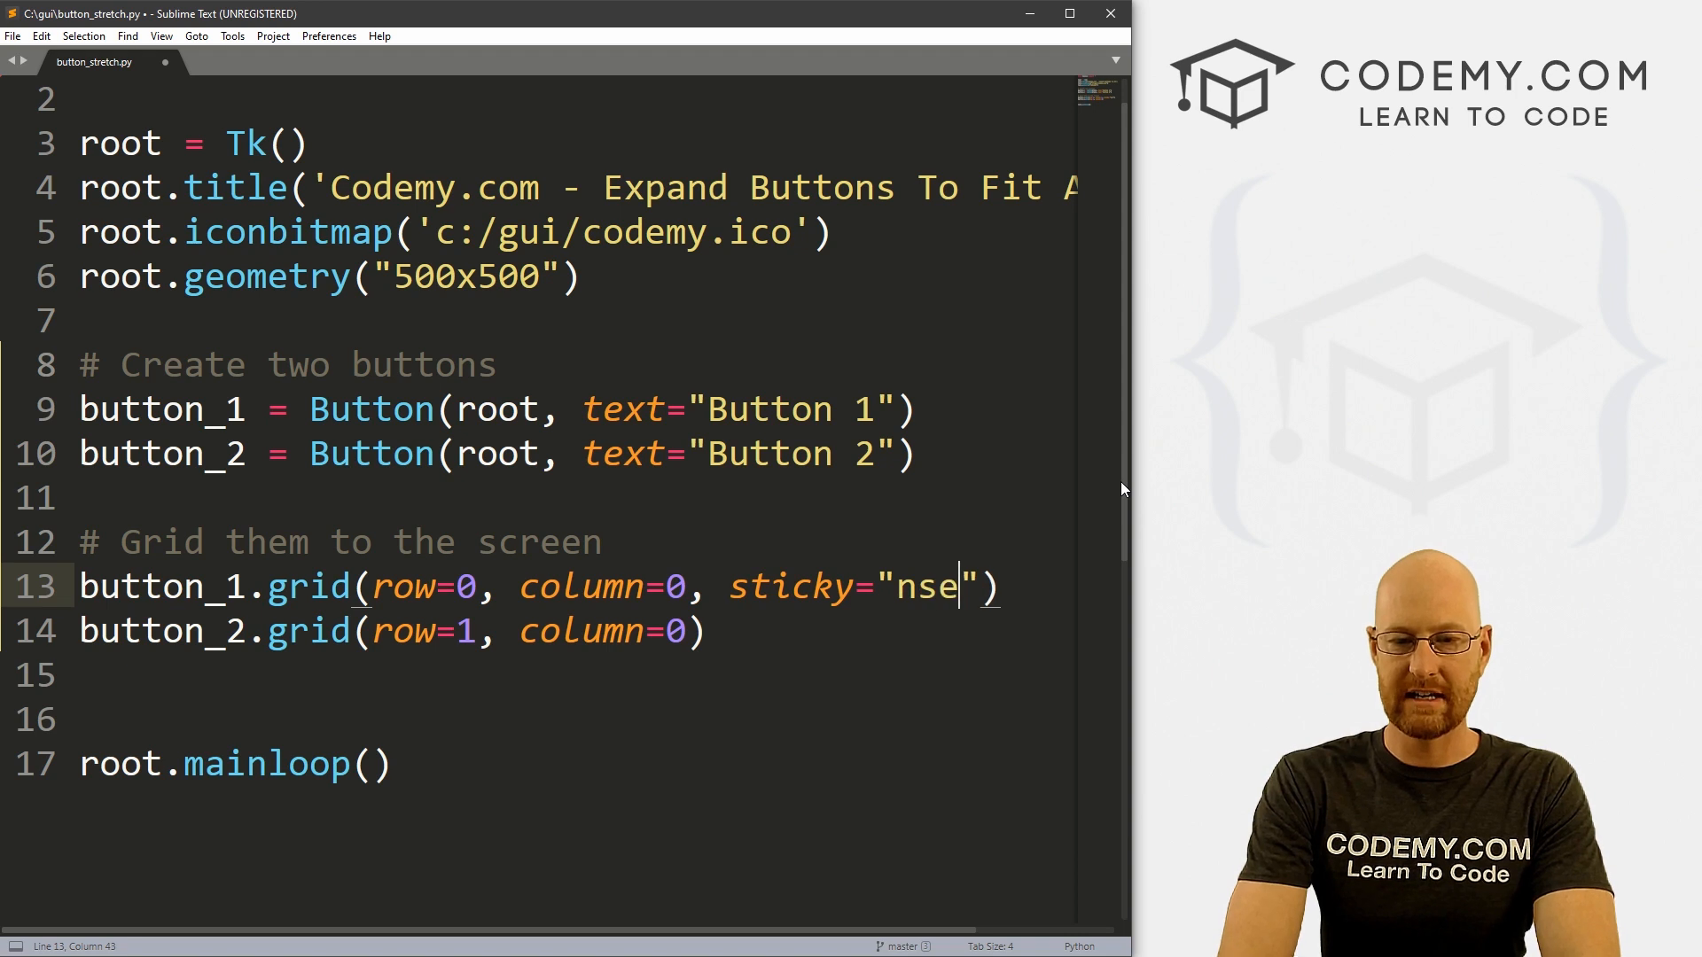
{"action": "type", "text": "w"}
{"action": "left_click", "coordinate": [538, 630]}
{"action": "type", "text": ", sticky=\"nsew\""}
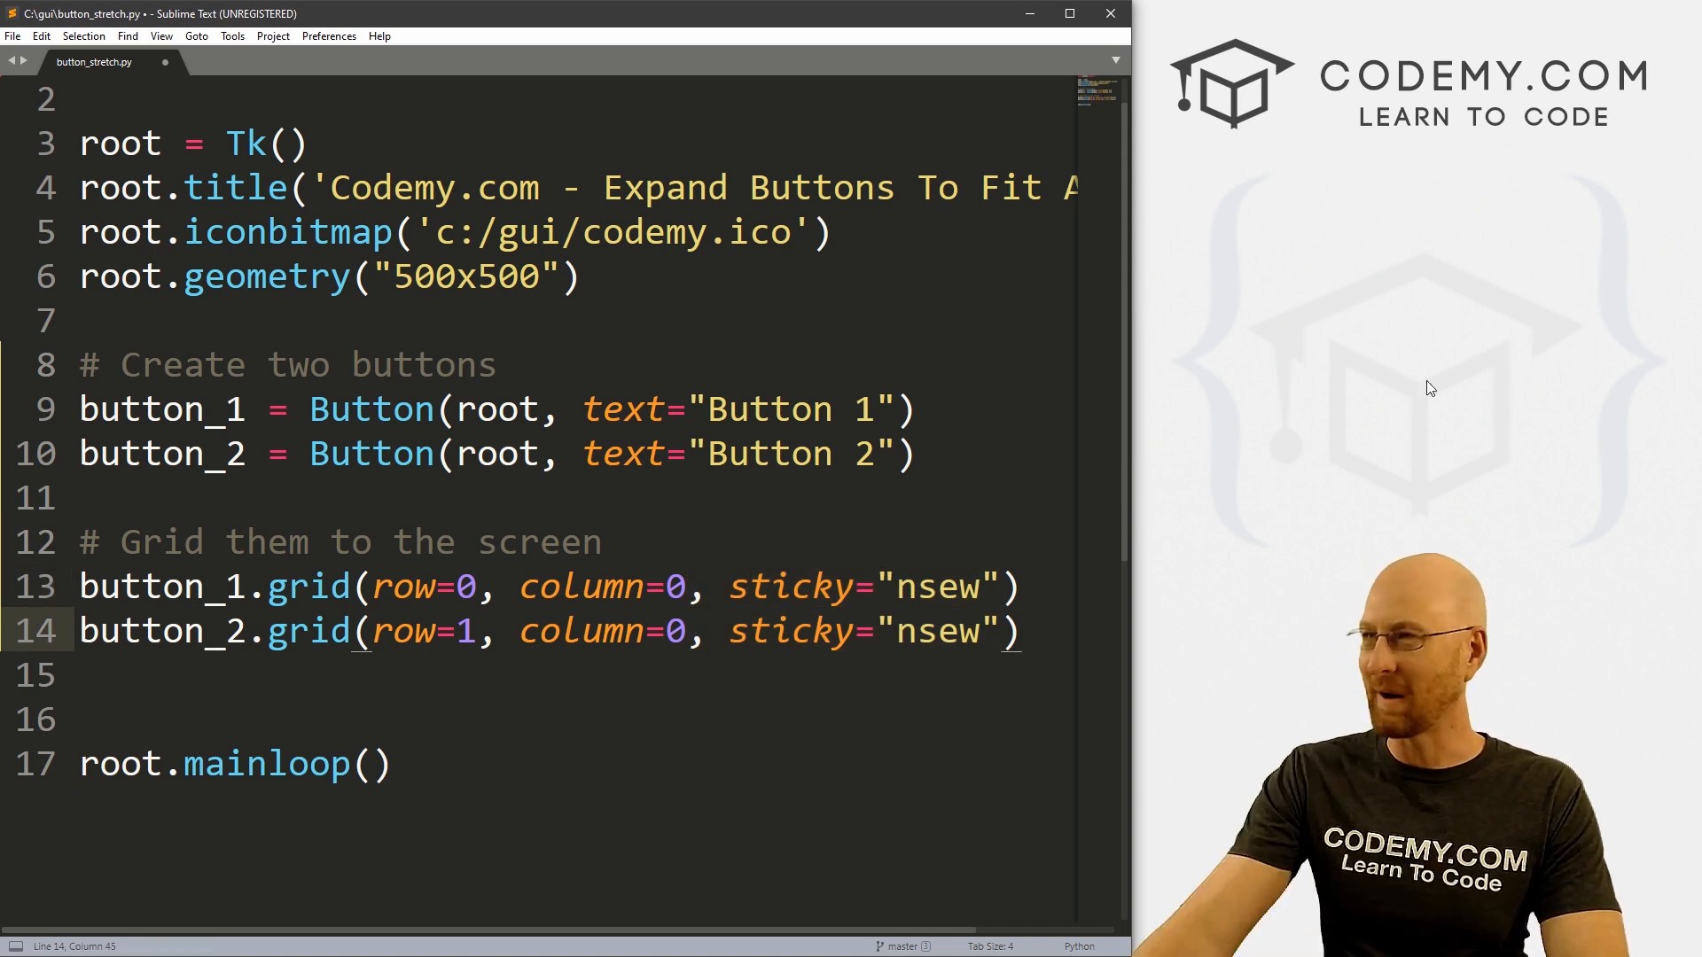
{"action": "key", "text": "ctrl+s"}
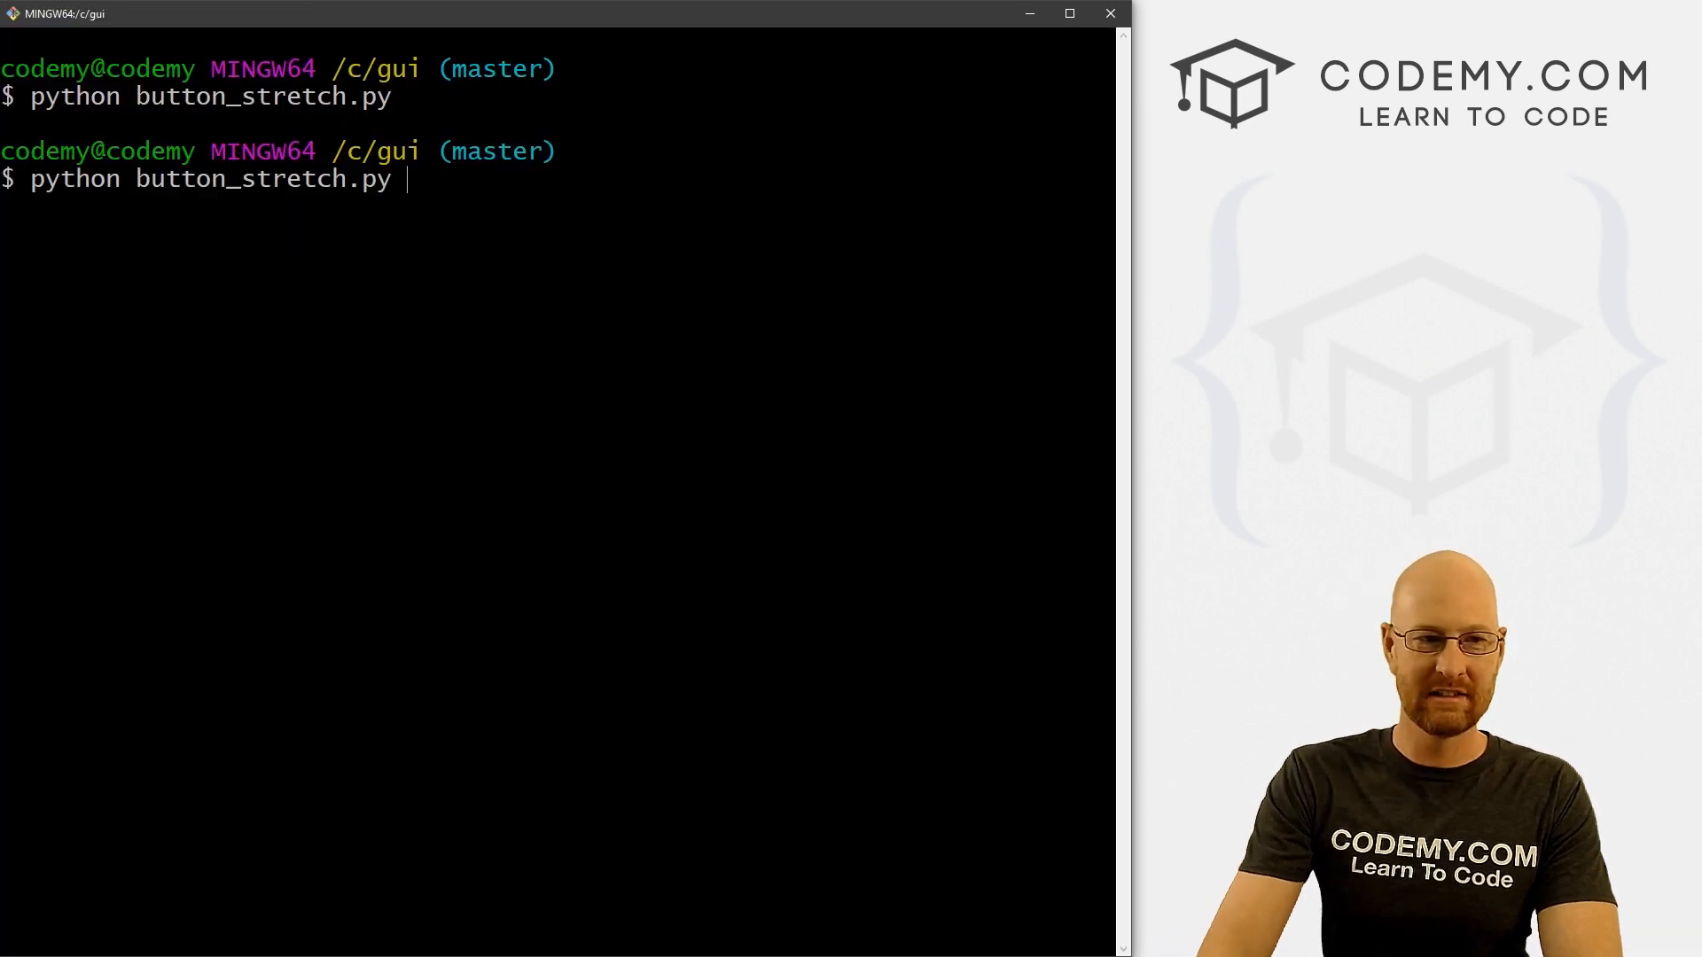
{"action": "key", "text": "Return"}
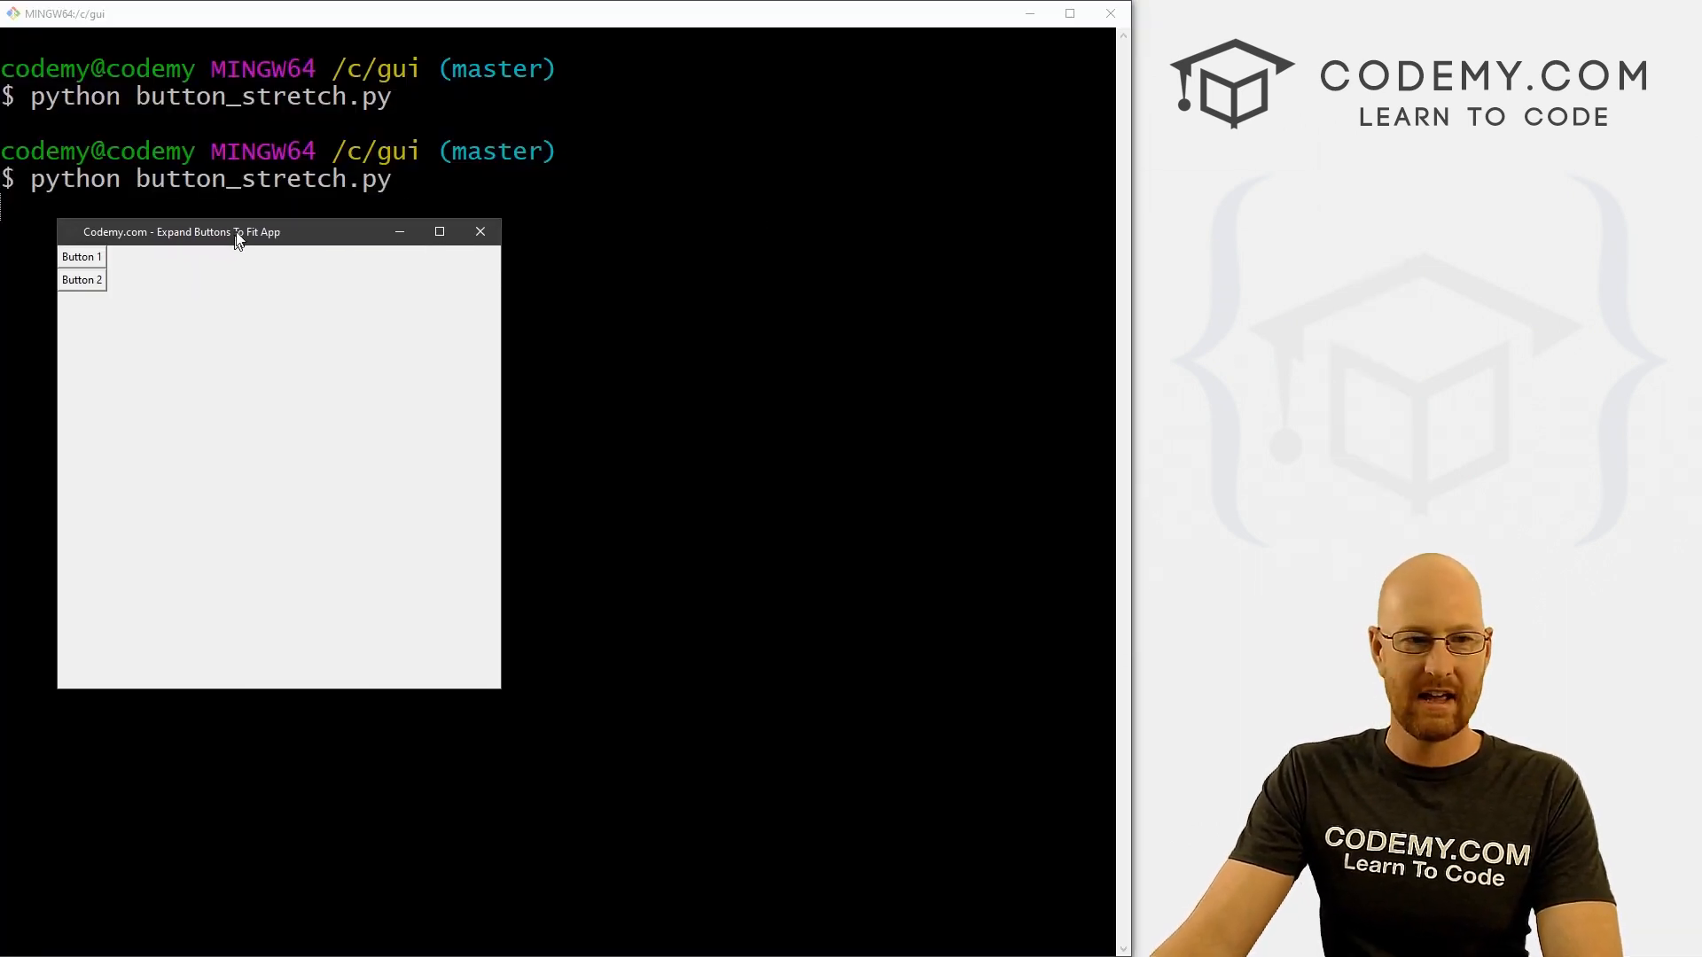
{"action": "mouse_move", "coordinate": [480, 230]}
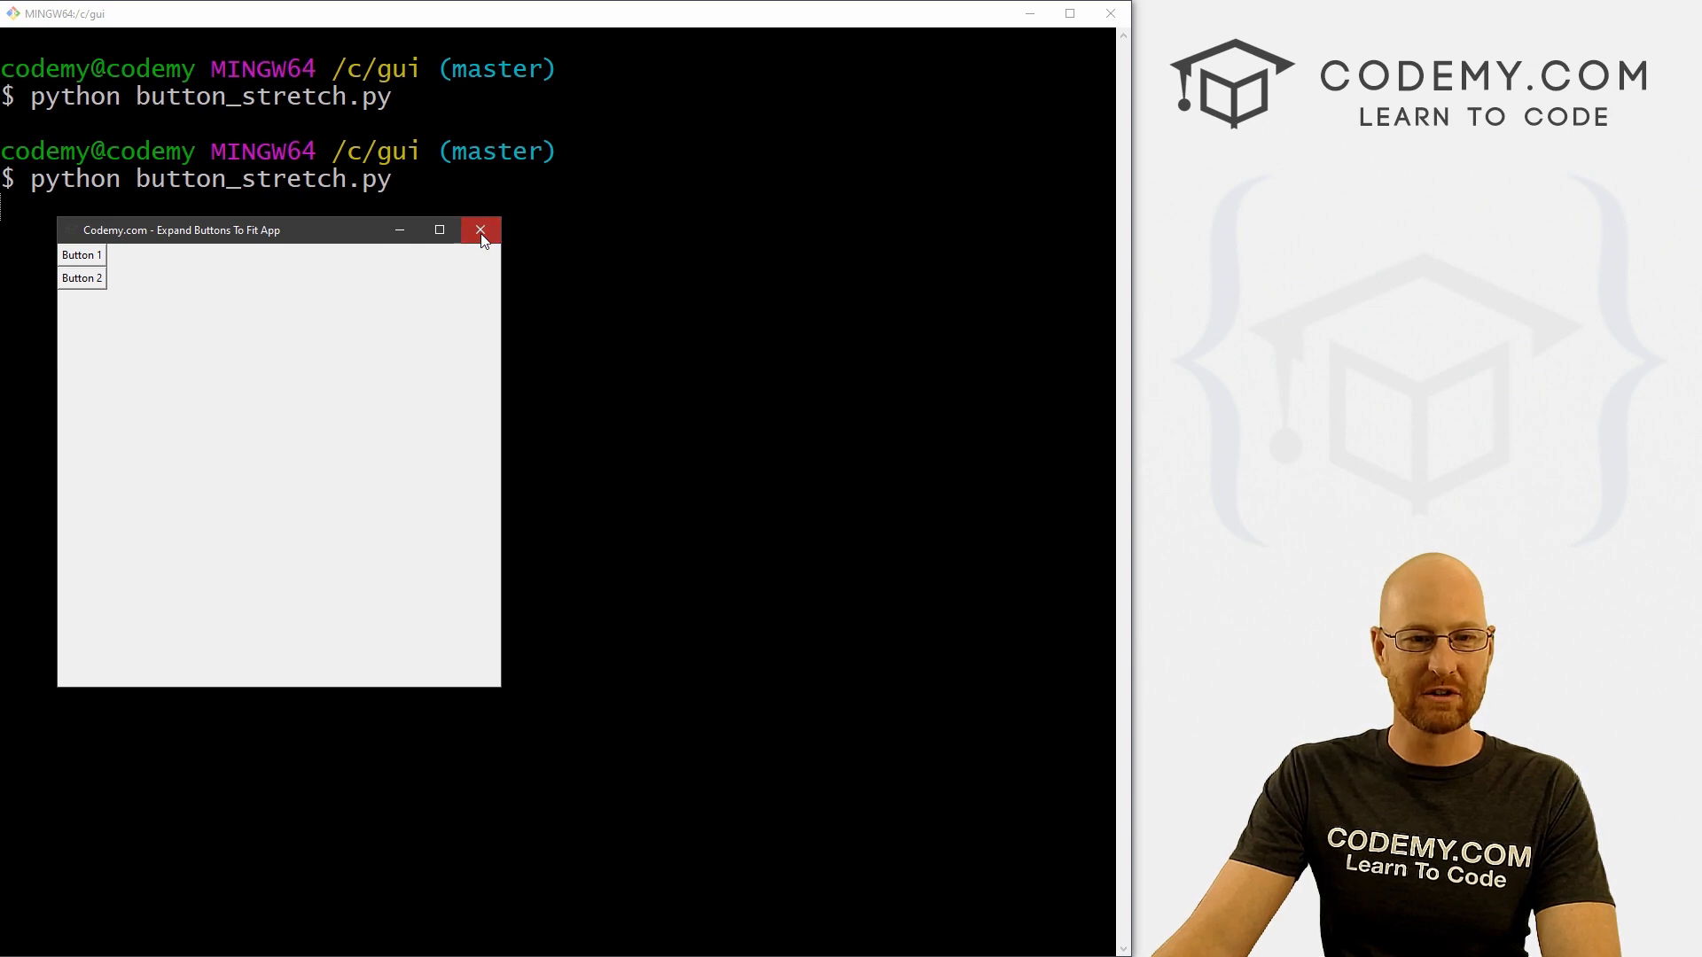
{"action": "left_click", "coordinate": [480, 230]}
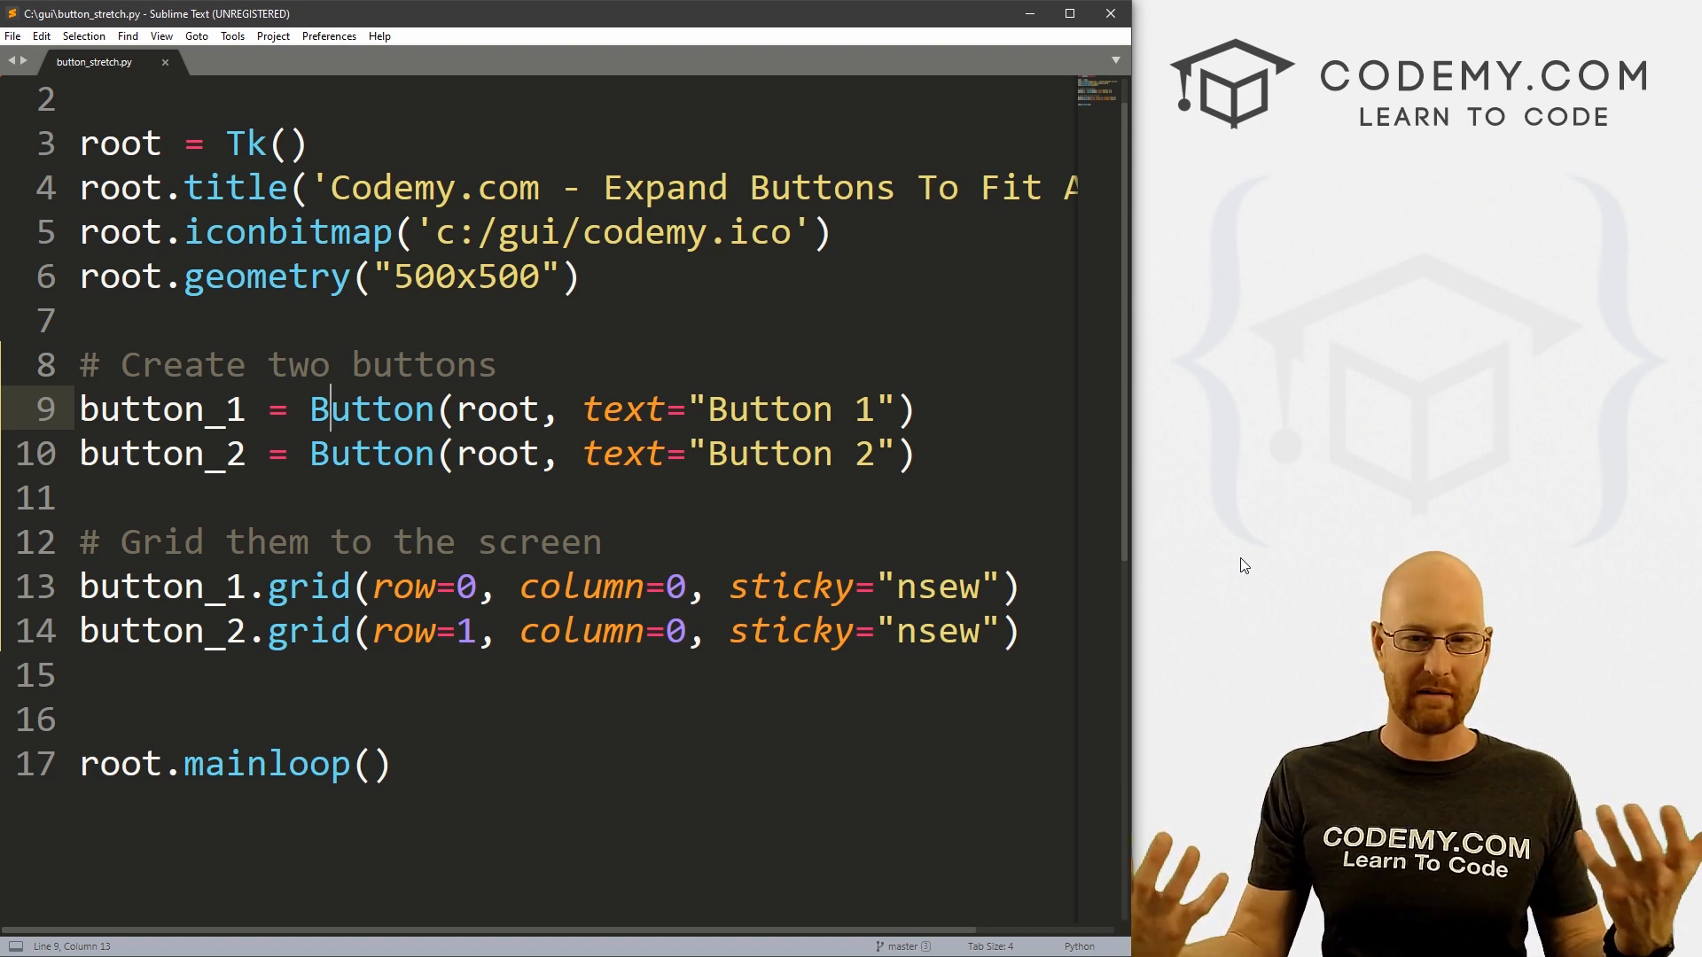
{"action": "mouse_move", "coordinate": [1365, 536]}
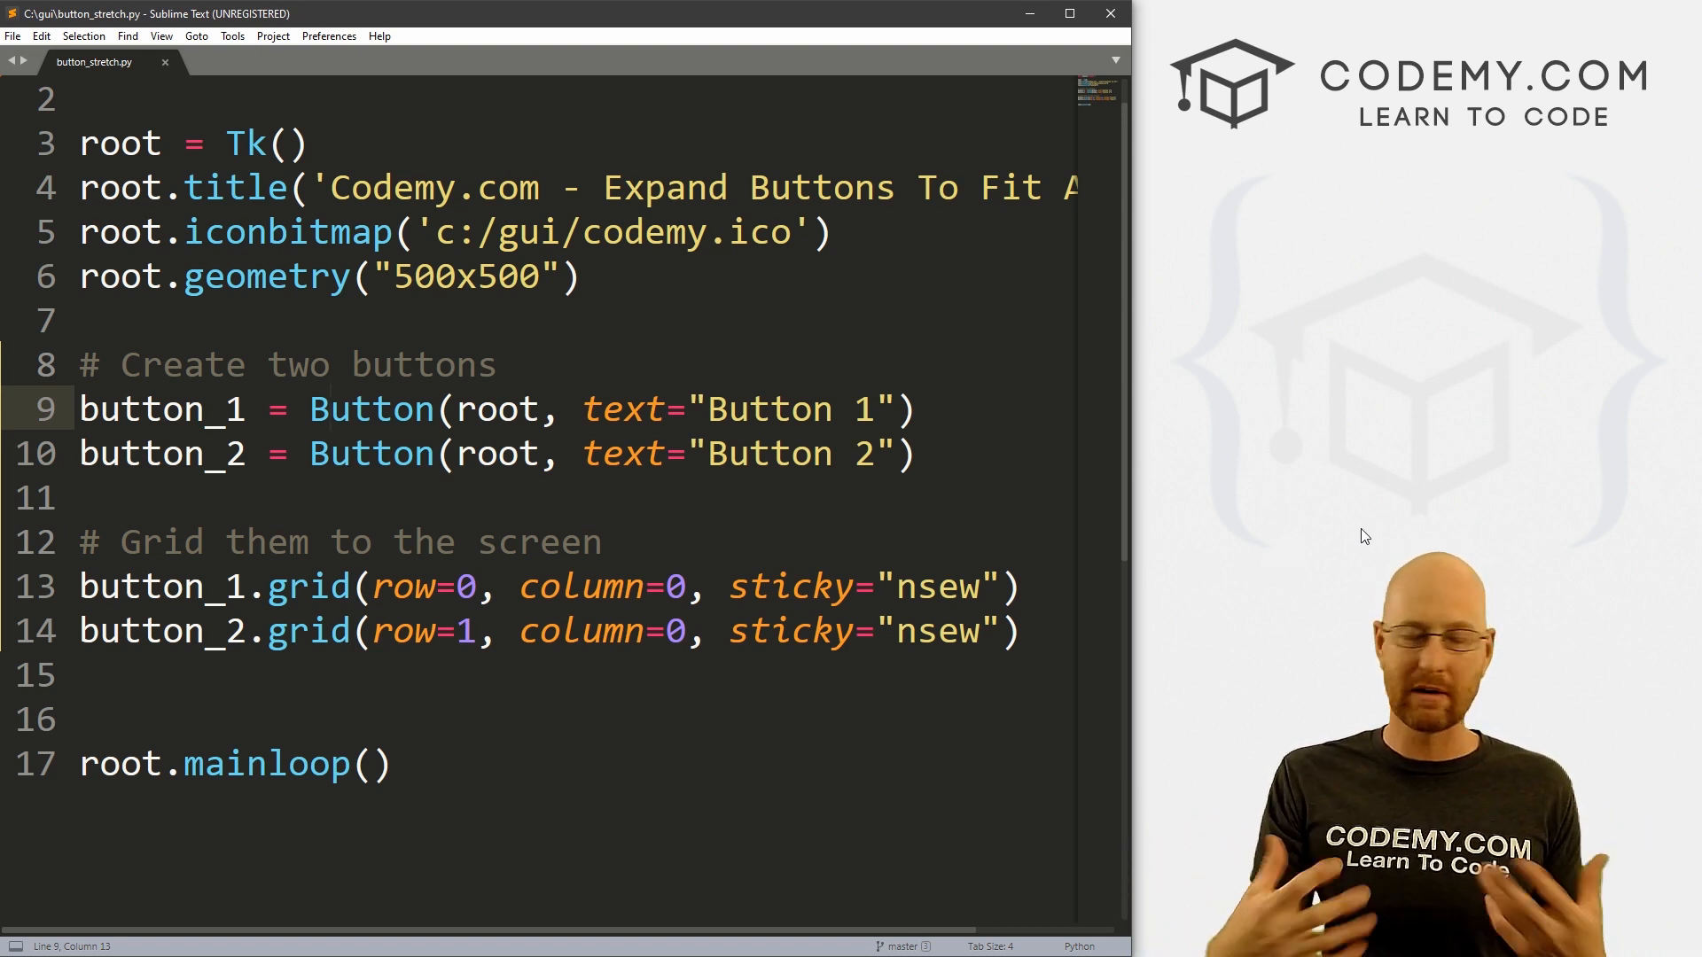
{"action": "mouse_move", "coordinate": [1391, 531]}
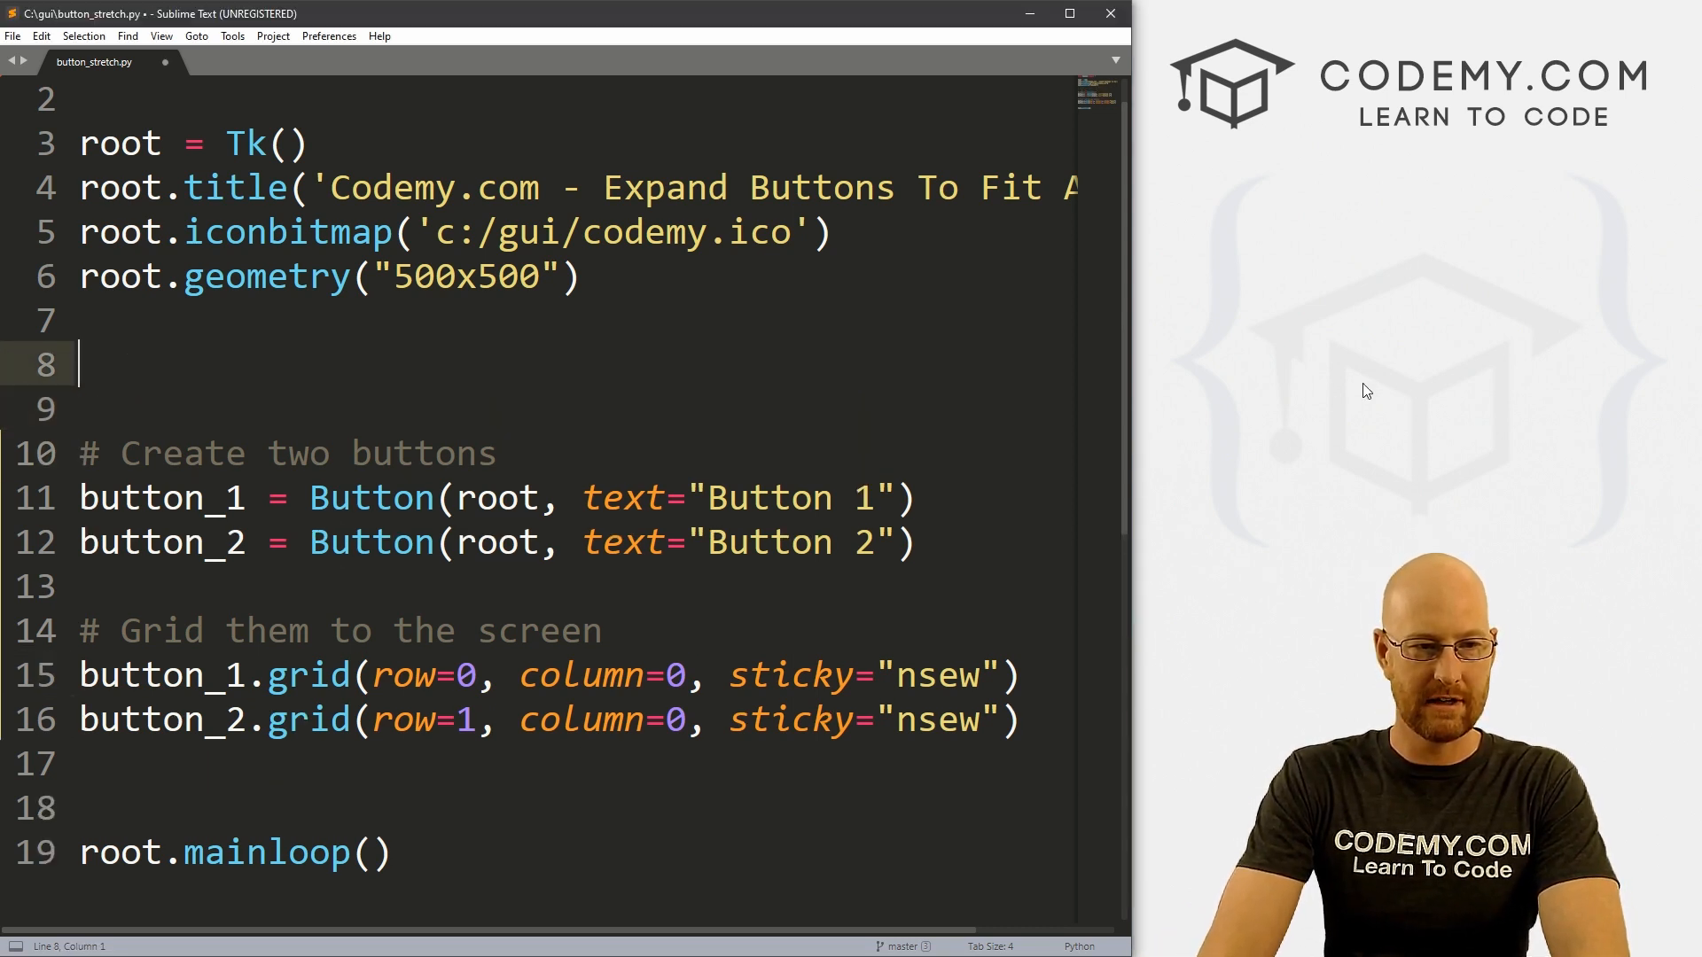
Add a config comment and start Grid.columnconfigure and Grid.rowconfigure calls via autocomplete
{"action": "type", "text": "# Config"}
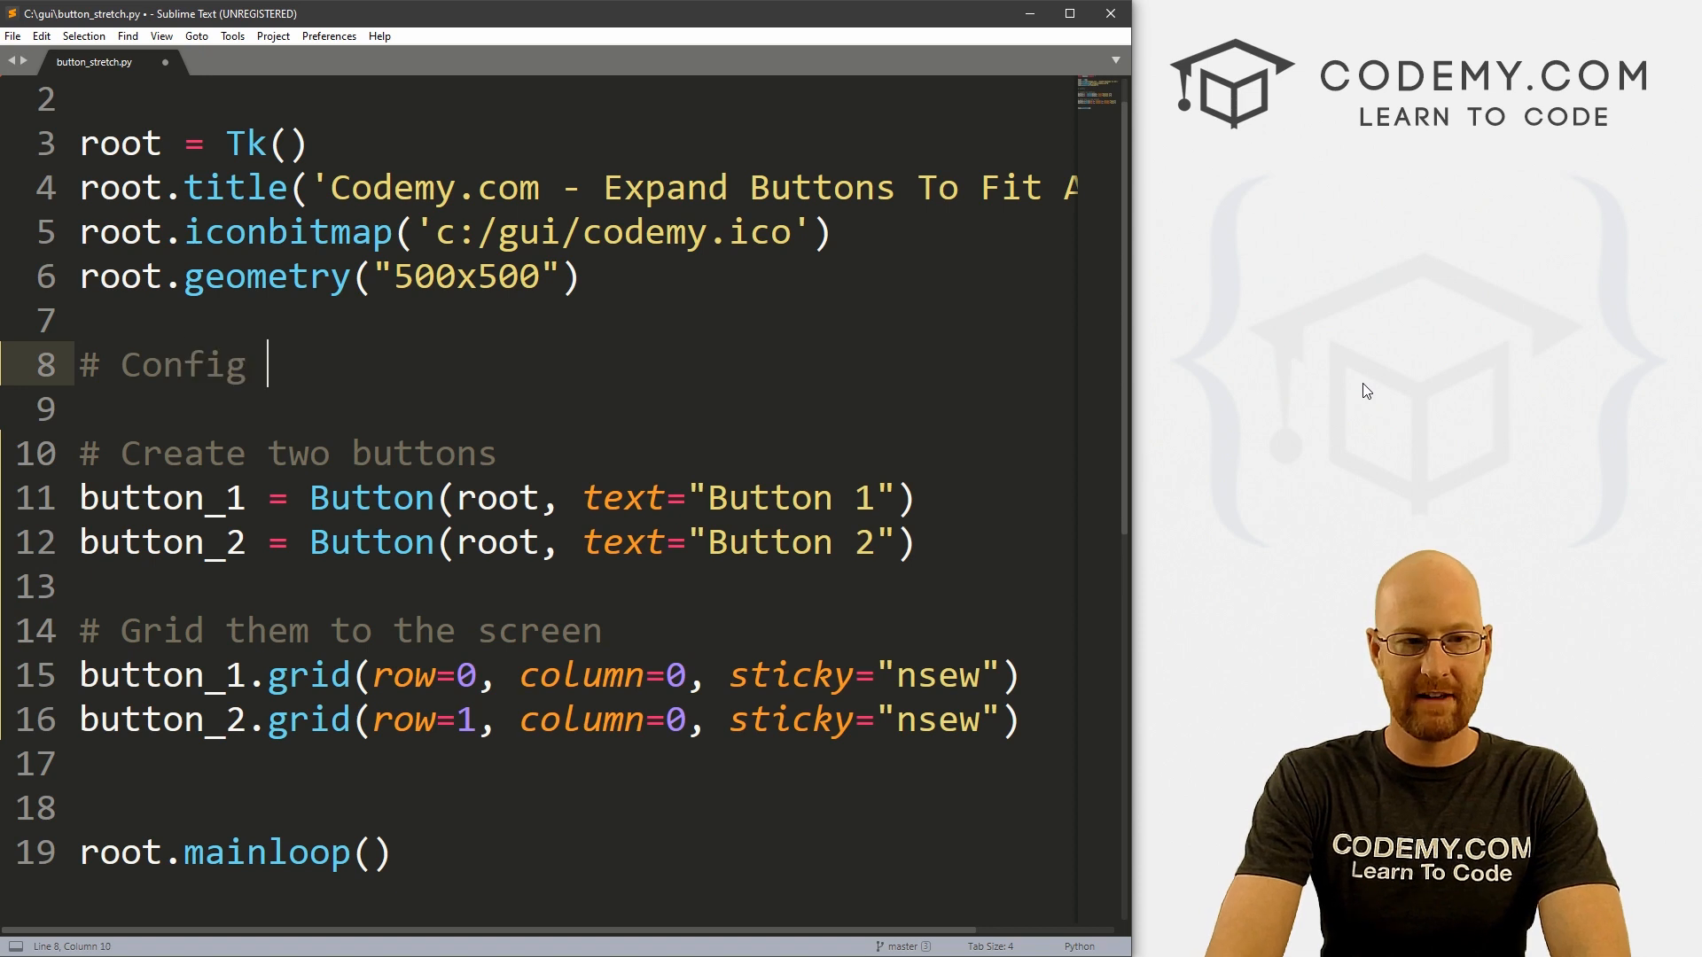
{"action": "type", "text": "our colum"}
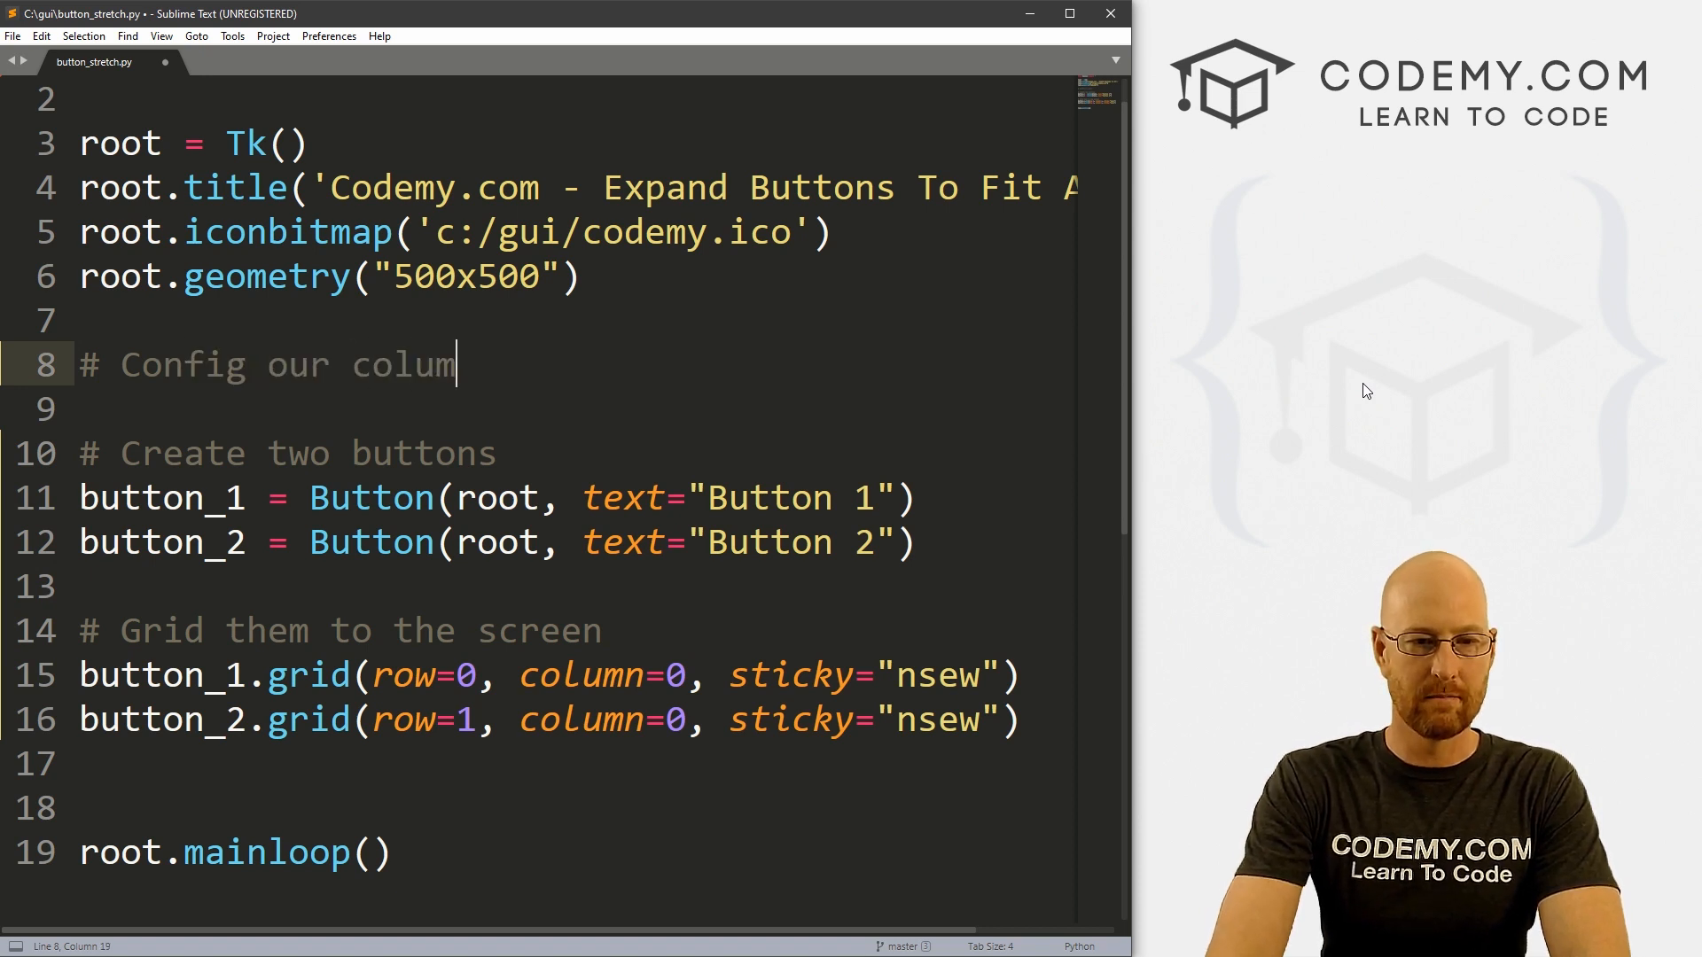
{"action": "type", "text": "n rows and cols"}
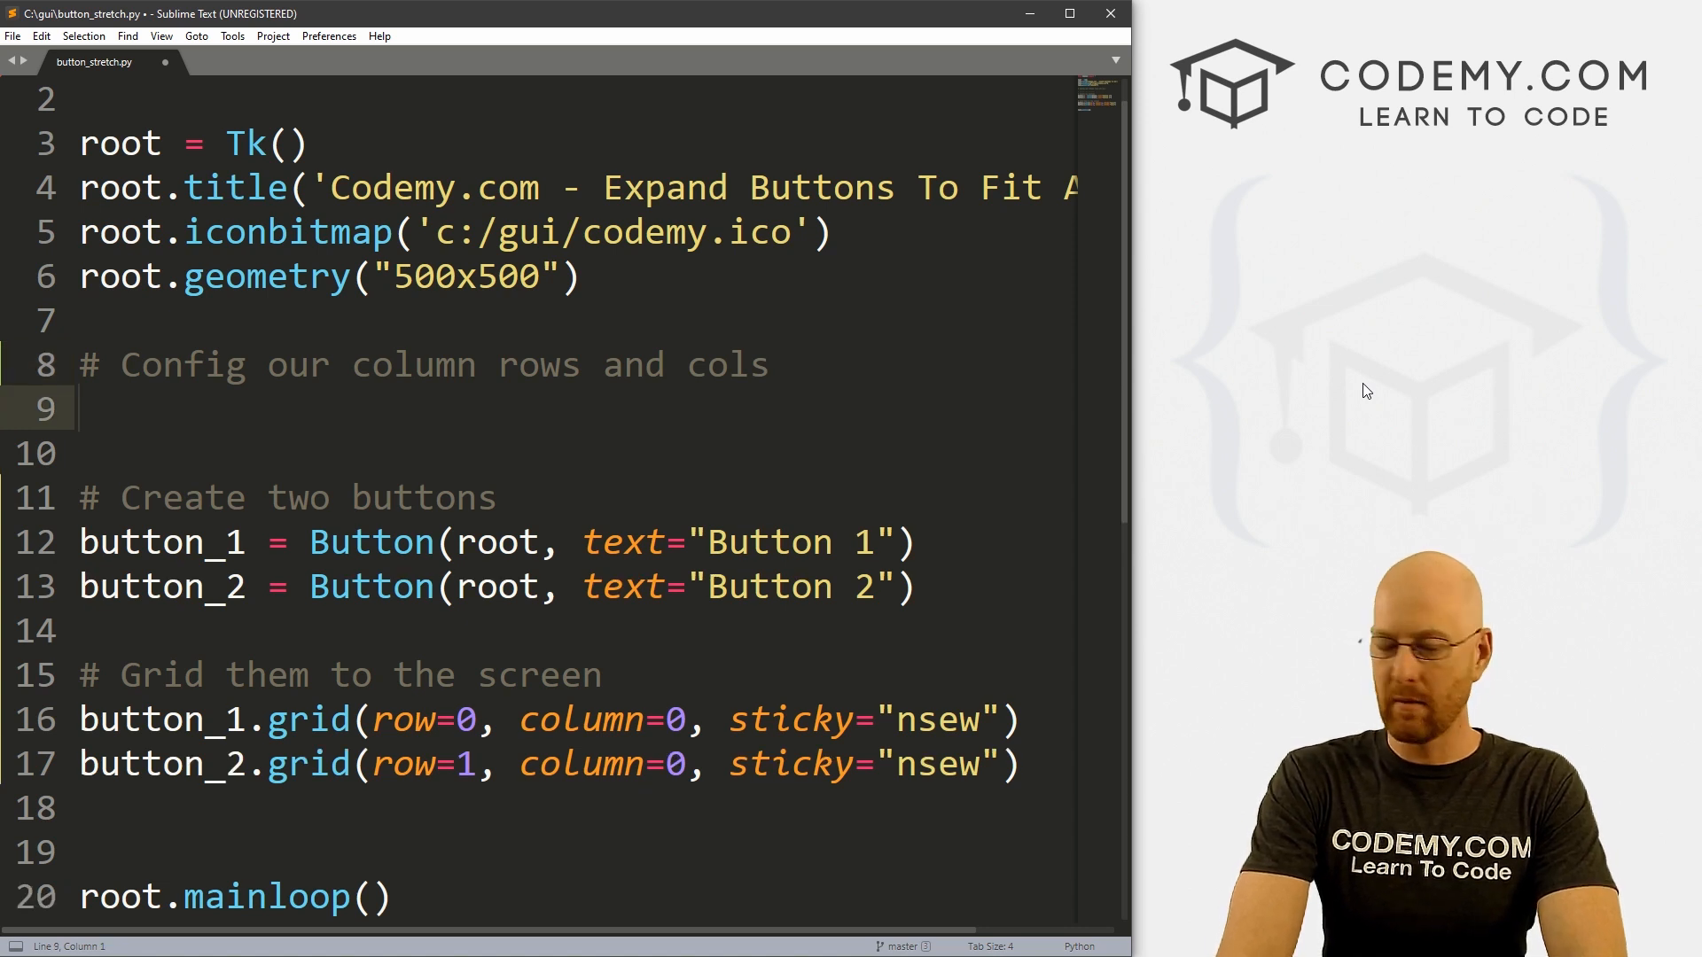
{"action": "type", "text": "Grid."}
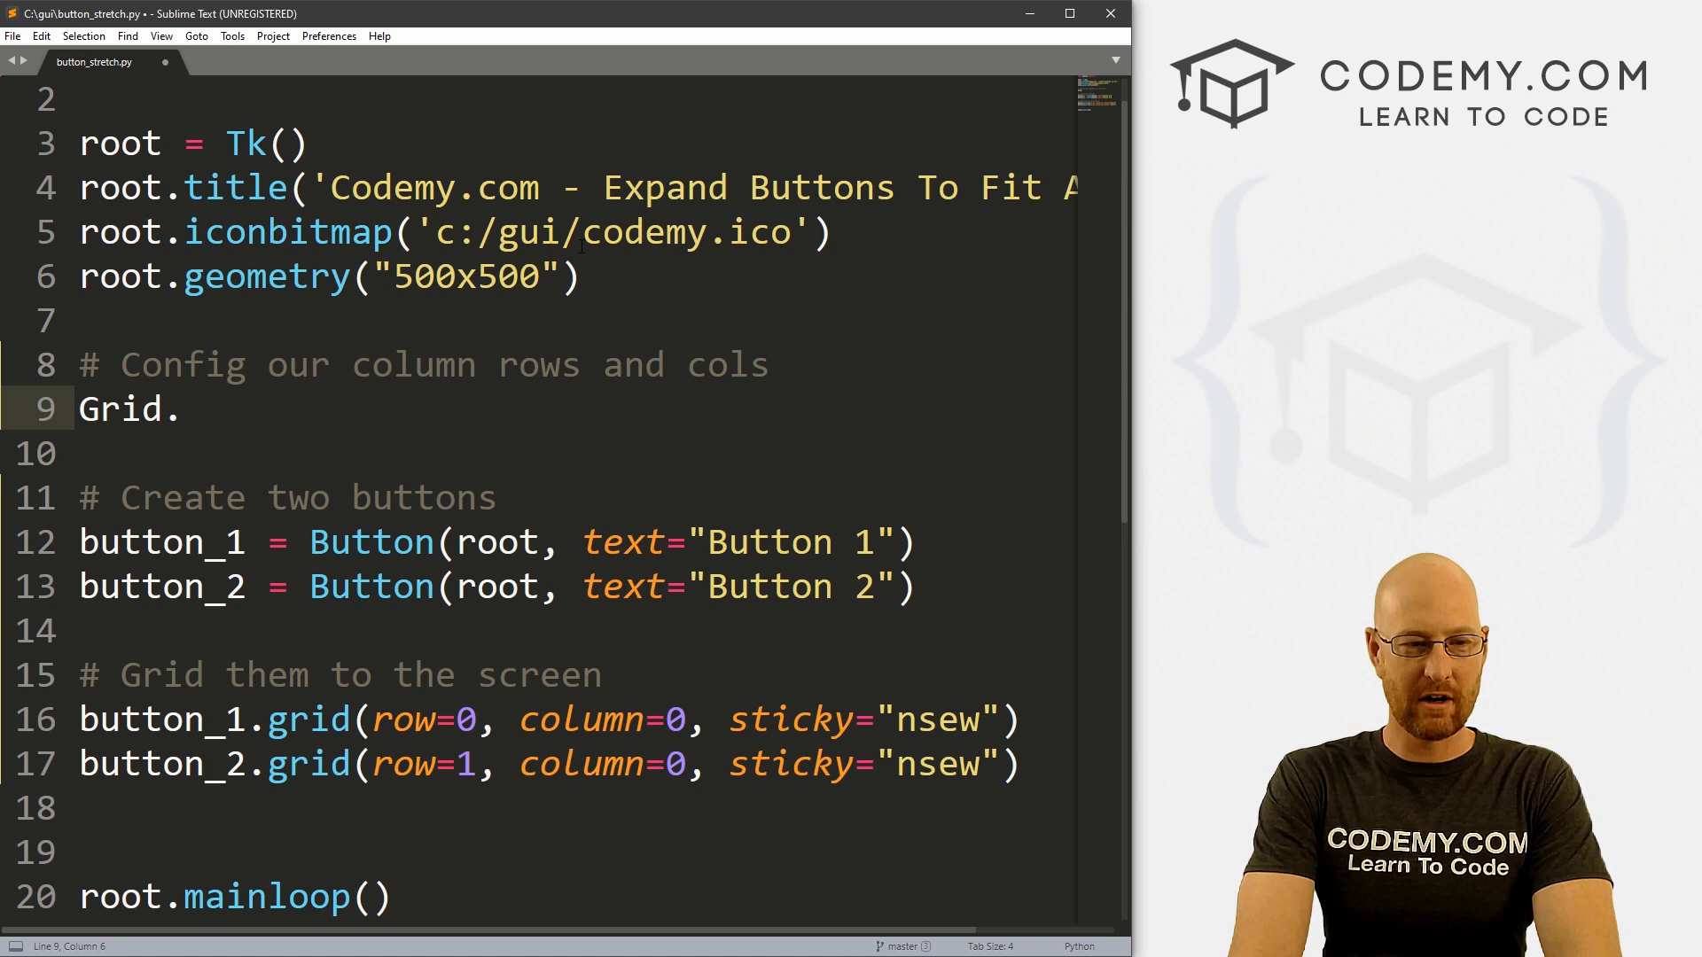
{"action": "type", "text": ".colu"}
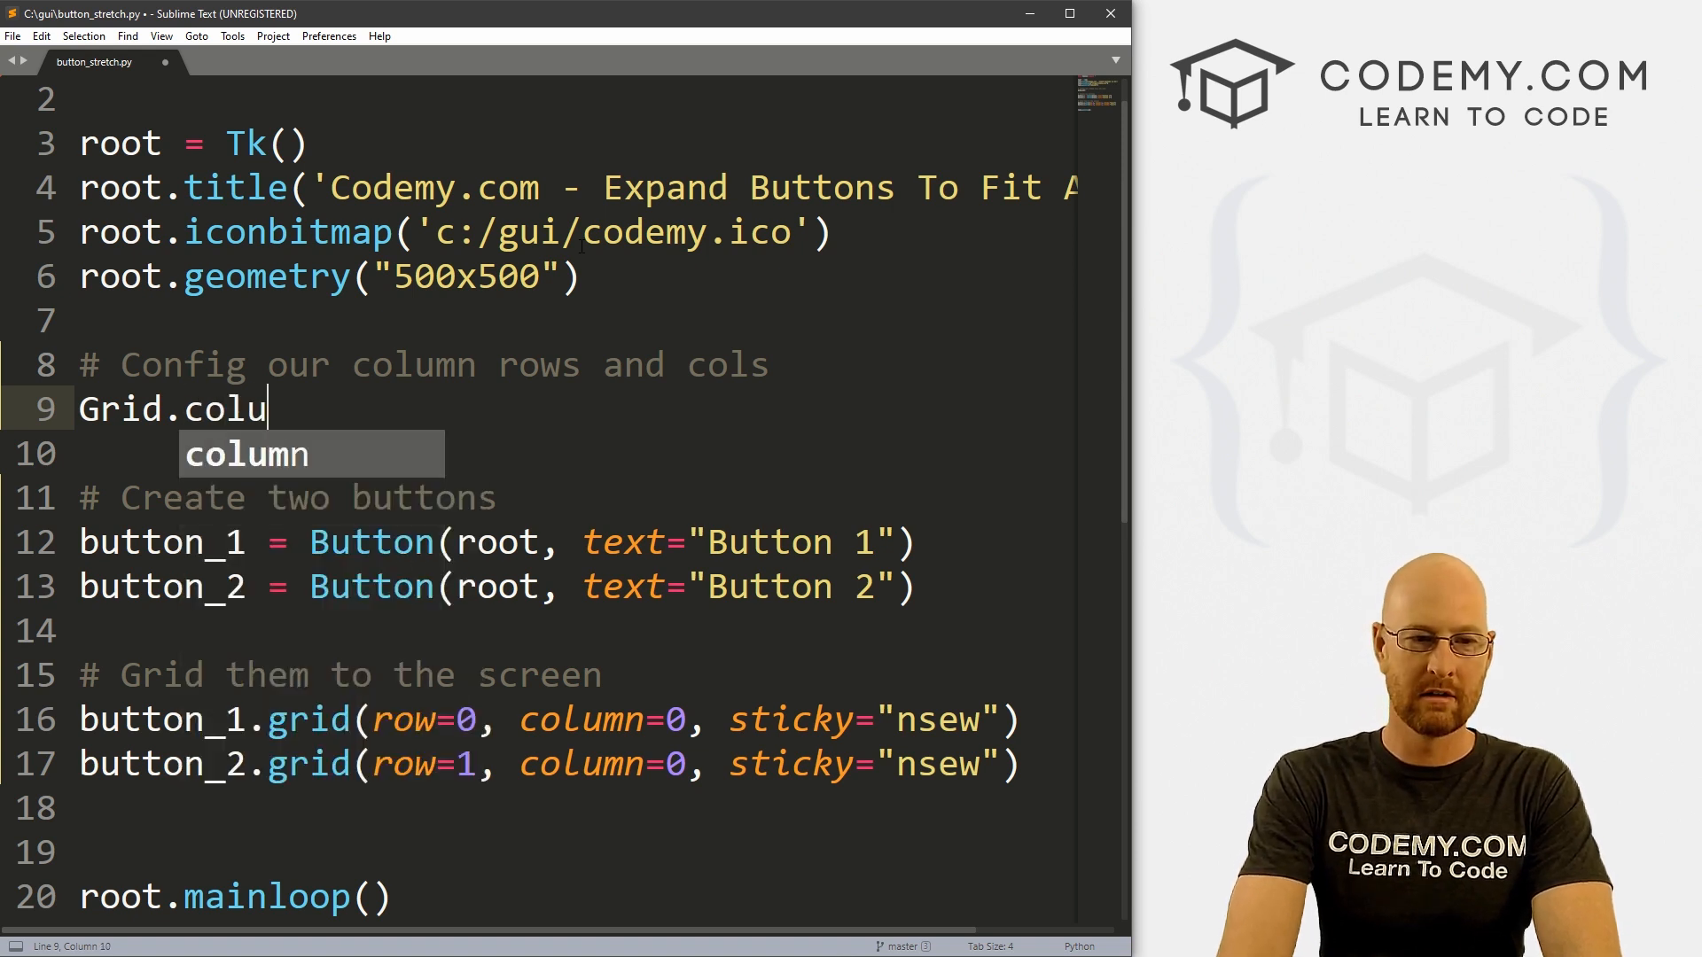
{"action": "key", "text": "BackSpace"}
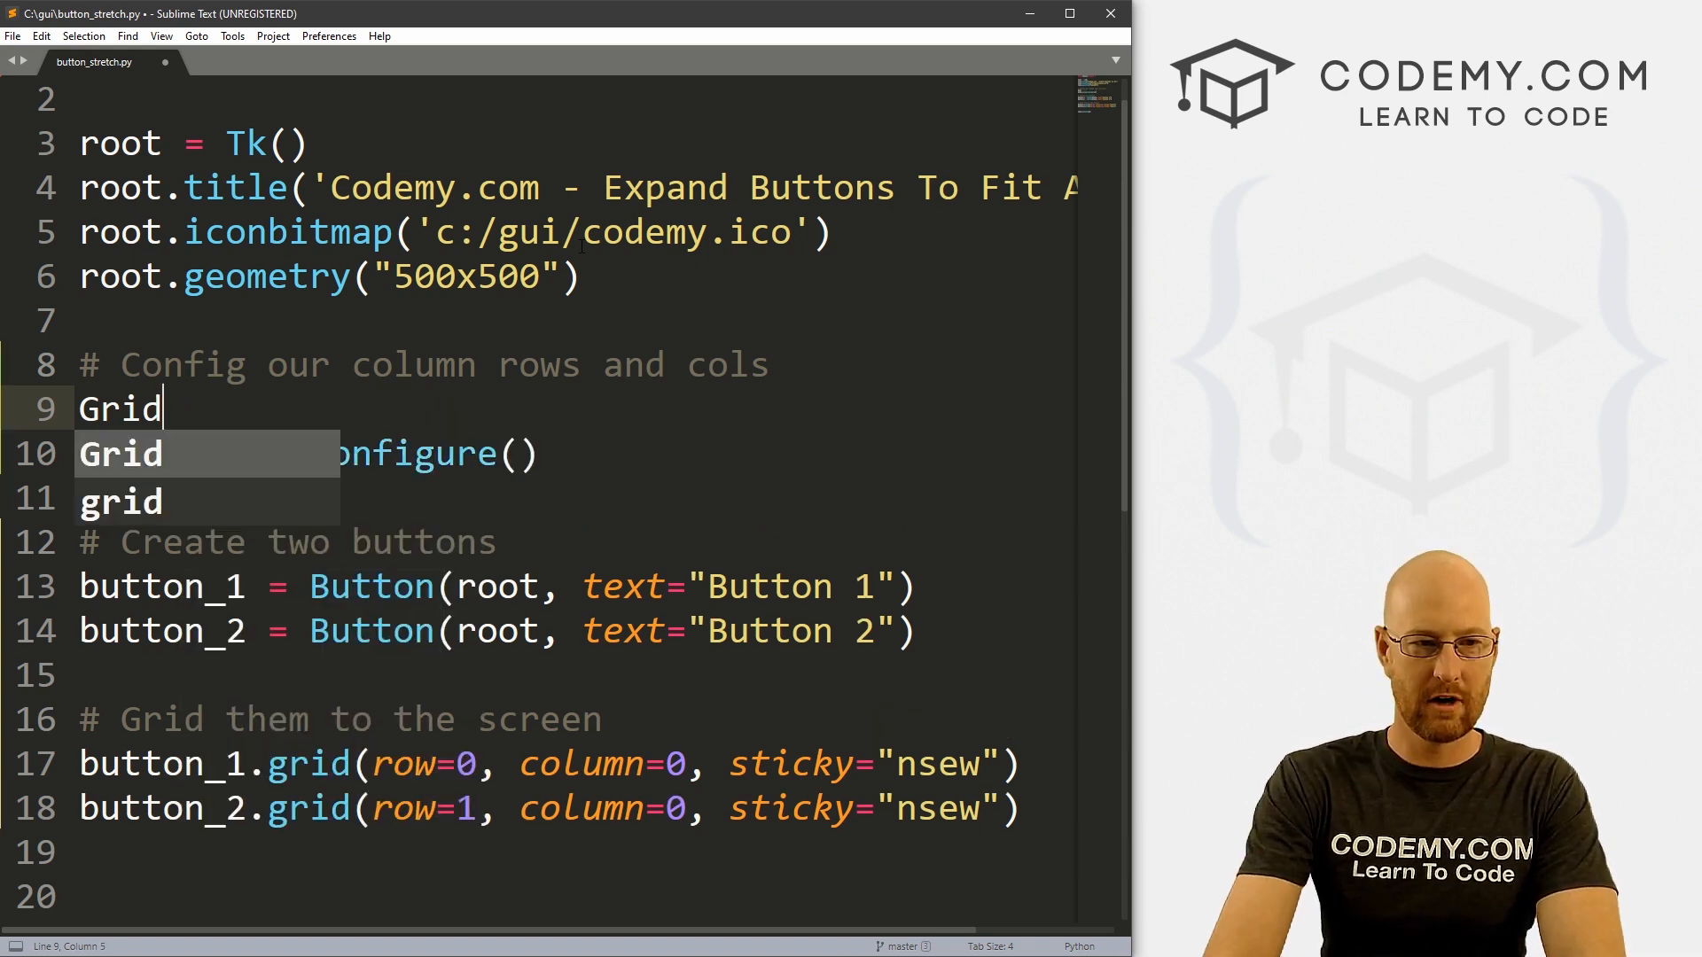
{"action": "type", "text": ".rowc"}
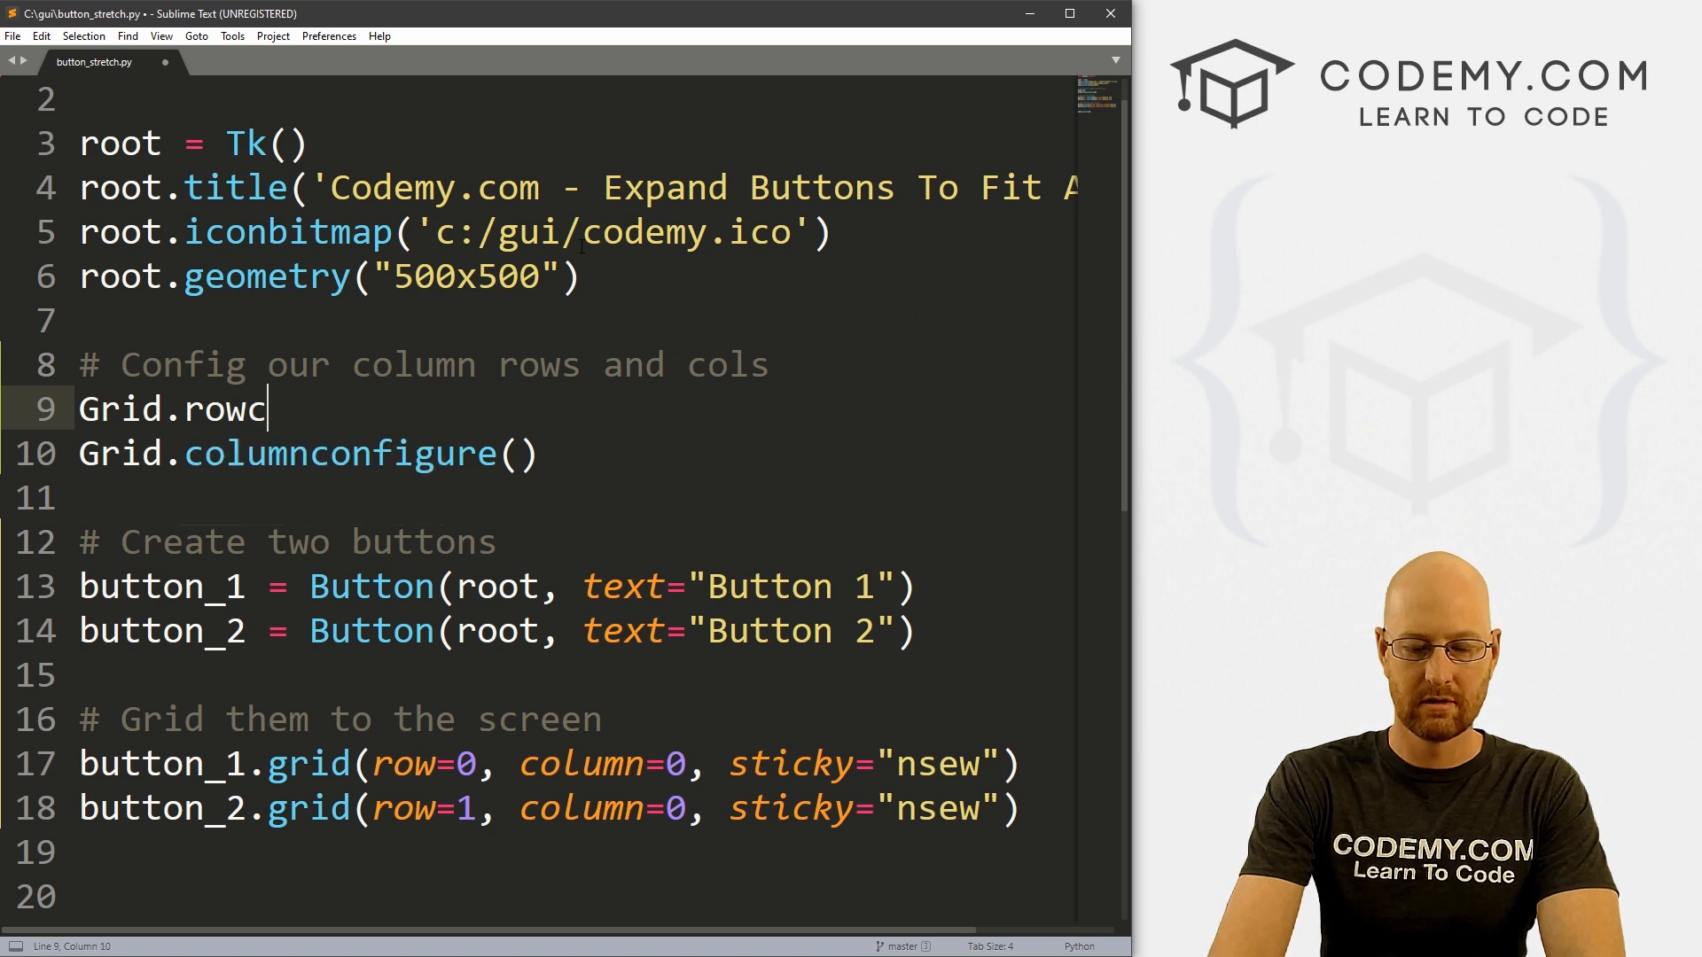
{"action": "type", "text": "onfigure()"}
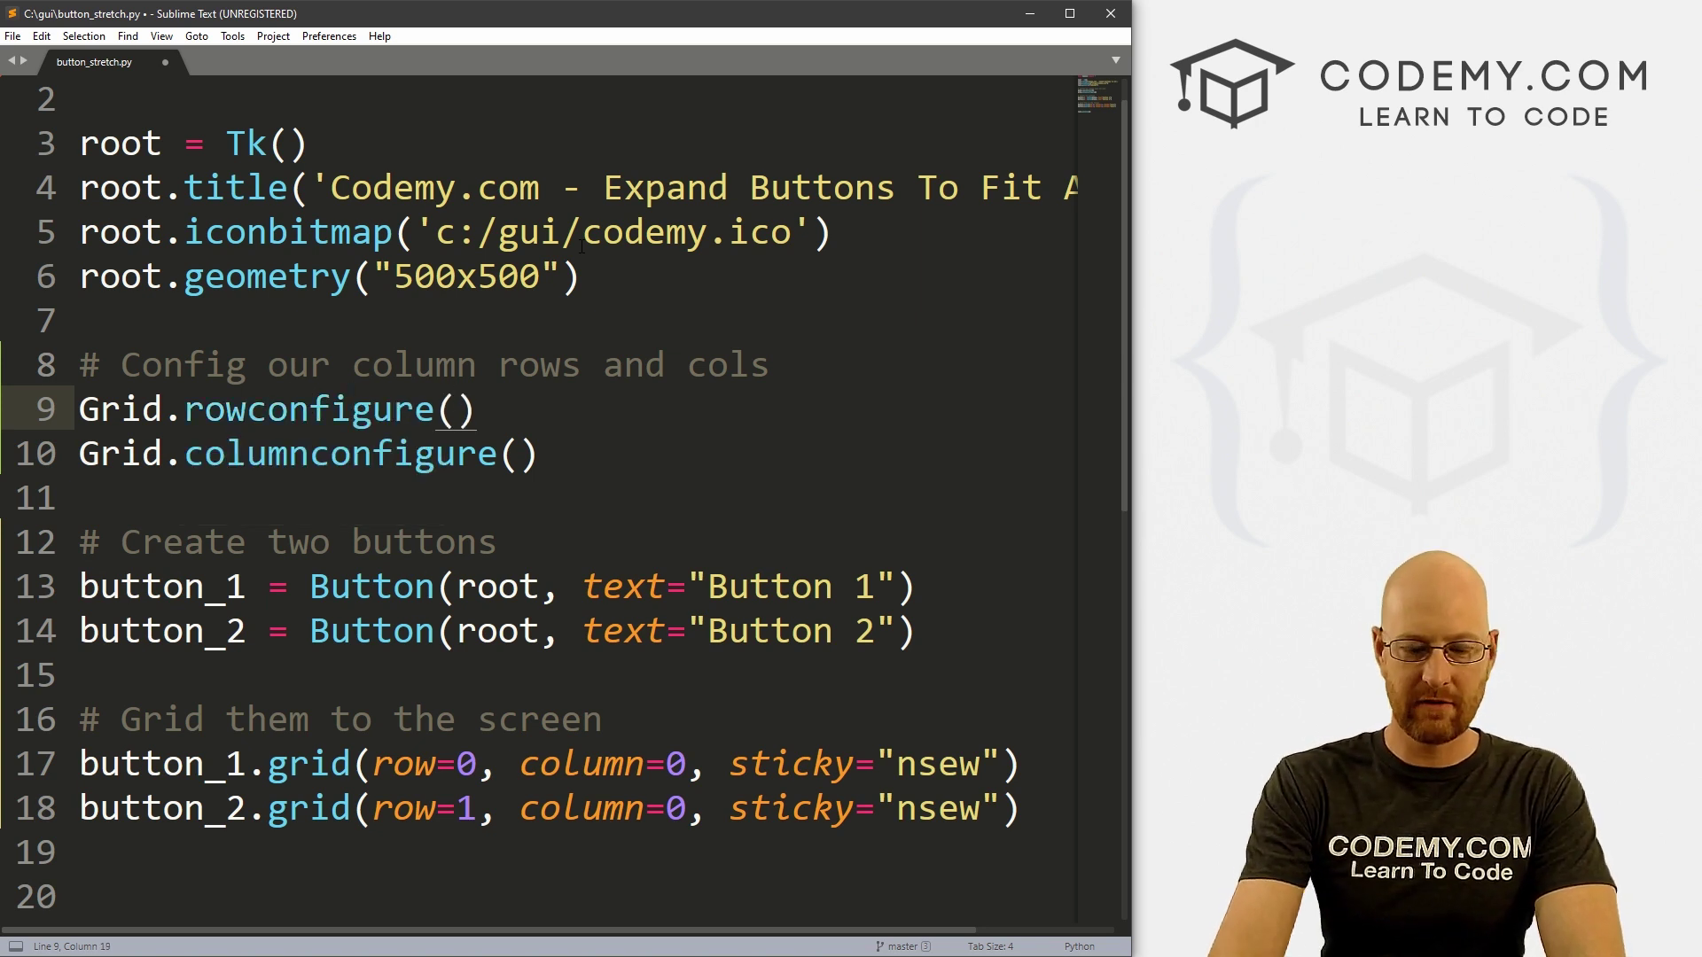
Fill both config calls with root, 0, weight=1 and save the script
{"action": "type", "text": "root,"}
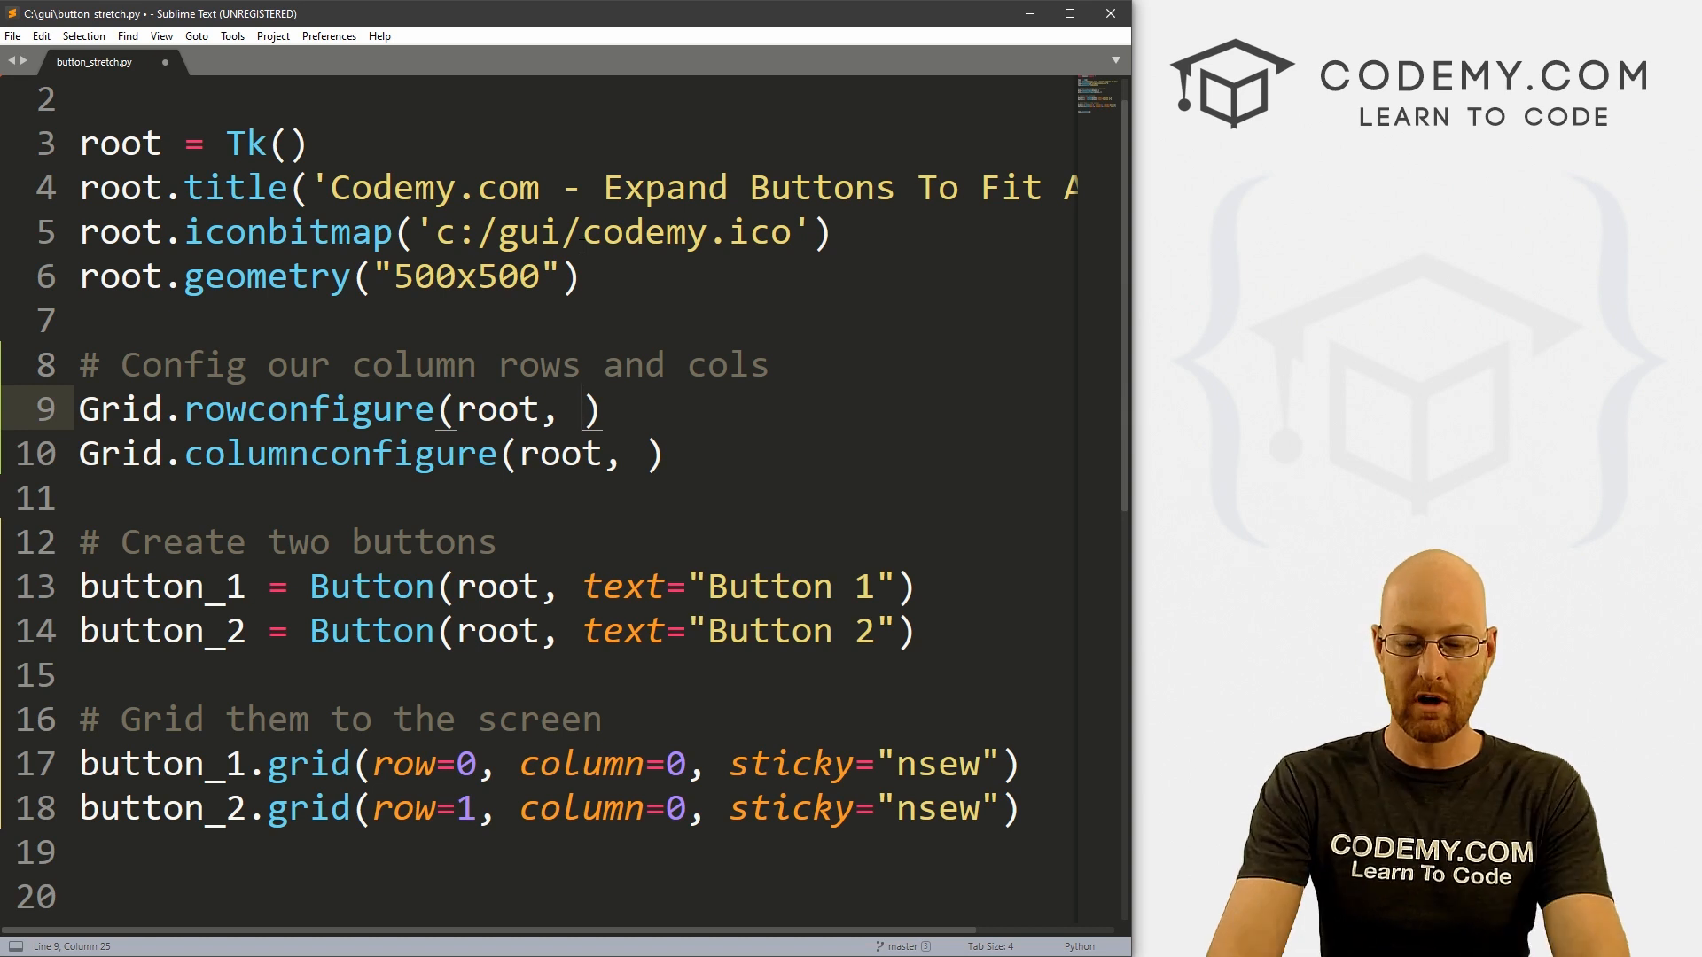
{"action": "type", "text": "1"}
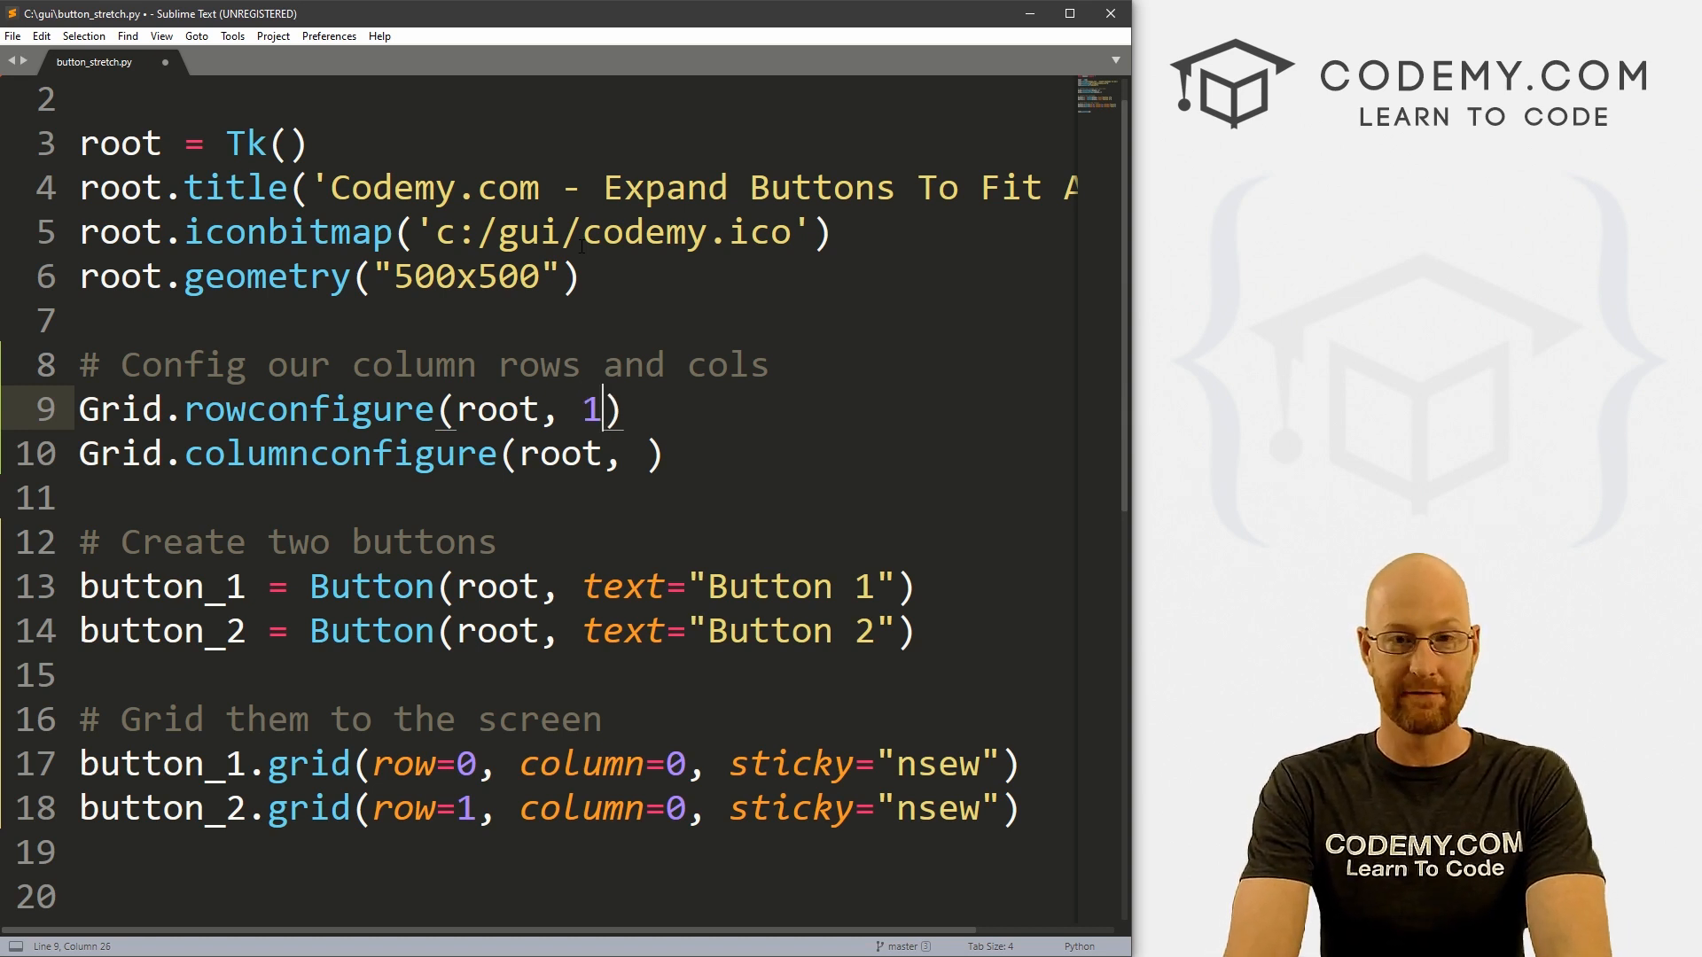
{"action": "type", "text": "0,"}
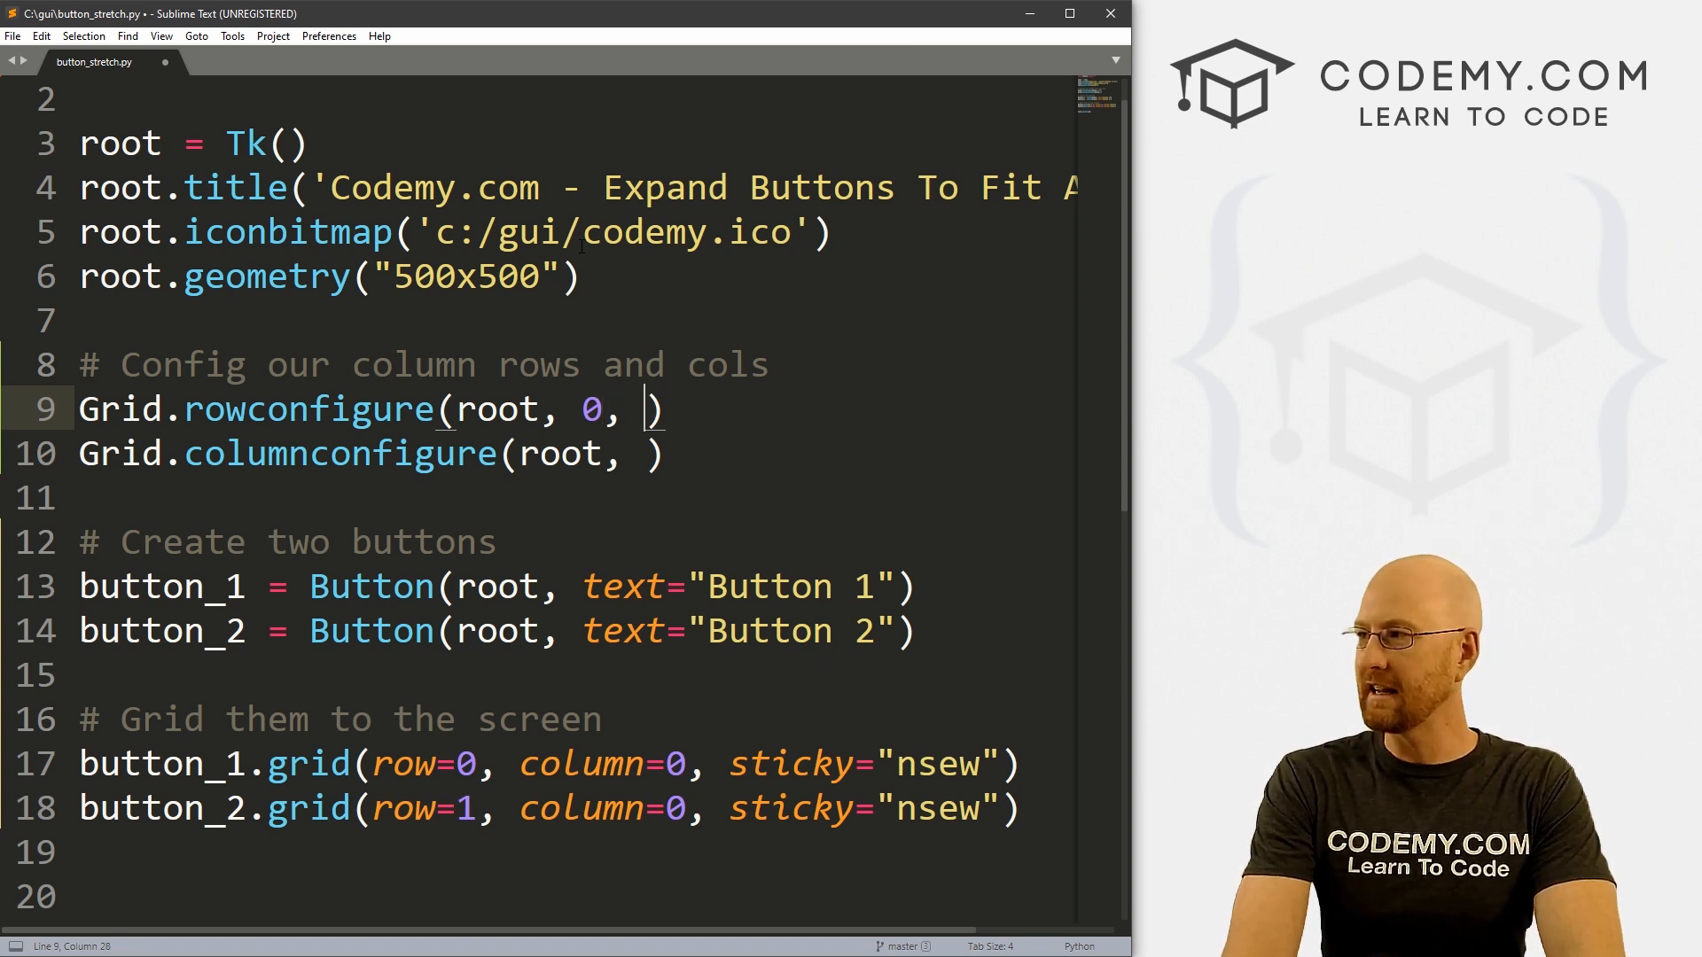
{"action": "type", "text": "weight"}
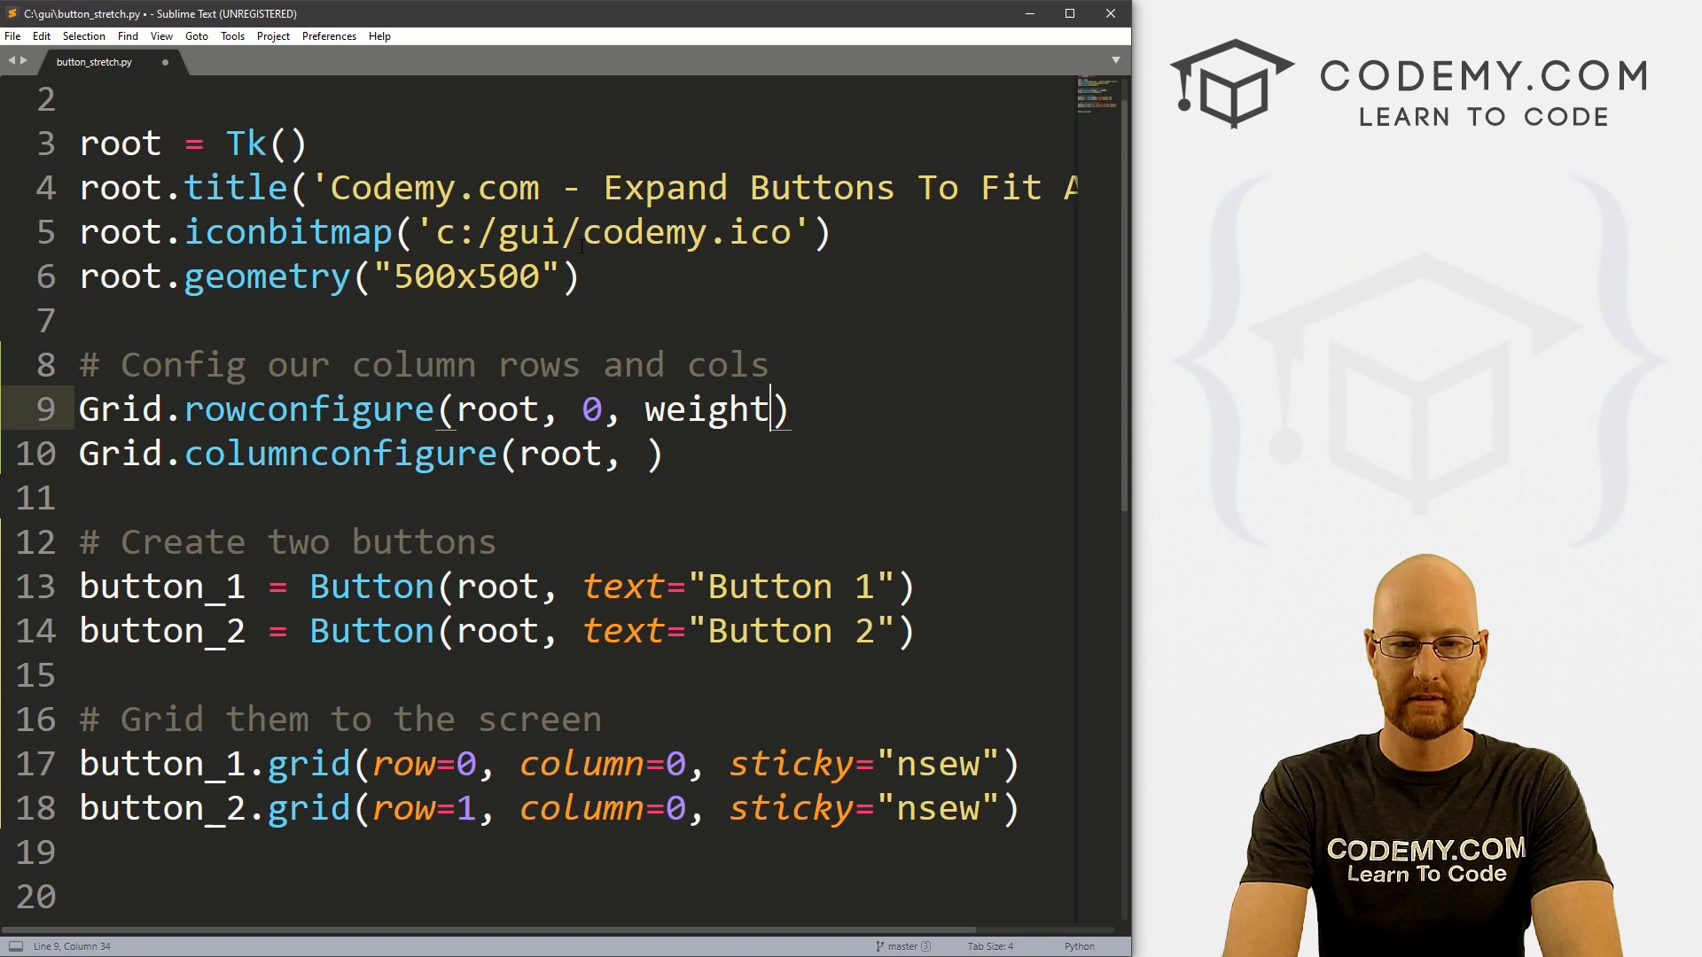
{"action": "type", "text": "=1"}
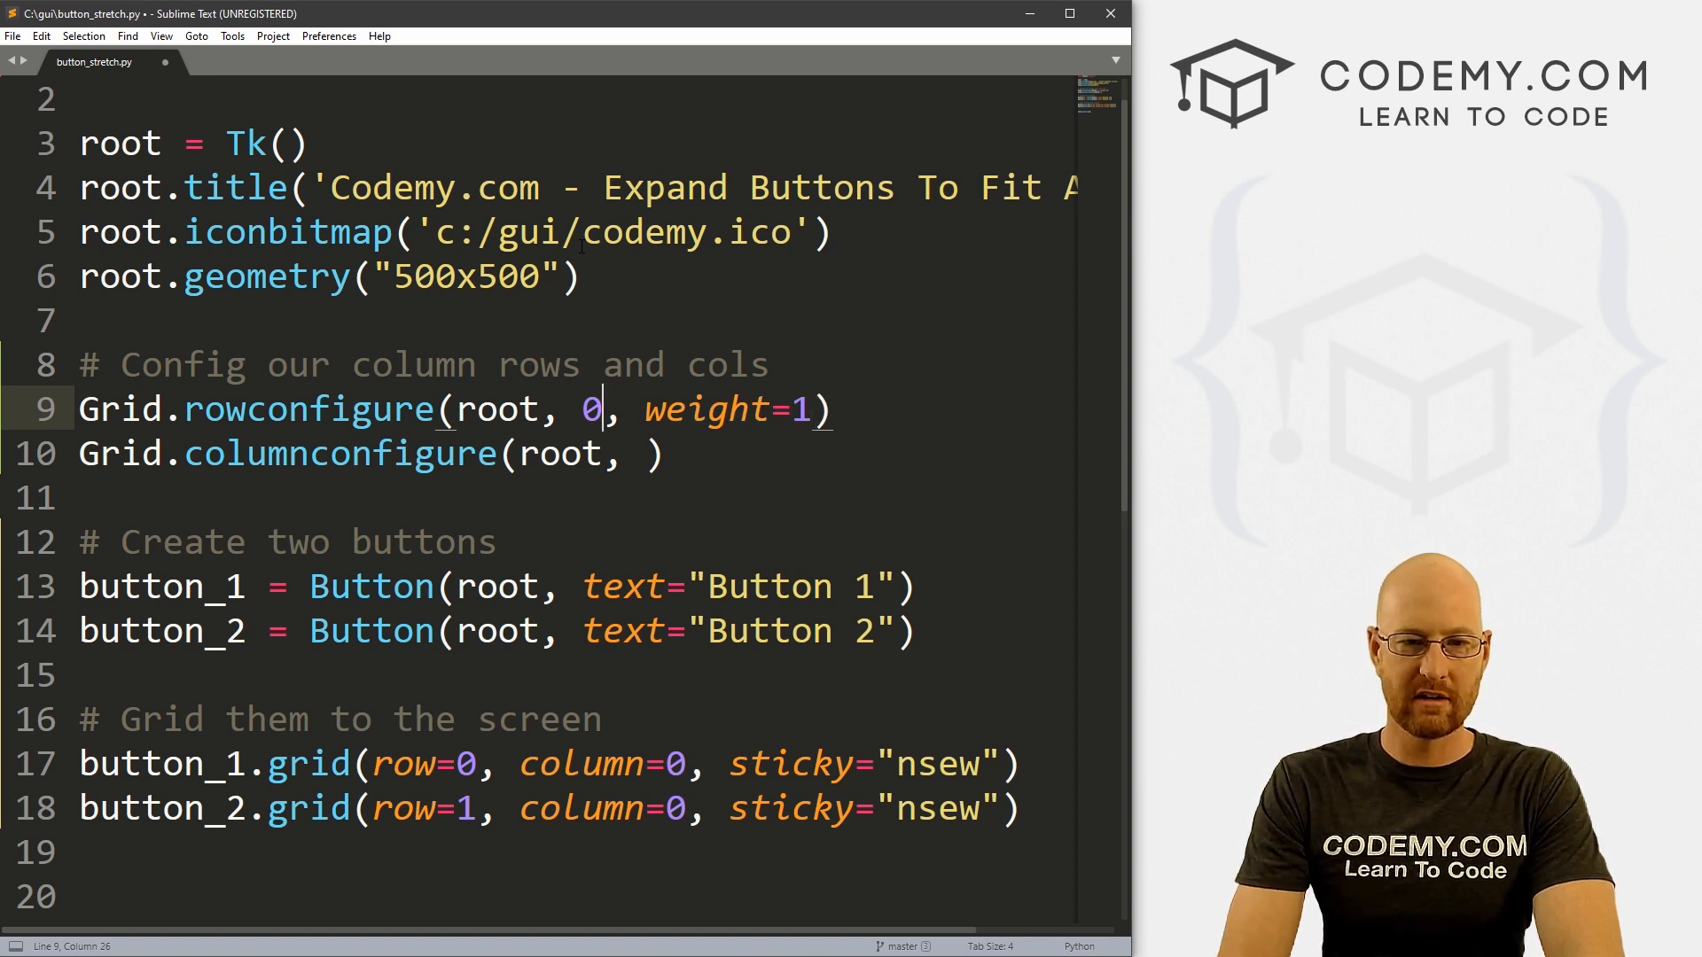
{"action": "type", "text": "index="}
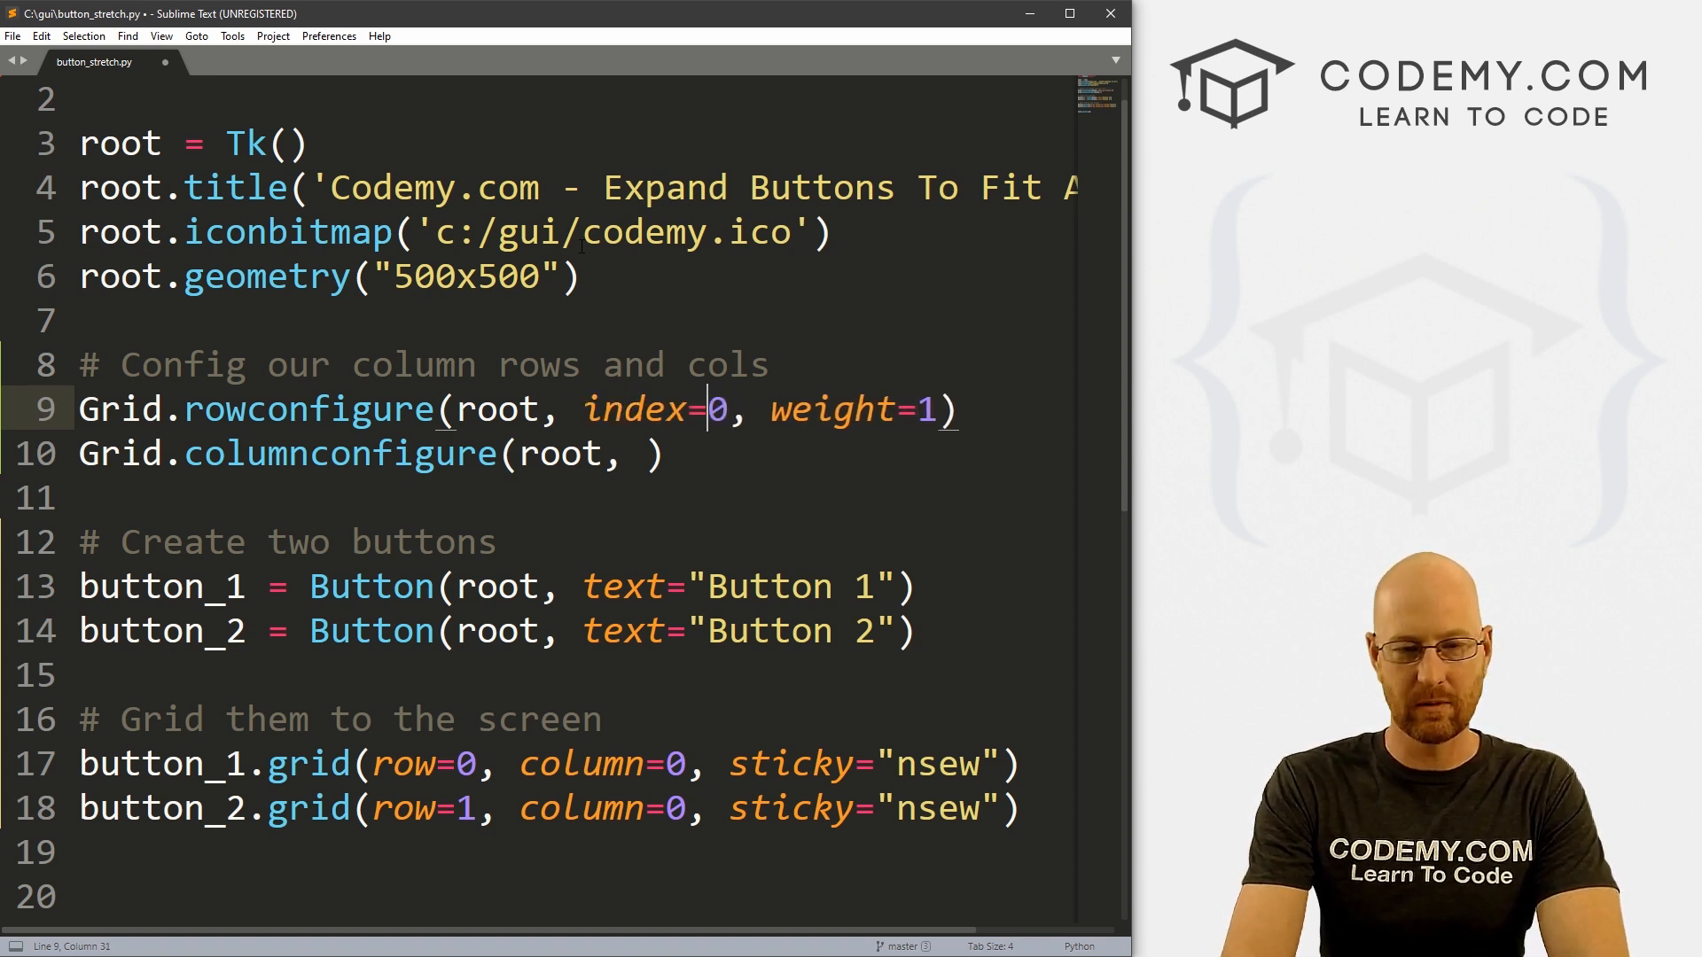
{"action": "key", "text": "Backspace"}
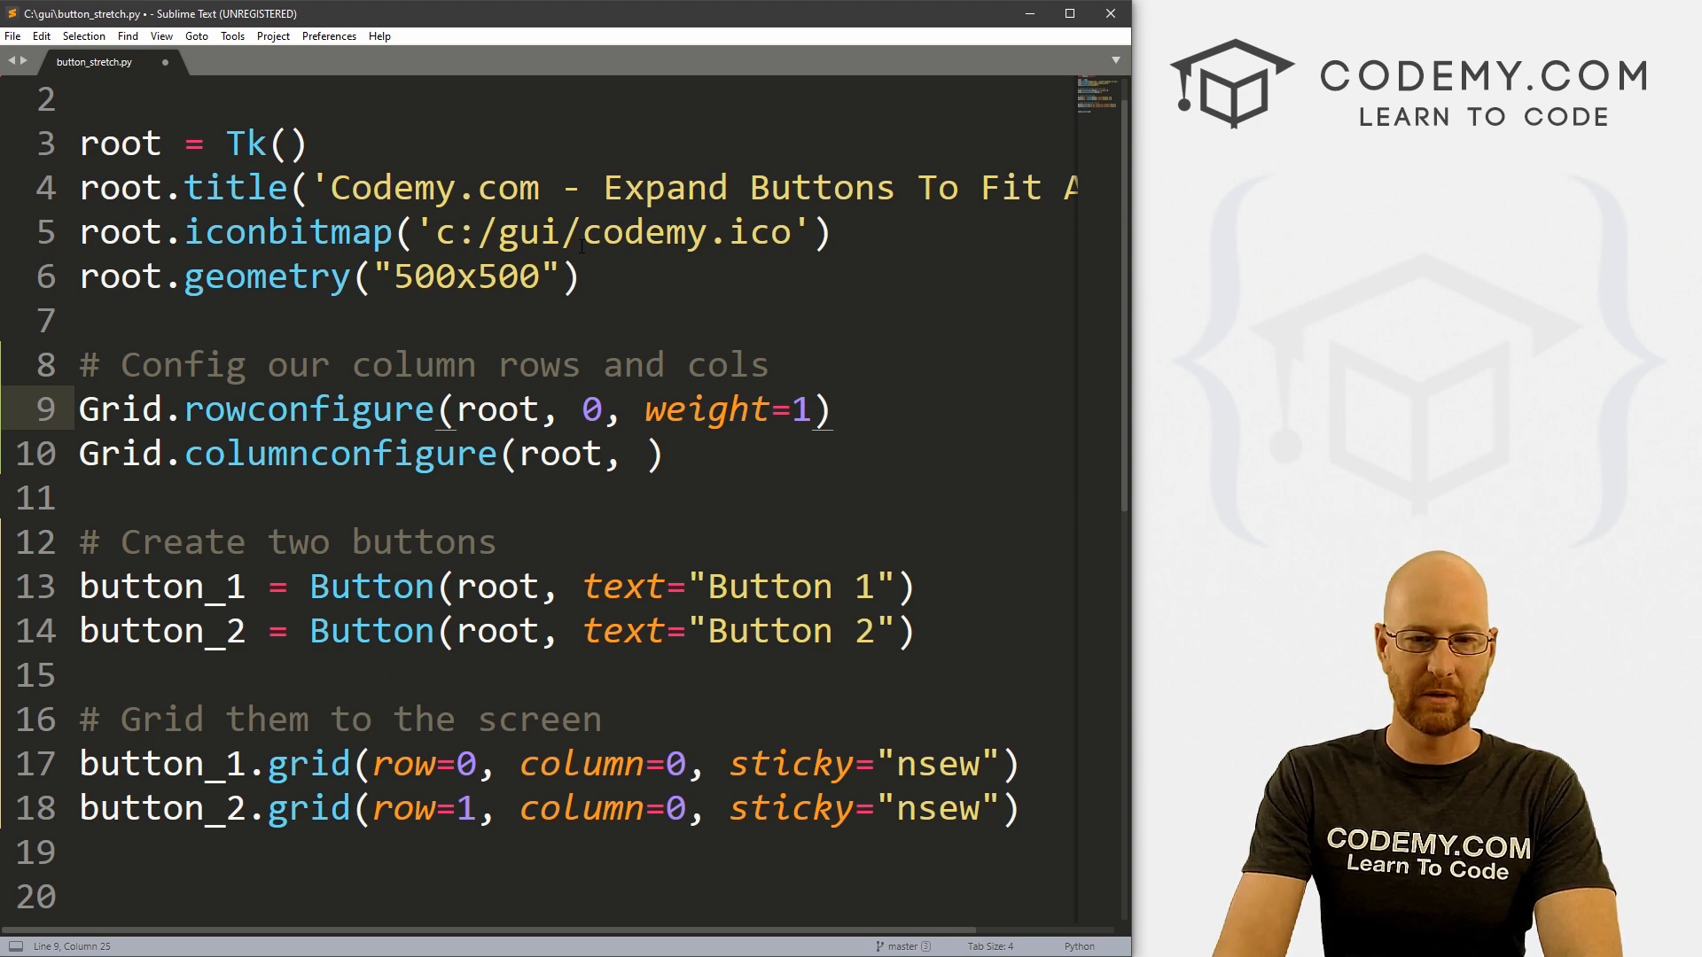
{"action": "double_click", "coordinate": [706, 409]}
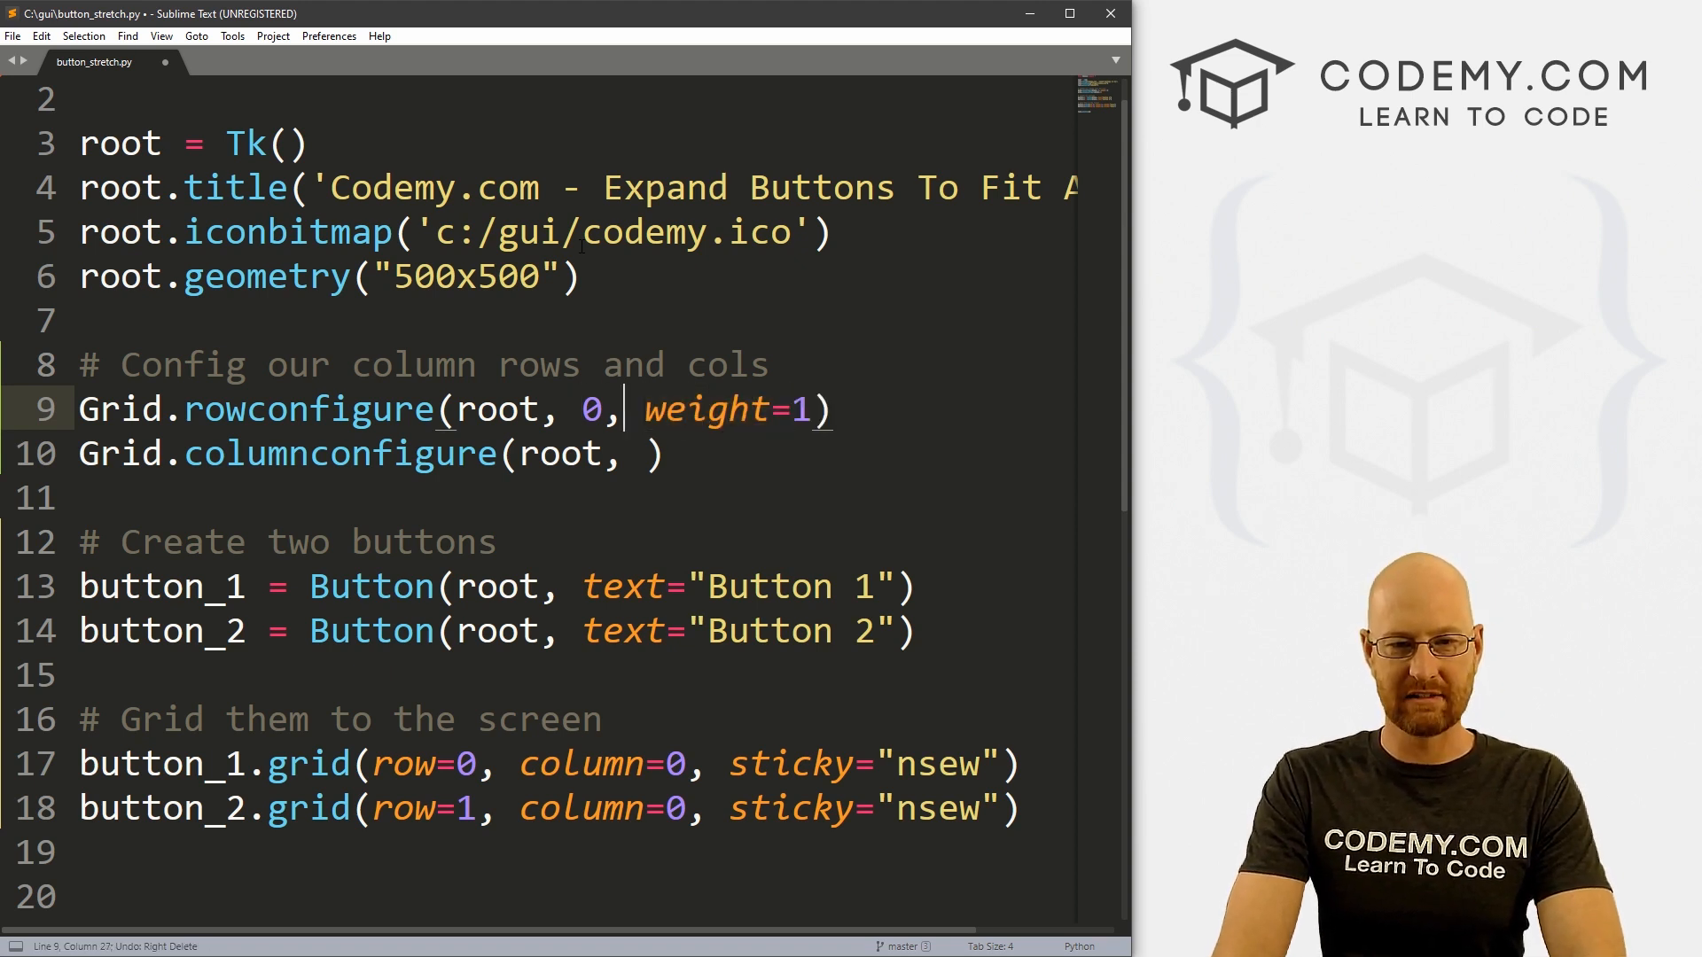
{"action": "key", "text": "ctrl+s"}
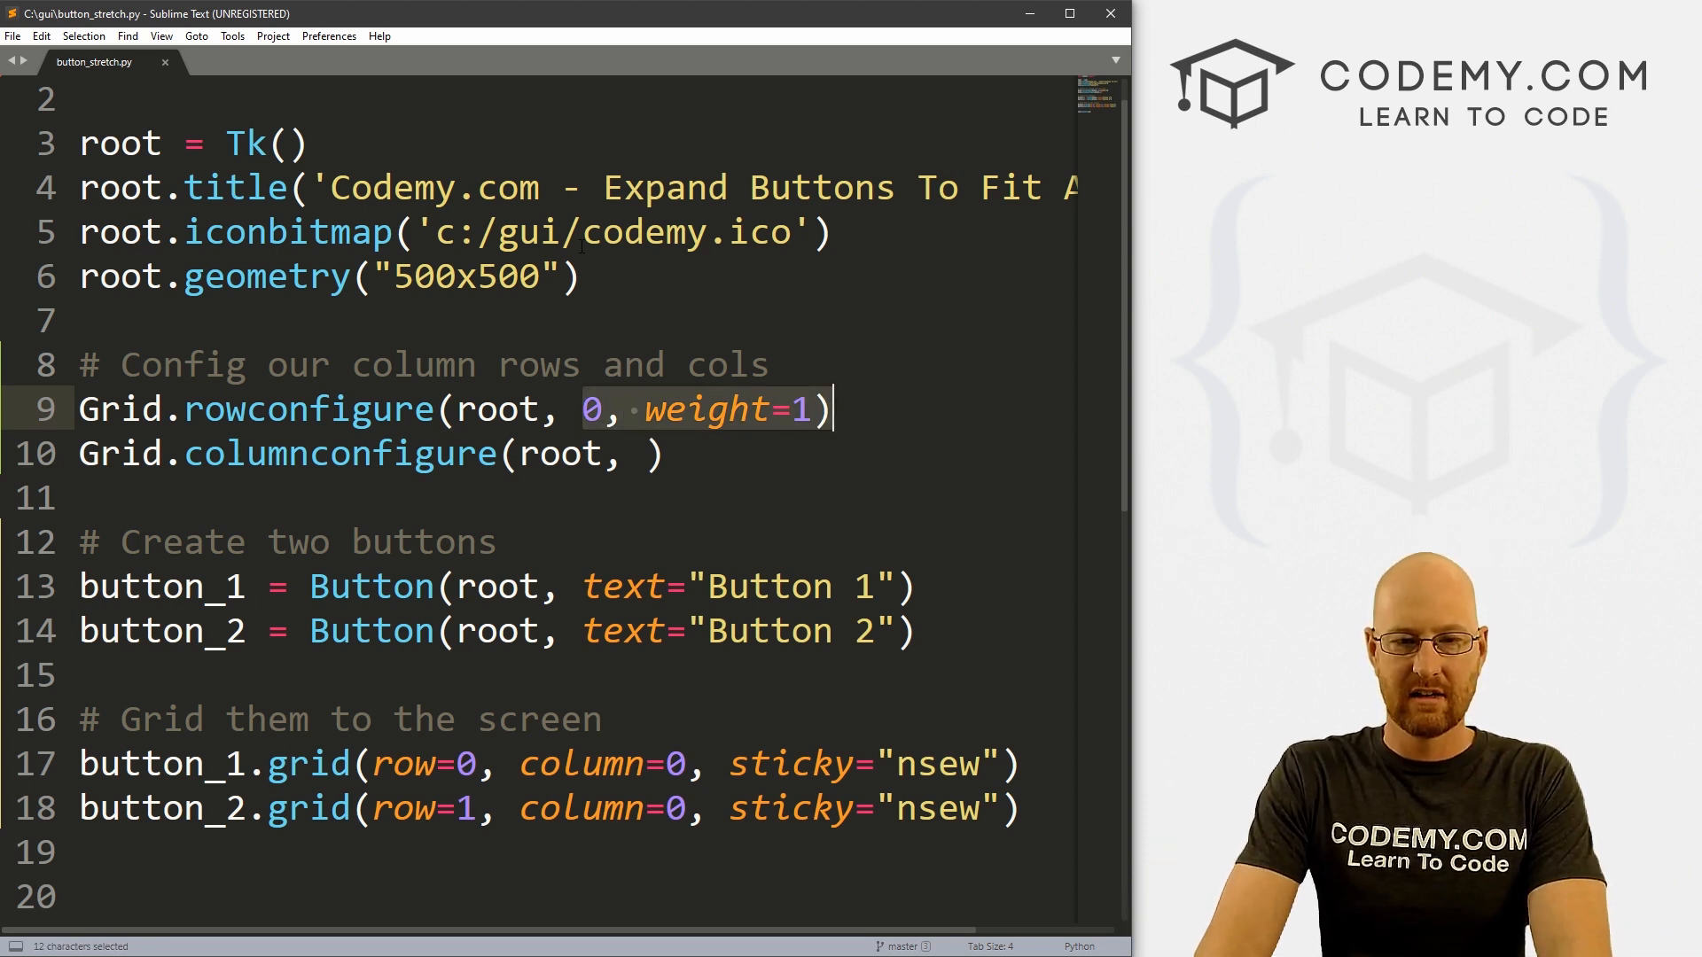
{"action": "type", "text": "0, weight=1"}
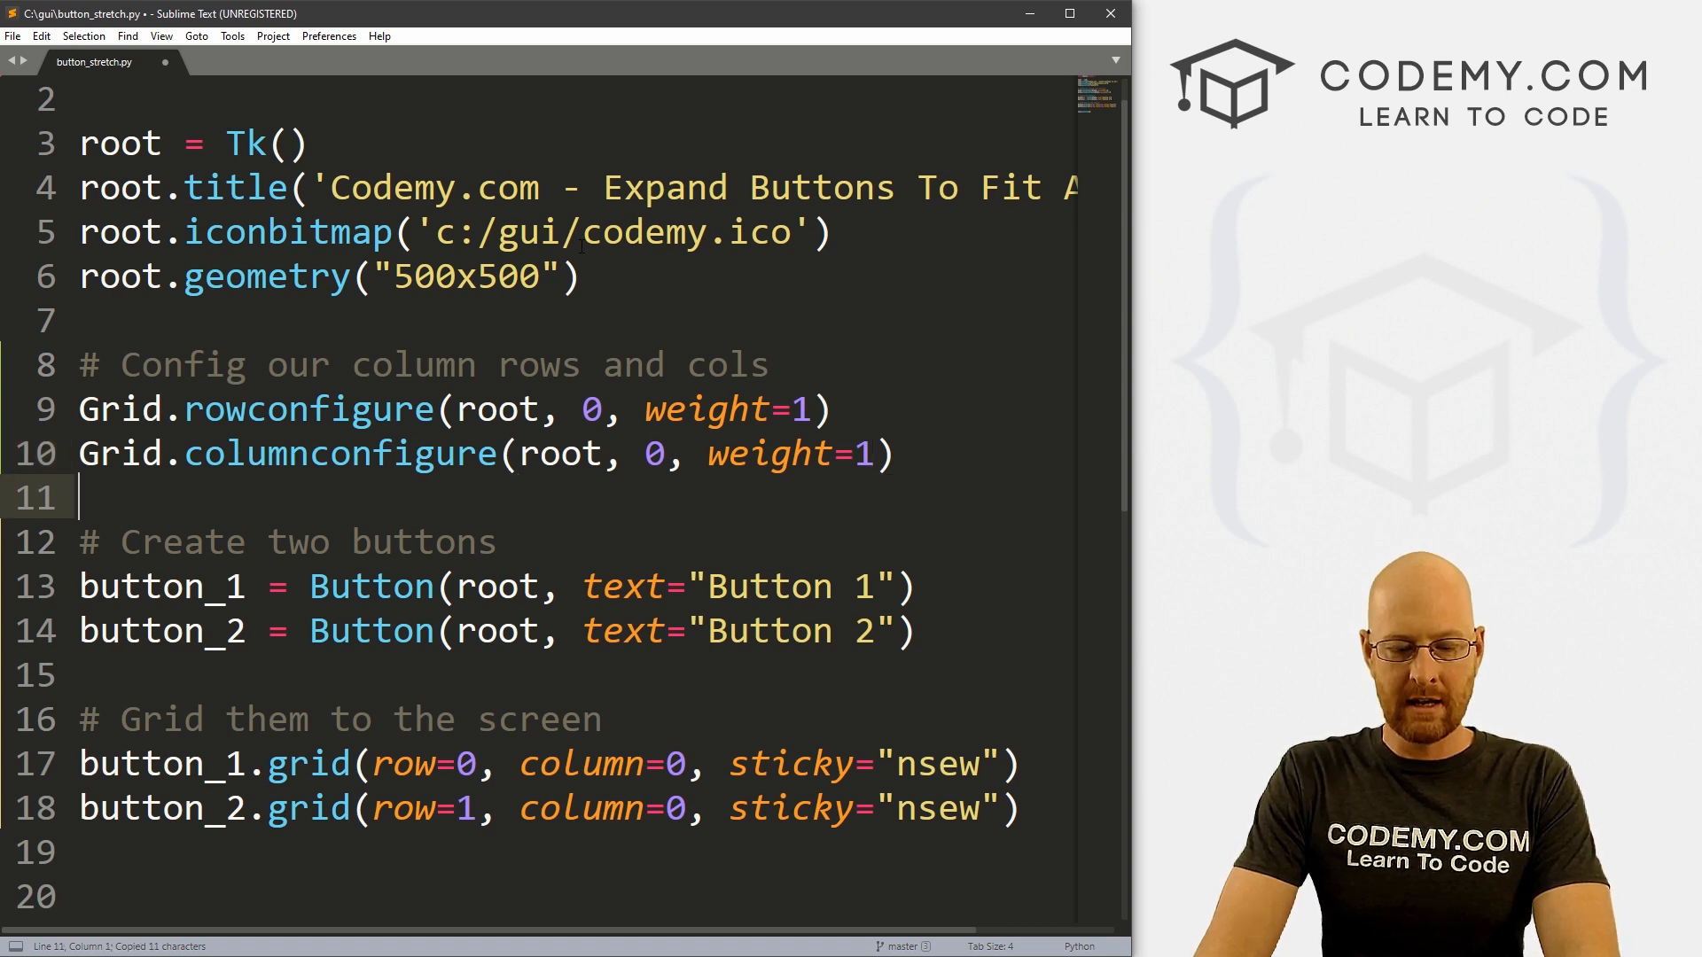
{"action": "key", "text": "ctrl+s"}
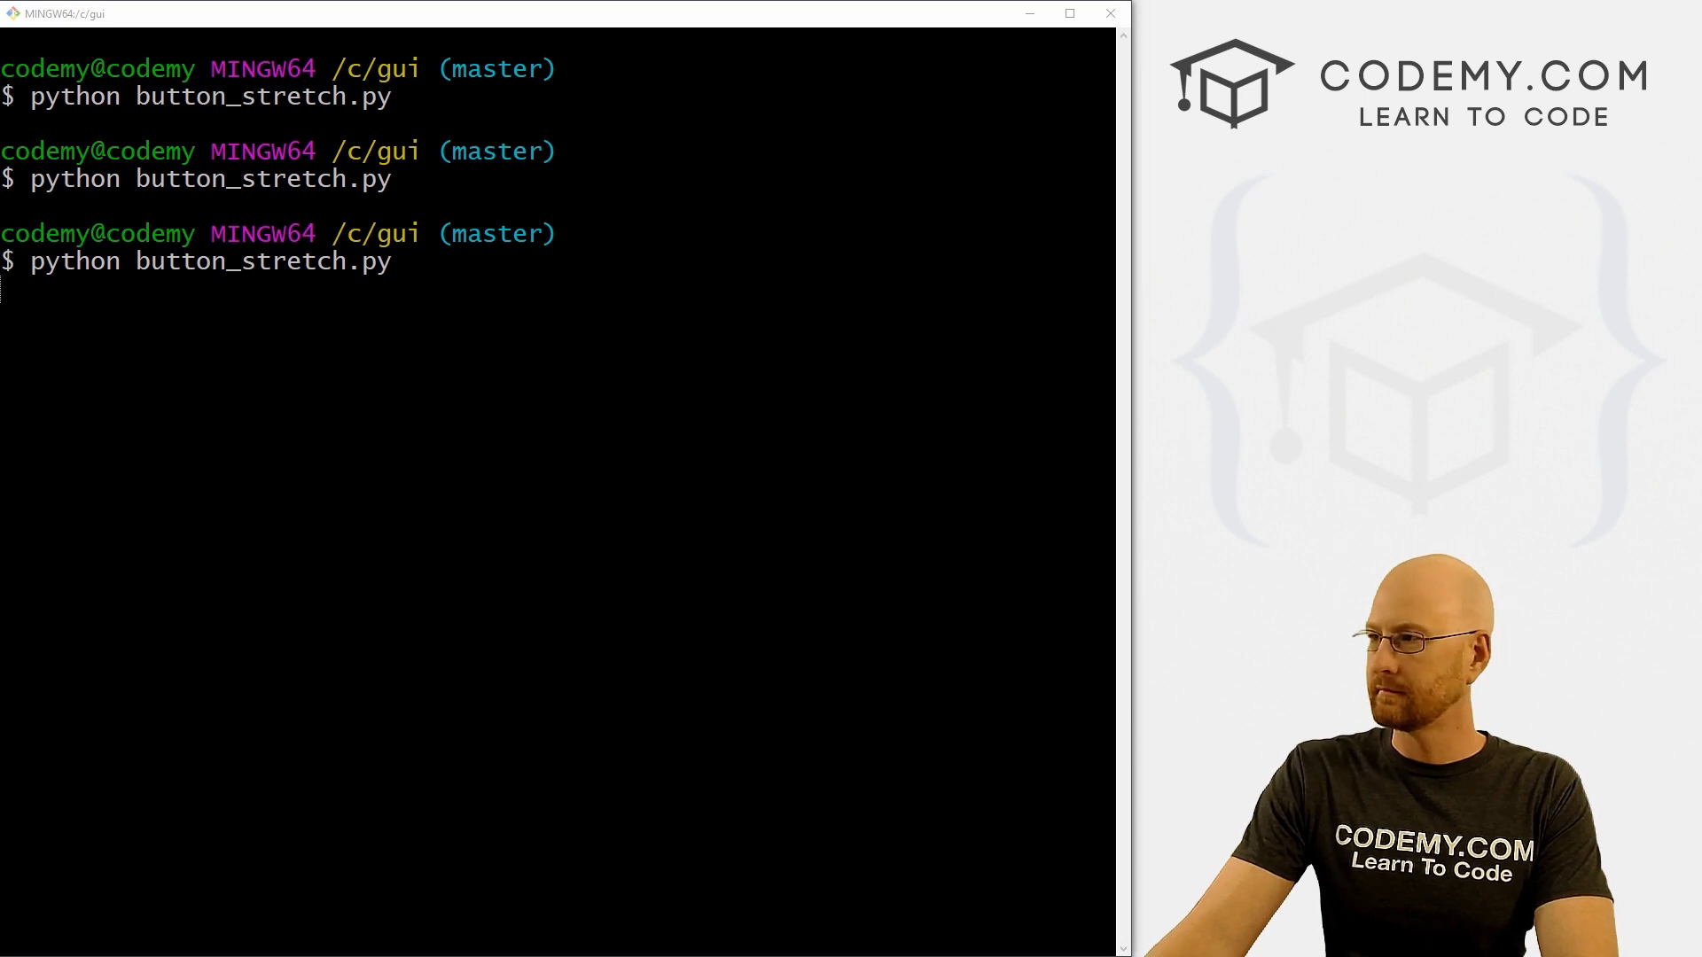
Relaunch the script, see Button 1 filling the window over a thin Button 2, and close it
{"action": "key", "text": "Return"}
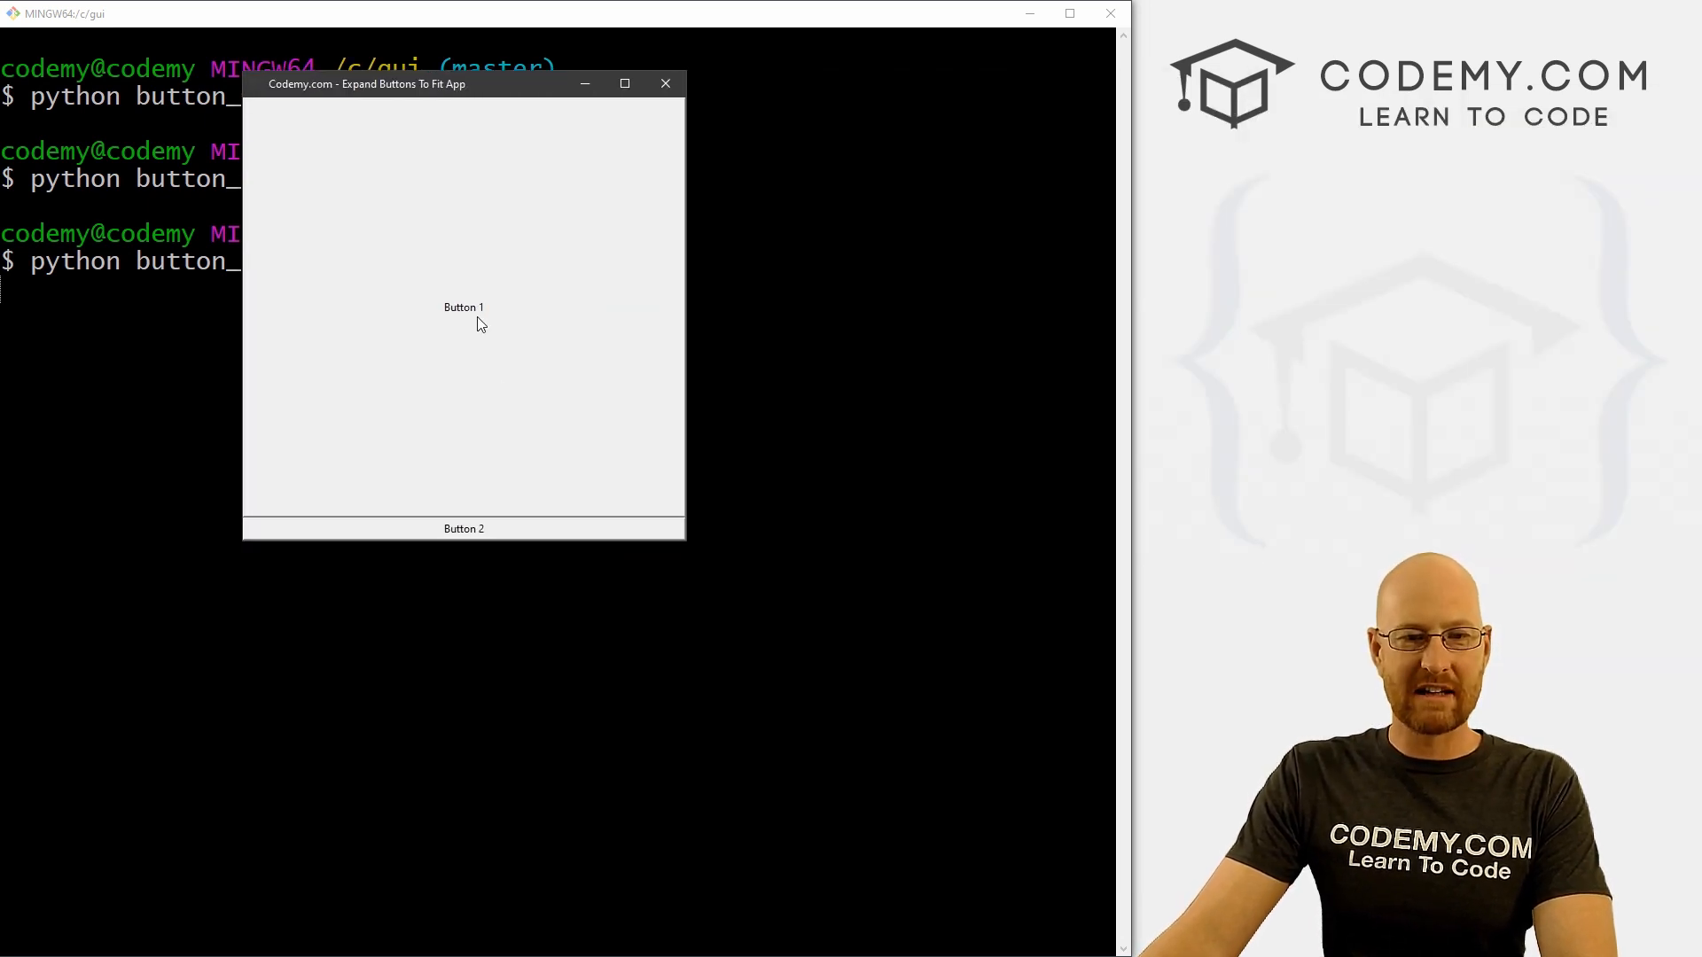
{"action": "mouse_move", "coordinate": [1310, 197]}
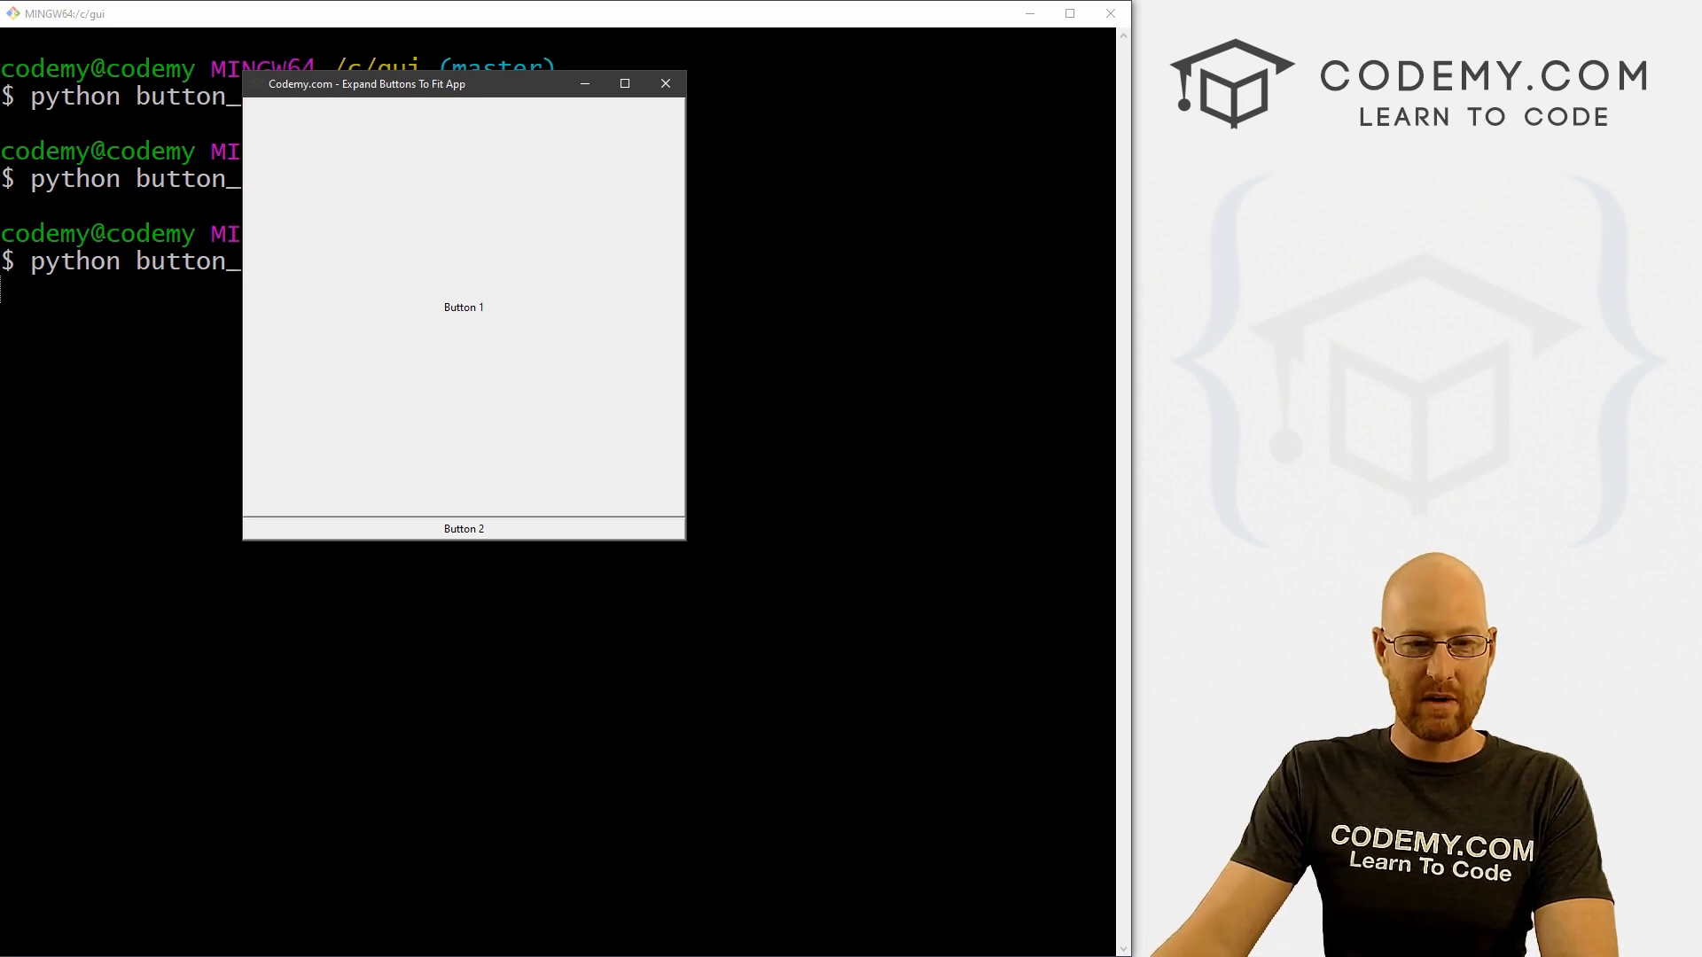
{"action": "mouse_move", "coordinate": [431, 424]}
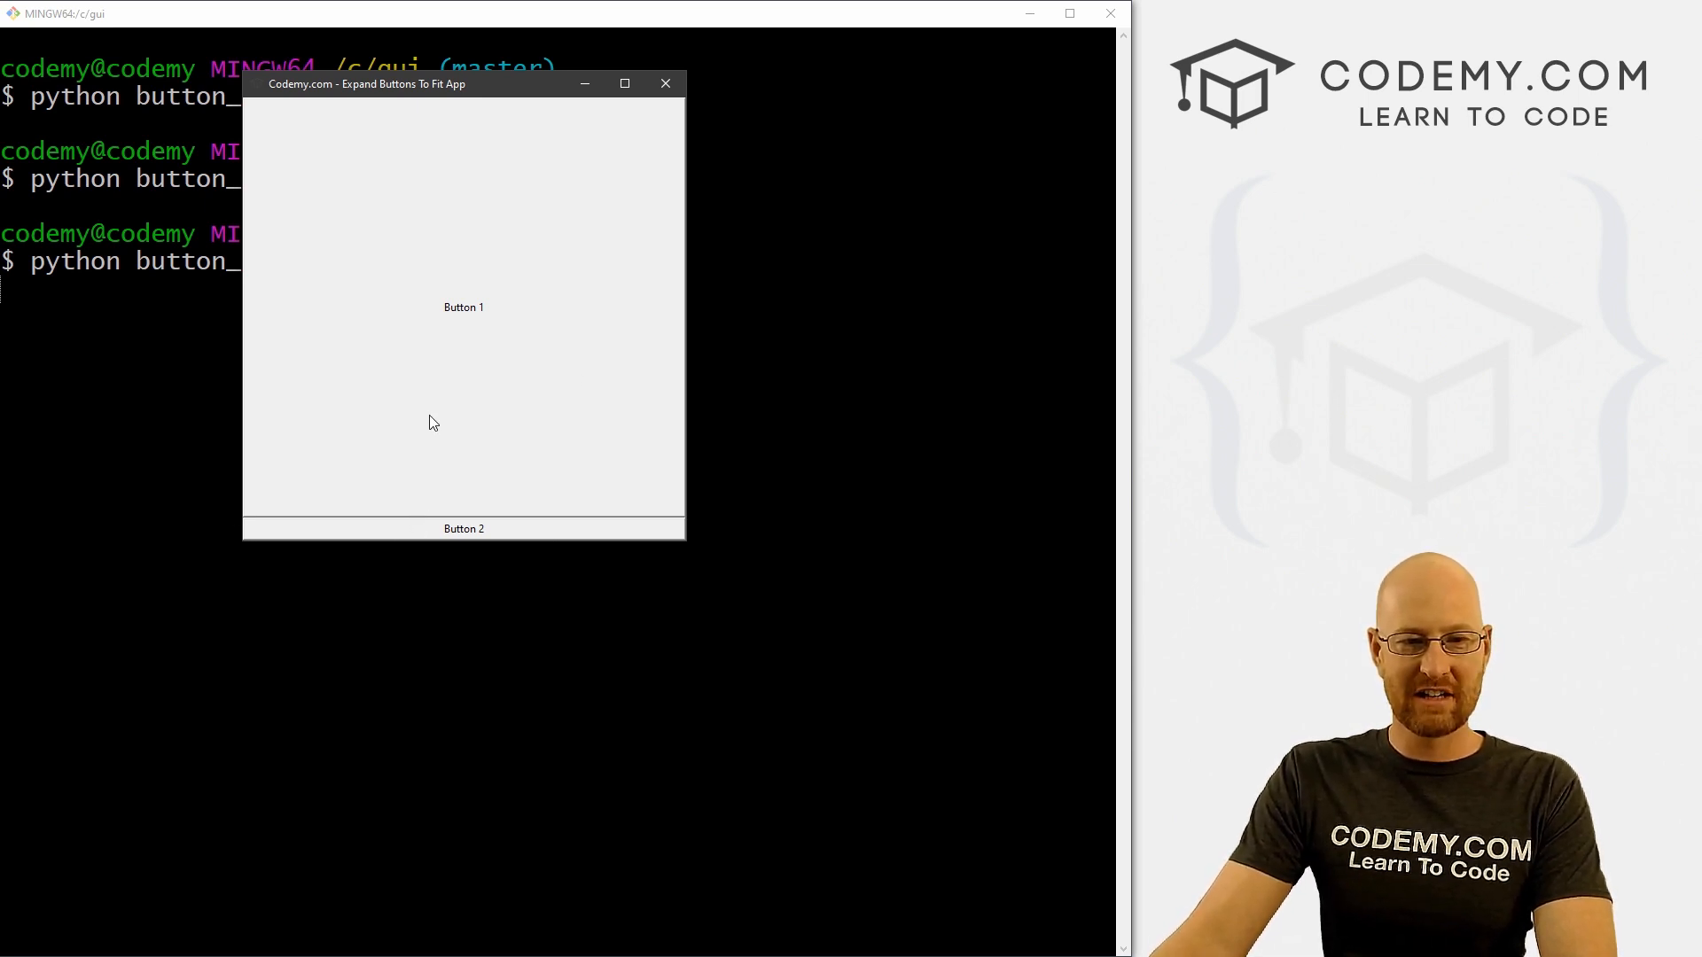
{"action": "mouse_move", "coordinate": [686, 540]}
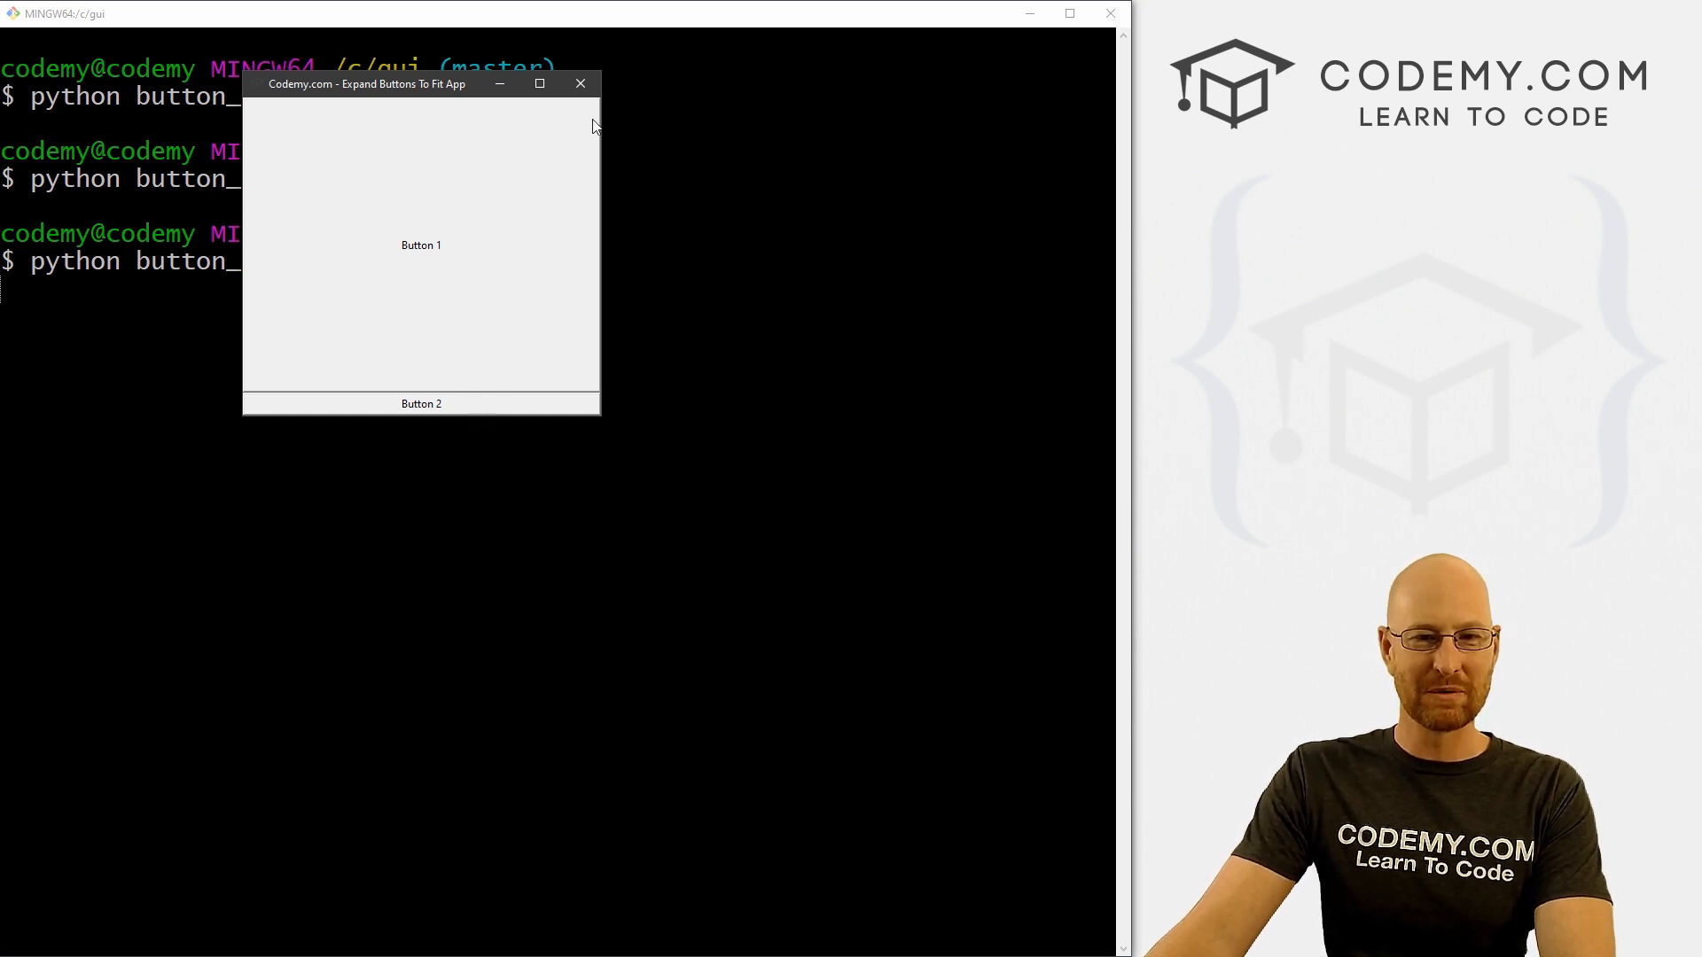
{"action": "left_click", "coordinate": [579, 84]}
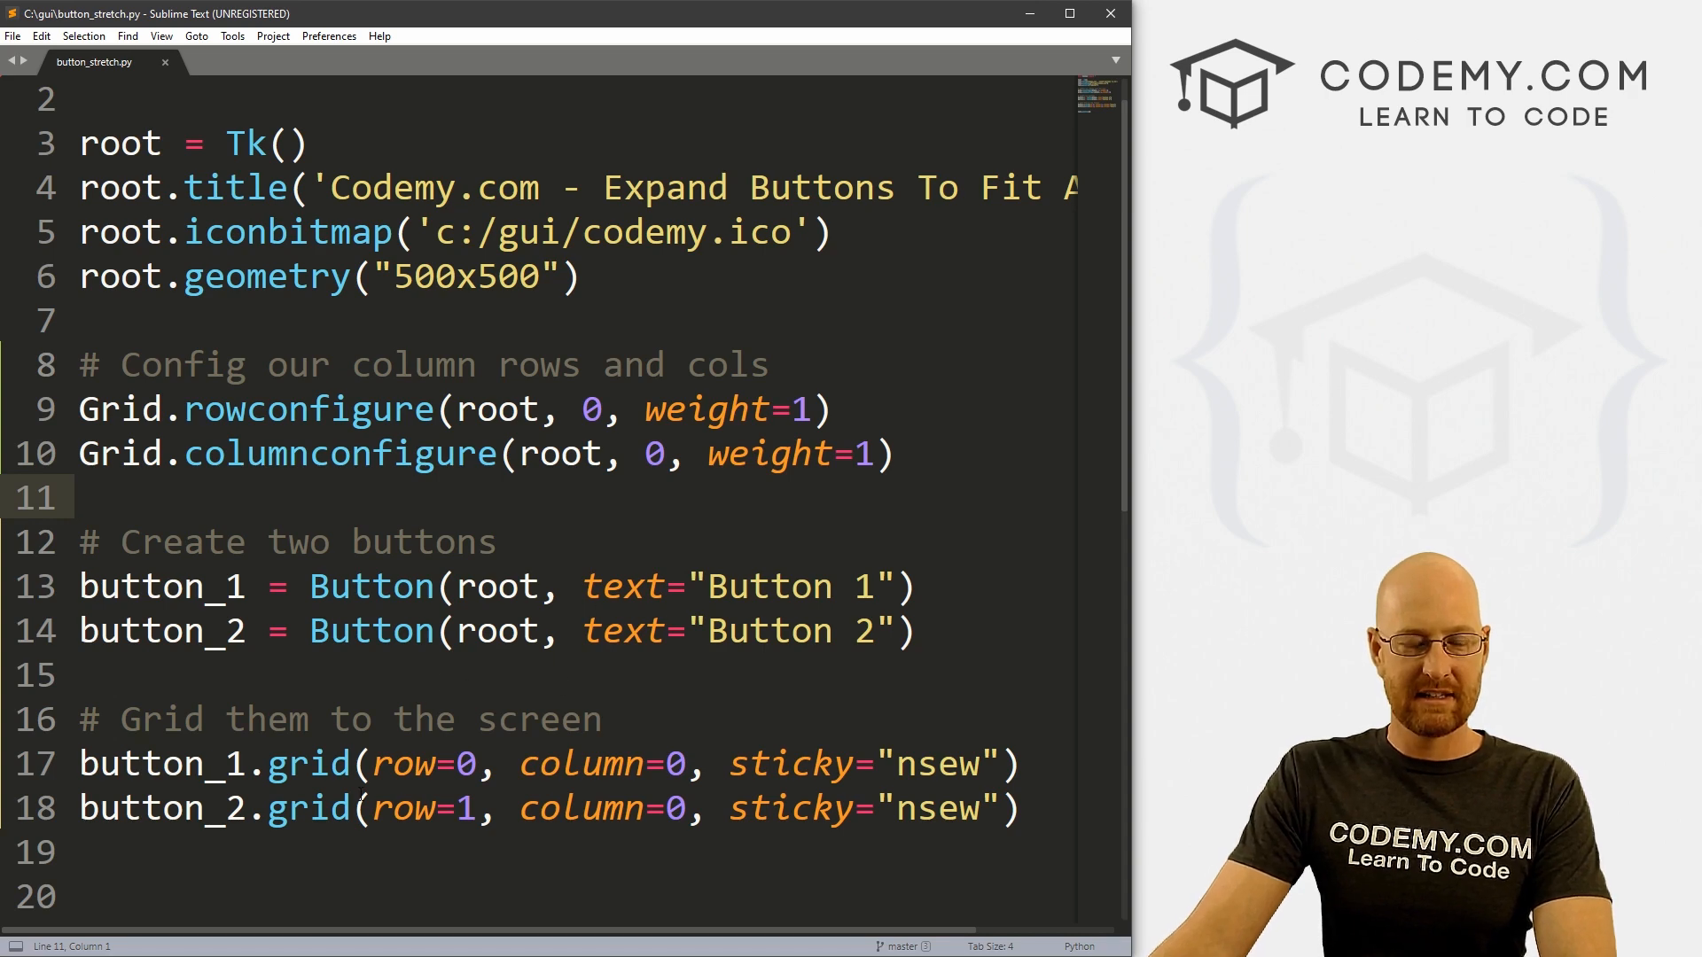
Under a '# Config row 2' comment, add a rowconfigure line with index 1, weight 1, and save
{"action": "scroll", "scroll_direction": "down", "scroll_amount": 3}
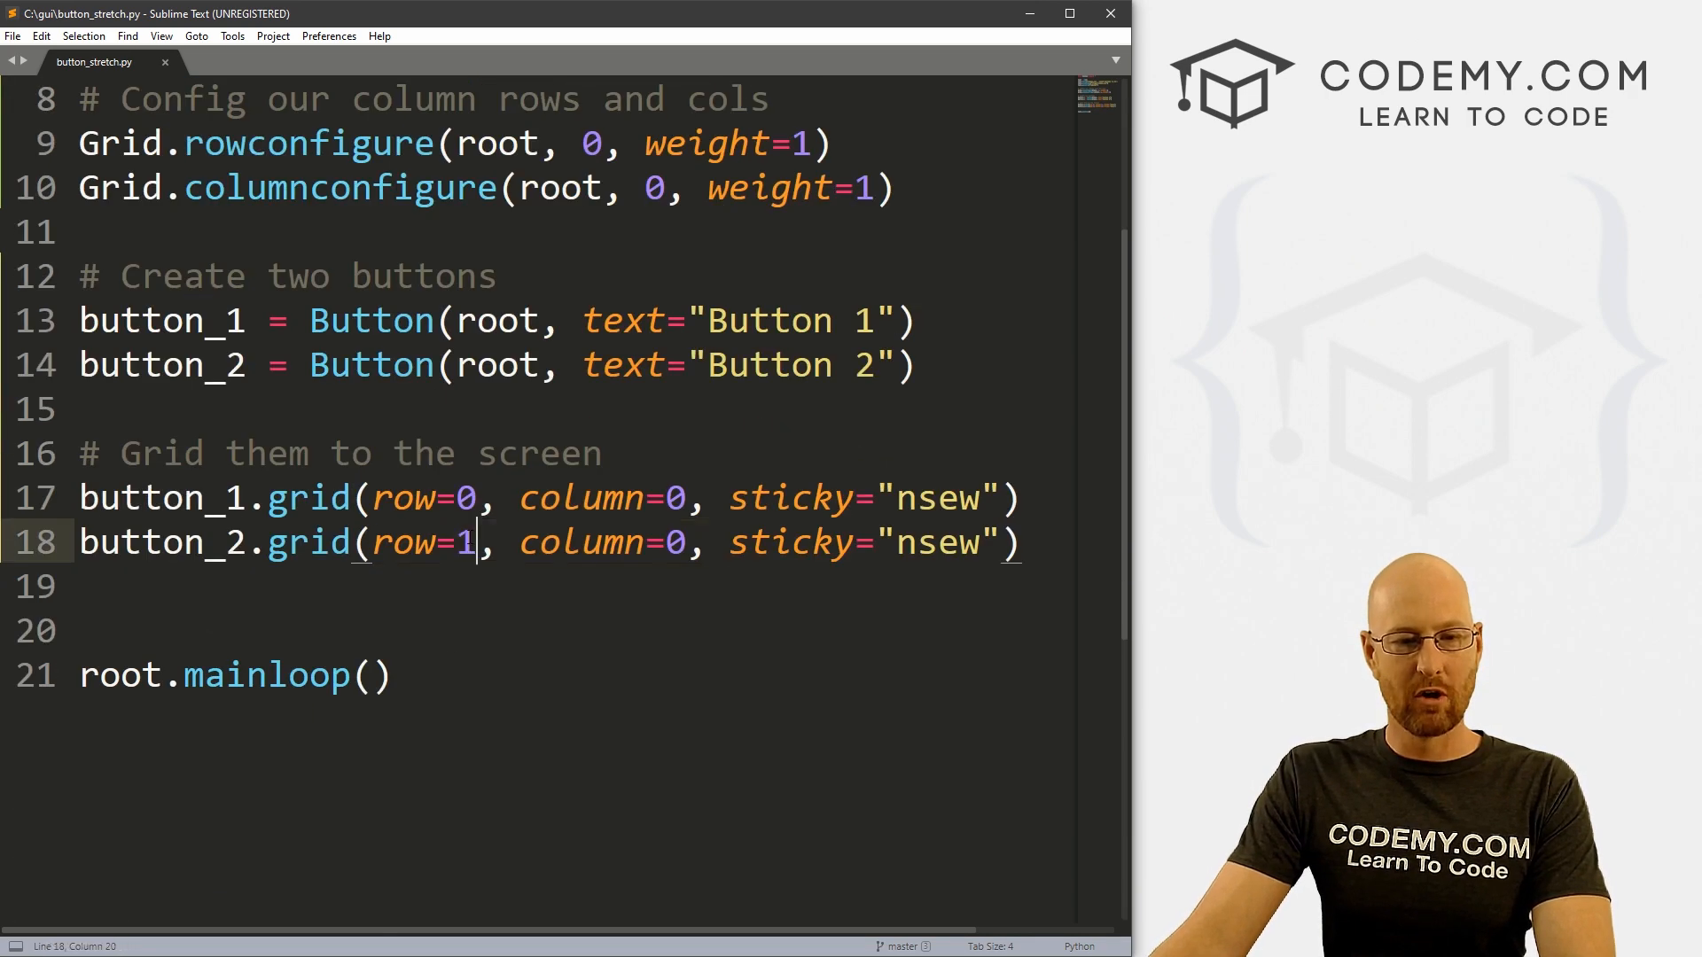
{"action": "double_click", "coordinate": [467, 498]}
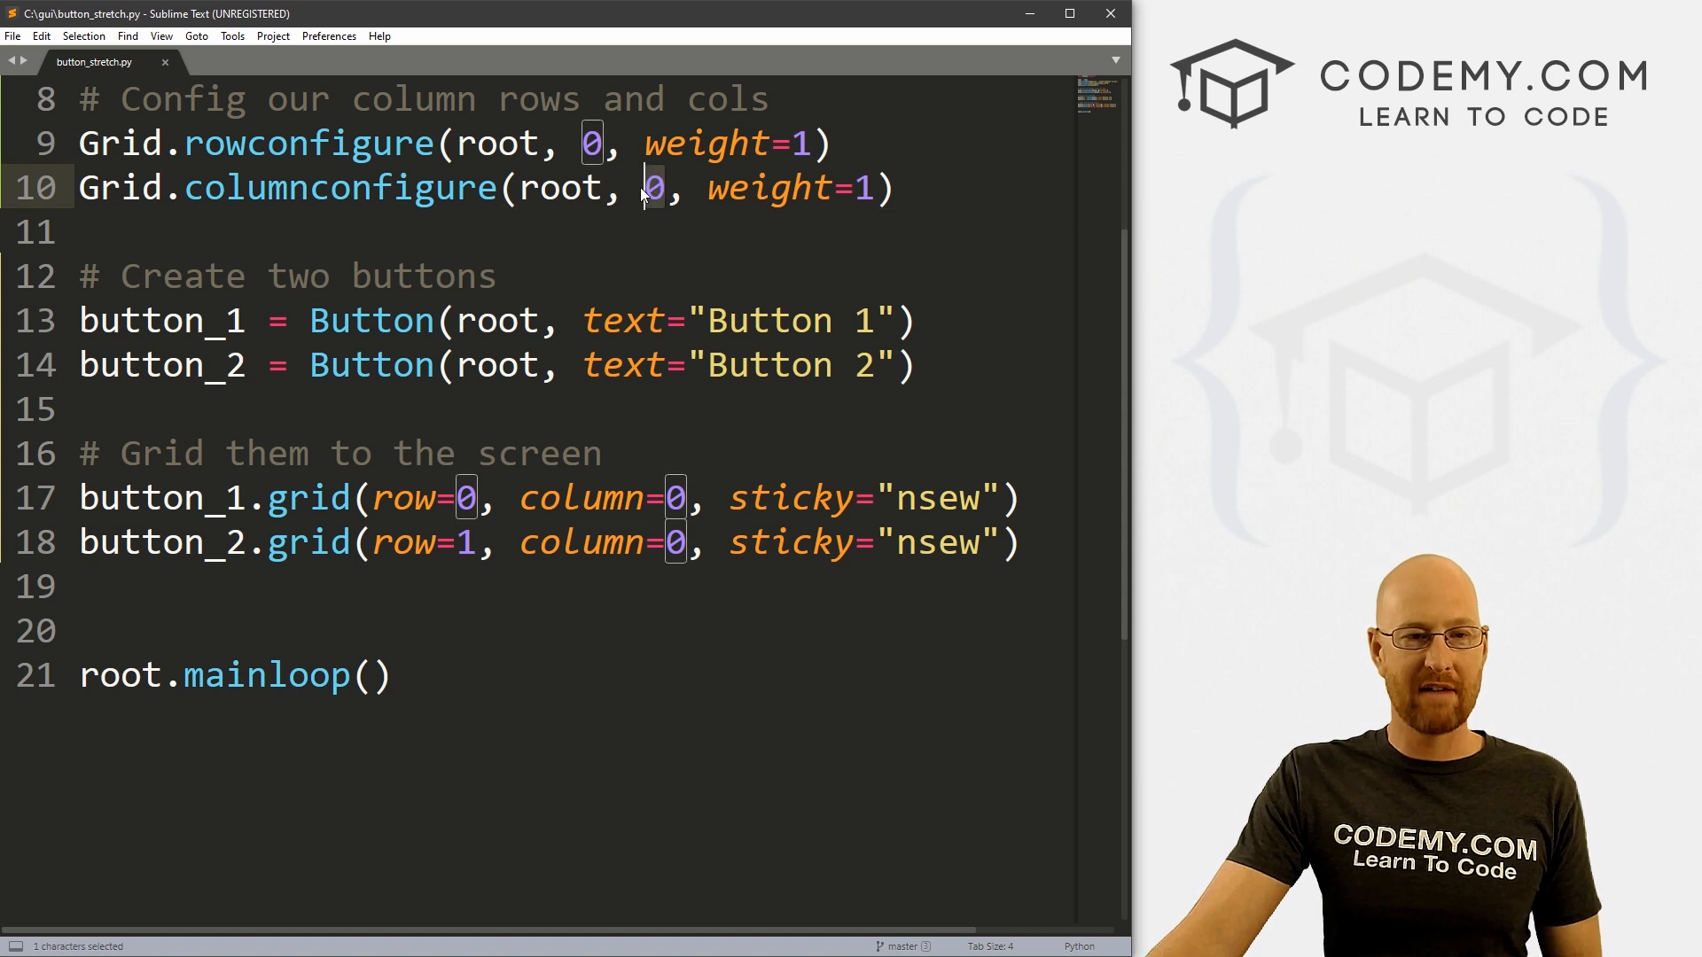
{"action": "mouse_move", "coordinate": [646, 187]}
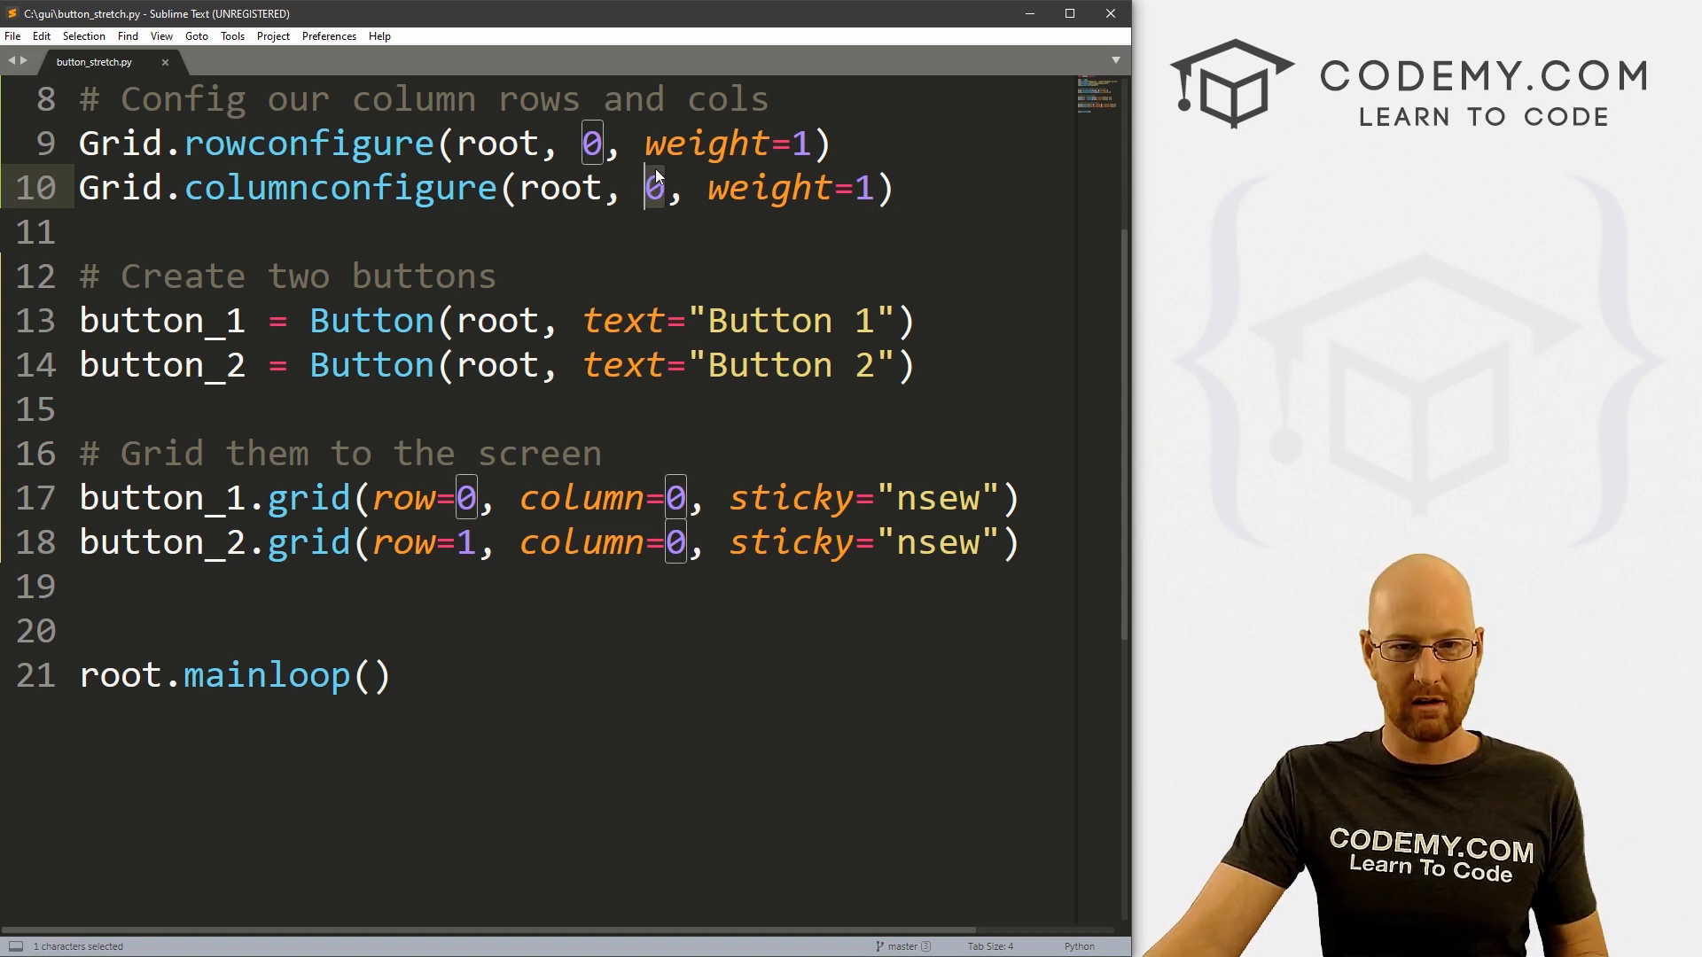
{"action": "left_click", "coordinate": [515, 188]}
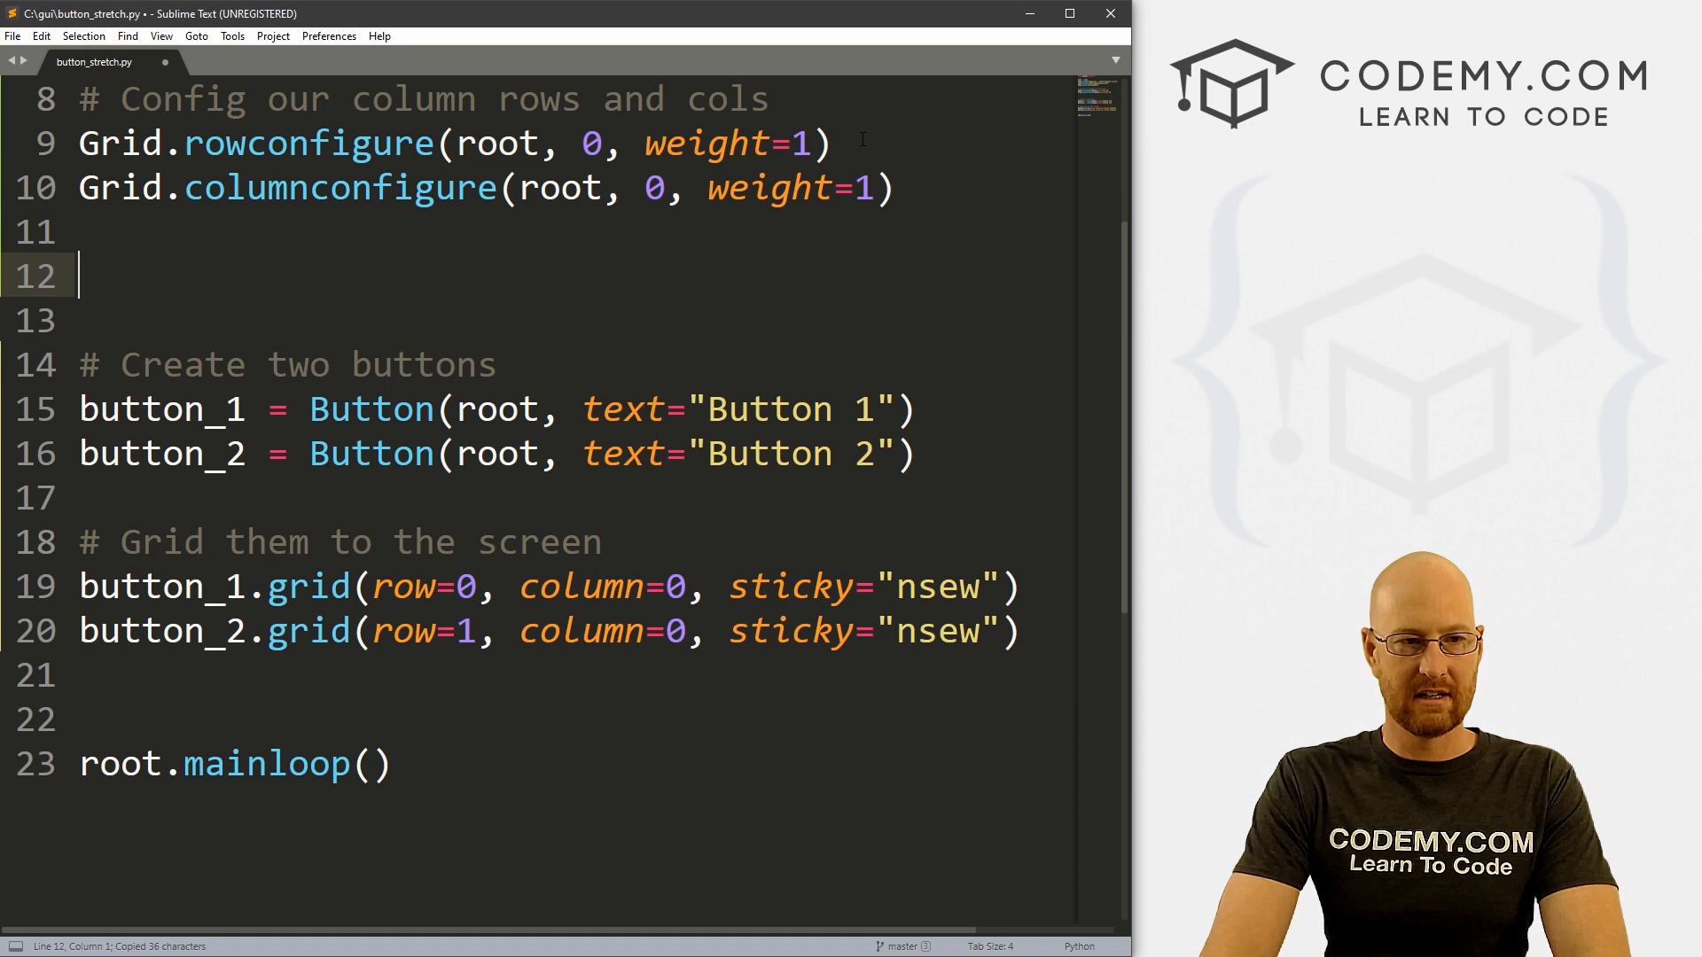
{"action": "type", "text": "# C"}
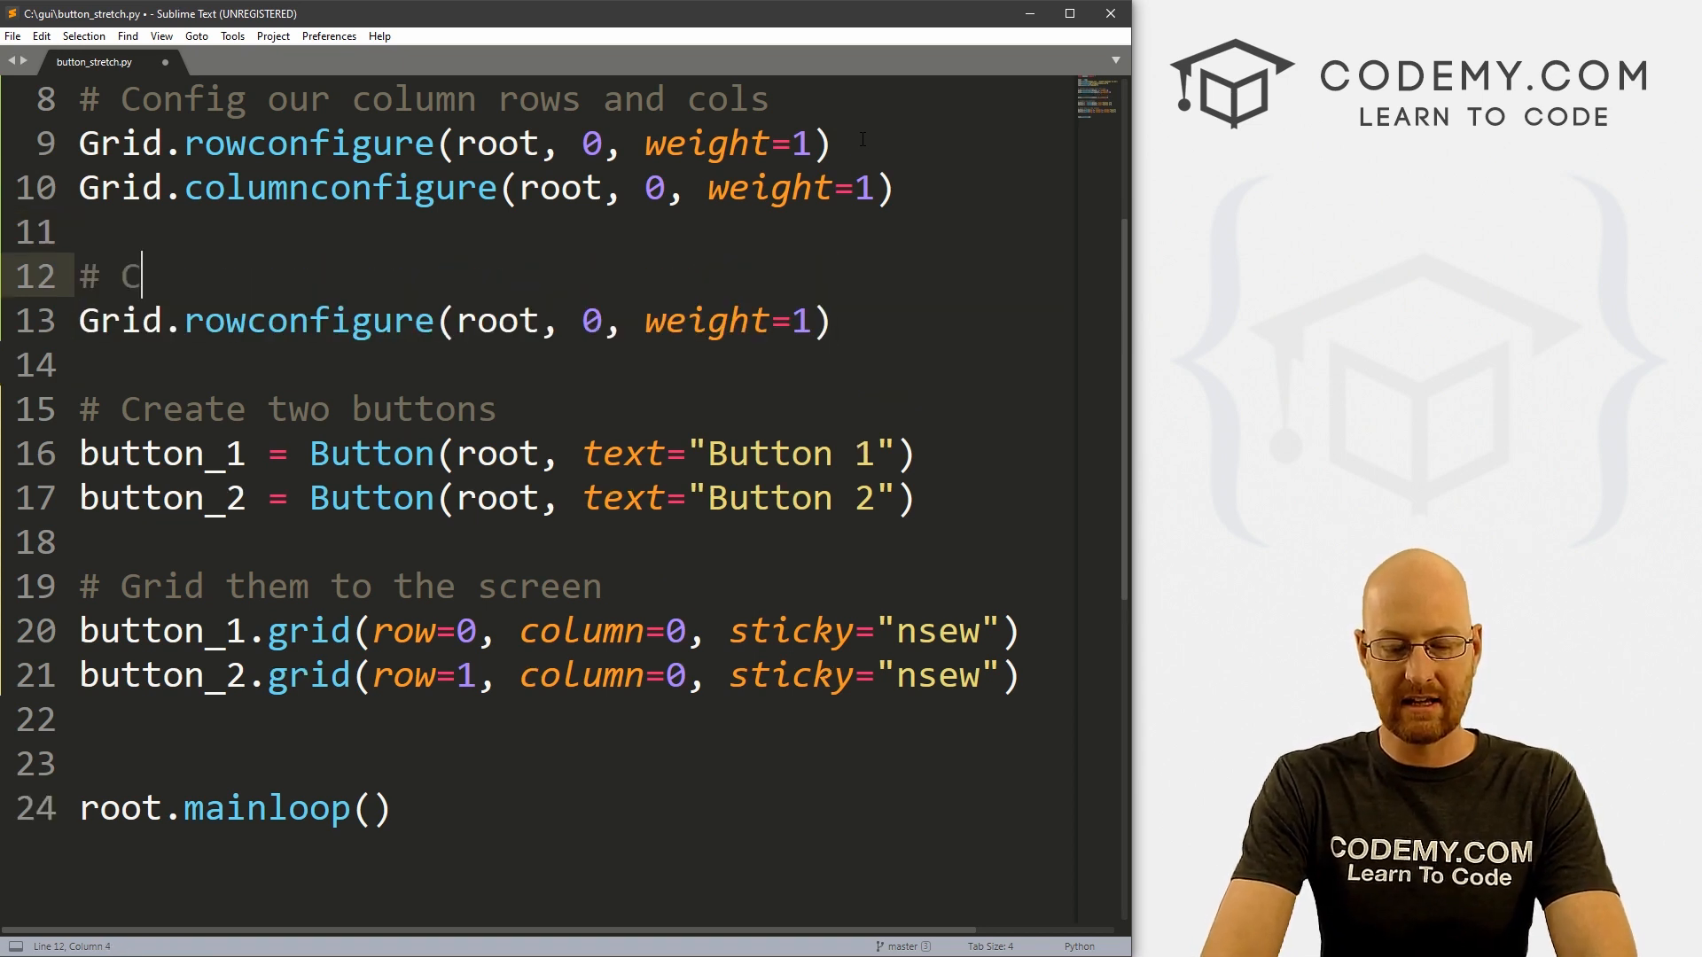
{"action": "type", "text": "onfig row 2"}
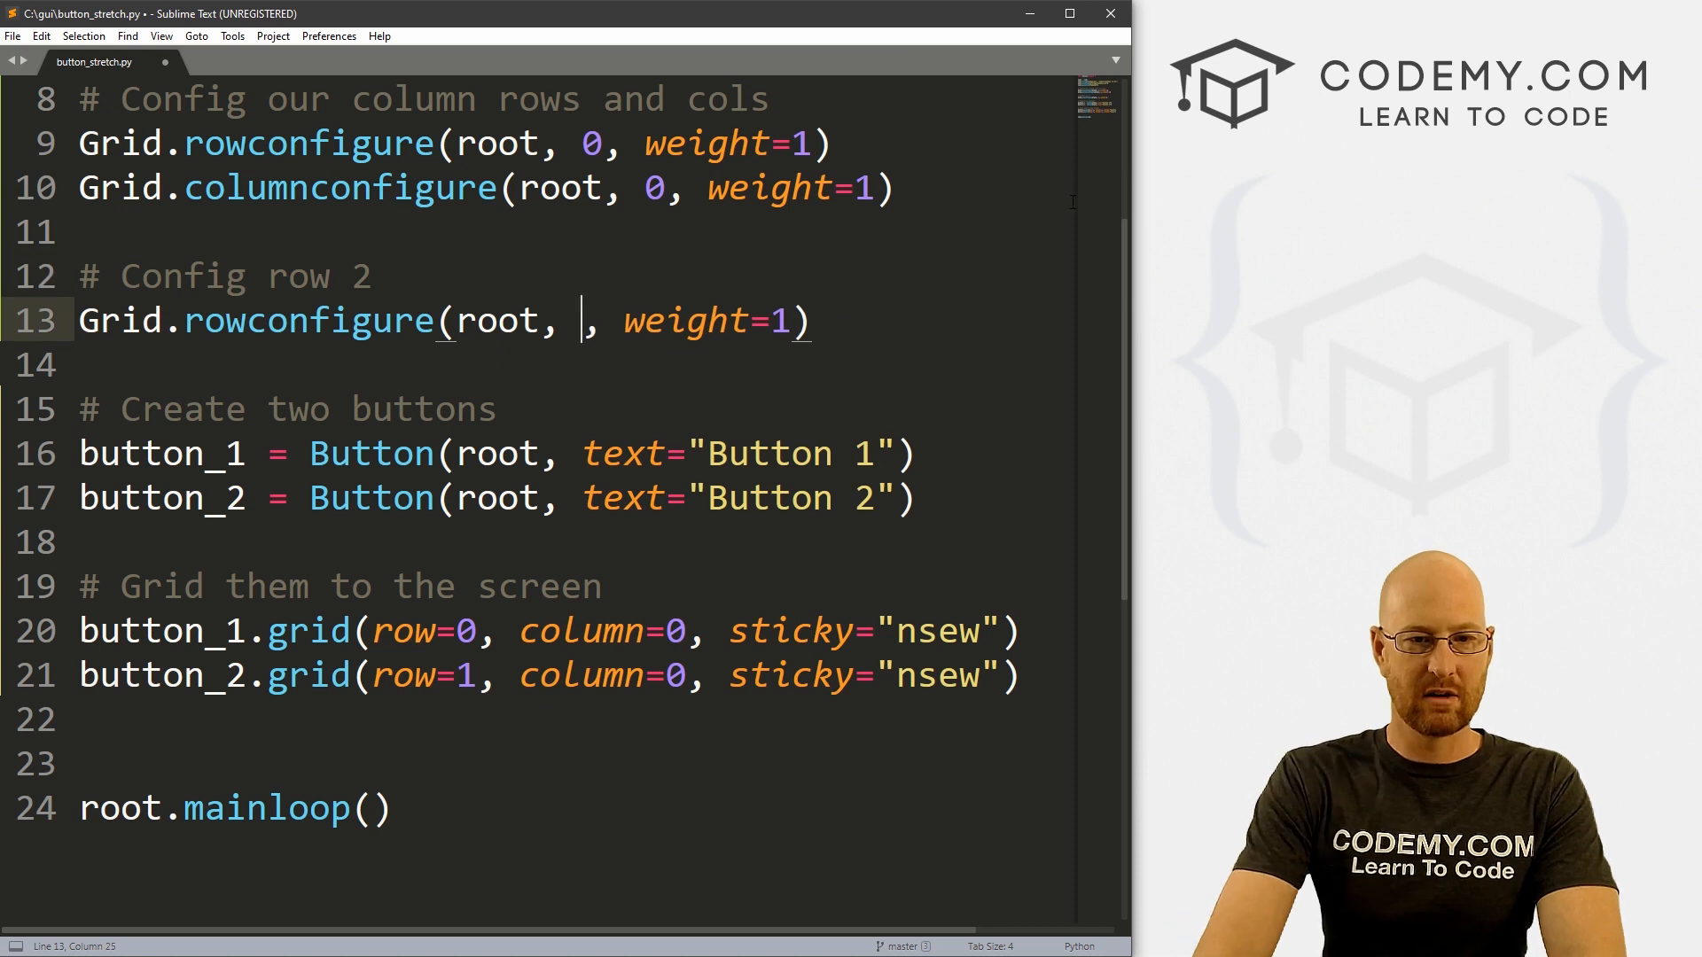
{"action": "type", "text": "1"}
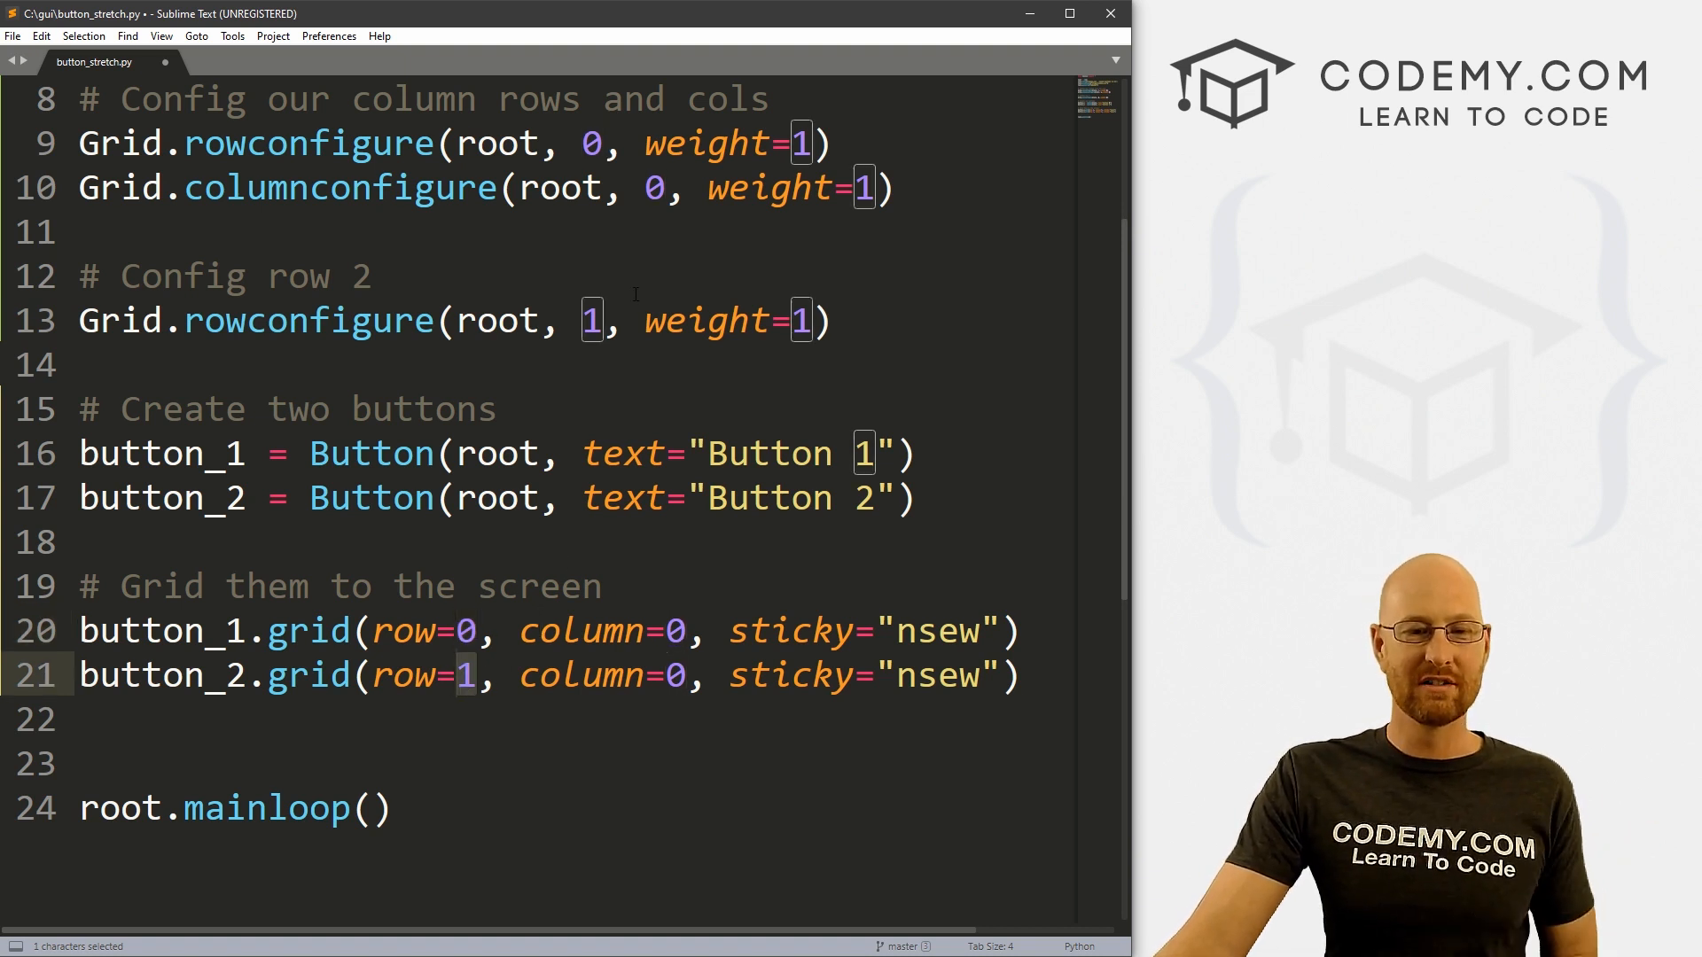
{"action": "left_click", "coordinate": [82, 364]}
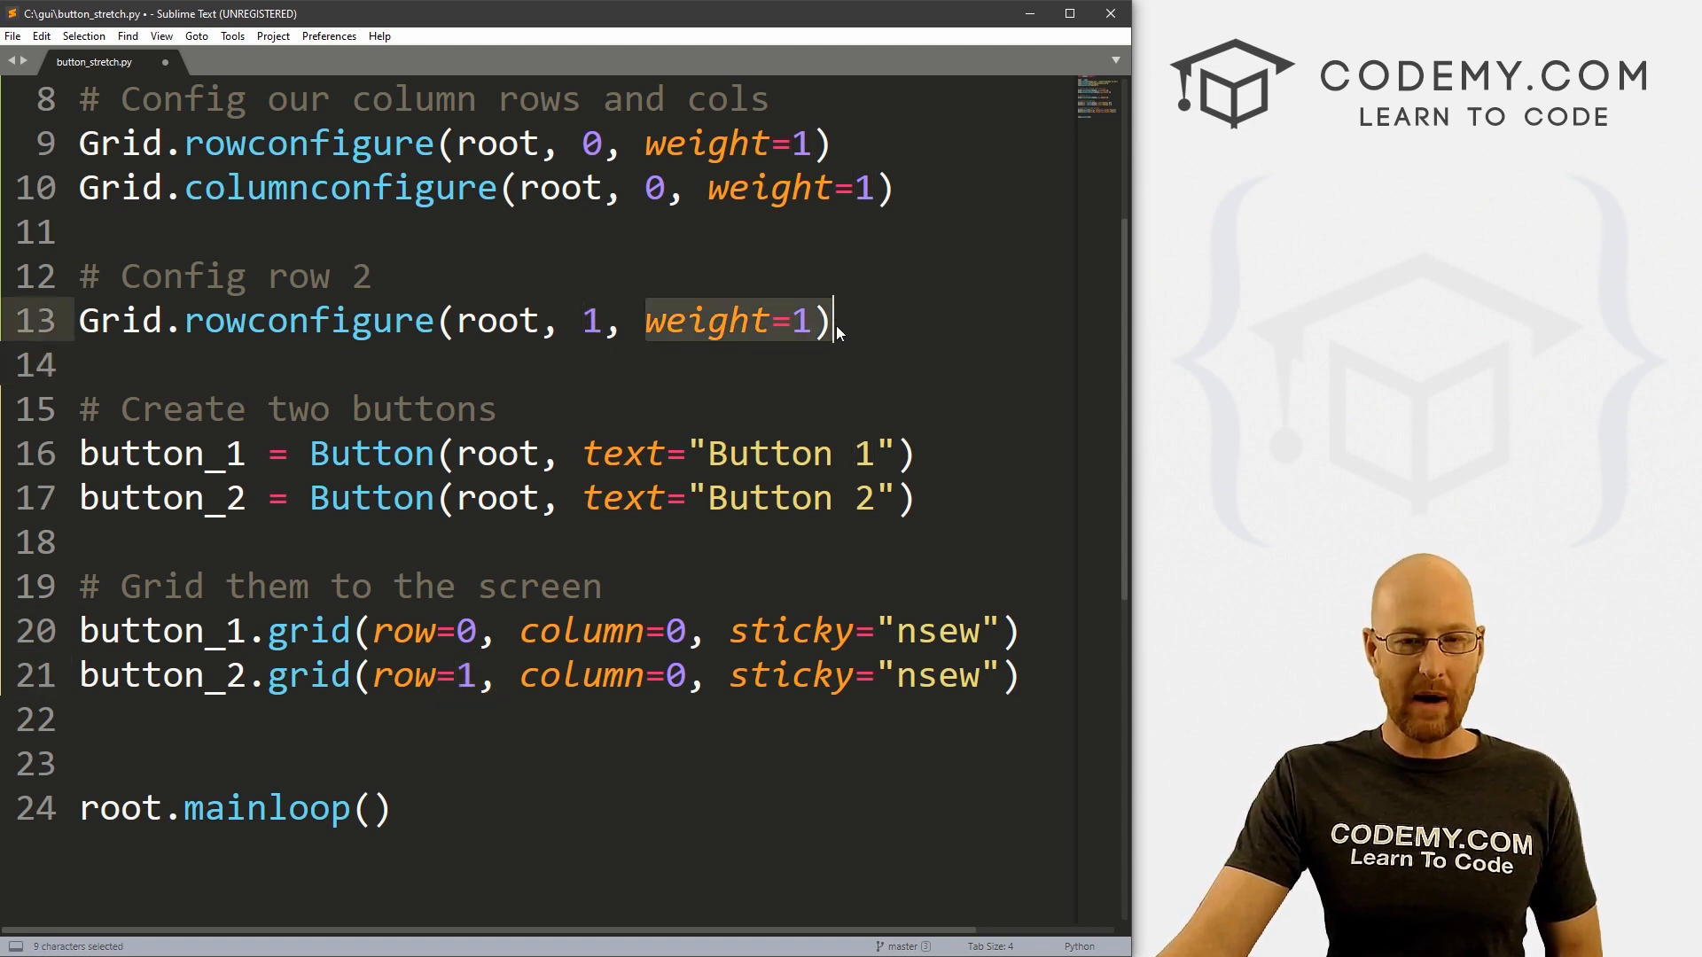
{"action": "mouse_move", "coordinate": [1190, 372]}
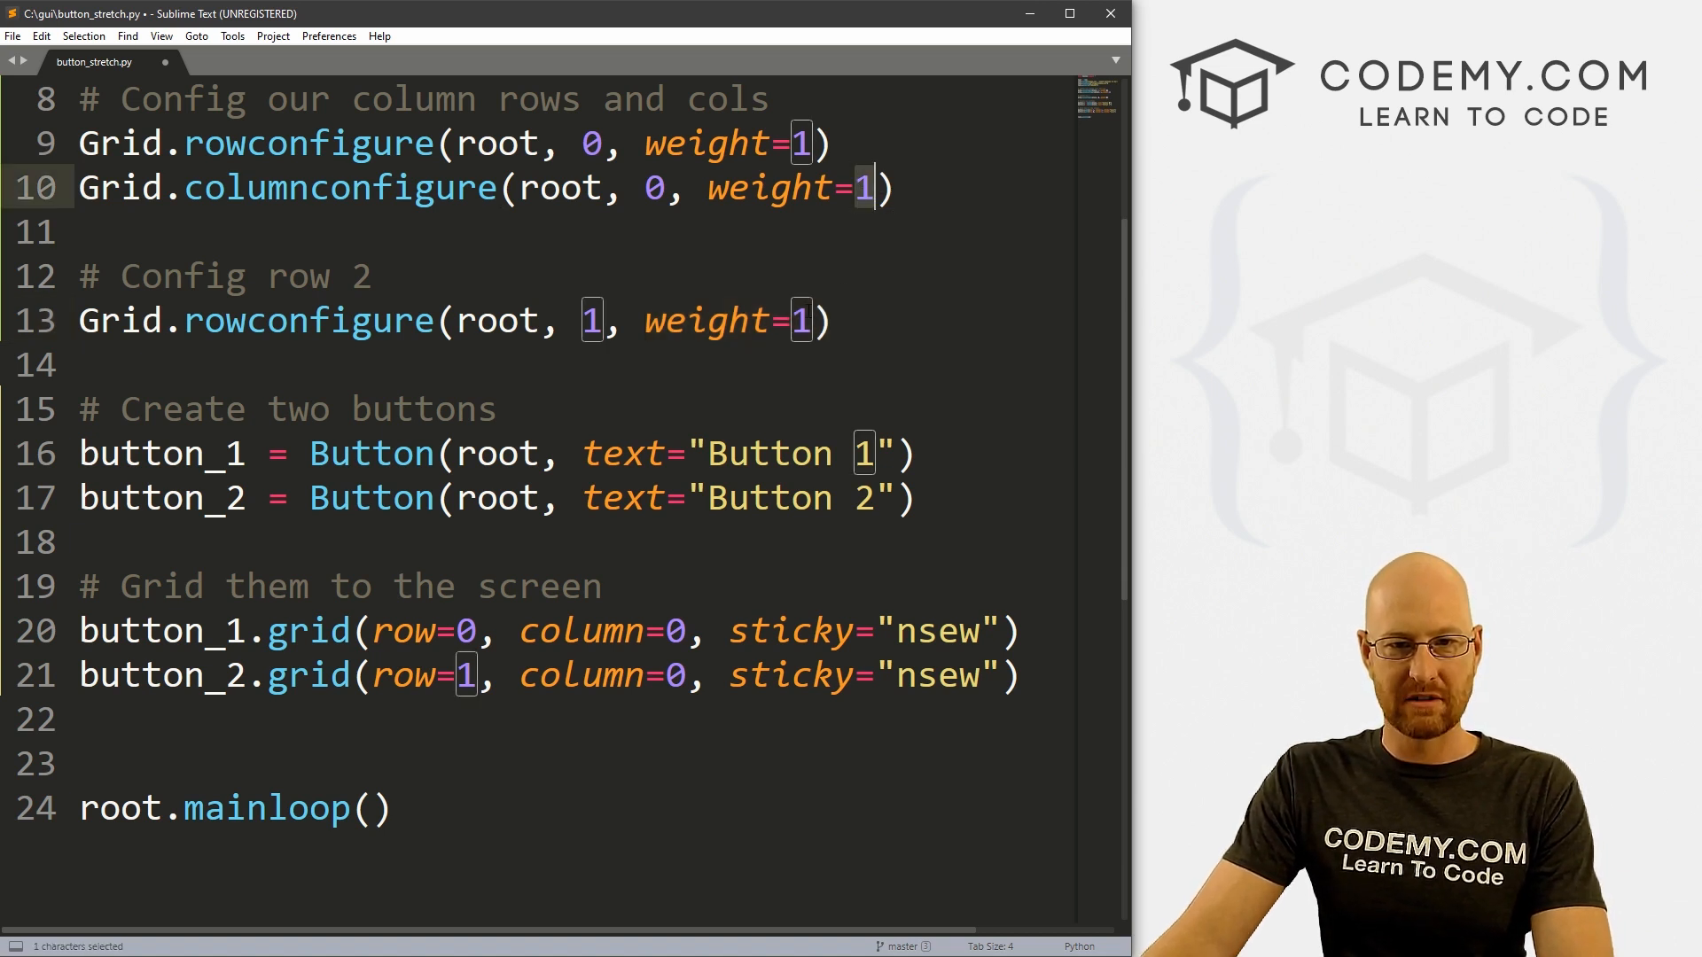
{"action": "left_click", "coordinate": [825, 319]}
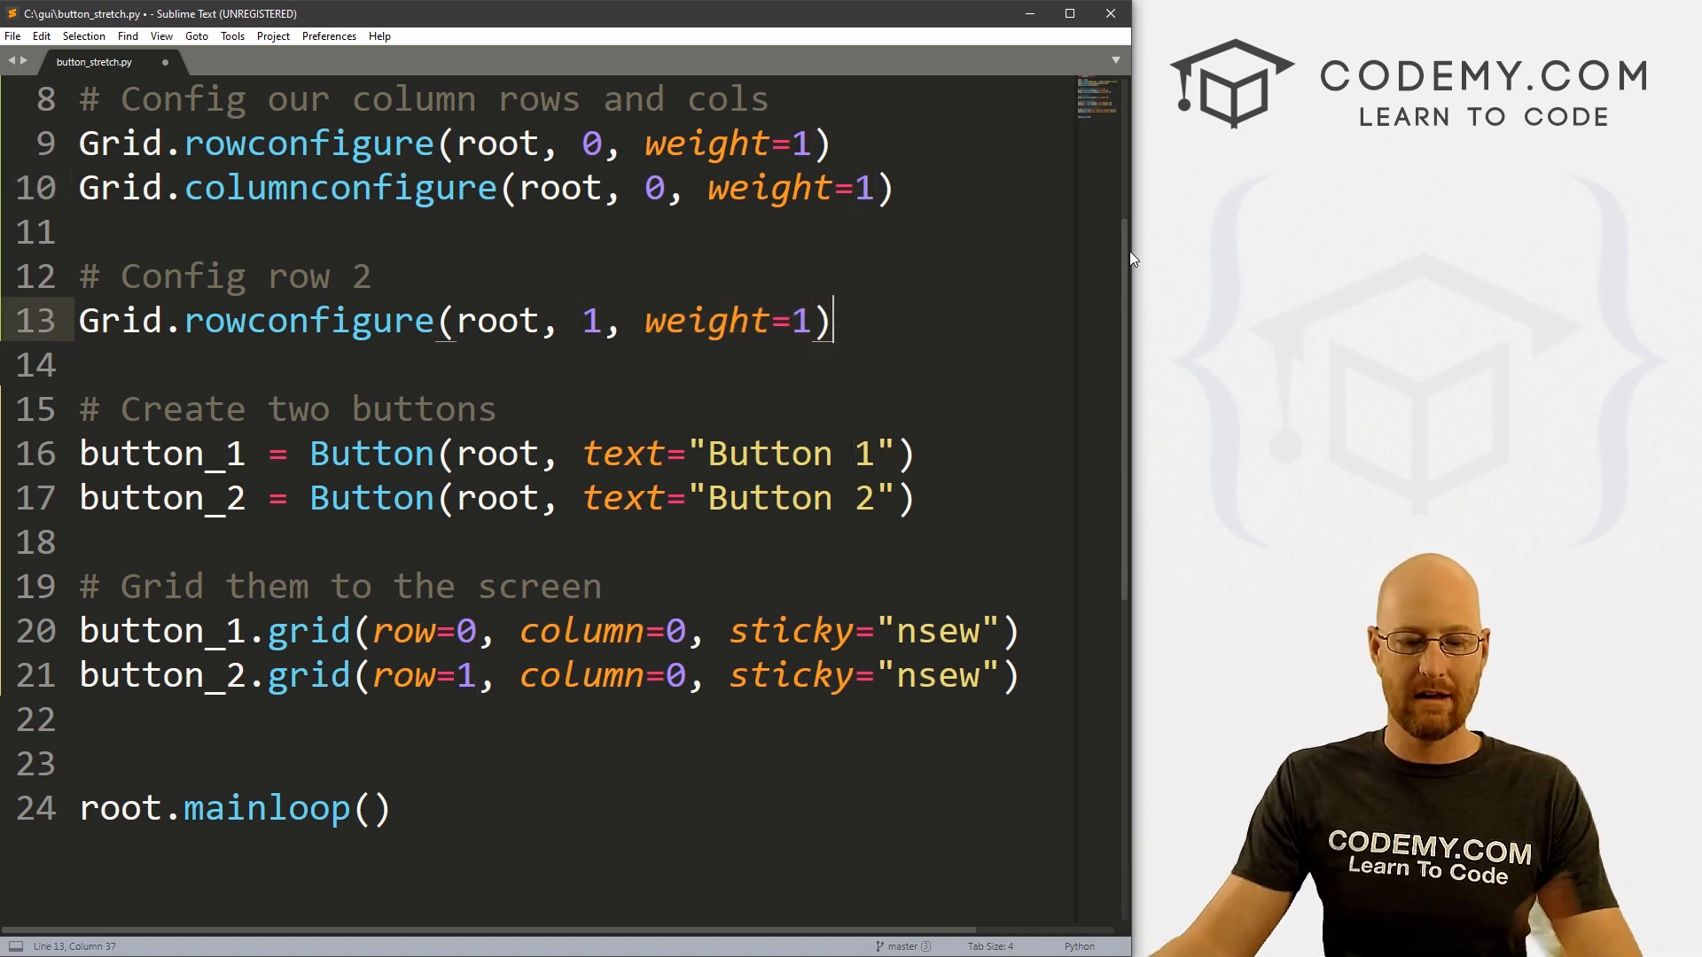
{"action": "key", "text": "ctrl+s"}
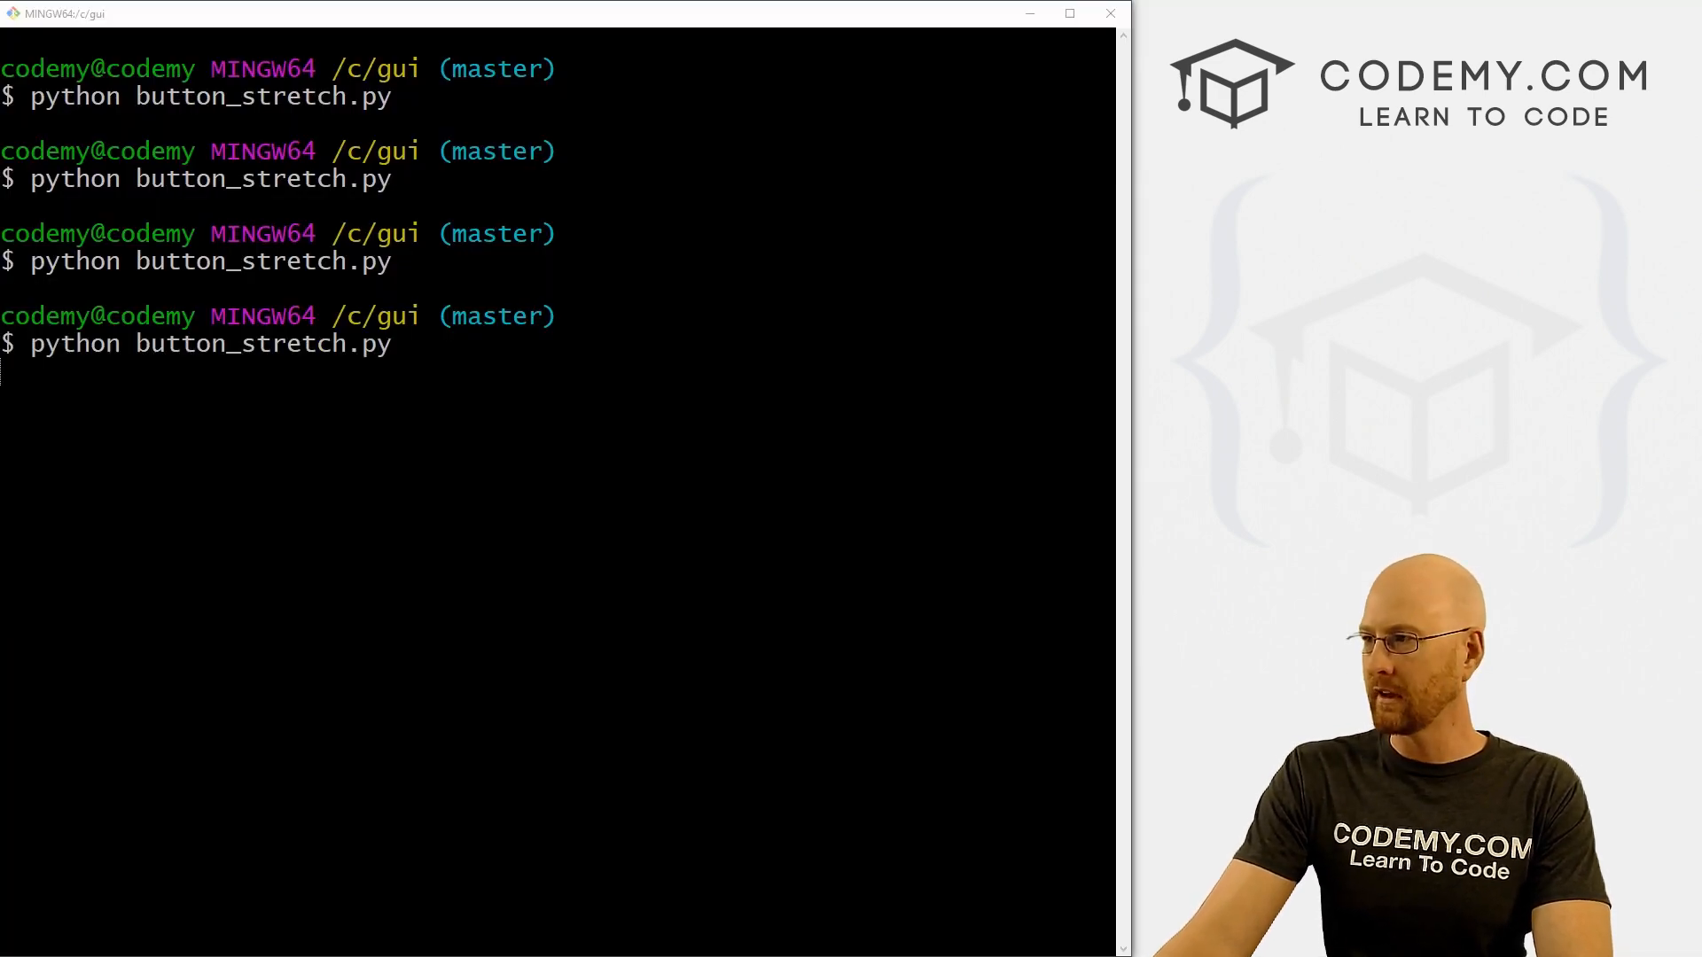
Rerun button_stretch.py, confirm the two buttons split the window evenly, and close the app
{"action": "key", "text": "Return"}
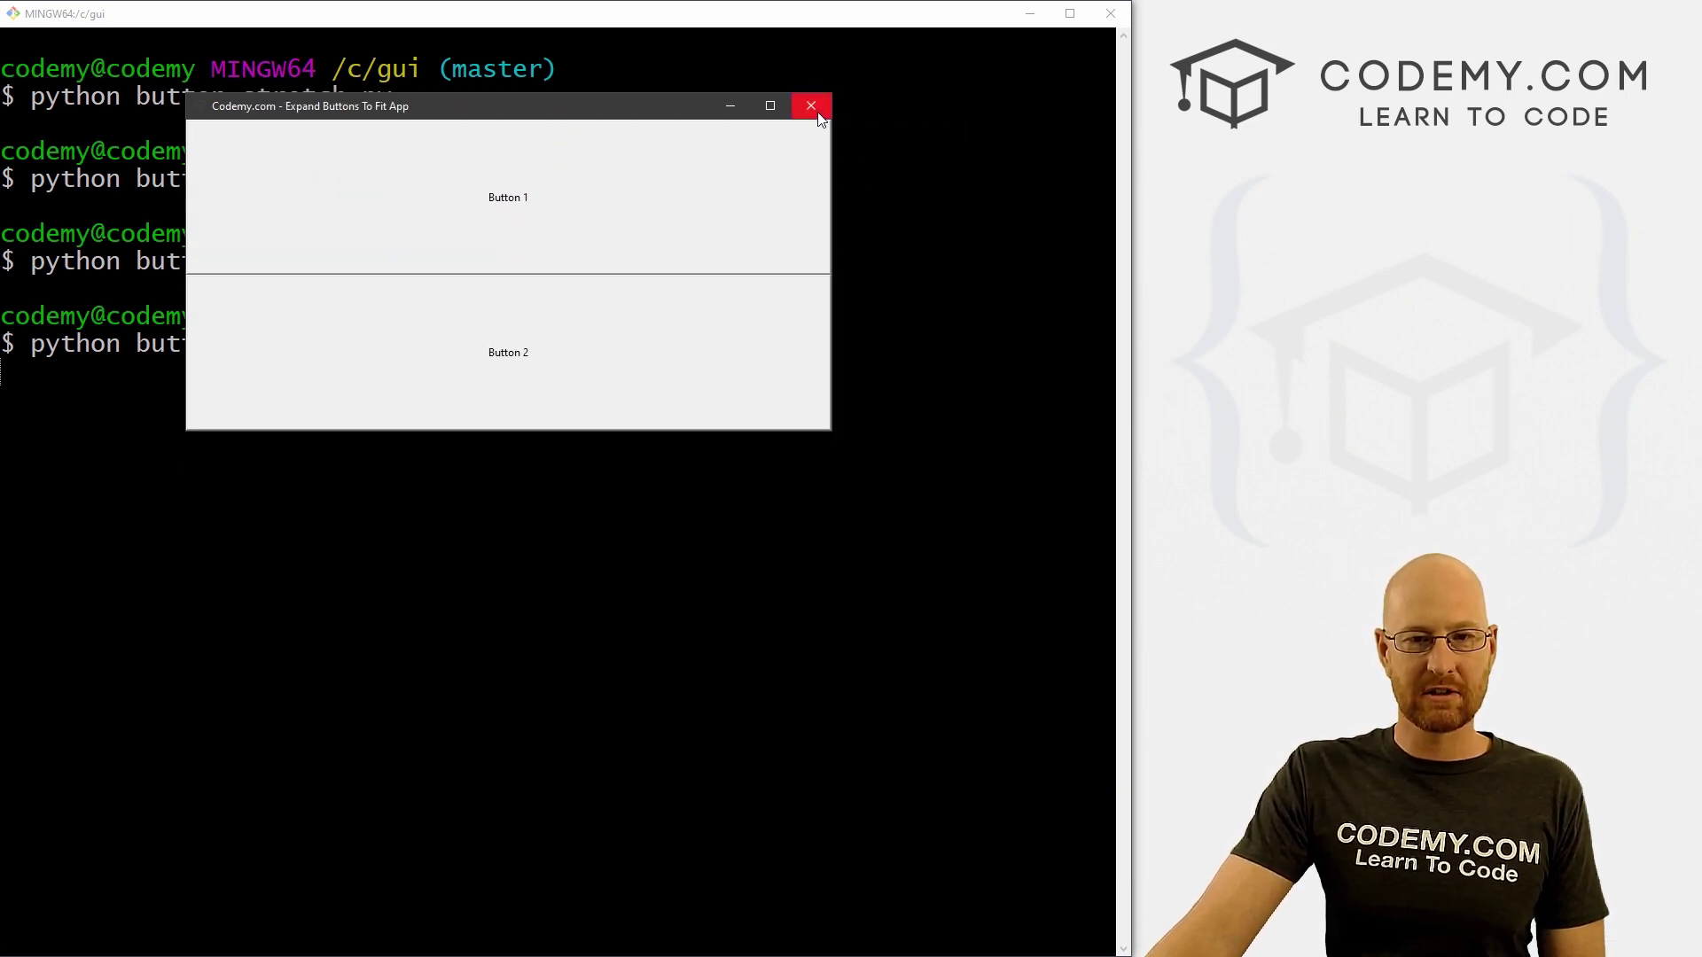
{"action": "left_click", "coordinate": [811, 105]}
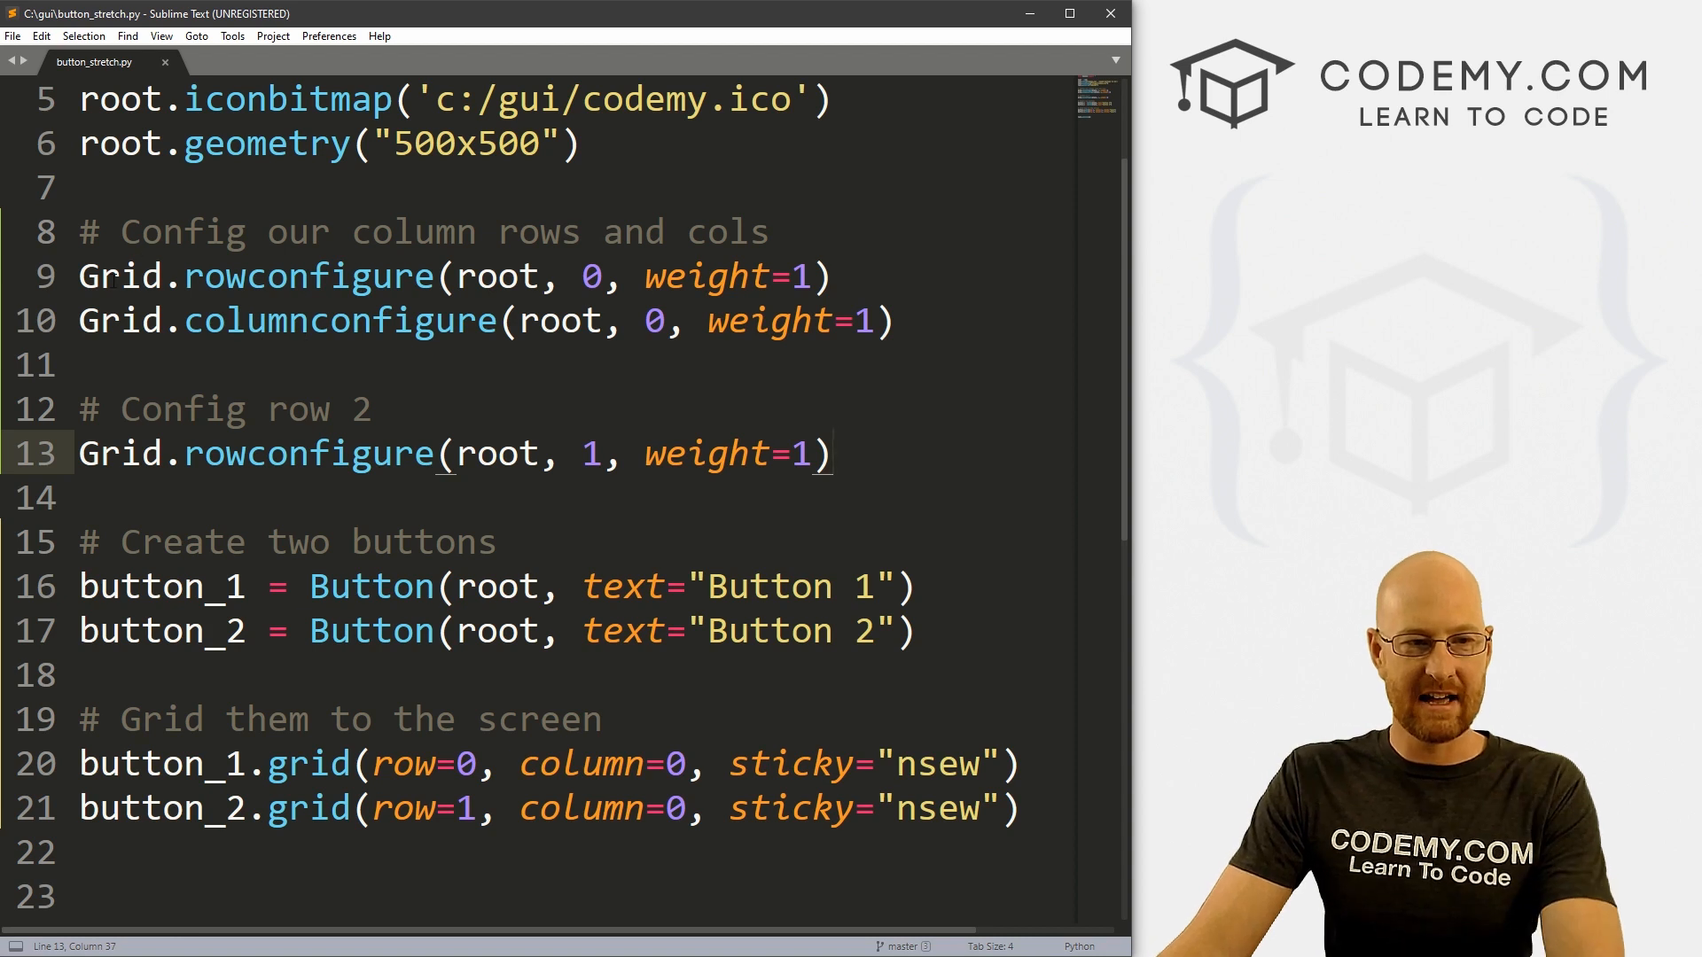
Create button_list holding button_1 and button_2 under a '# Create list of buttons' comment
{"action": "left_click", "coordinate": [80, 275]}
{"action": "type", "text": "#"}
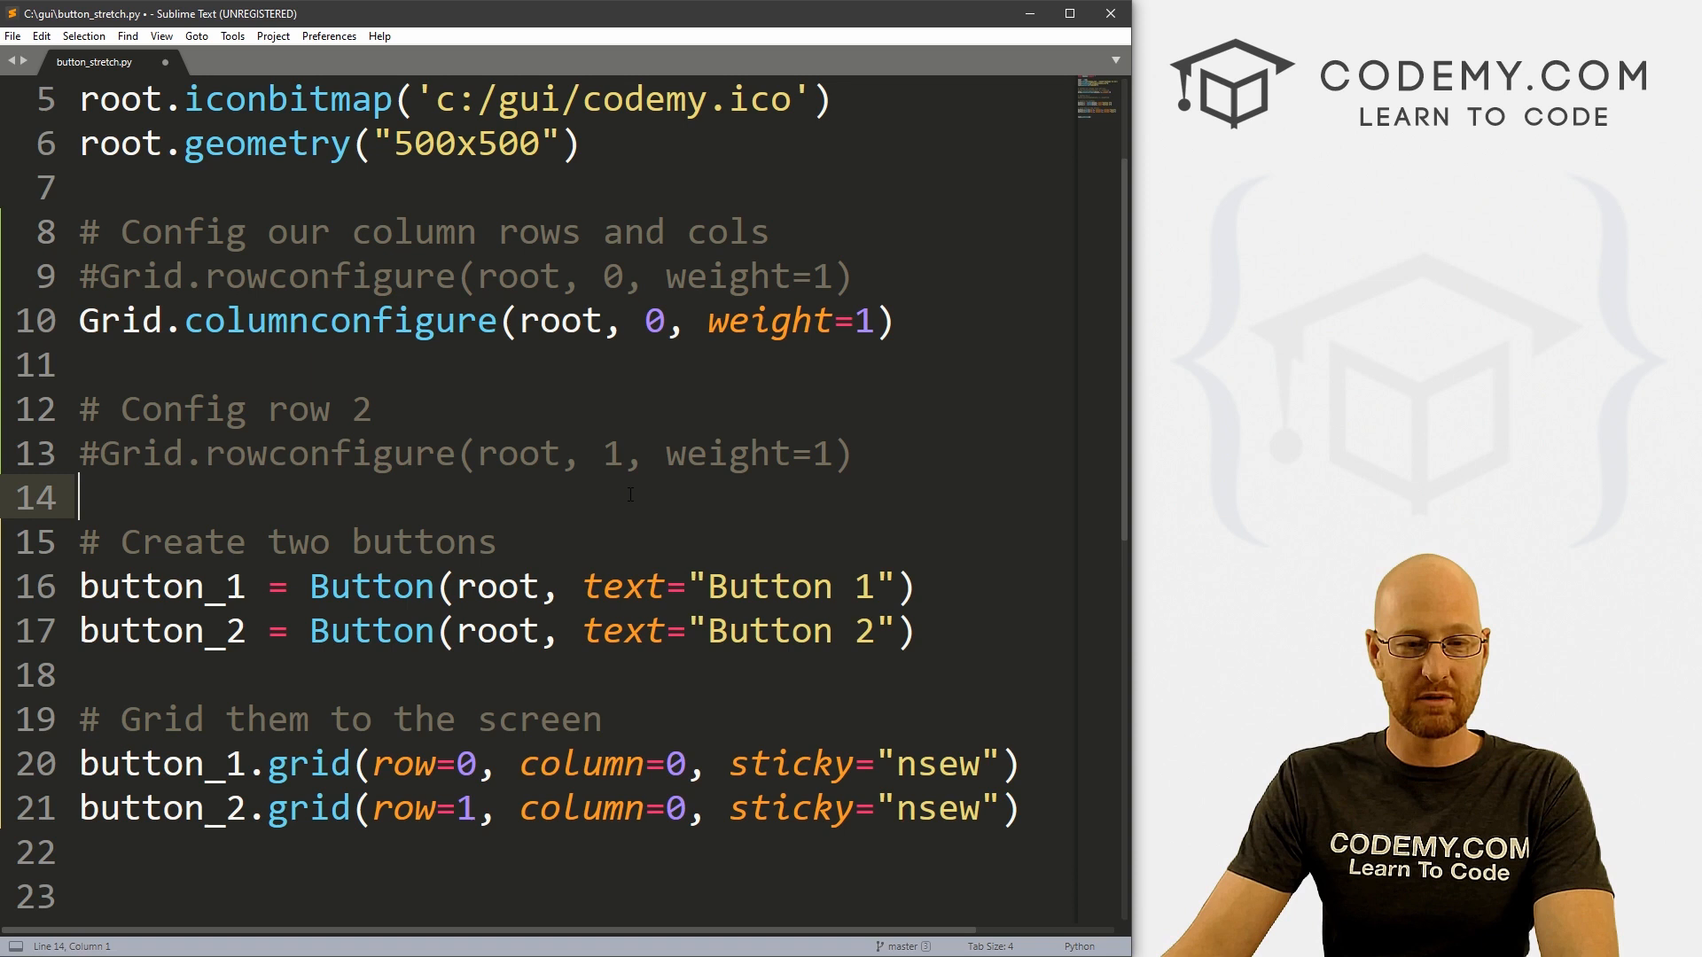
{"action": "key", "text": "Enter"}
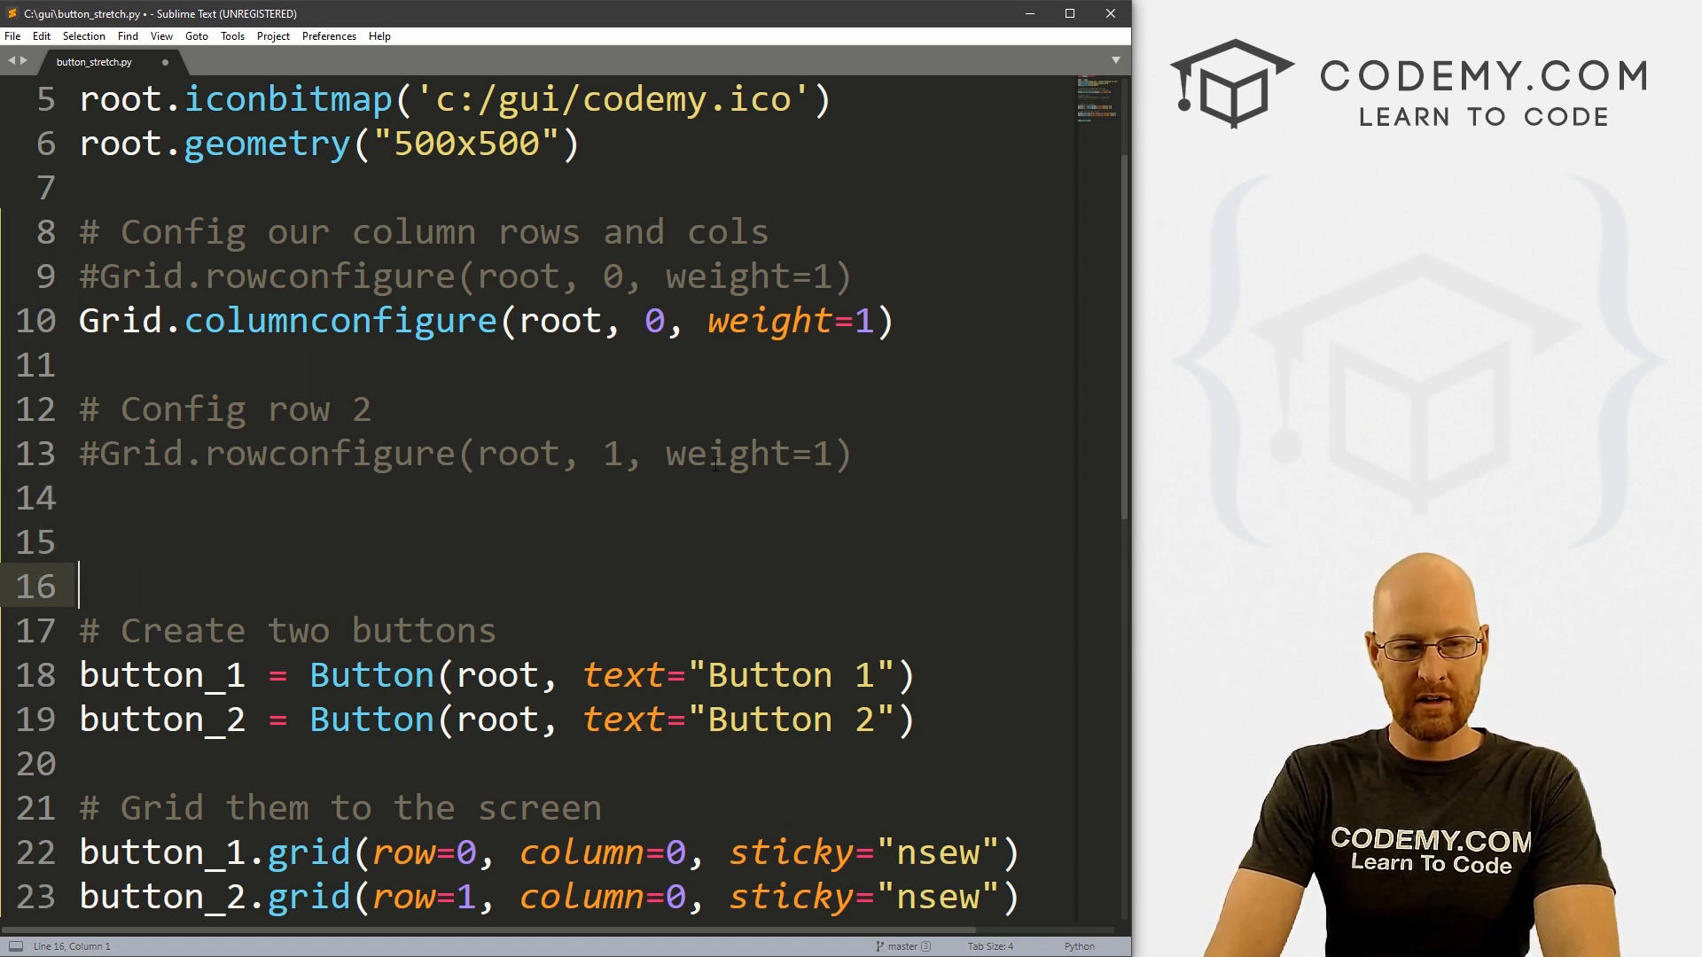
{"action": "type", "text": "button_1"}
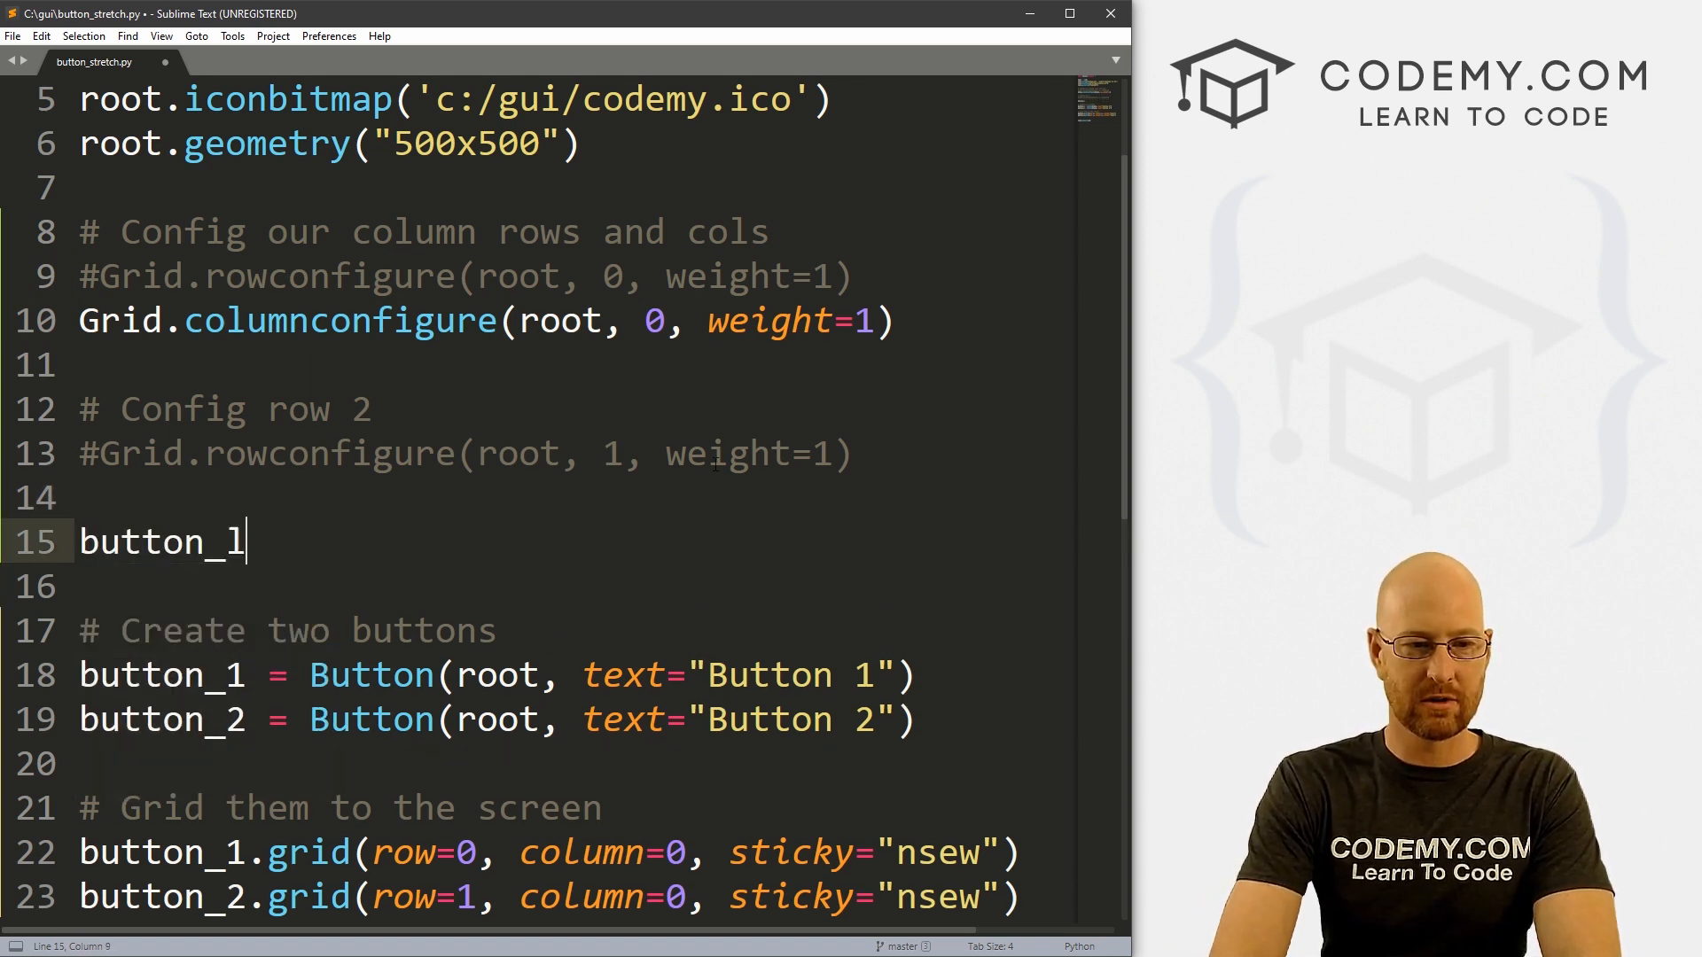
{"action": "type", "text": "ist ="}
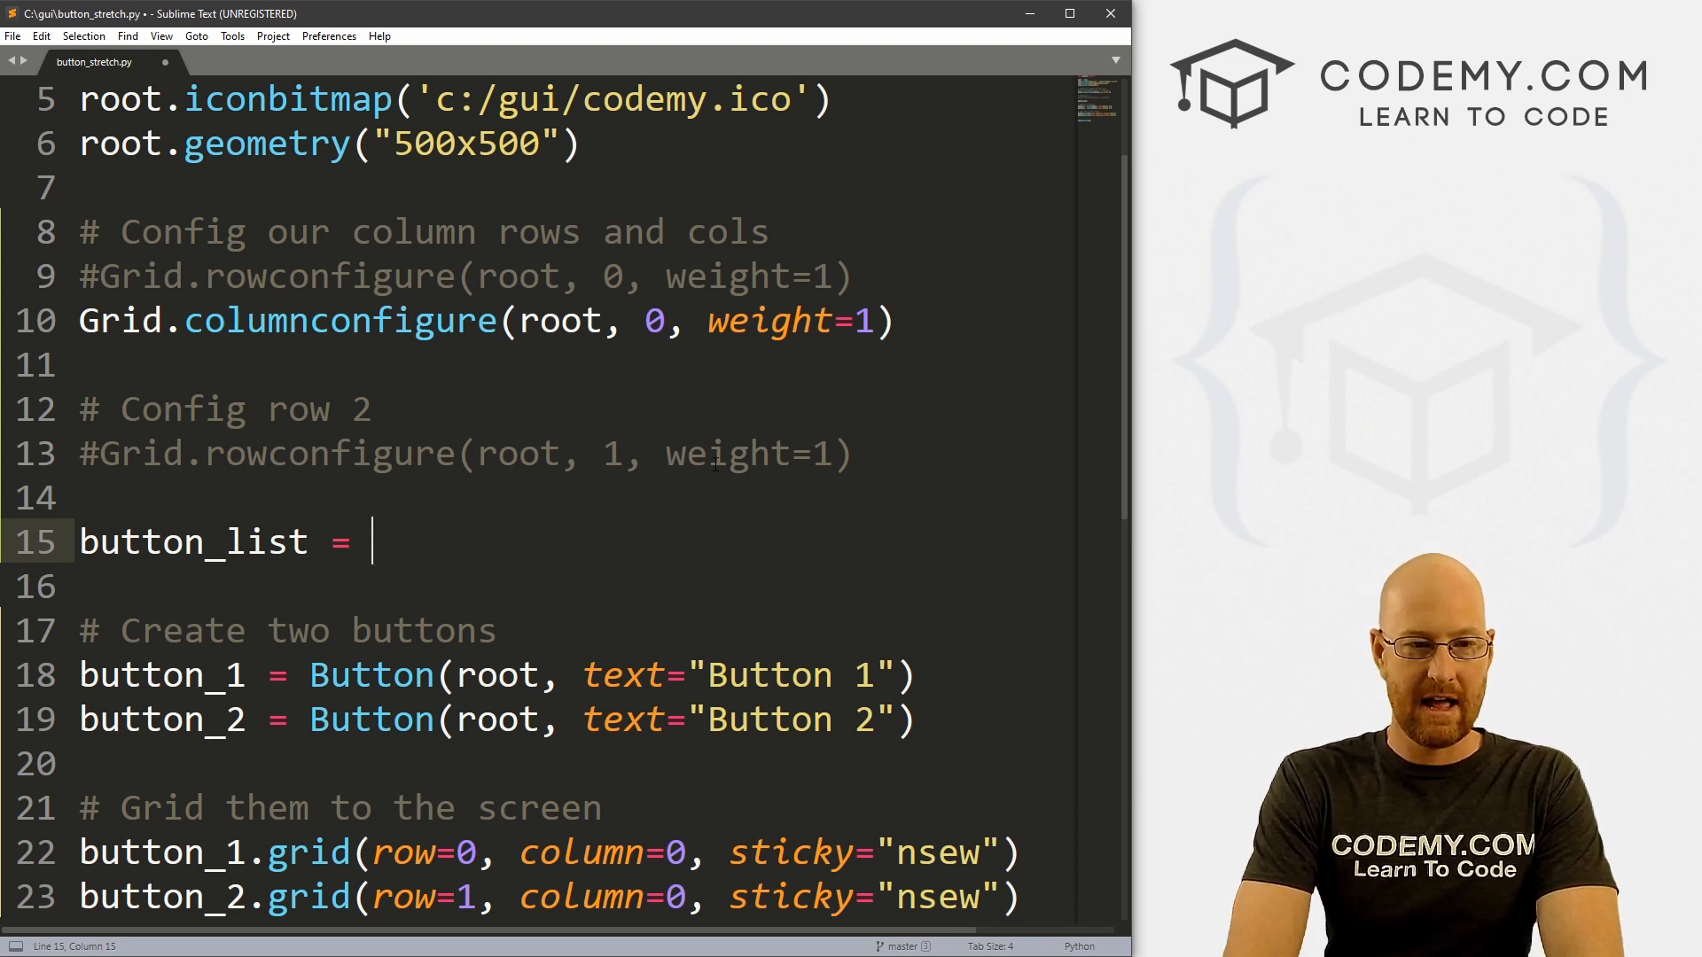
{"action": "type", "text": "[]"}
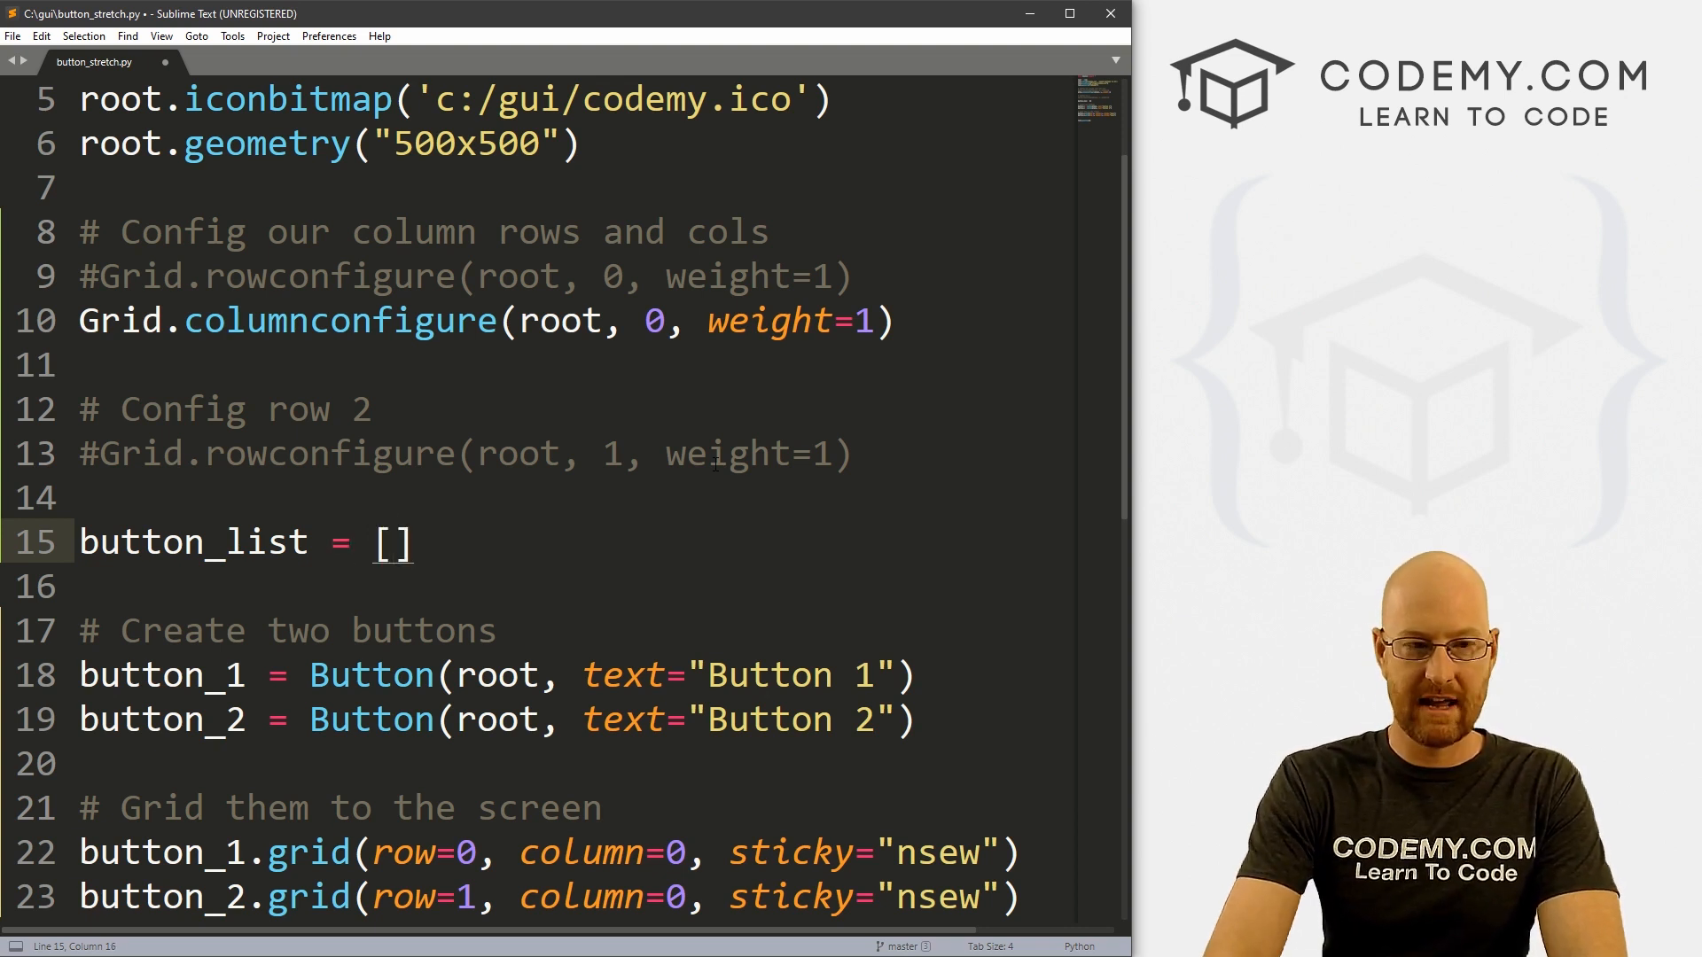
{"action": "type", "text": "button_"}
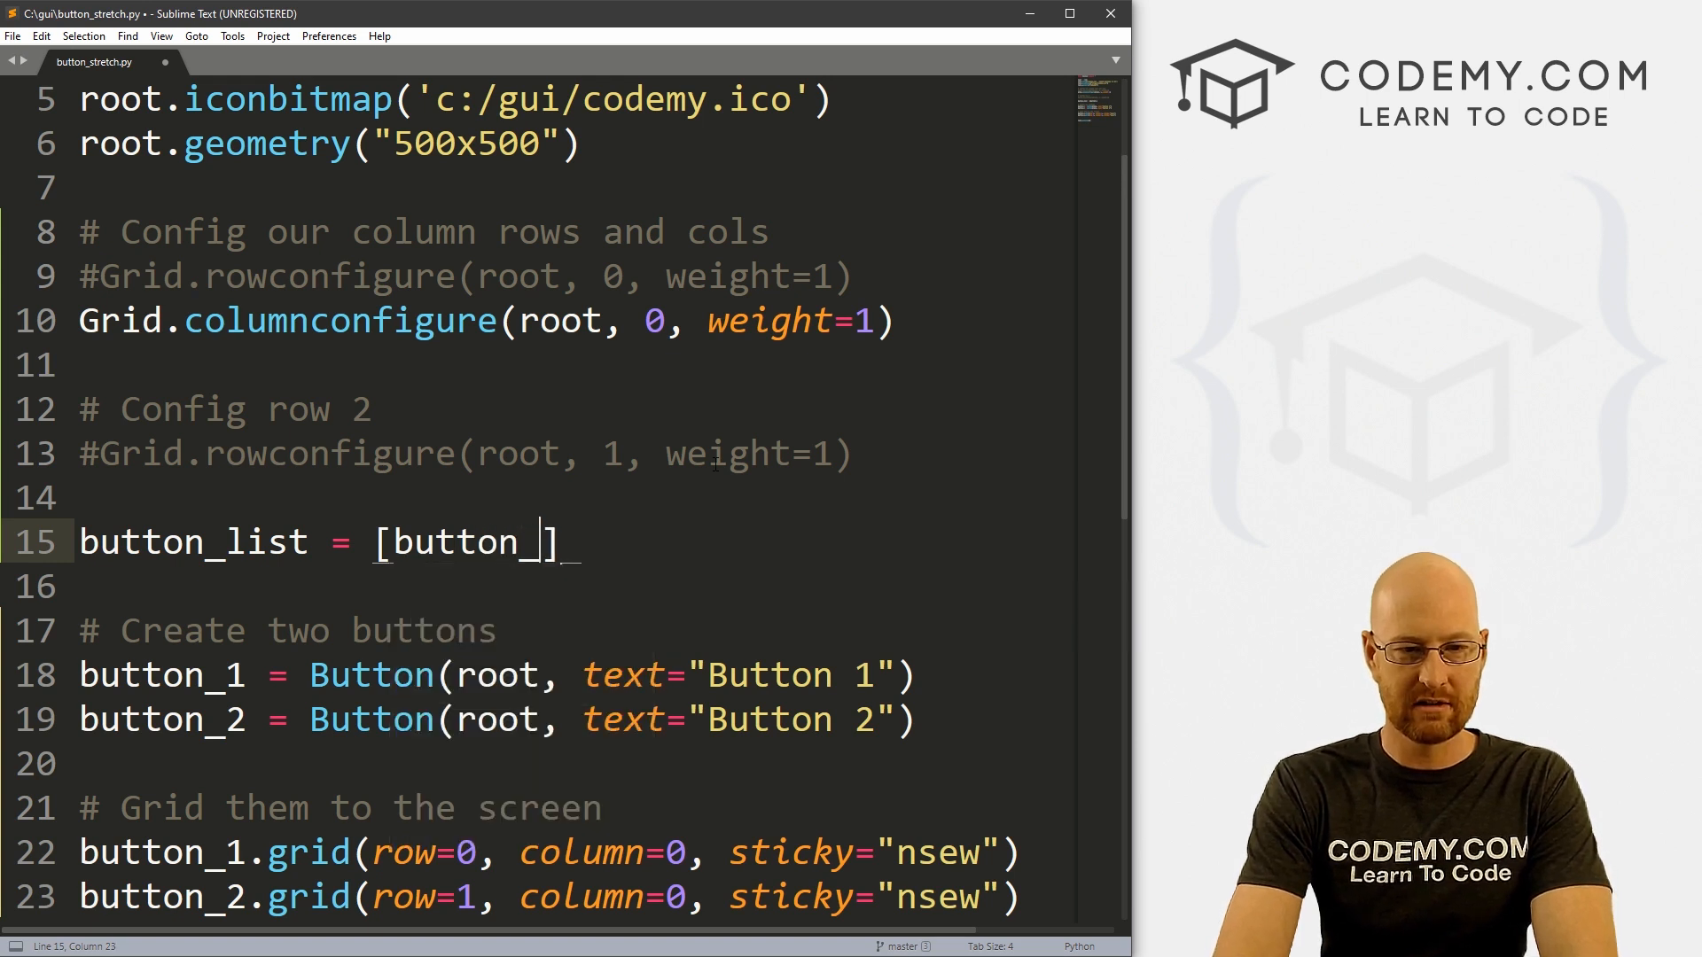
{"action": "type", "text": "_1, button_2"}
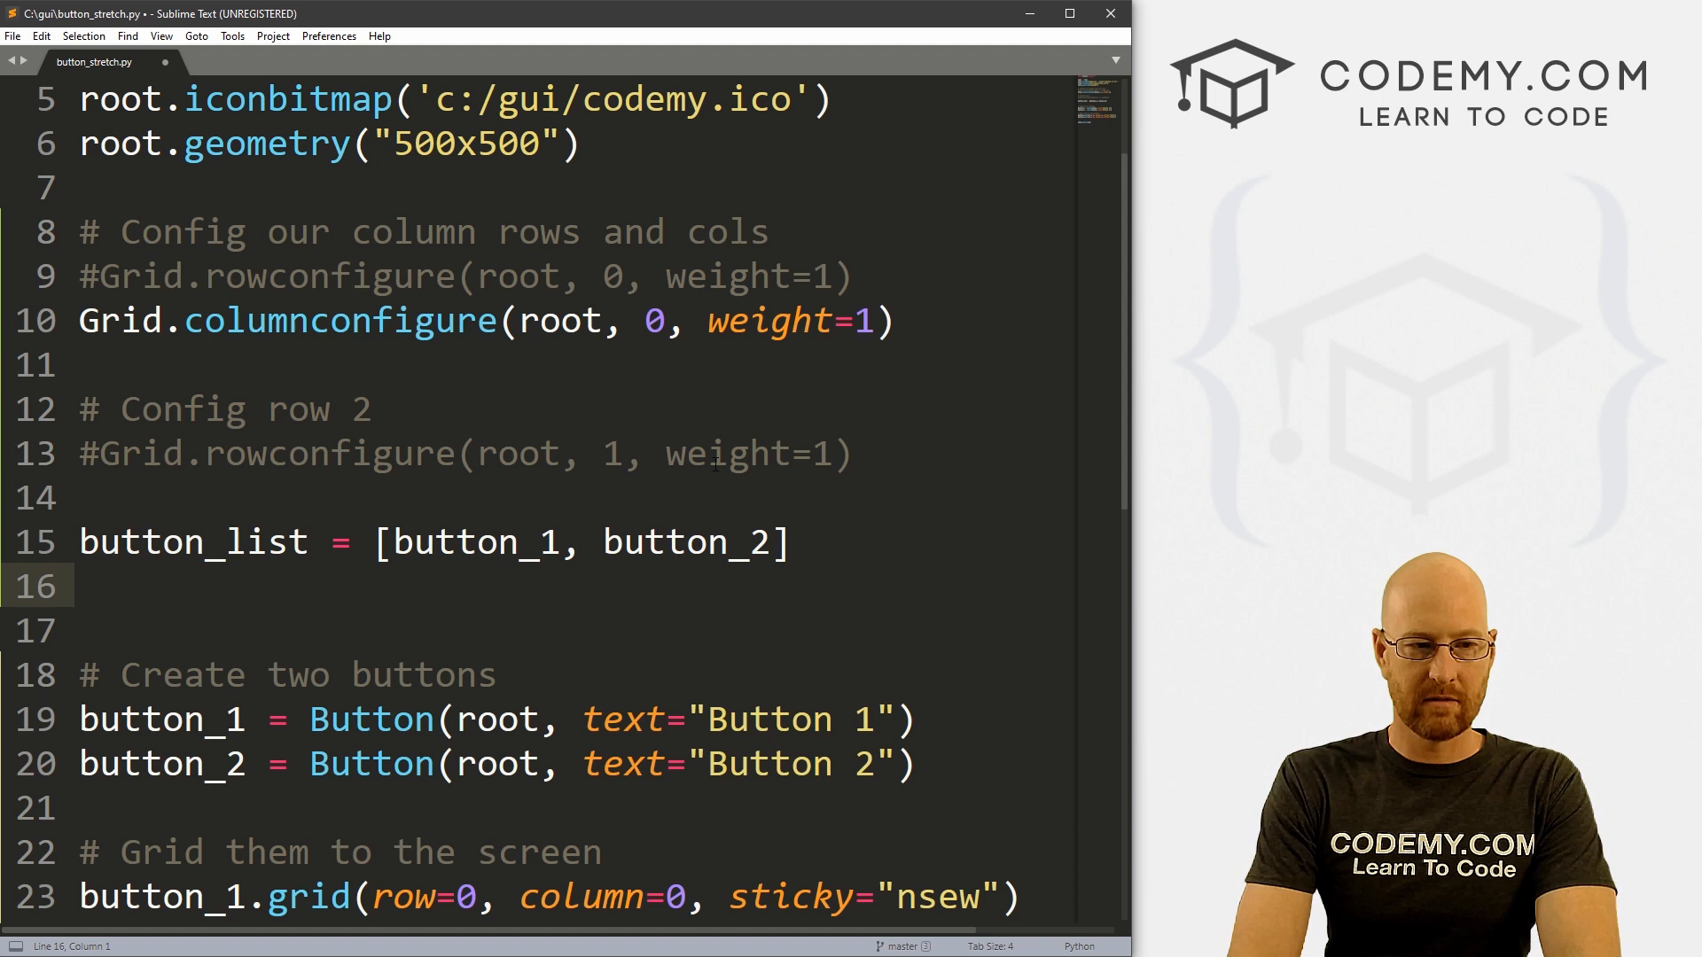
{"action": "type", "text": "# Create"}
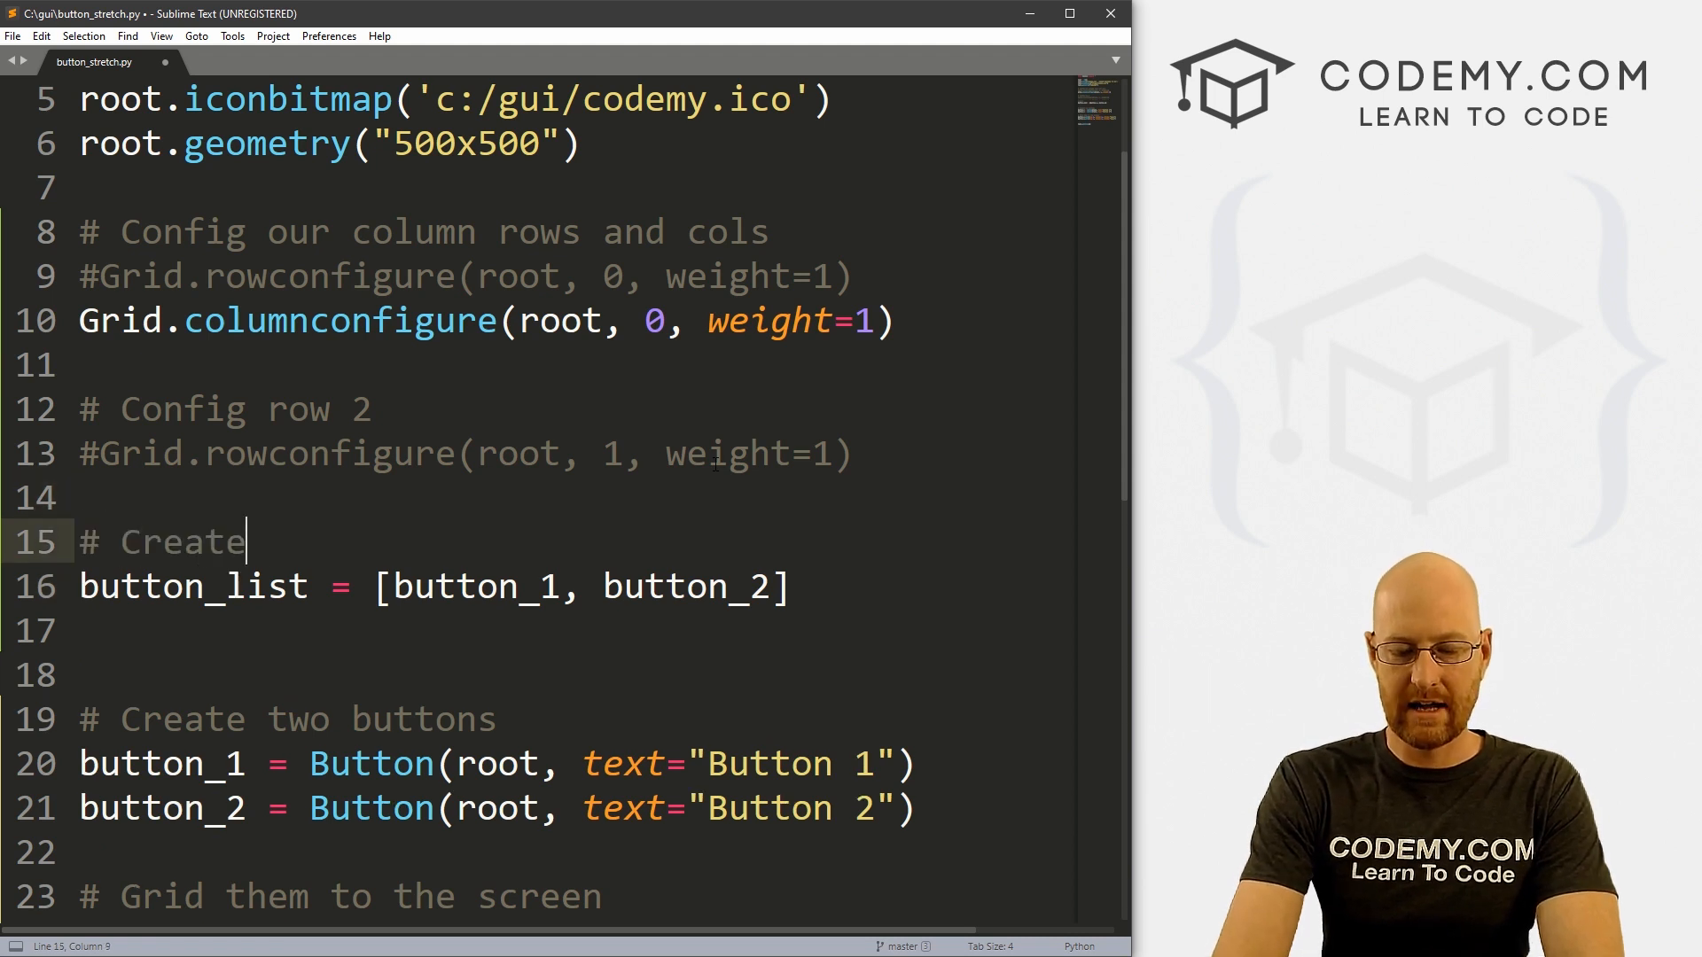
{"action": "type", "text": "list of buttons"}
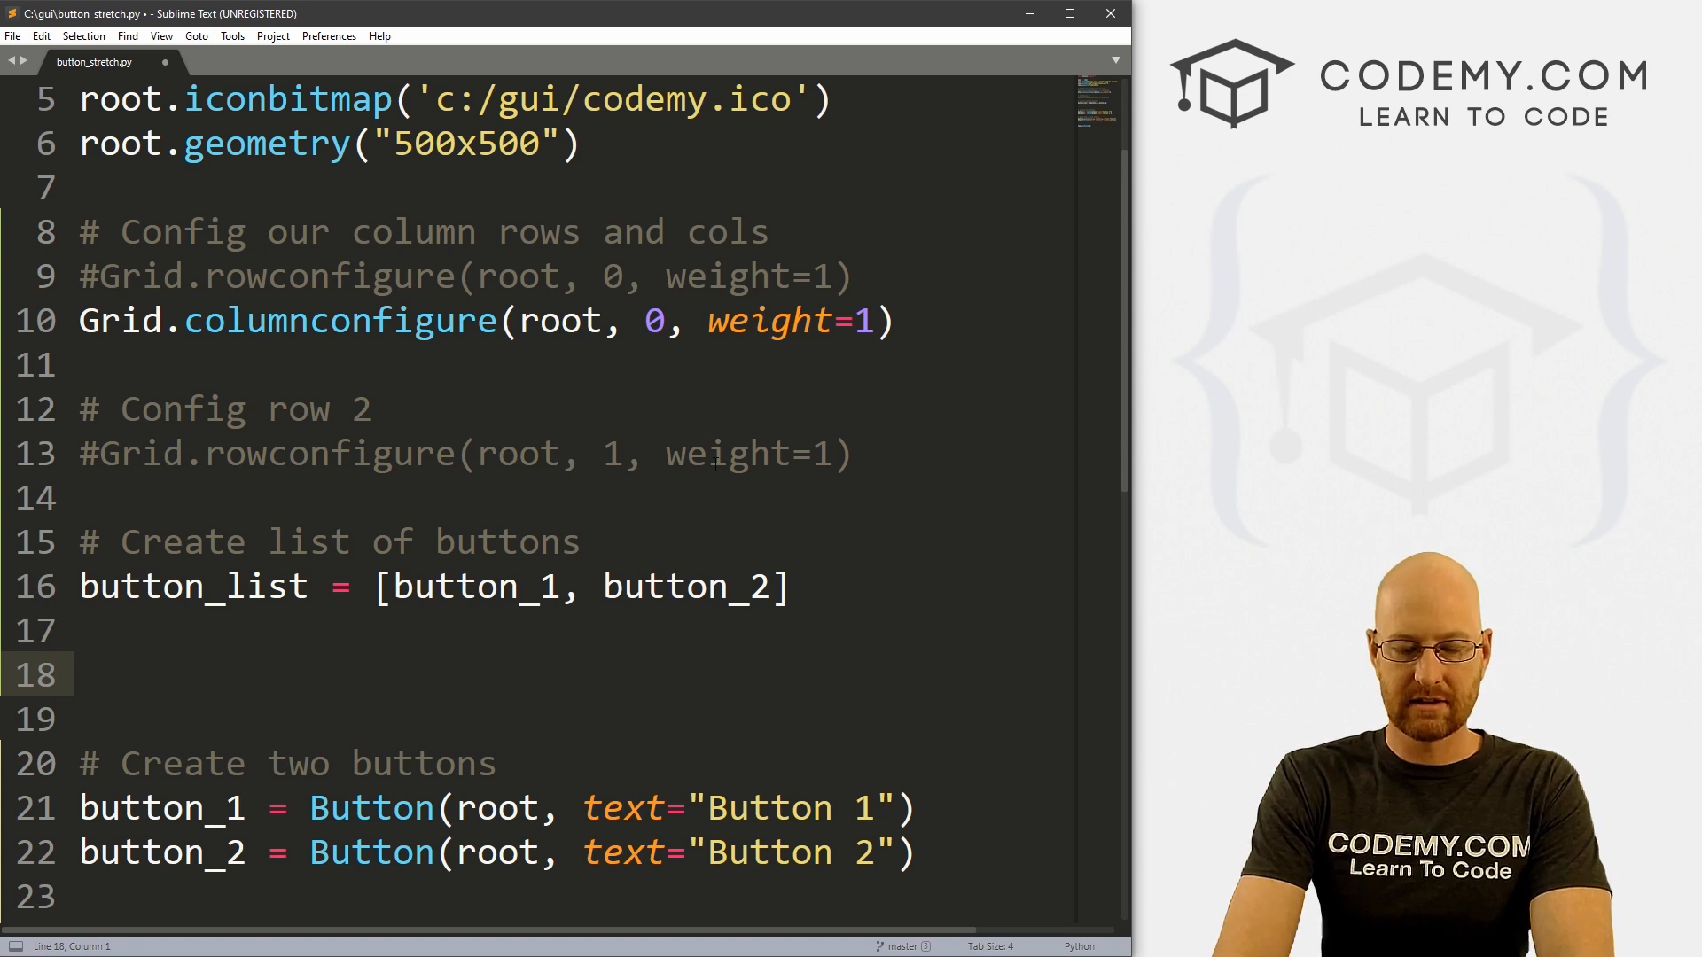
Add a commented for loop over button_list calling Grid.rowconfigure with row_number
{"action": "type", "text": "#loop thr"}
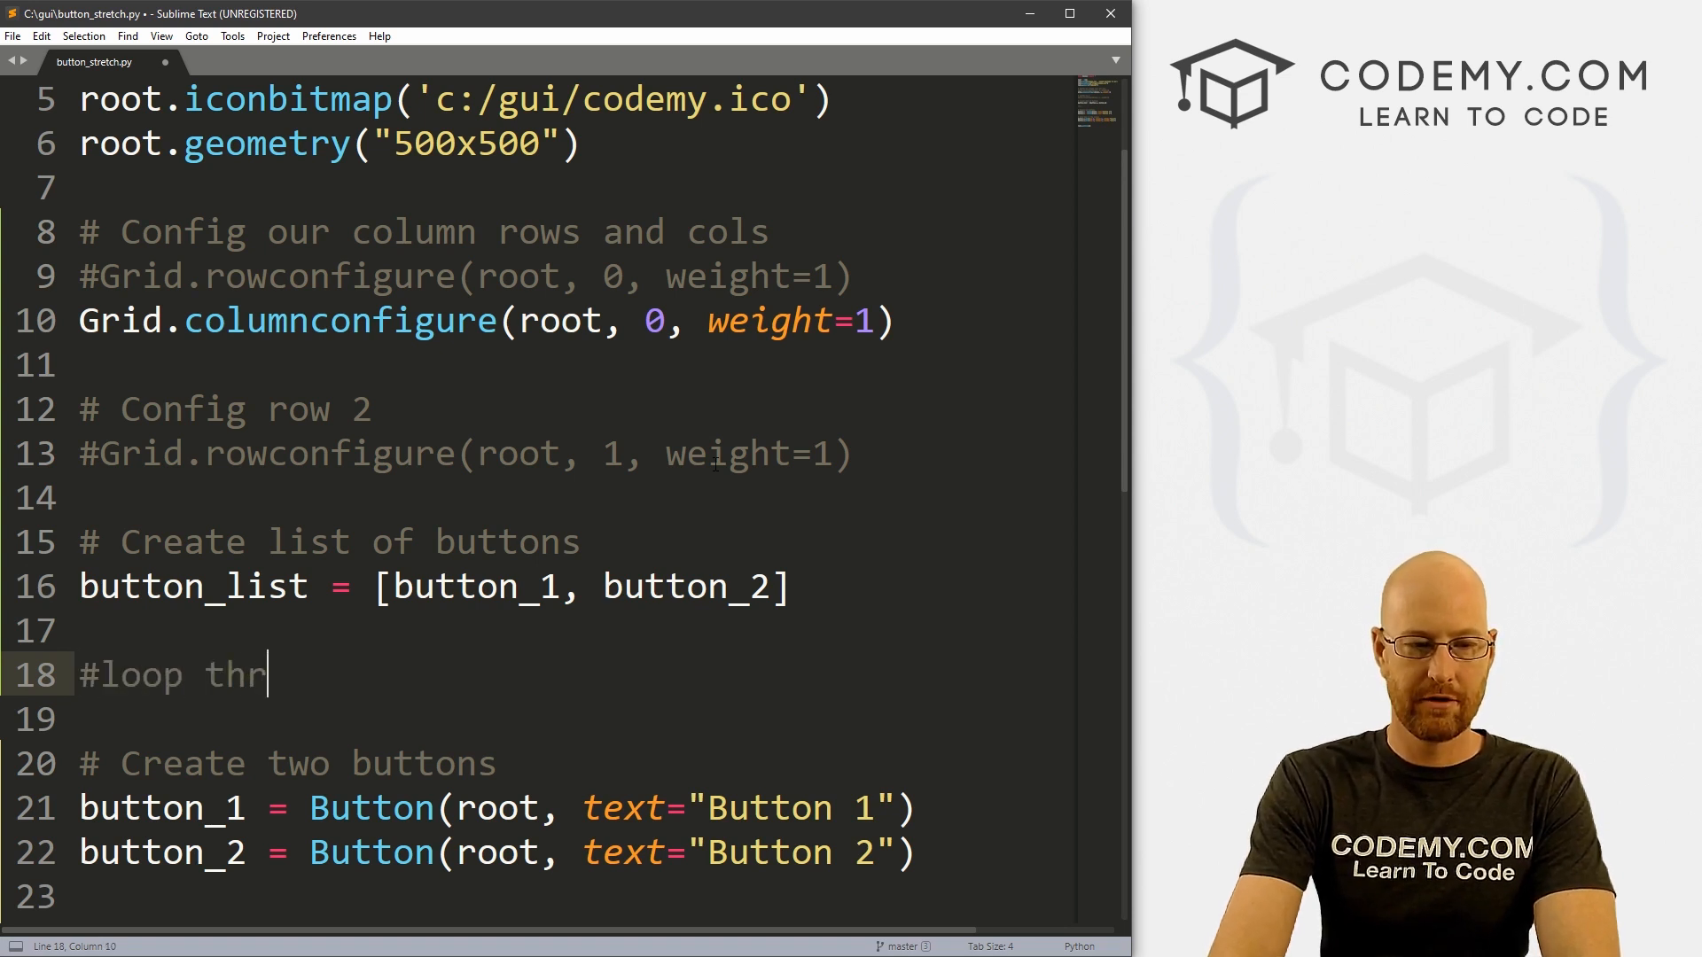
{"action": "type", "text": "u the list a"}
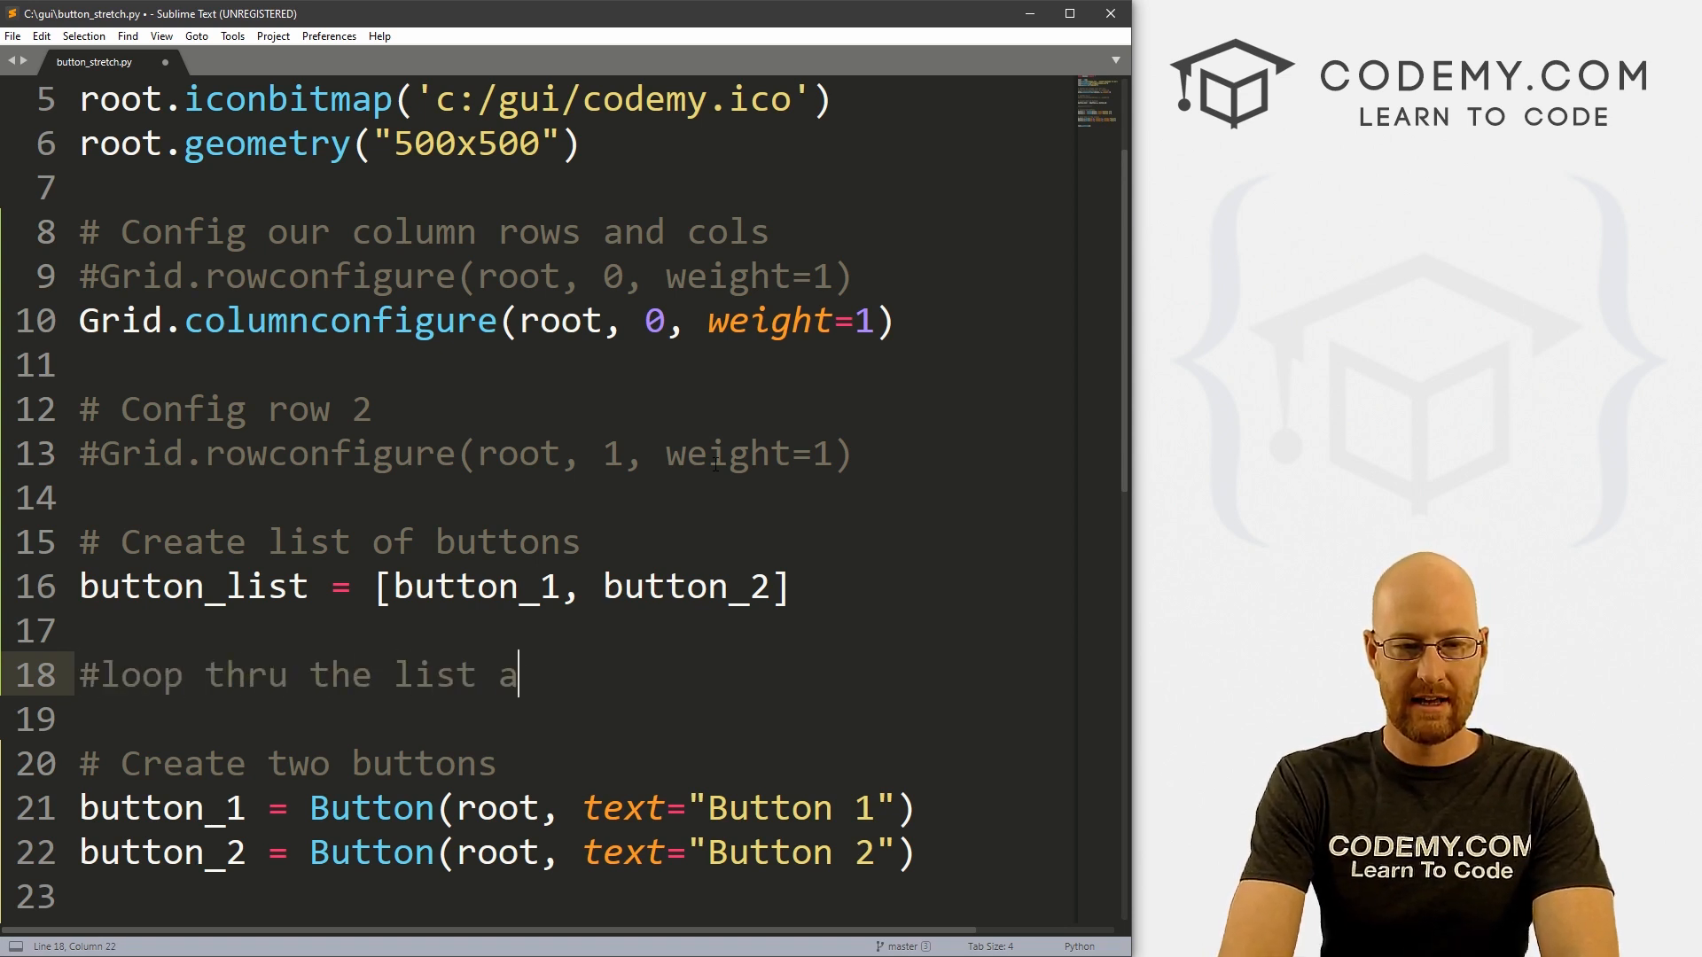
{"action": "type", "text": "nd config"}
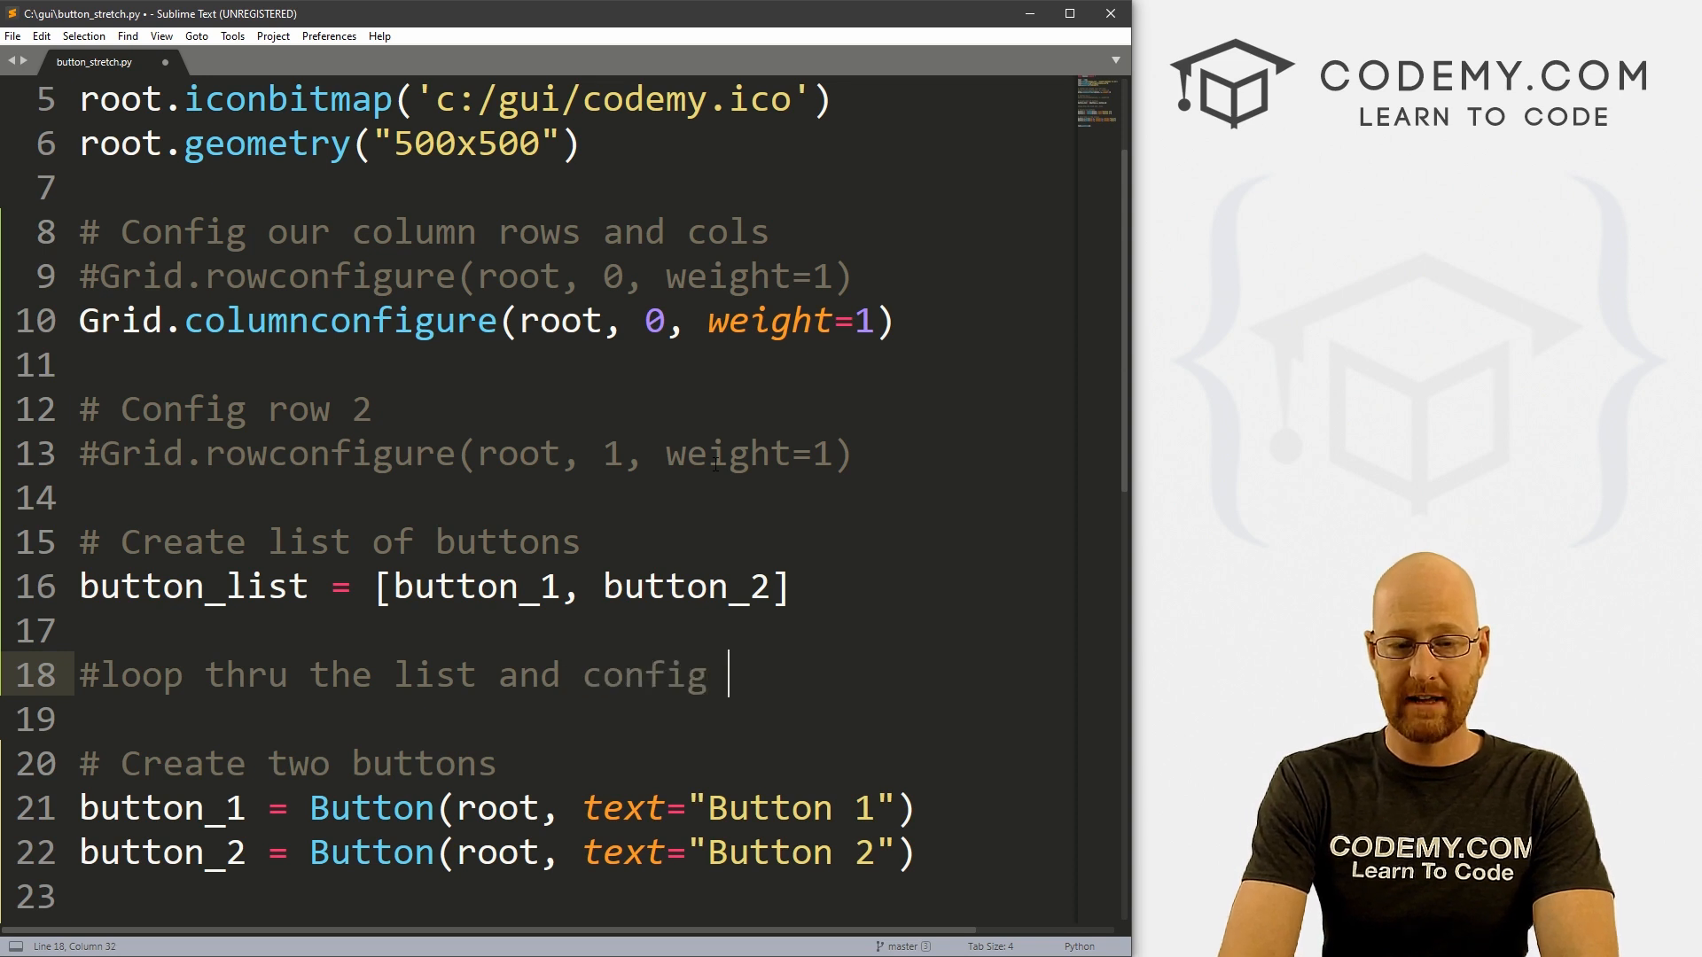
{"action": "type", "text": "each row a"}
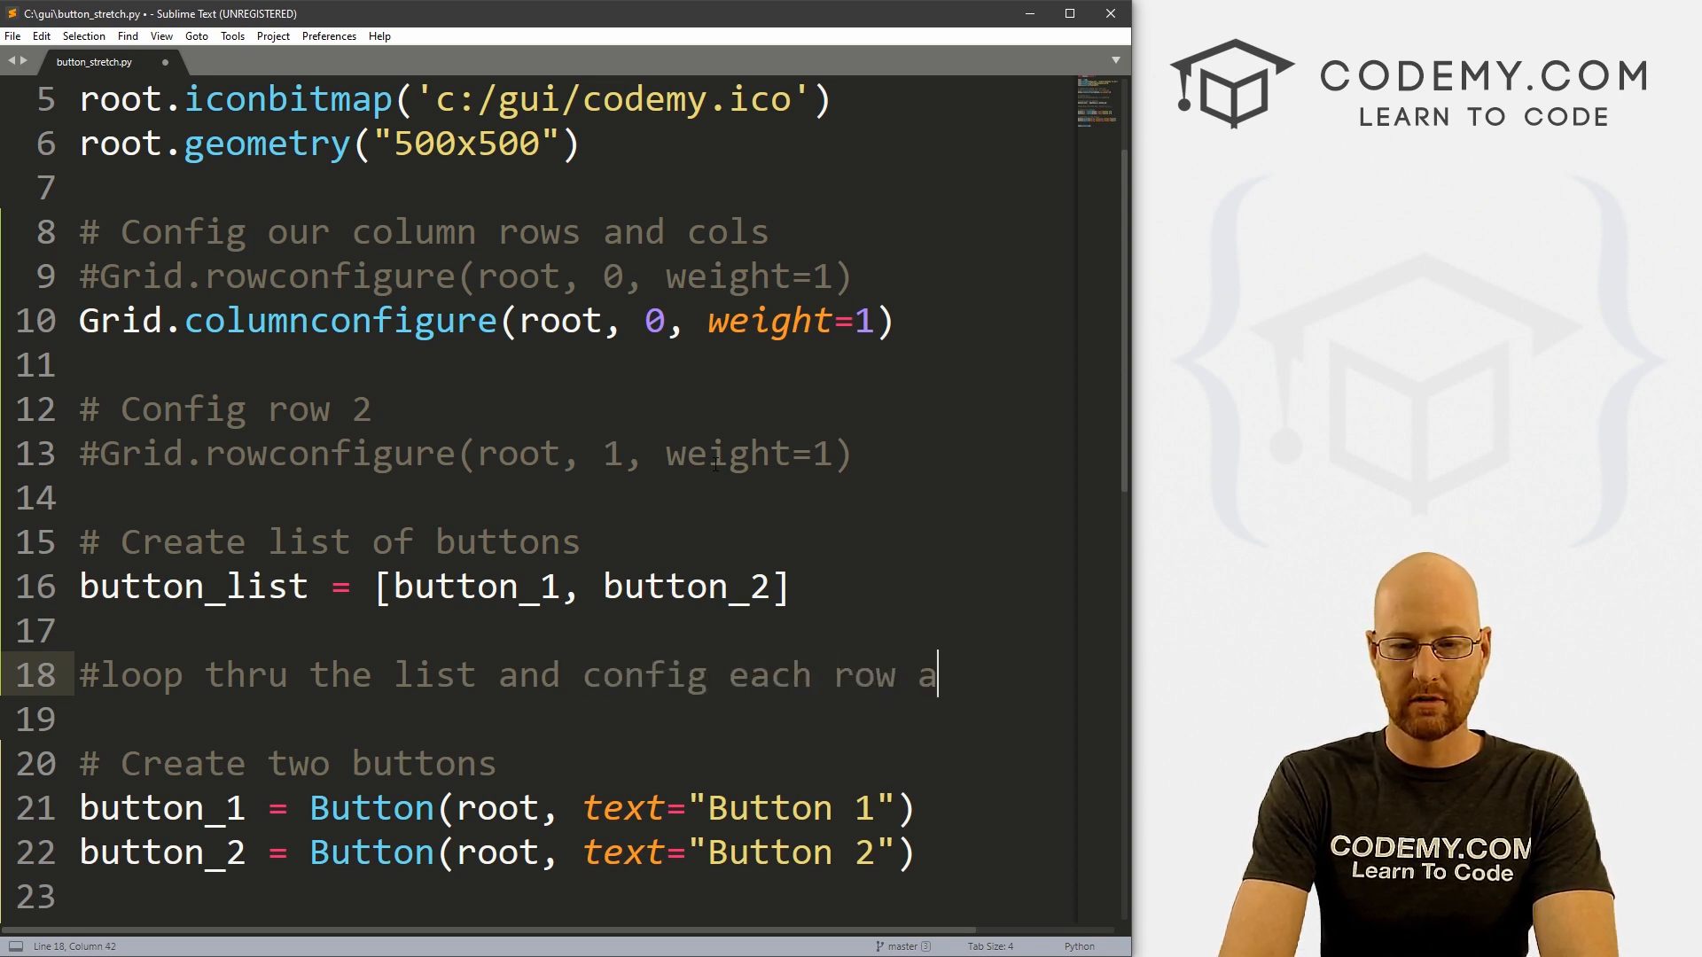
{"action": "type", "text": "utomatically"}
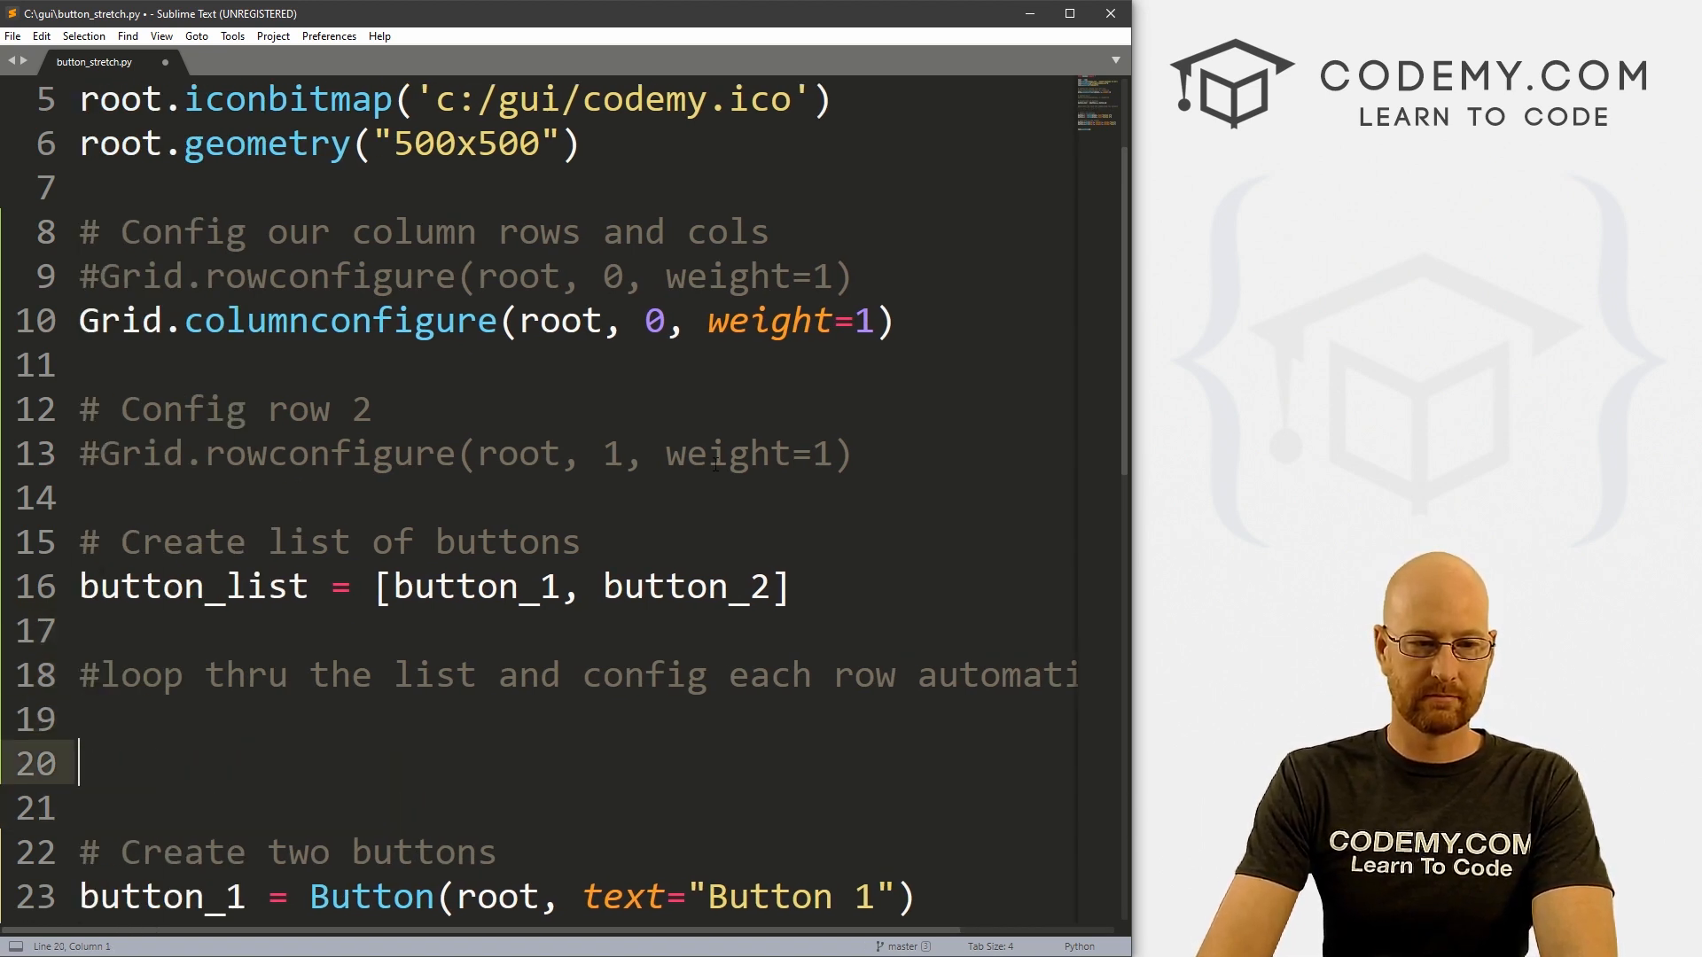
{"action": "type", "text": "for"}
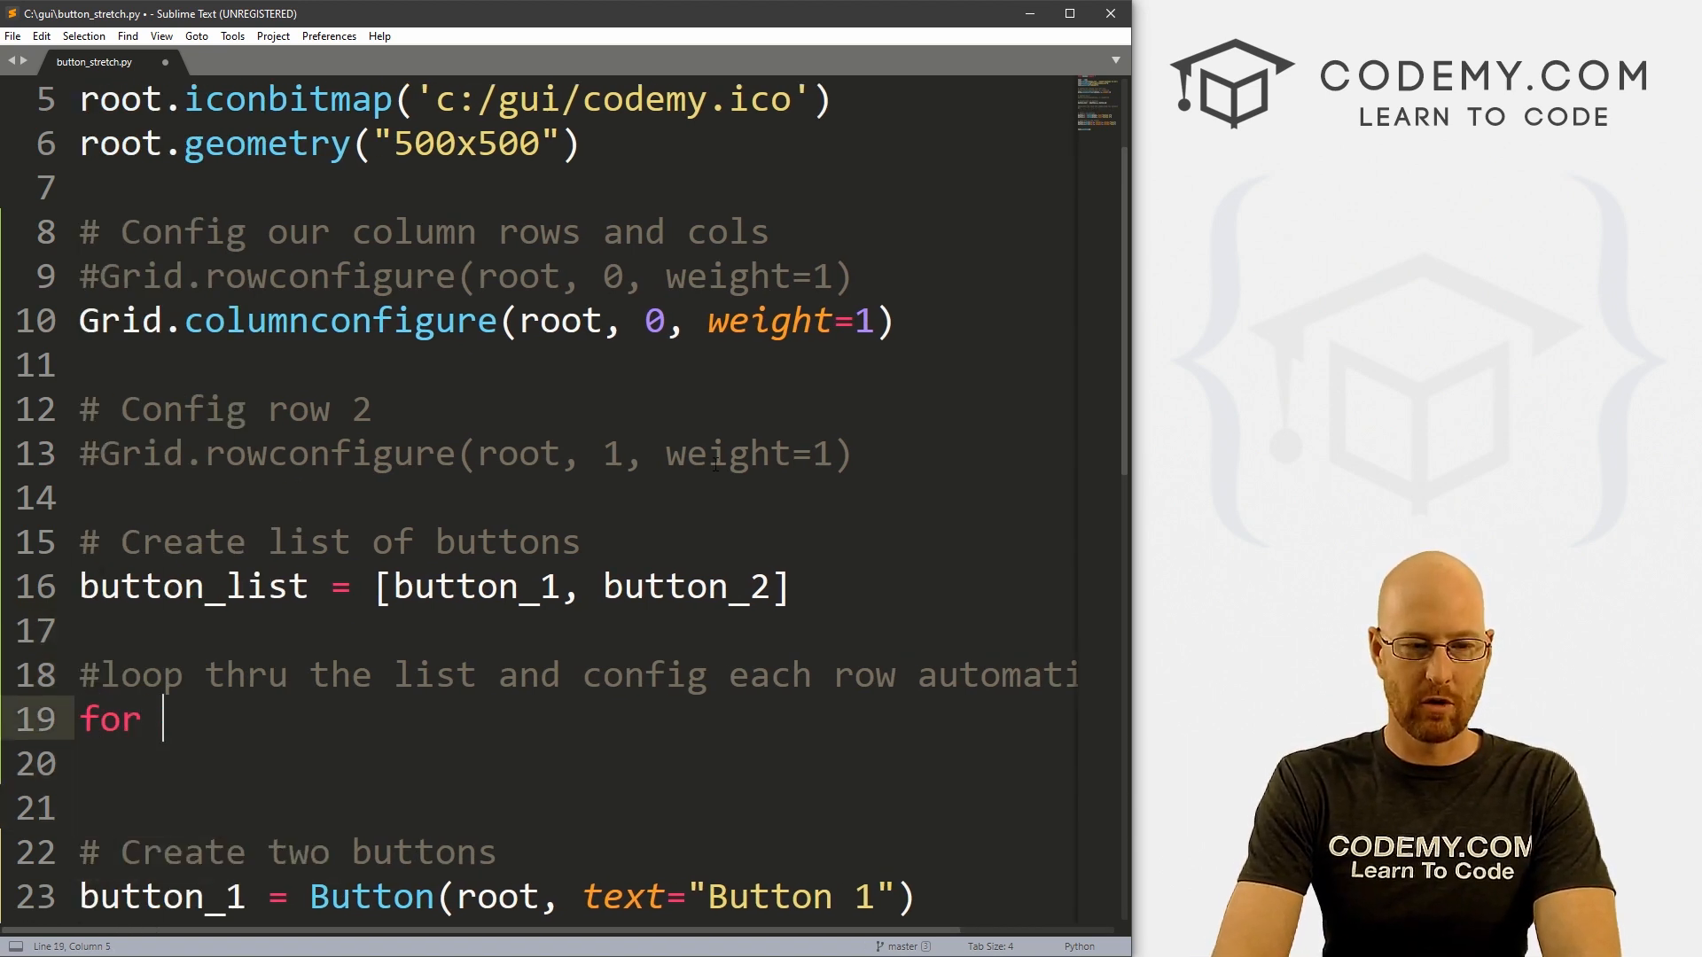
{"action": "type", "text": "button in button_list:"}
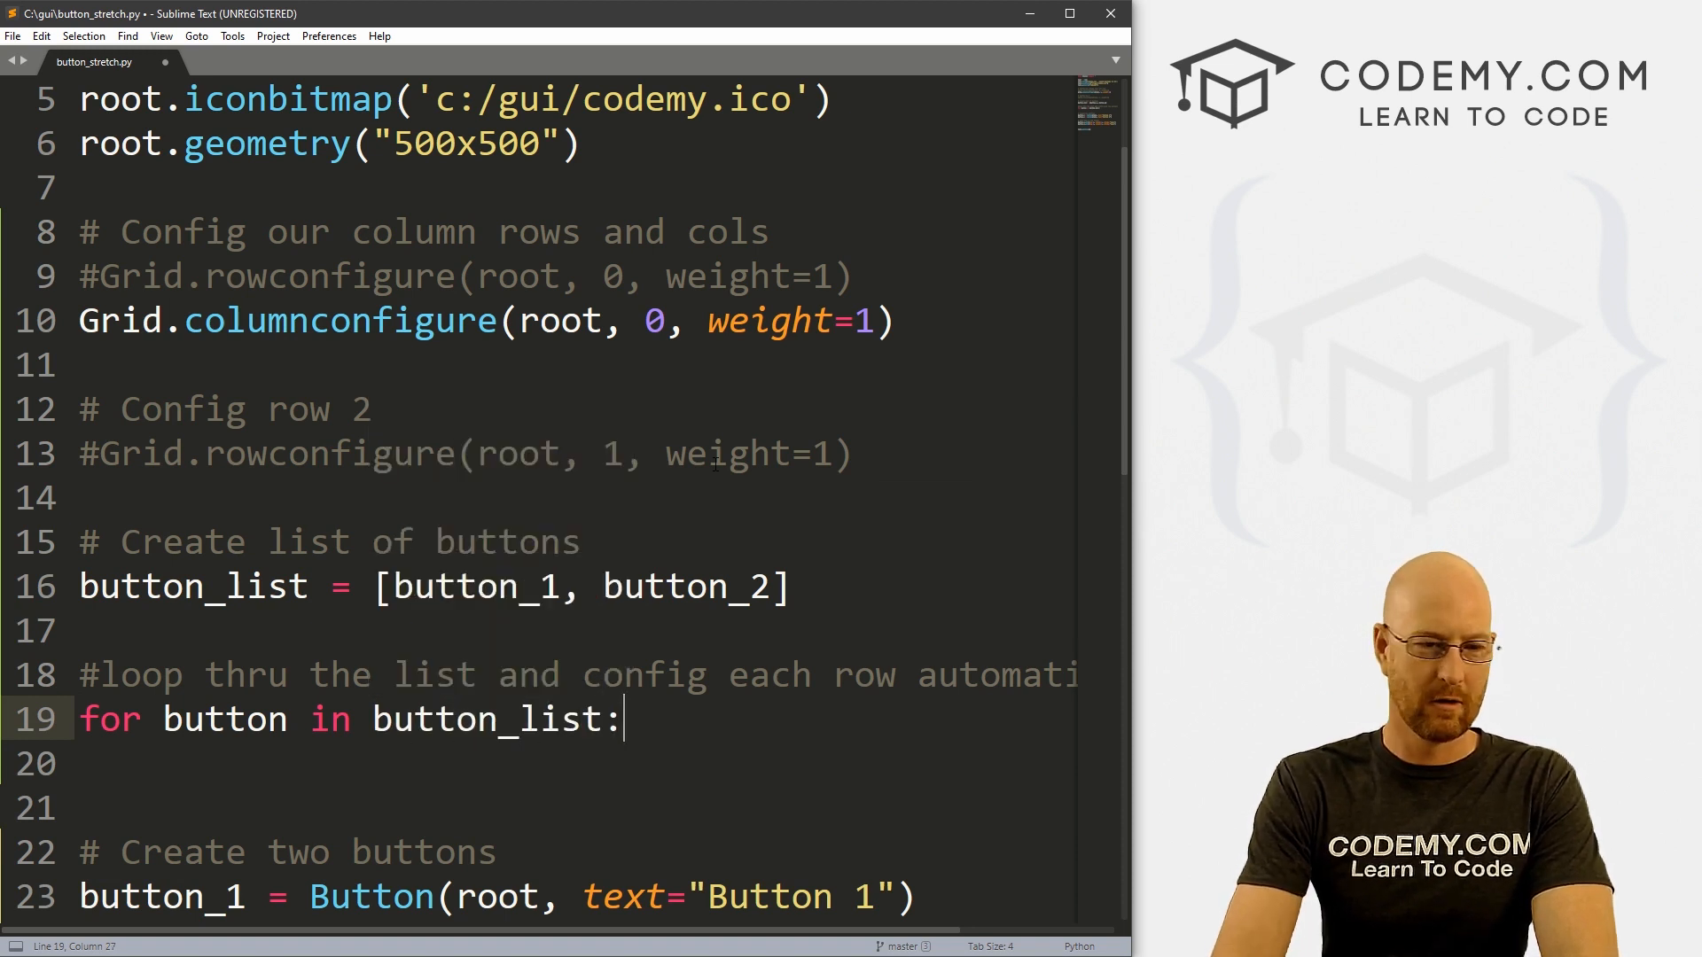
{"action": "double_click", "coordinate": [224, 717]}
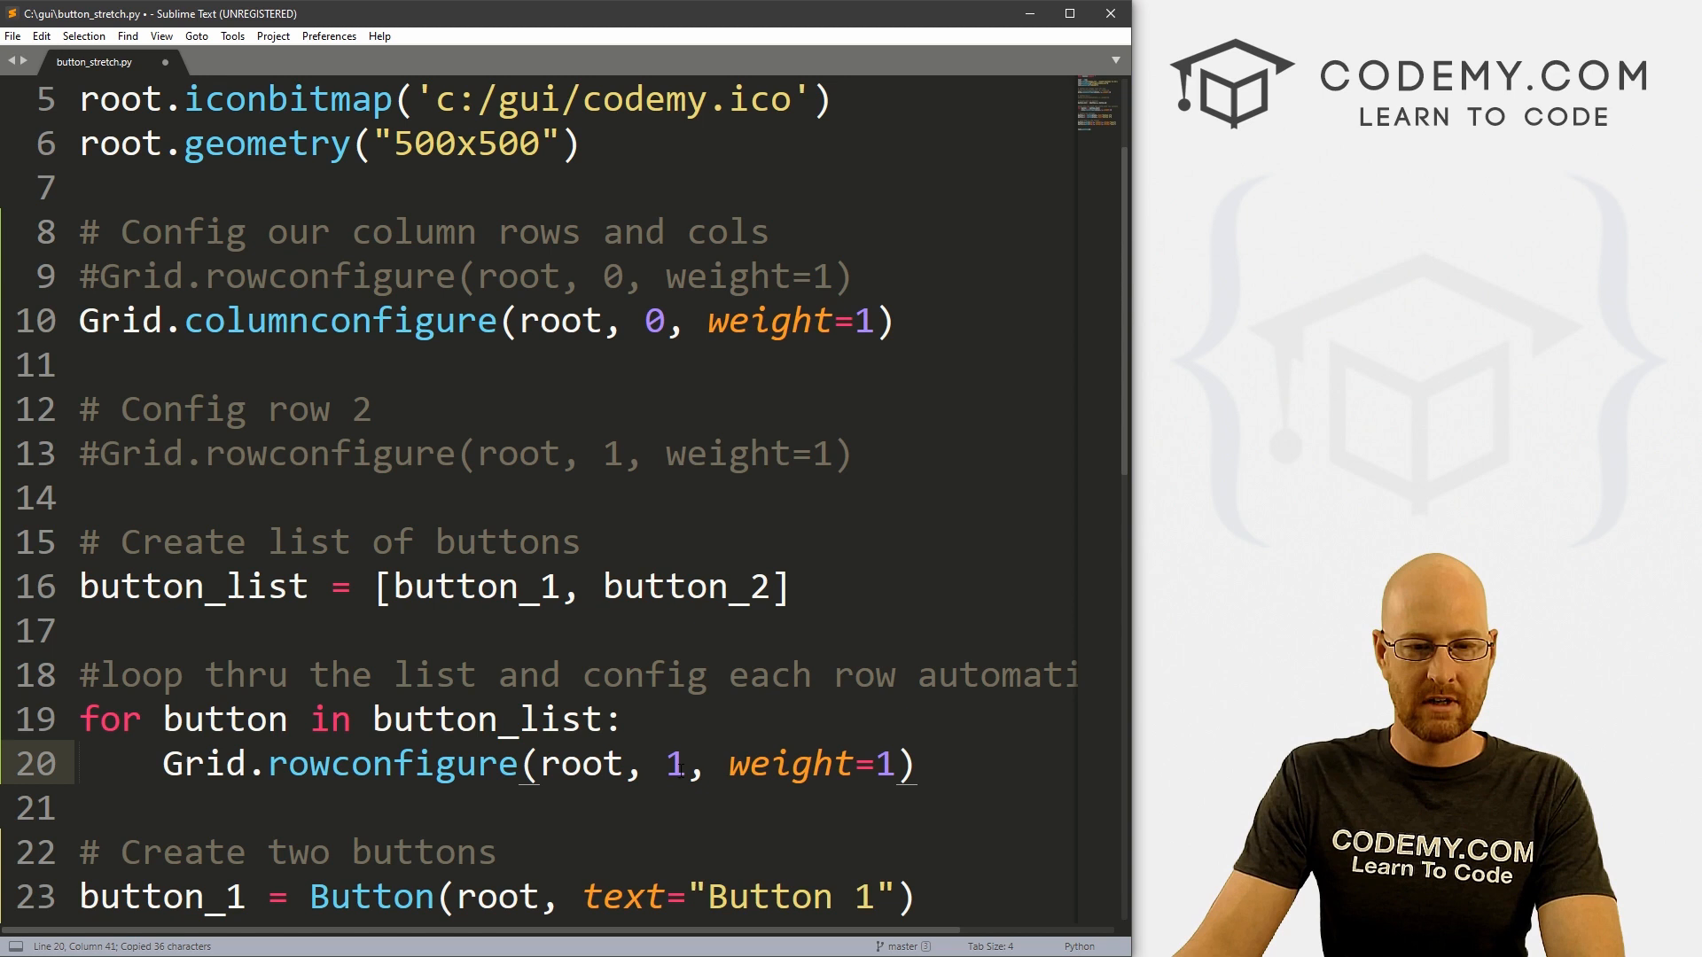
{"action": "type", "text": "r"}
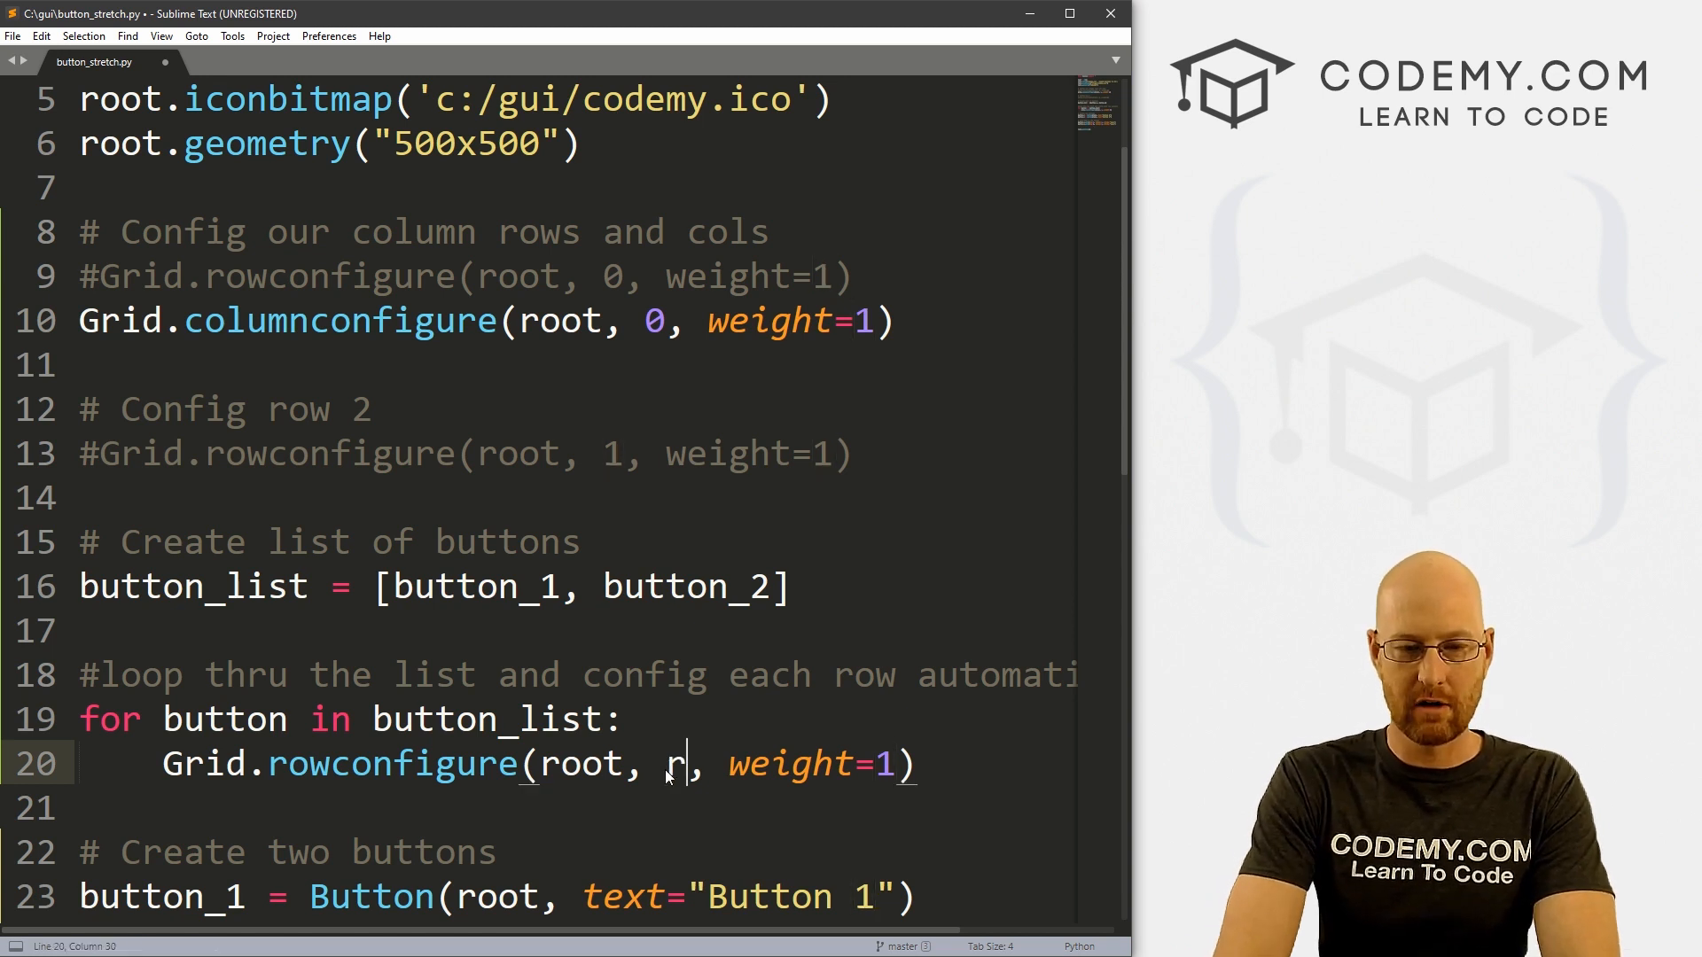
{"action": "type", "text": "ow_number"}
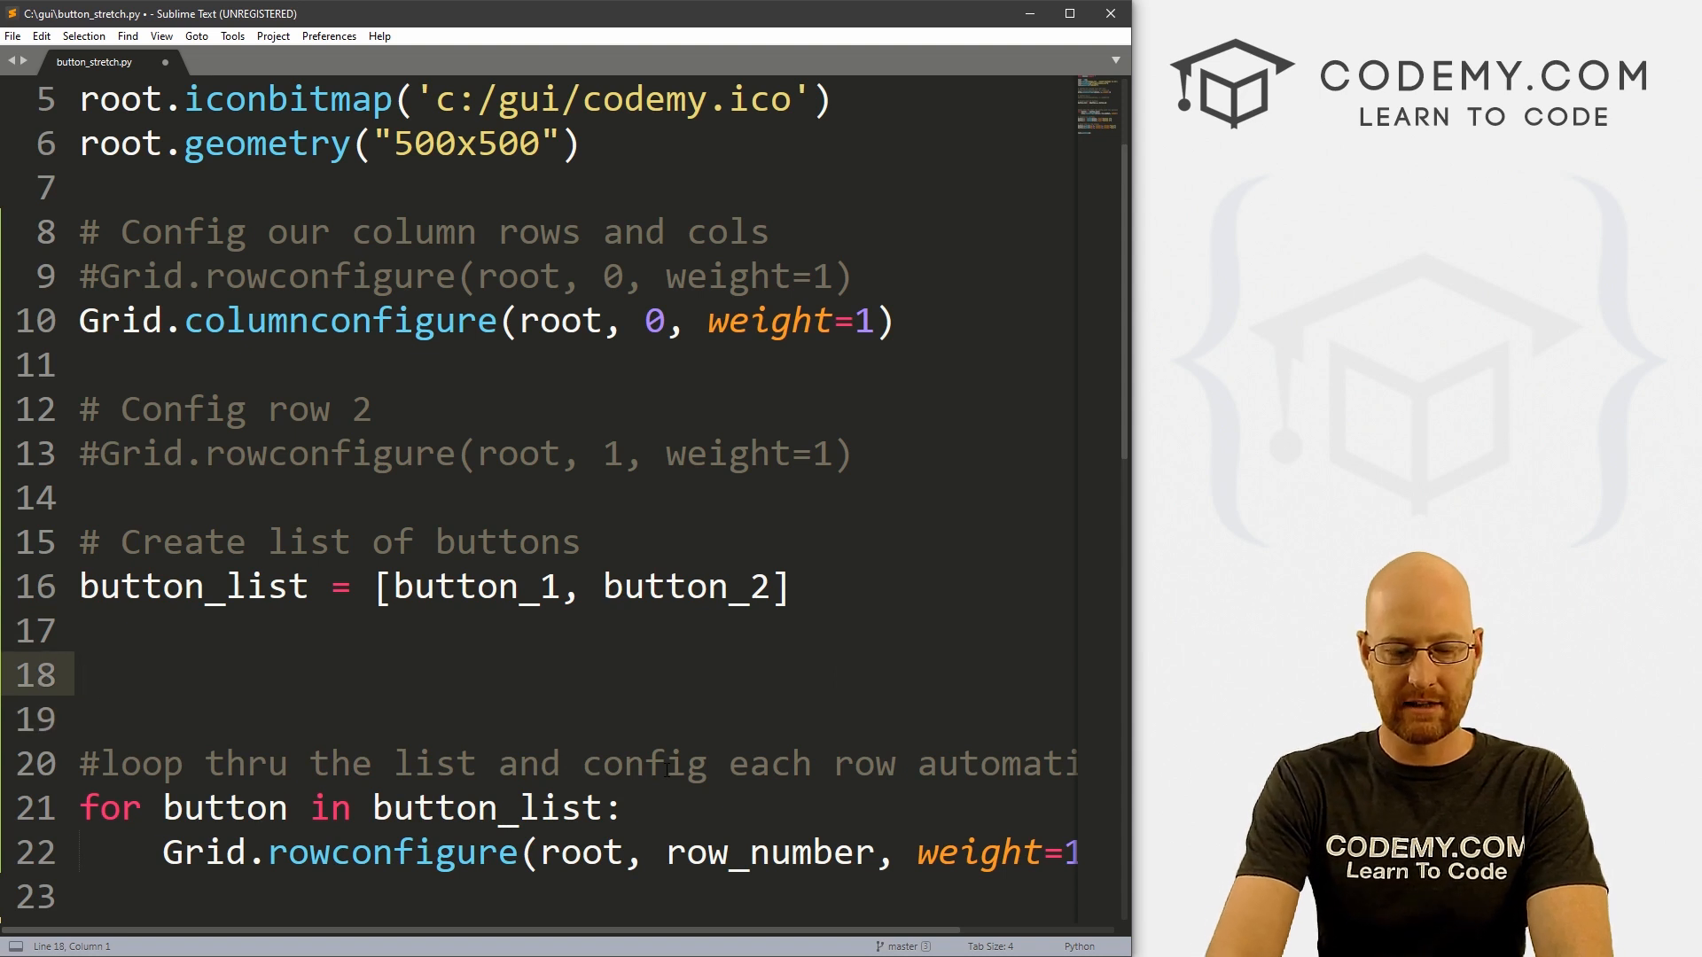
Define row_number = 0 above the loop and add a commented row_number += 1 increment
{"action": "type", "text": "# Define row number"}
{"action": "left_click", "coordinate": [538, 719]}
{"action": "type", "text": "row_number = 0"}
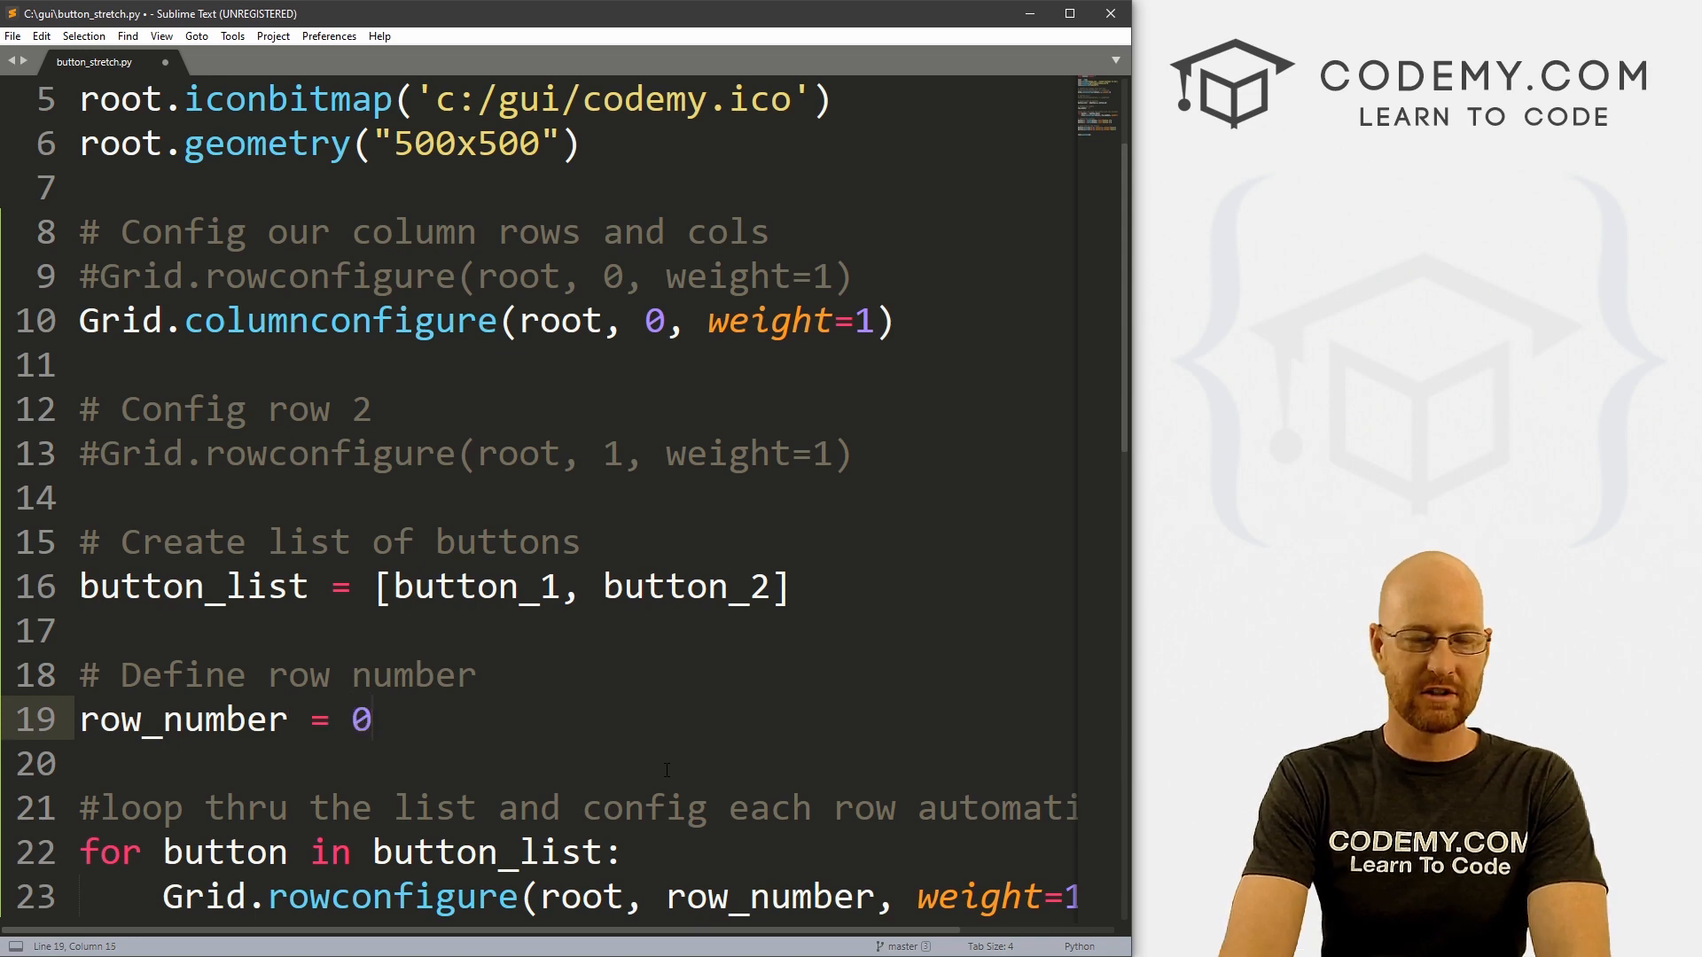
{"action": "scroll", "scroll_direction": "down", "scroll_amount": 3}
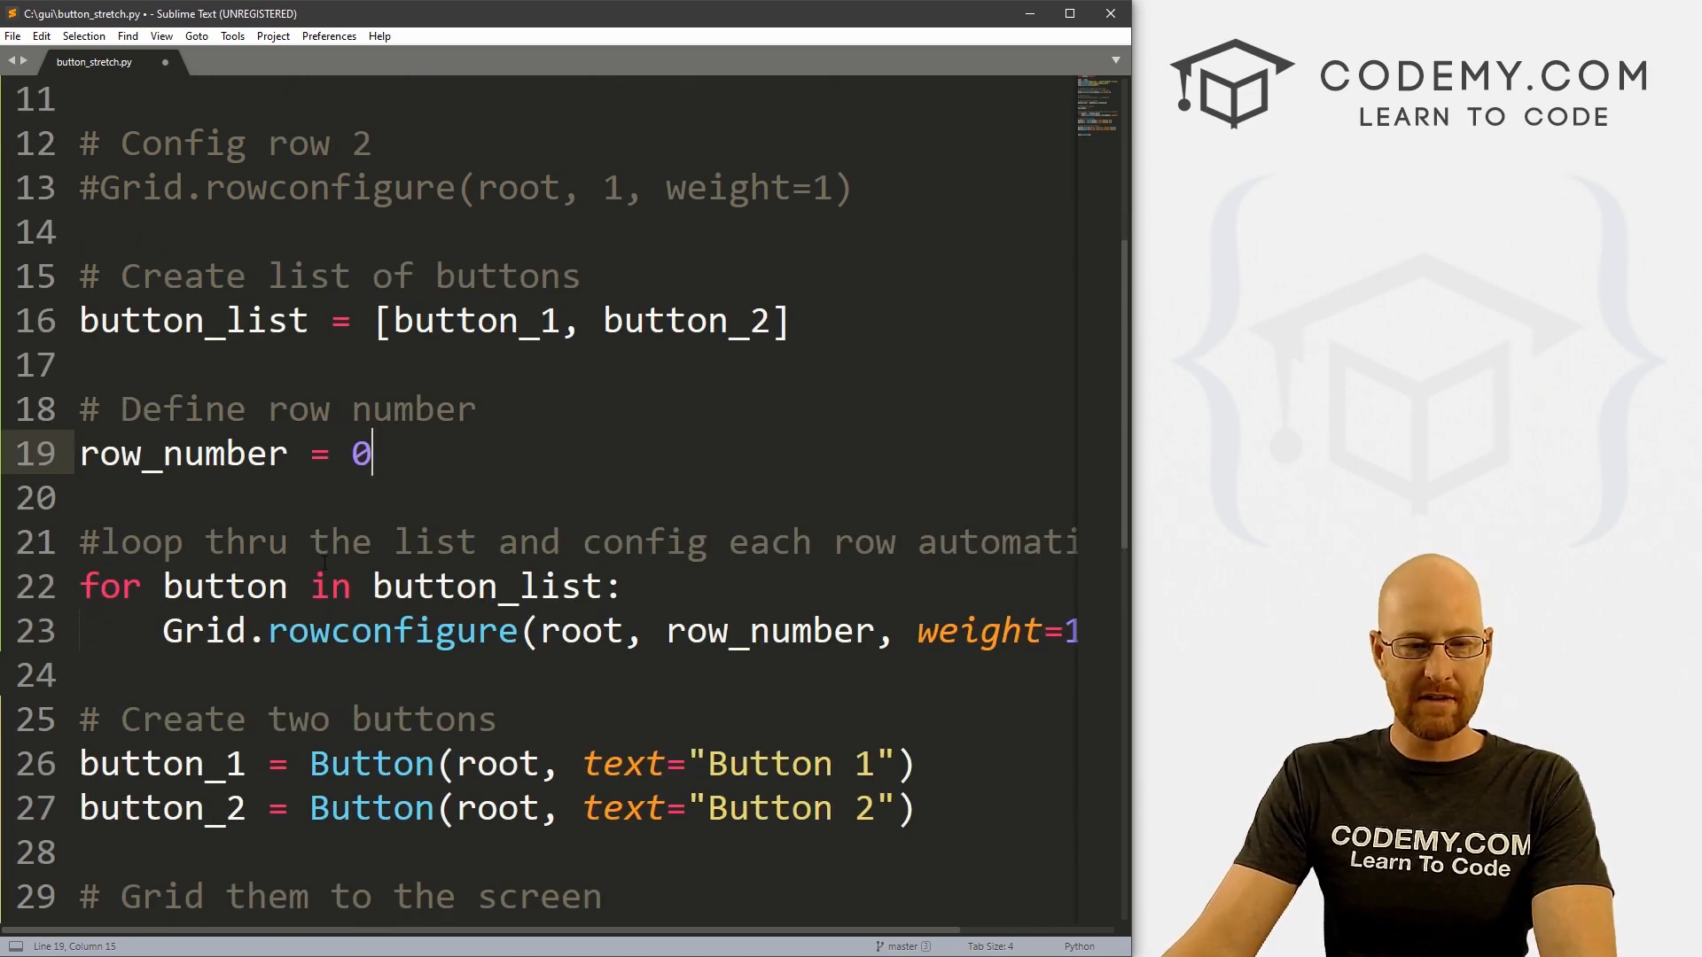
{"action": "left_click", "coordinate": [163, 676]}
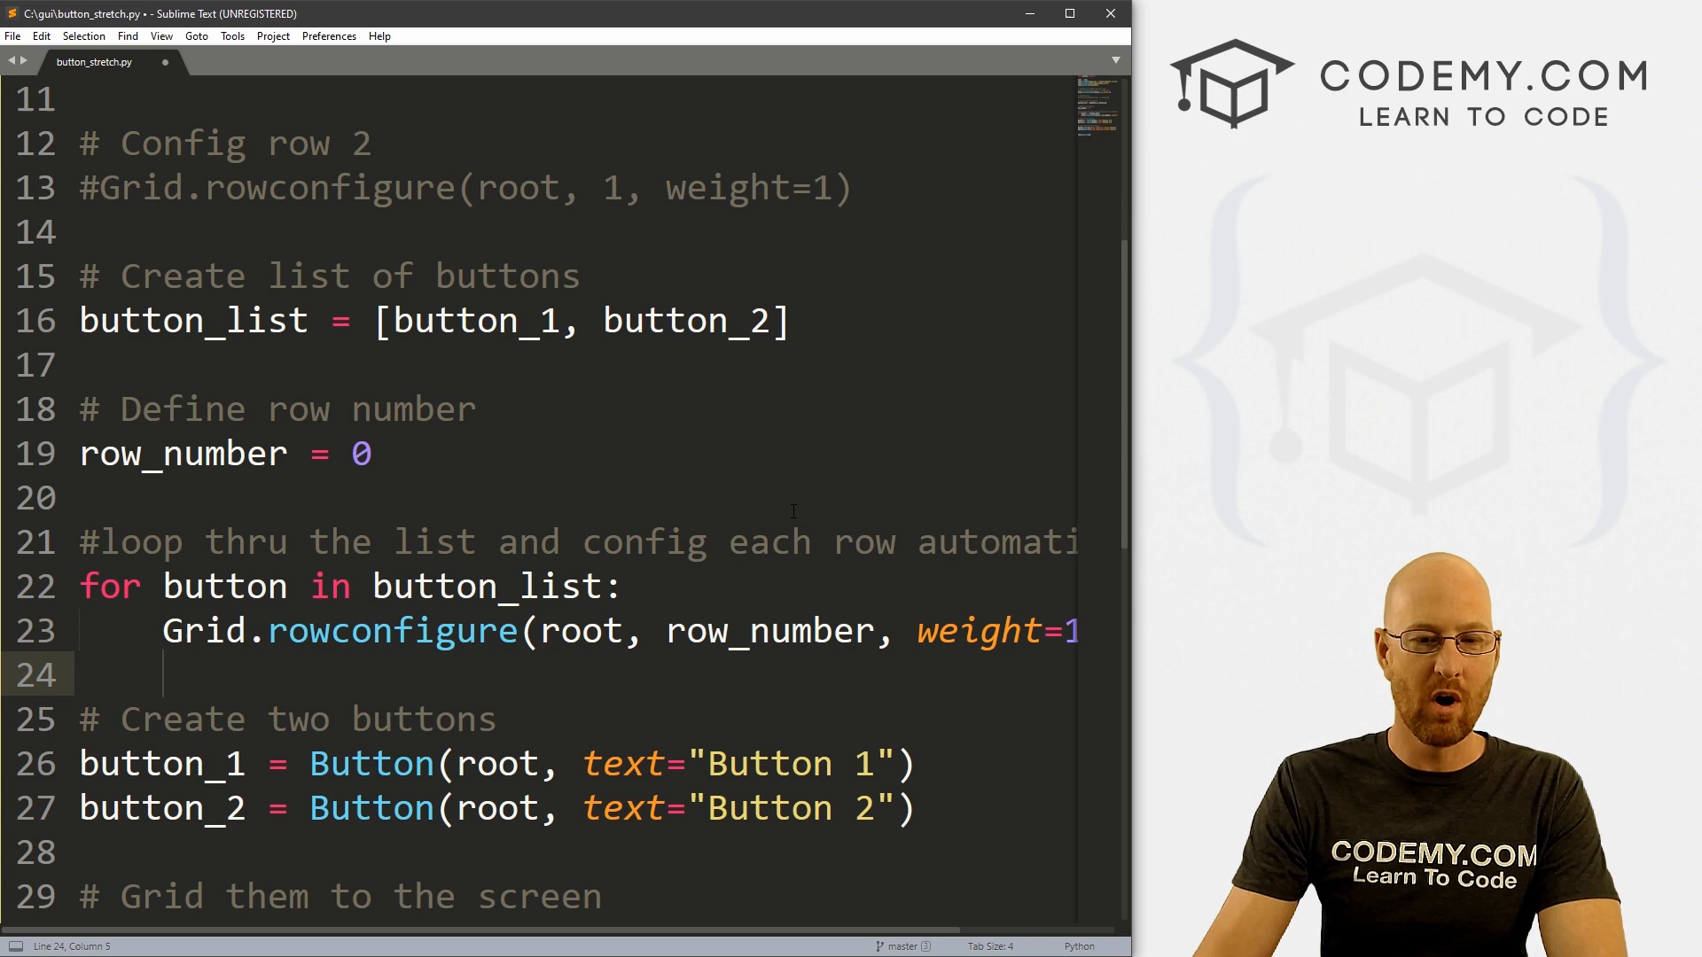
{"action": "double_click", "coordinate": [770, 630]}
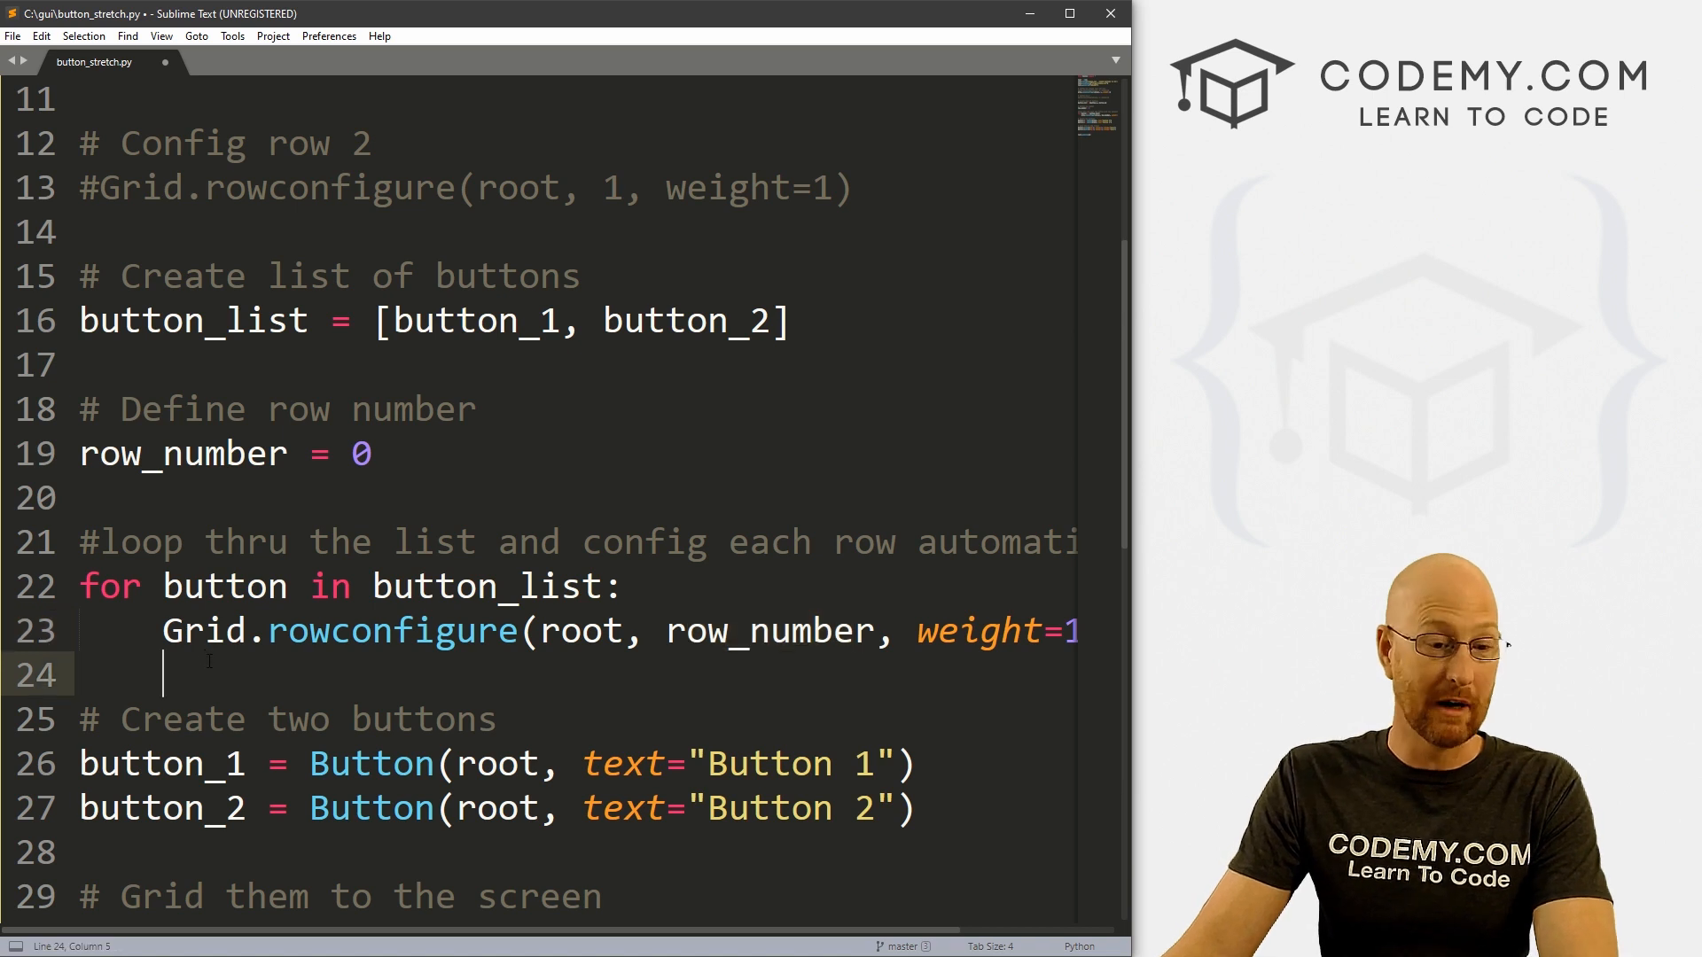
{"action": "type", "text": "row_number"}
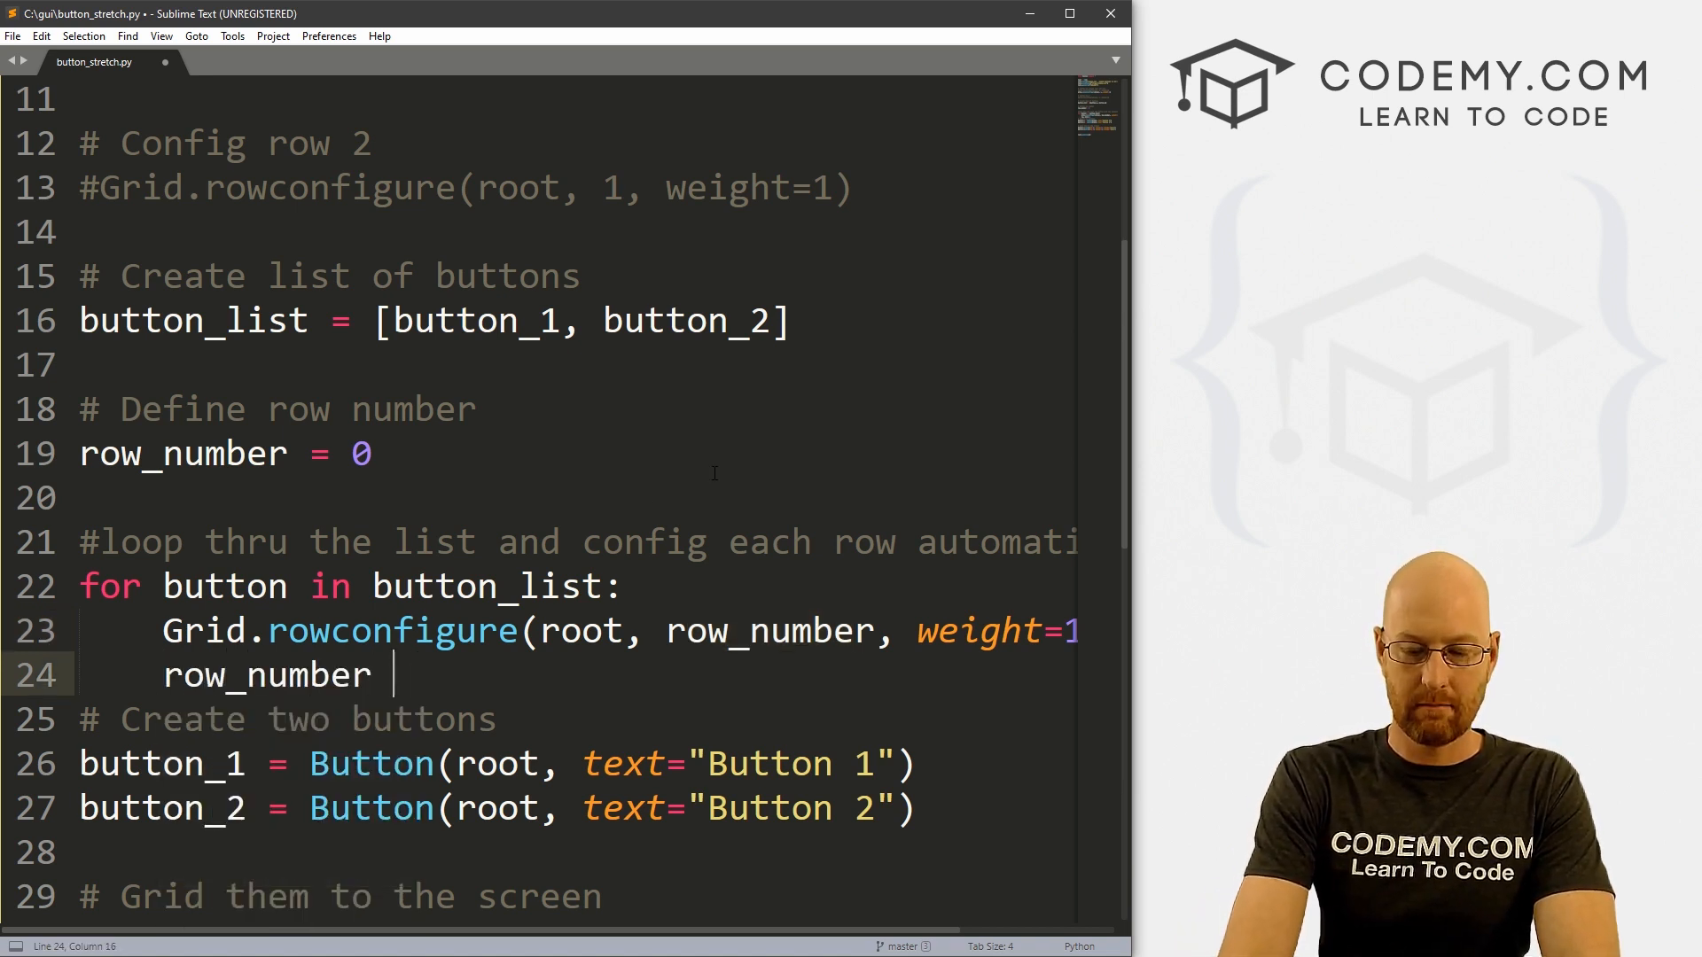
{"action": "type", "text": "+= 1"}
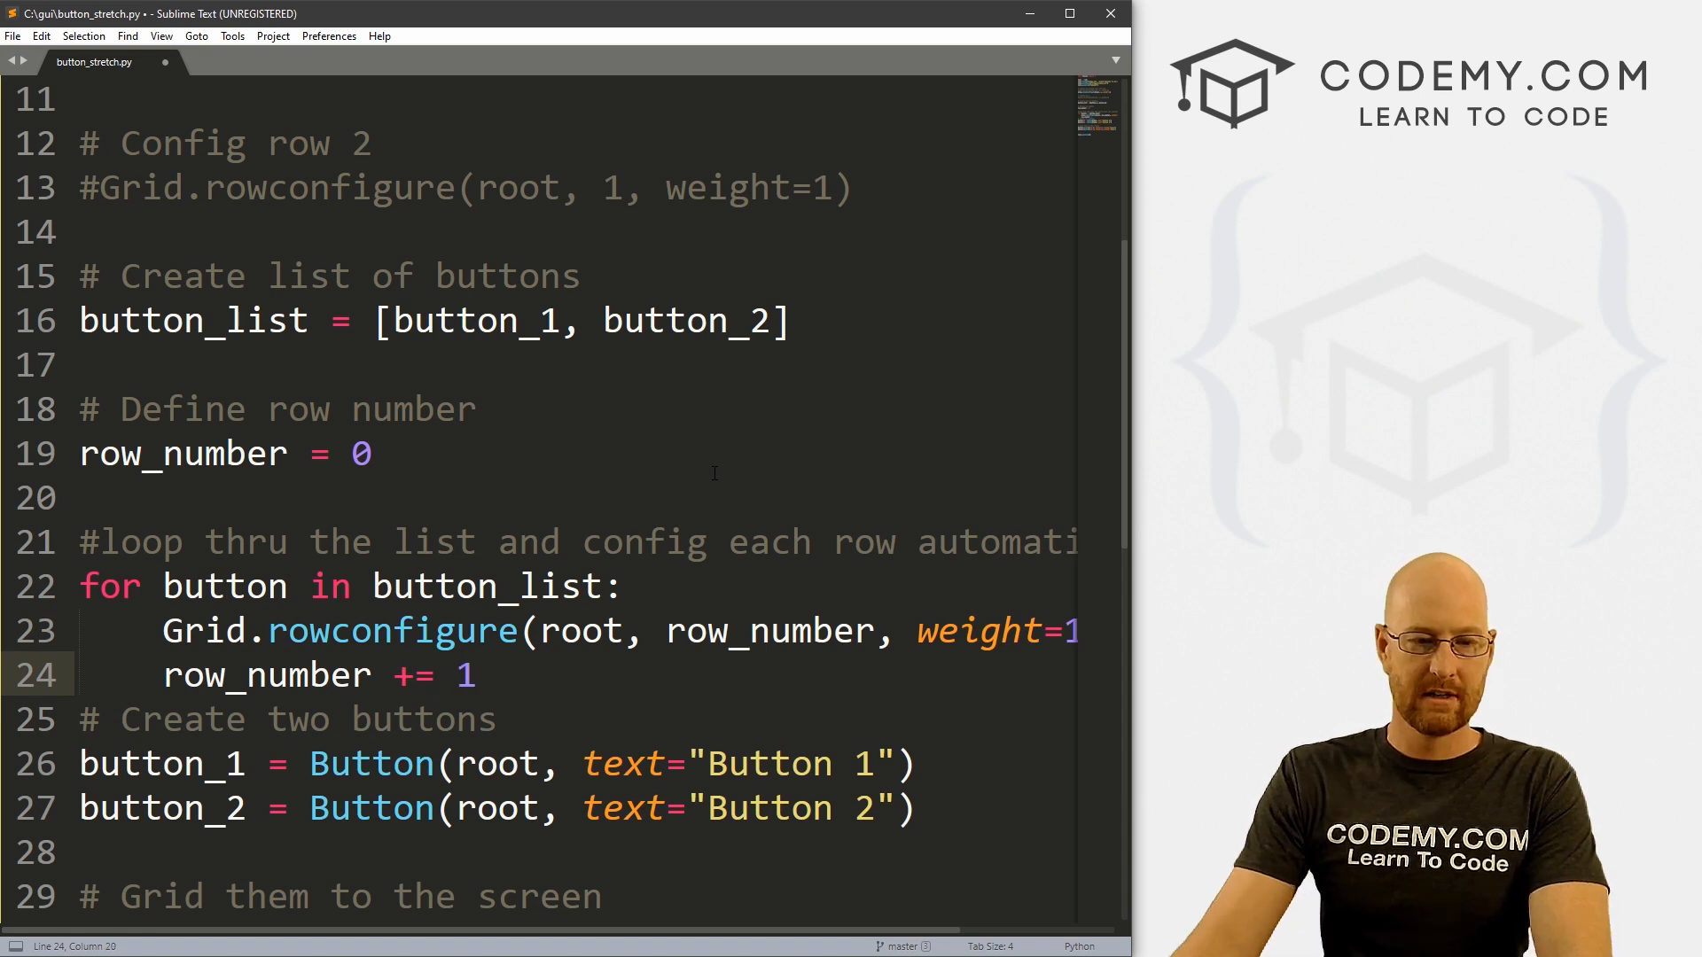
{"action": "key", "text": "enter"}
{"action": "type", "text": "# C"}
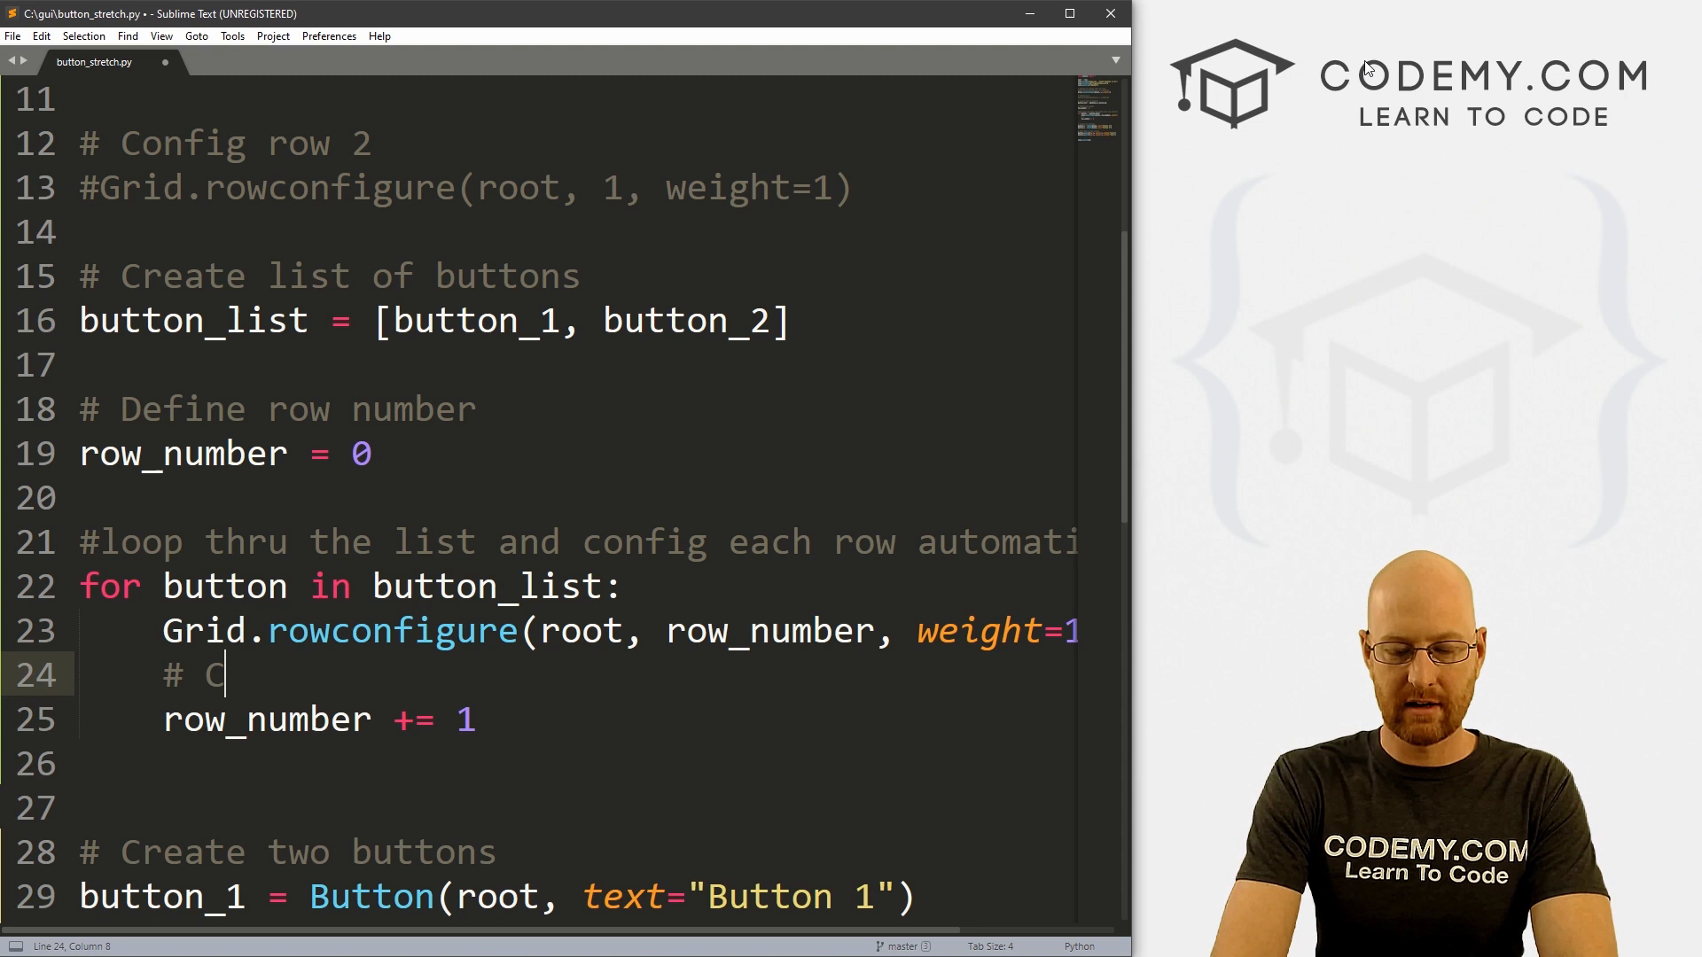
{"action": "type", "text": "Incre"}
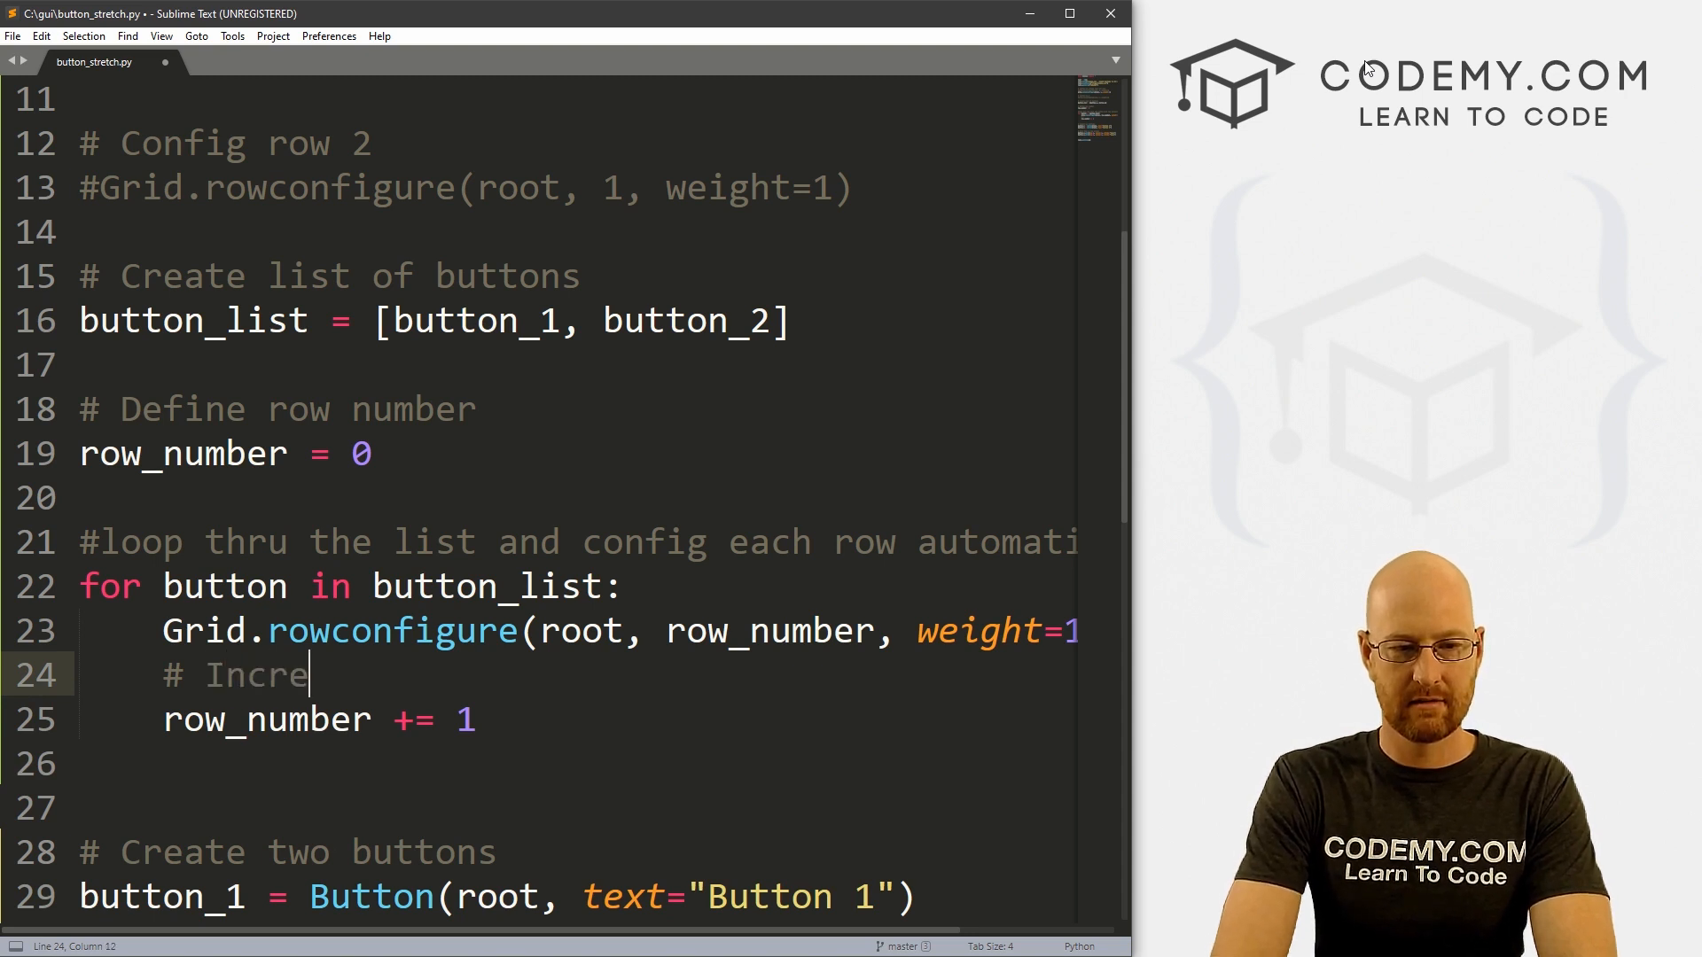
{"action": "type", "text": "ment the counter"}
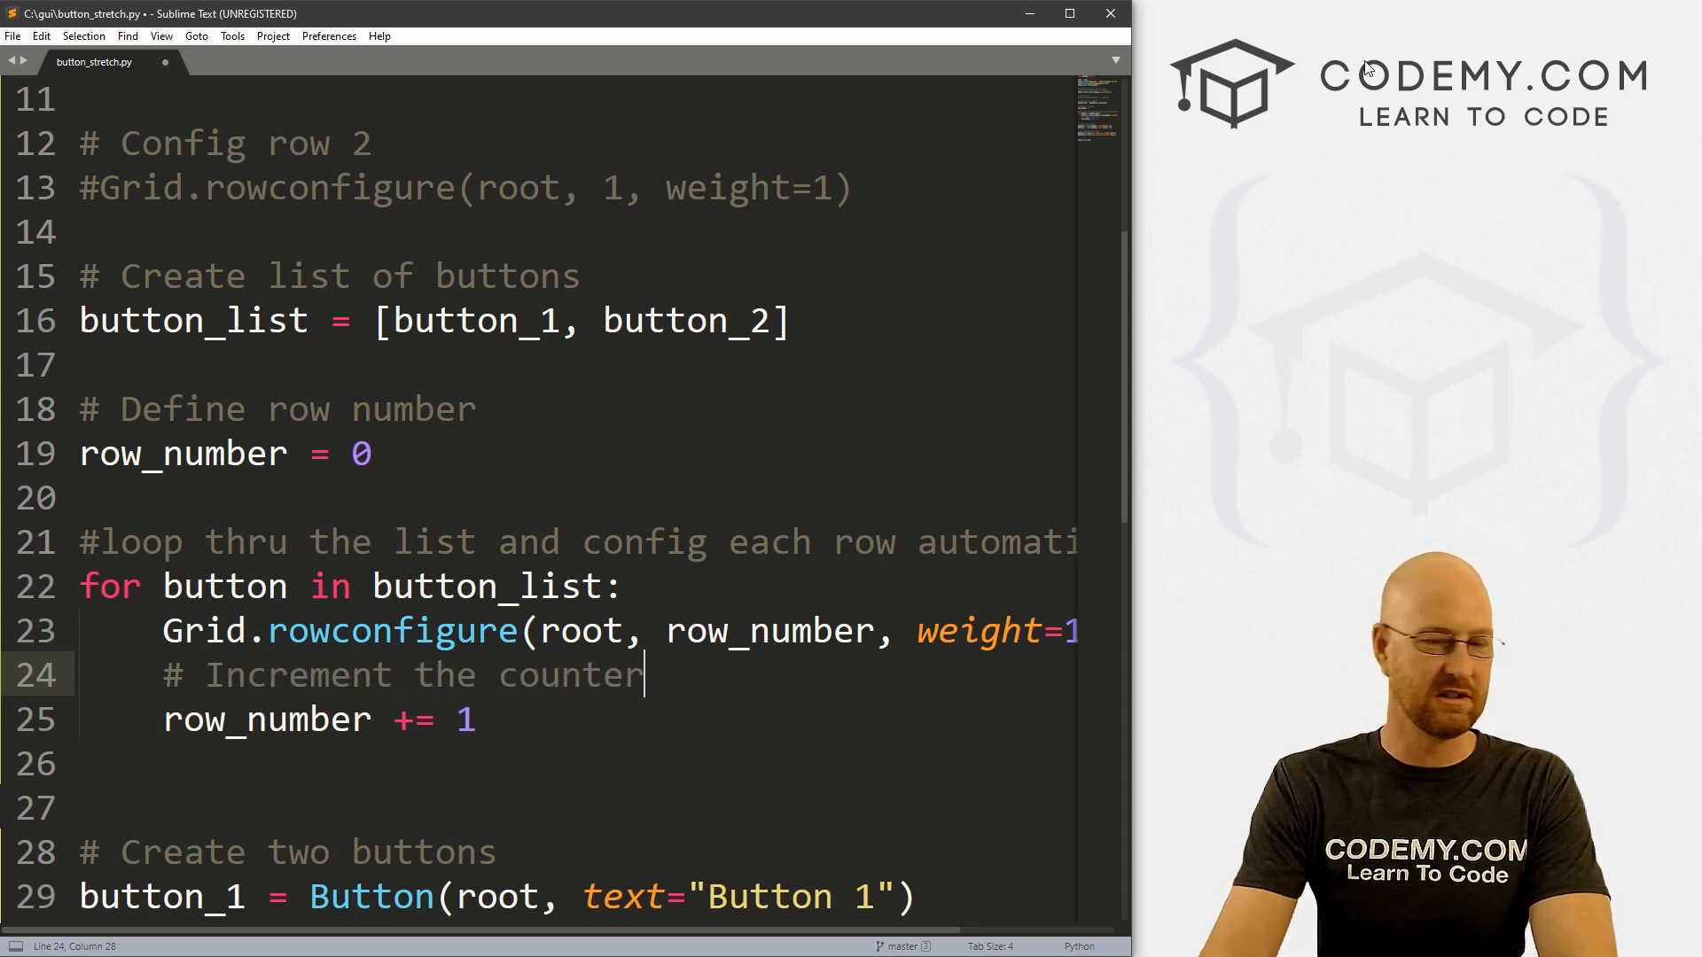
{"action": "left_click", "coordinate": [560, 631]}
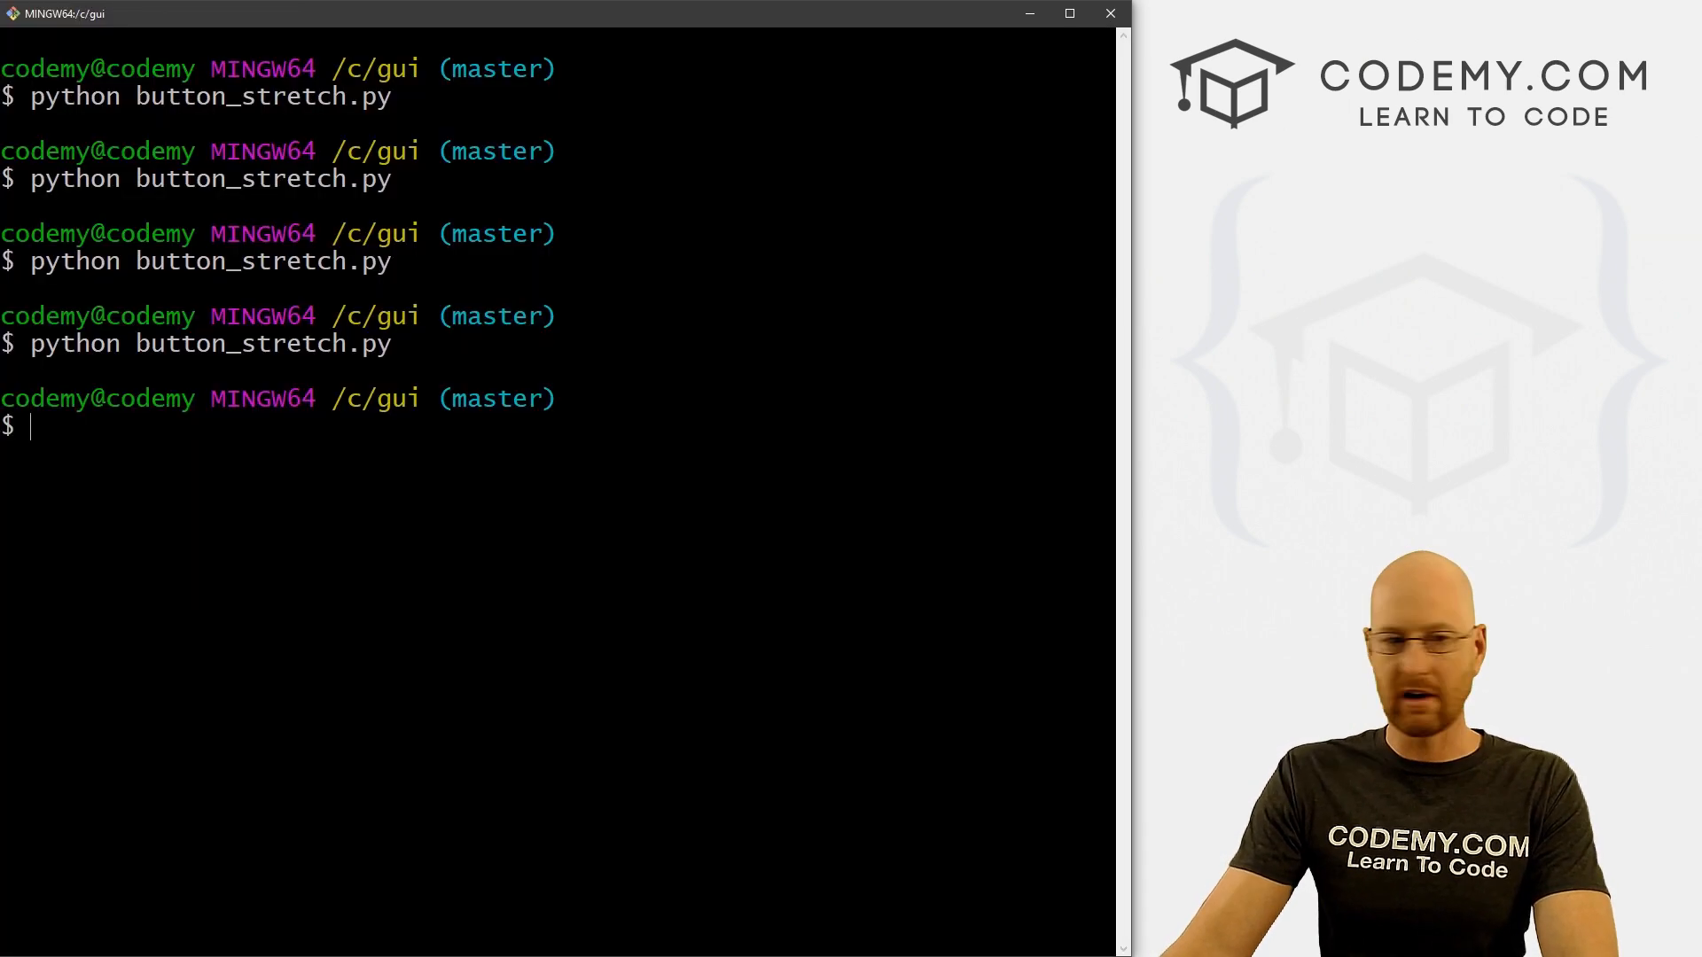
Rerun python button_stretch.py from the Git Bash history
{"action": "key", "text": "Return"}
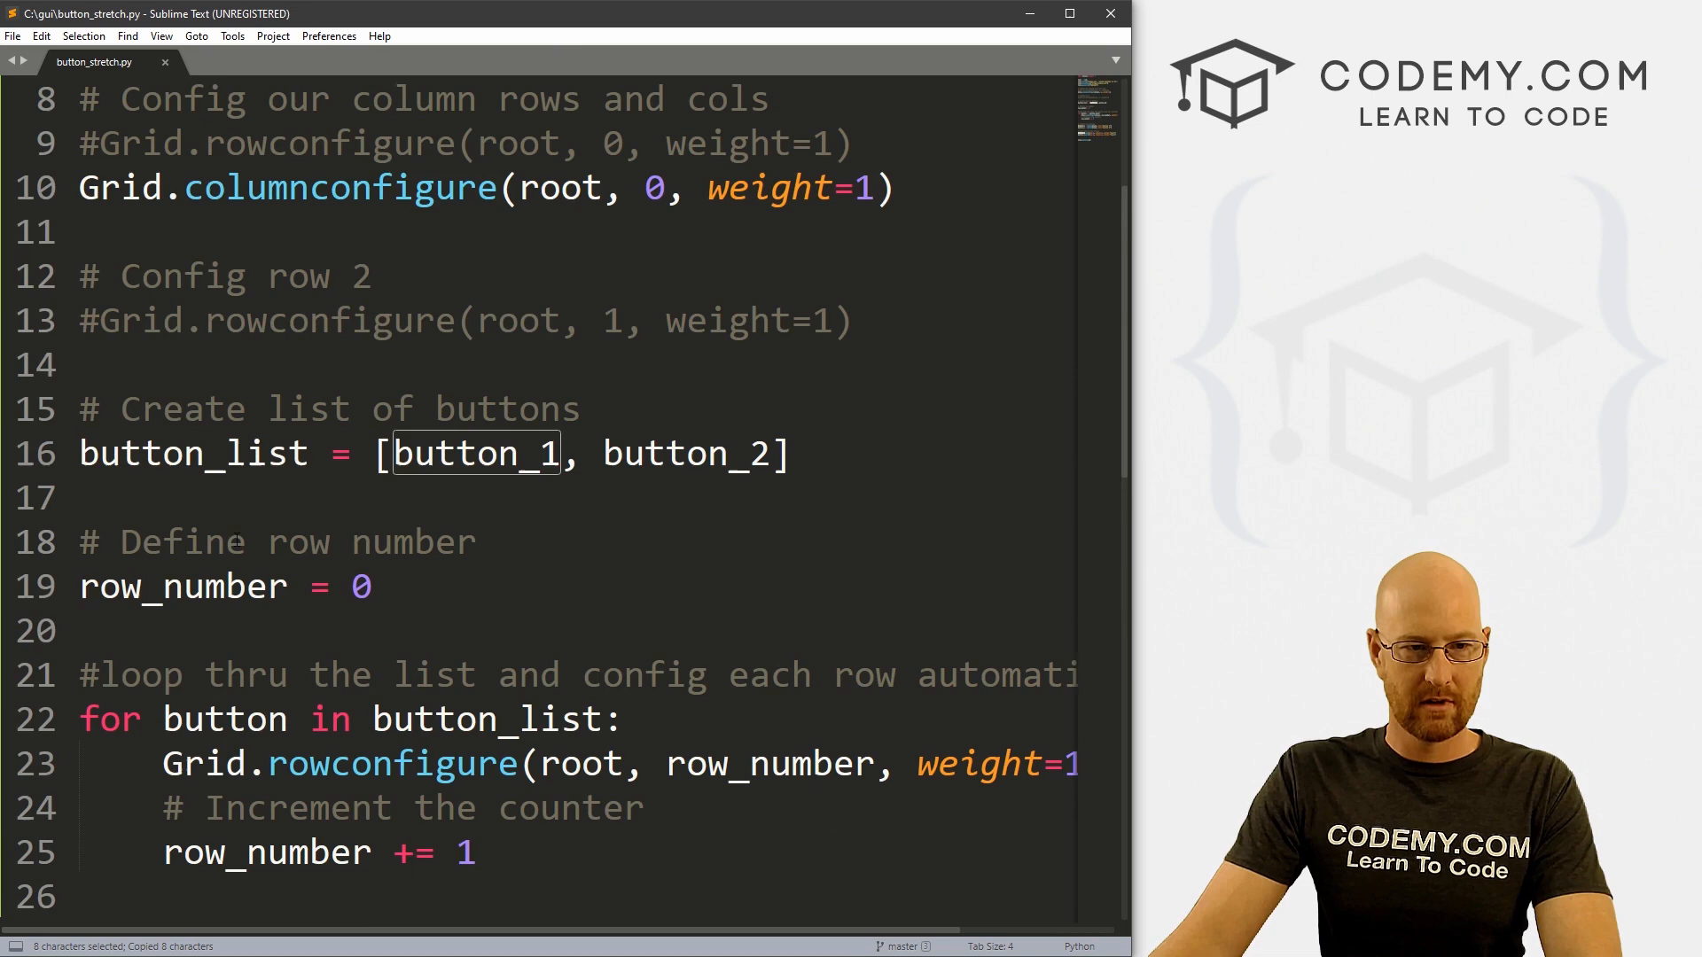
Place button_list, row_number and the loop after the button.grid lines, then save
{"action": "scroll", "scroll_direction": "down", "scroll_amount": 3}
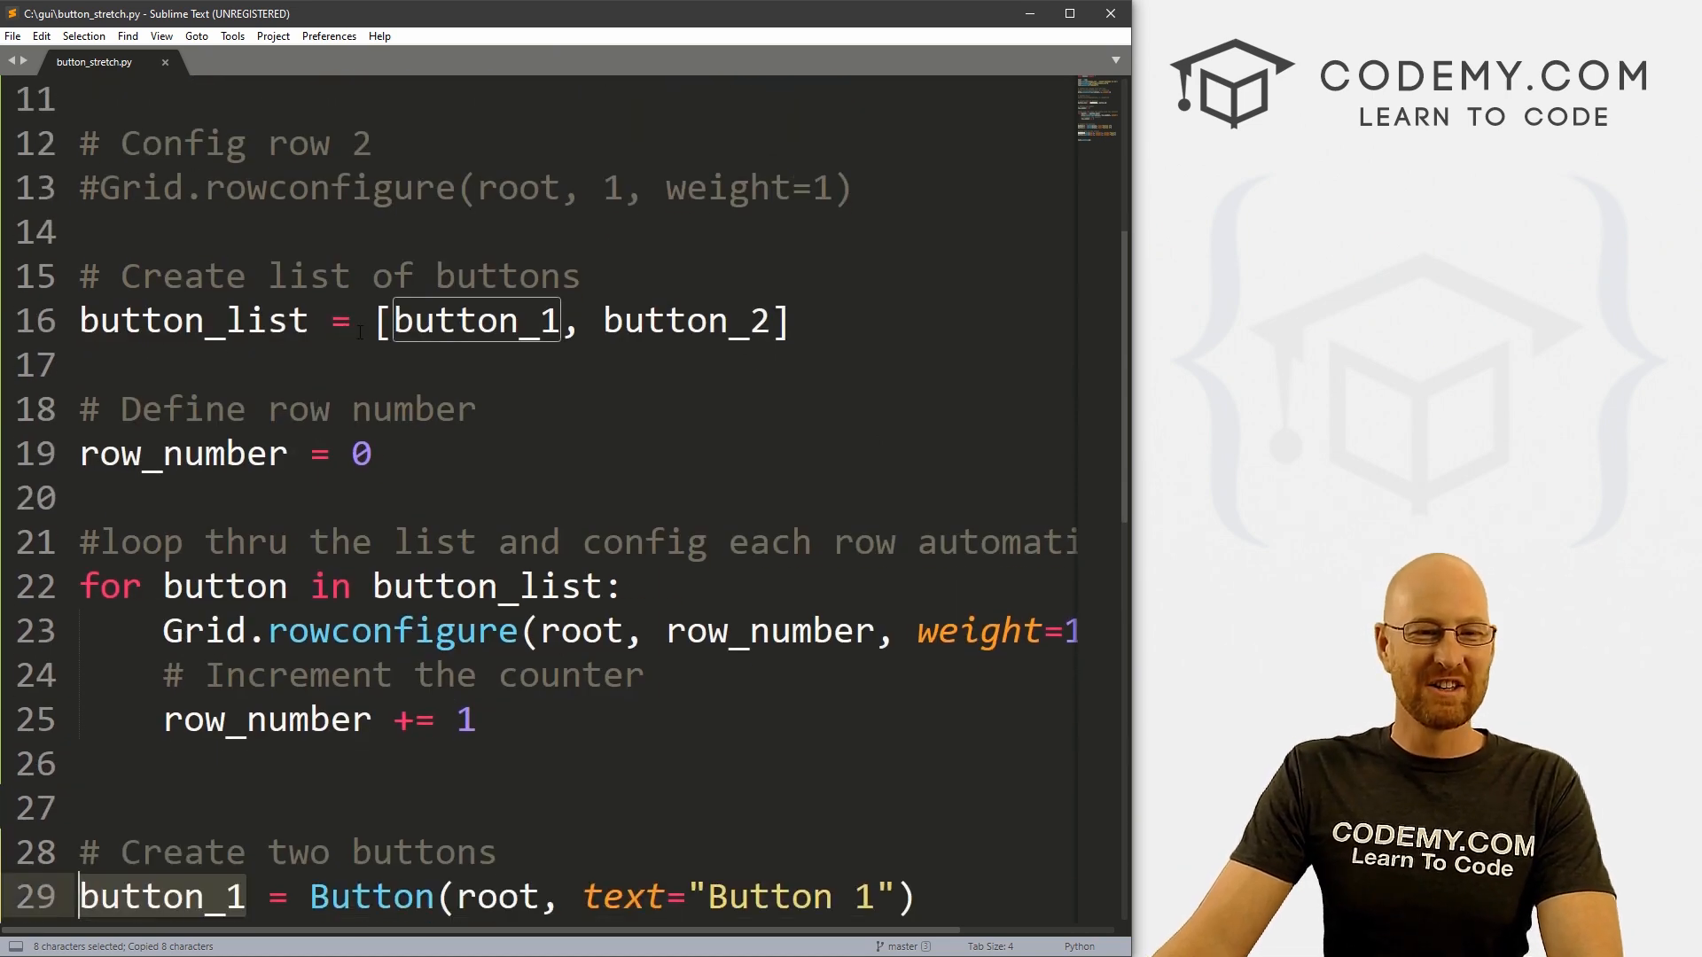
{"action": "left_click", "coordinate": [385, 320]}
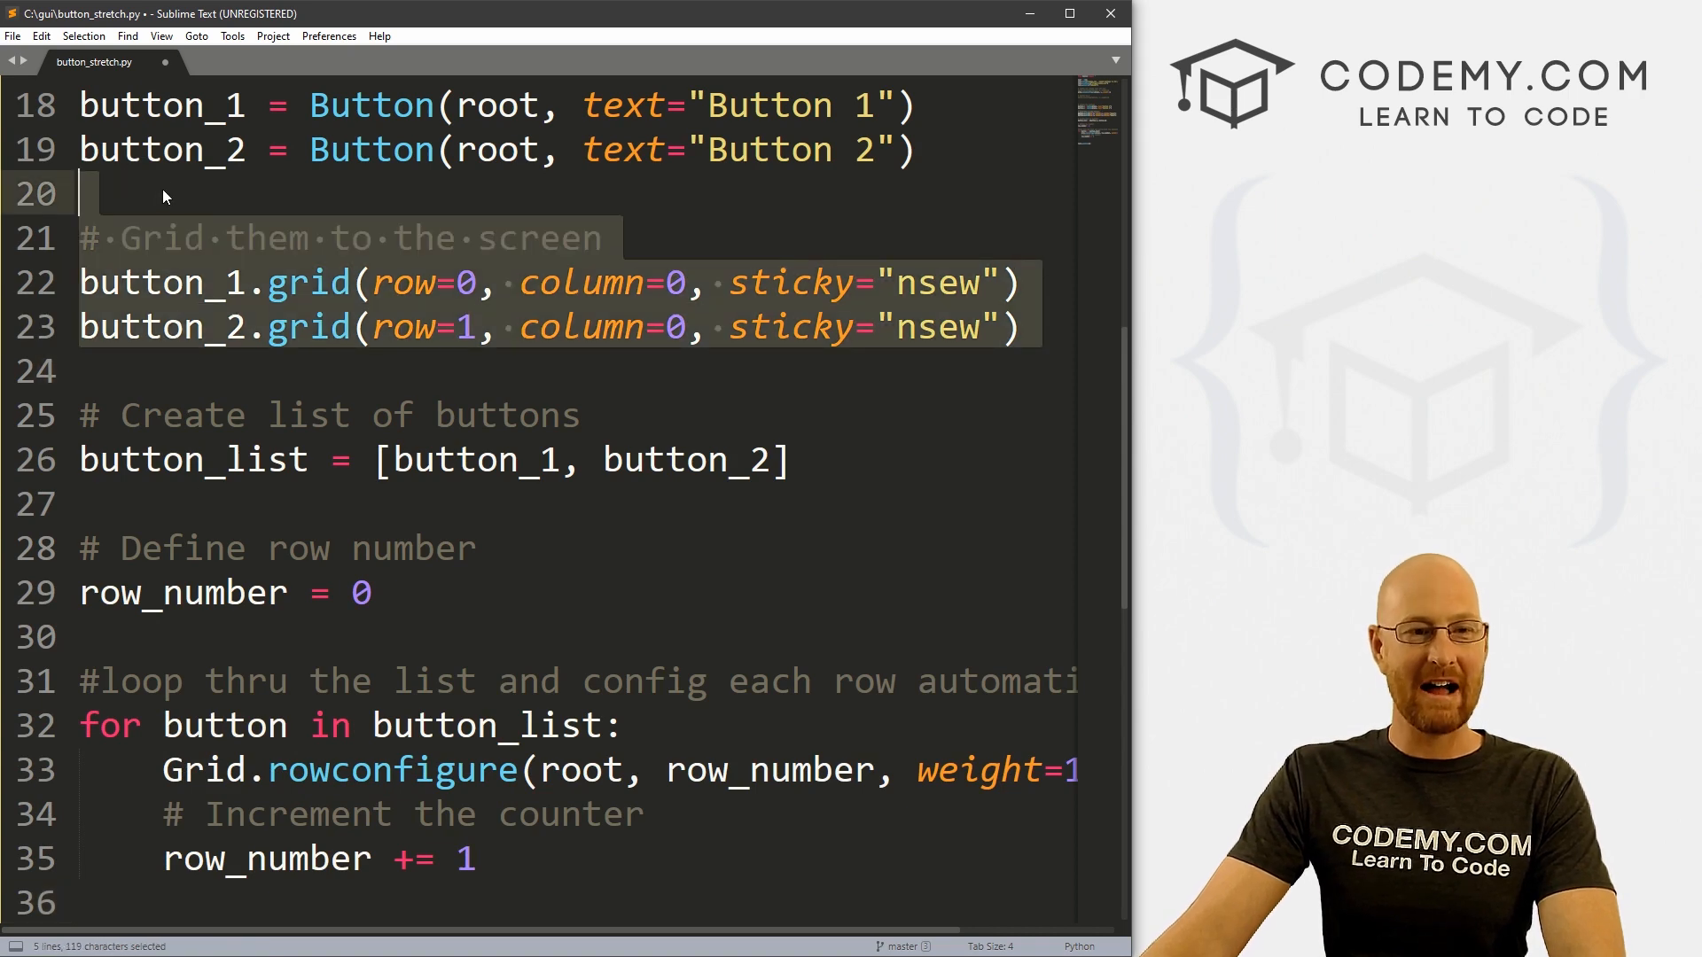
{"action": "scroll", "scroll_direction": "up", "scroll_amount": 3}
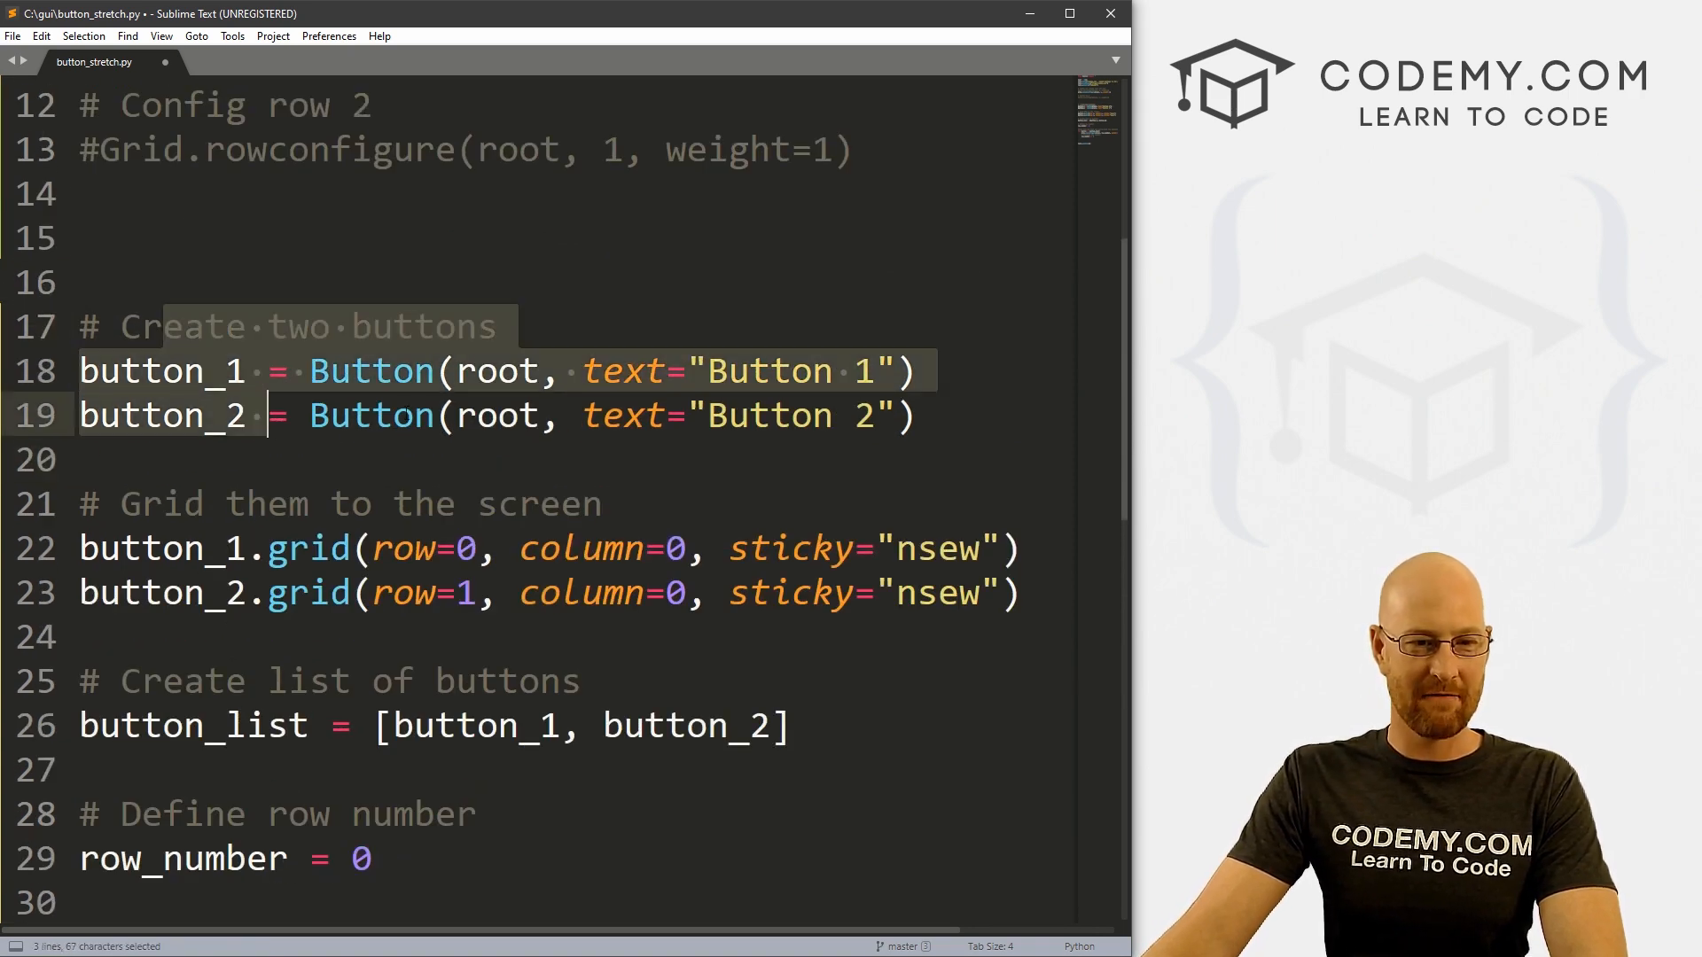
{"action": "scroll", "scroll_direction": "down", "scroll_amount": 3}
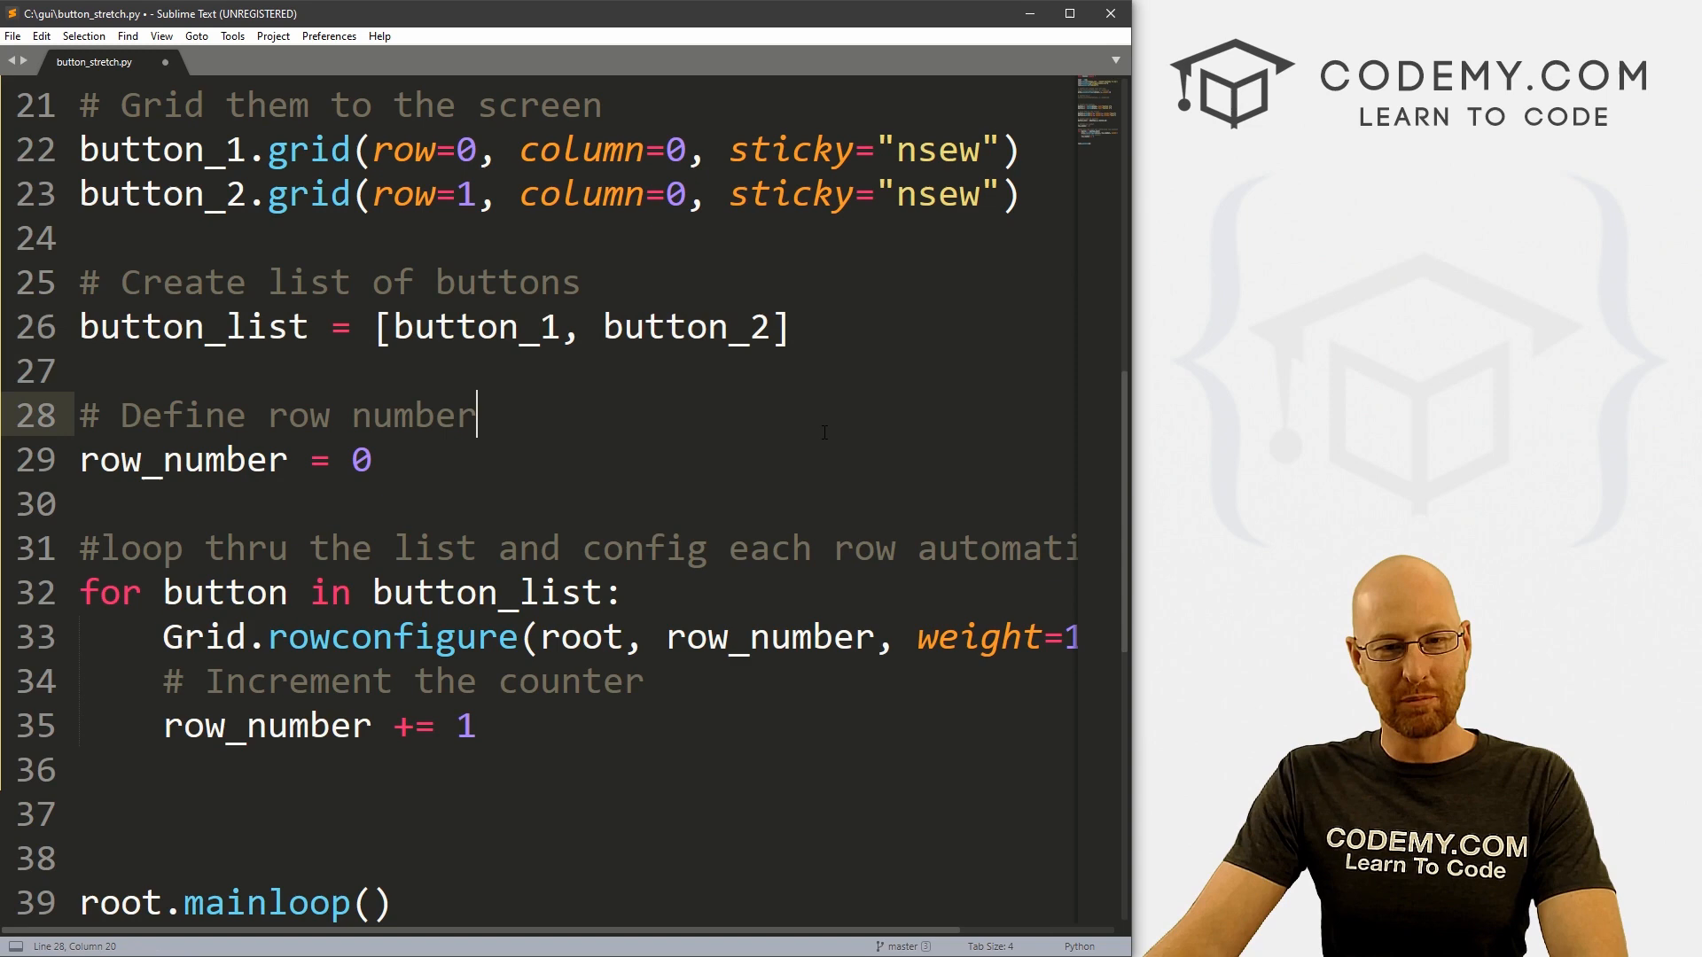
{"action": "key", "text": "ctrl+s"}
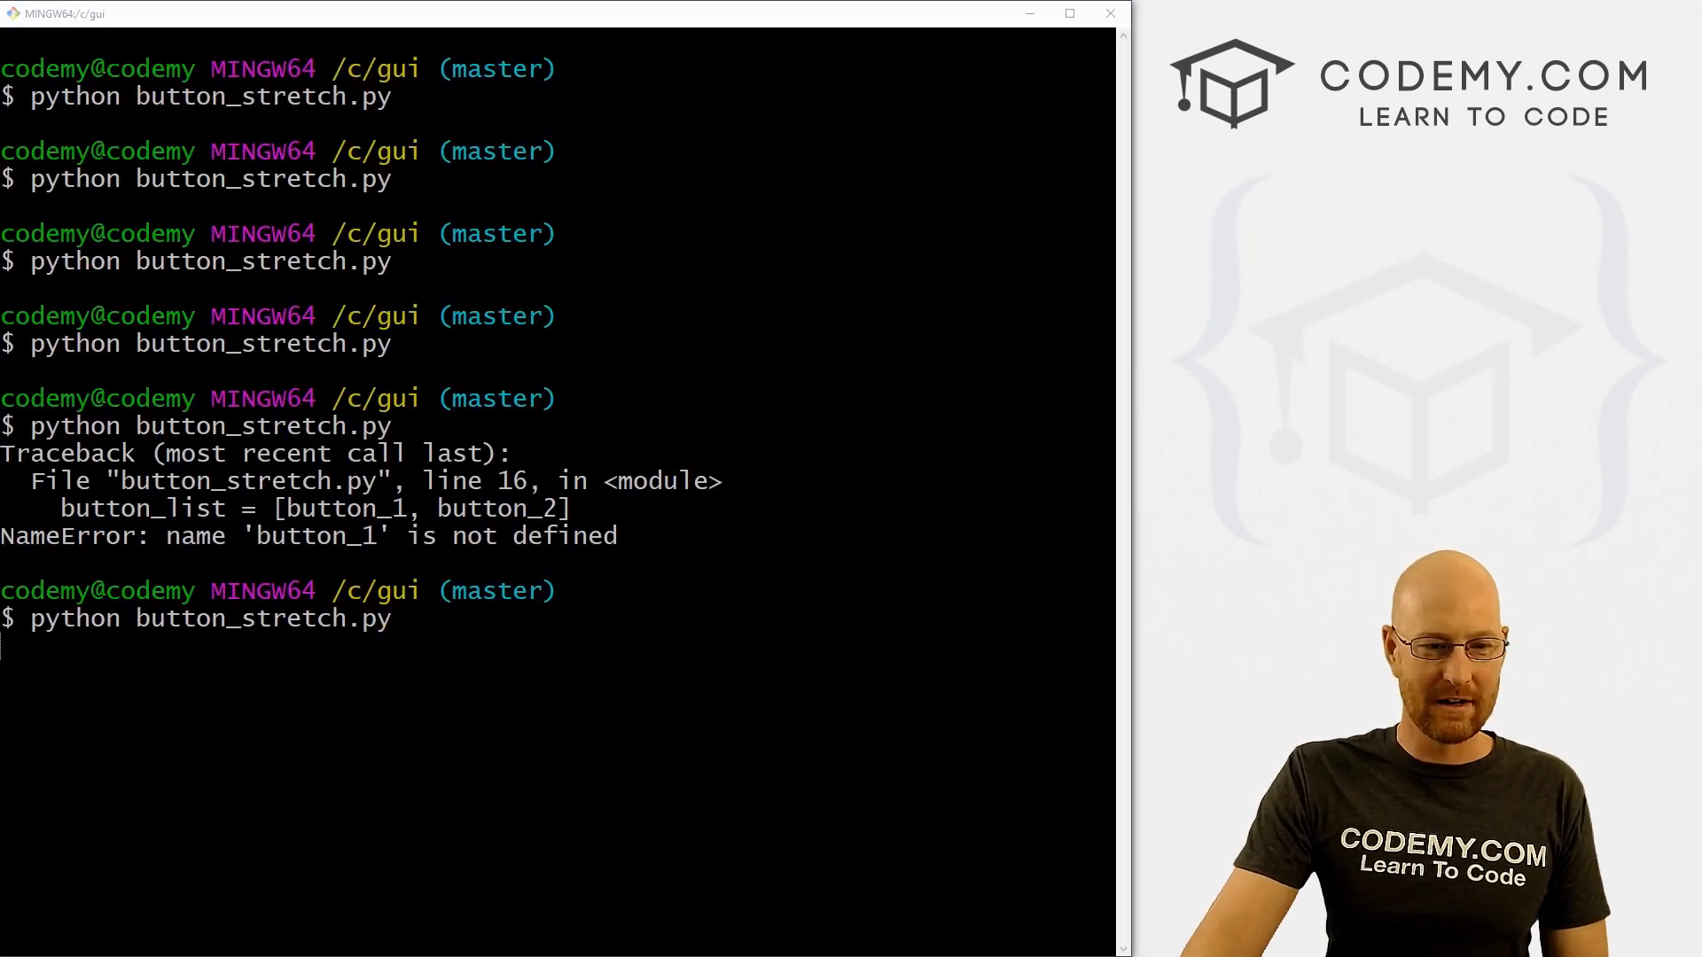
Run button_stretch.py, confirm Button 1 and Button 2 split the window, then close it
{"action": "key", "text": "Return"}
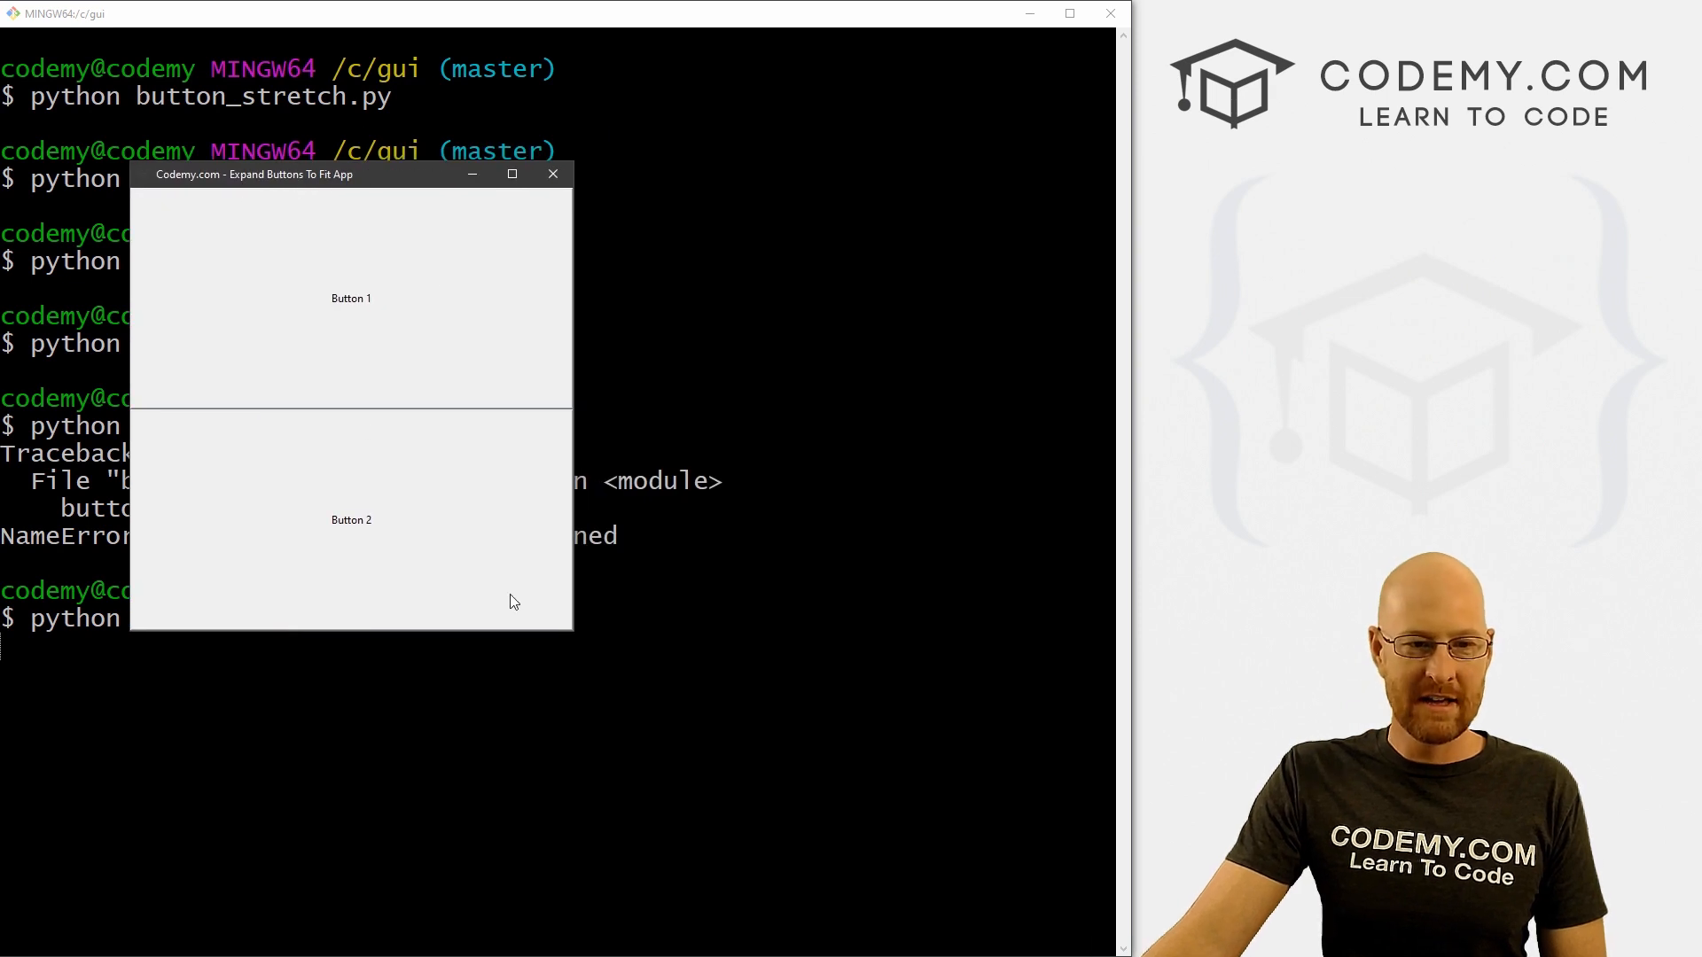
{"action": "mouse_move", "coordinate": [573, 635]}
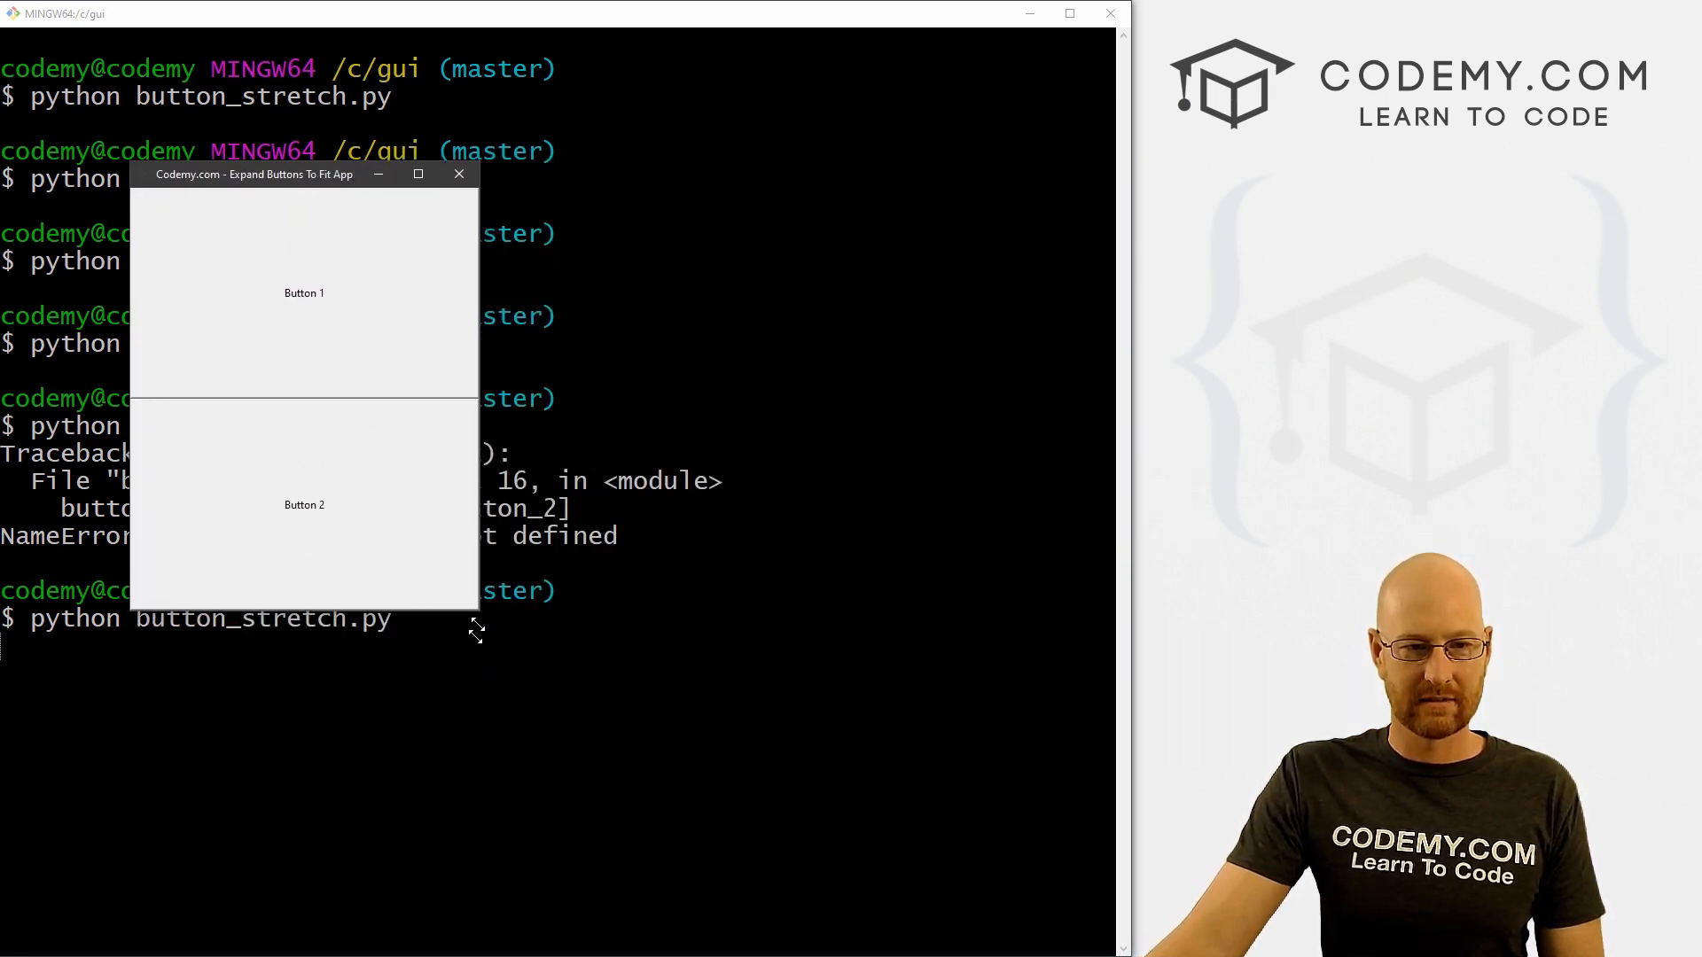
{"action": "left_click", "coordinate": [457, 174]}
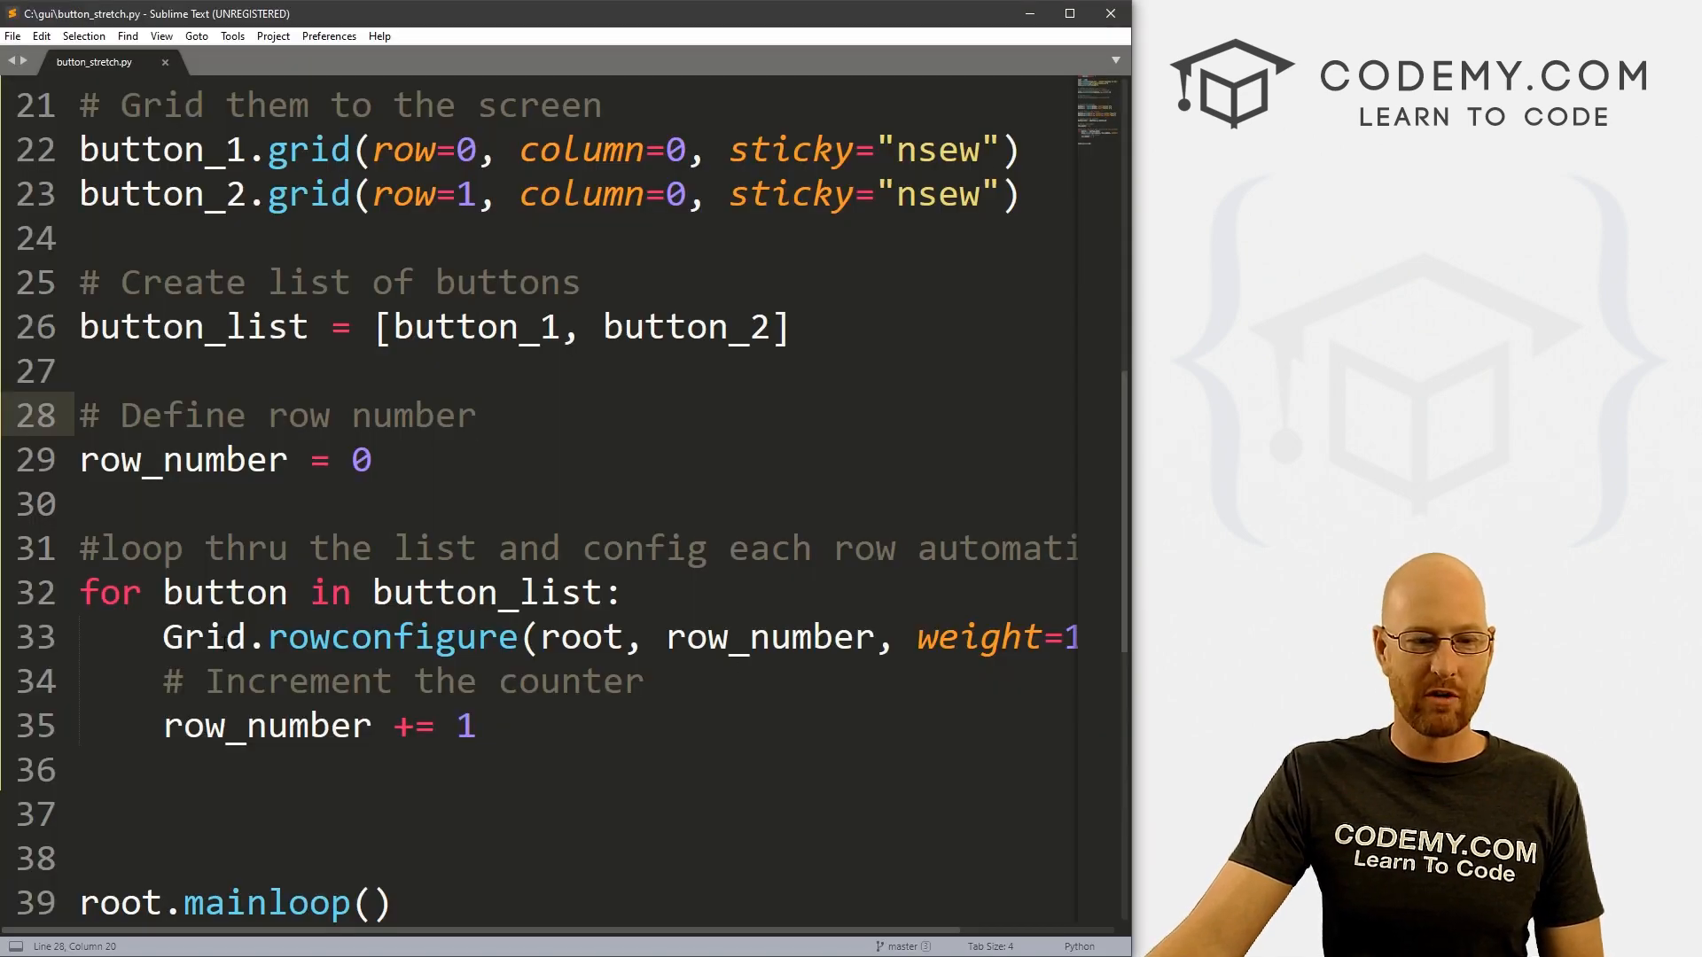
Extend button_list with button_3 and button_4
{"action": "scroll", "scroll_direction": "up", "scroll_amount": 3}
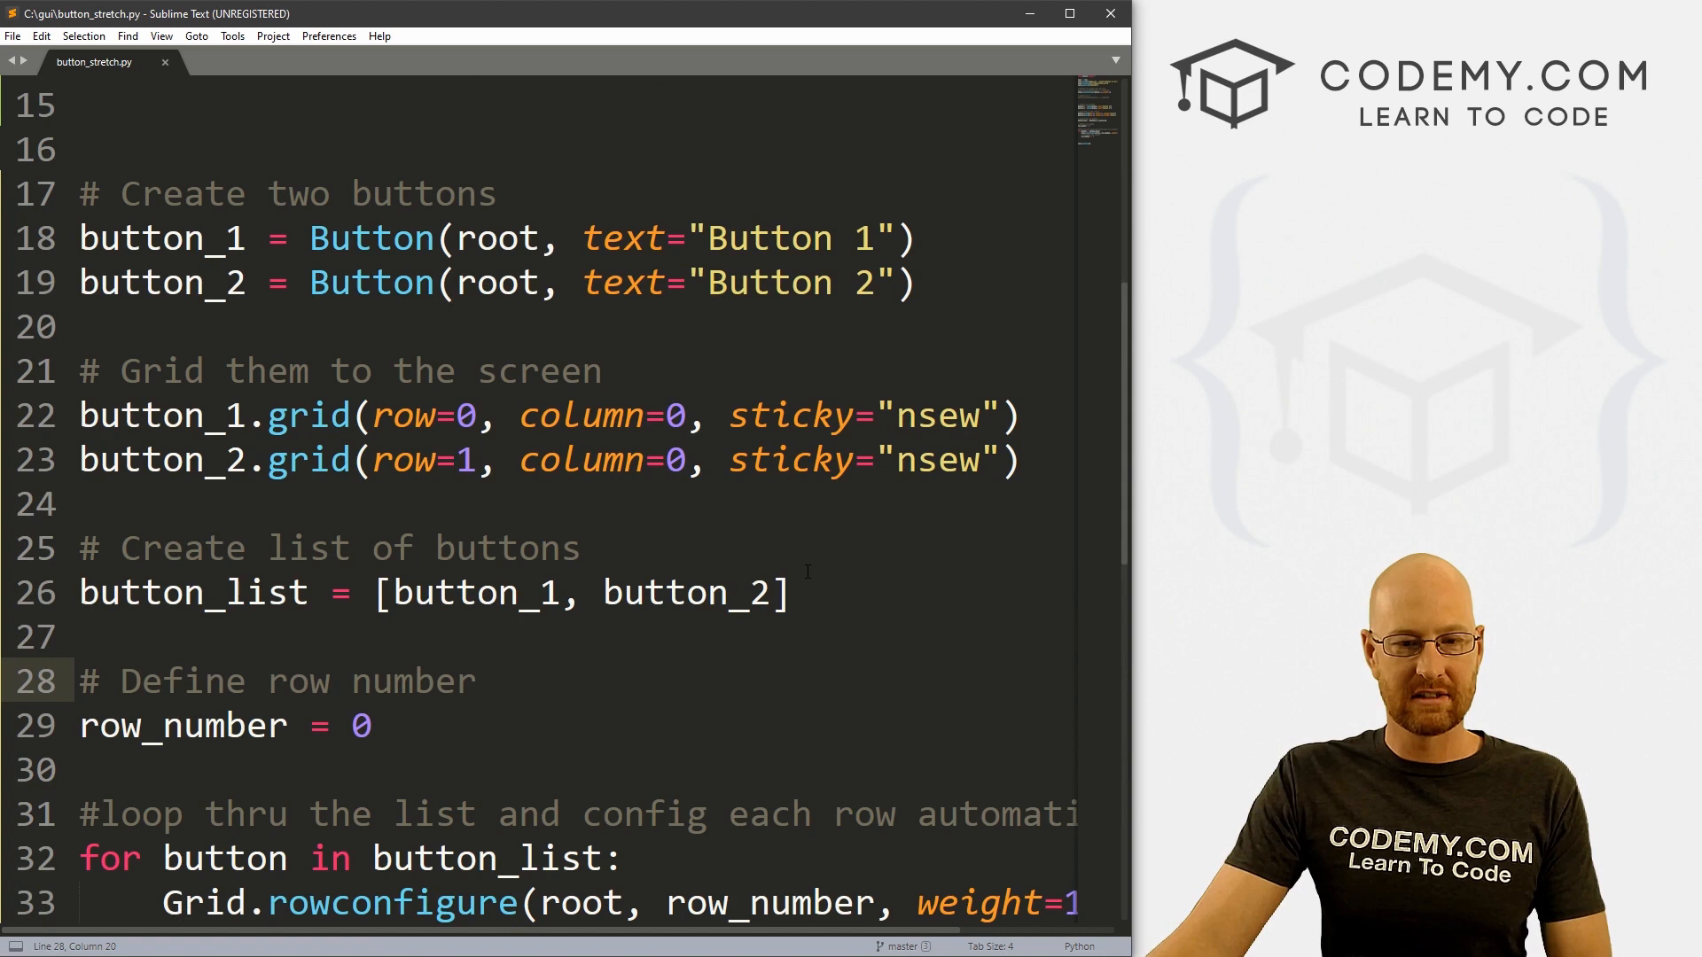
{"action": "type", "text": ", butt"}
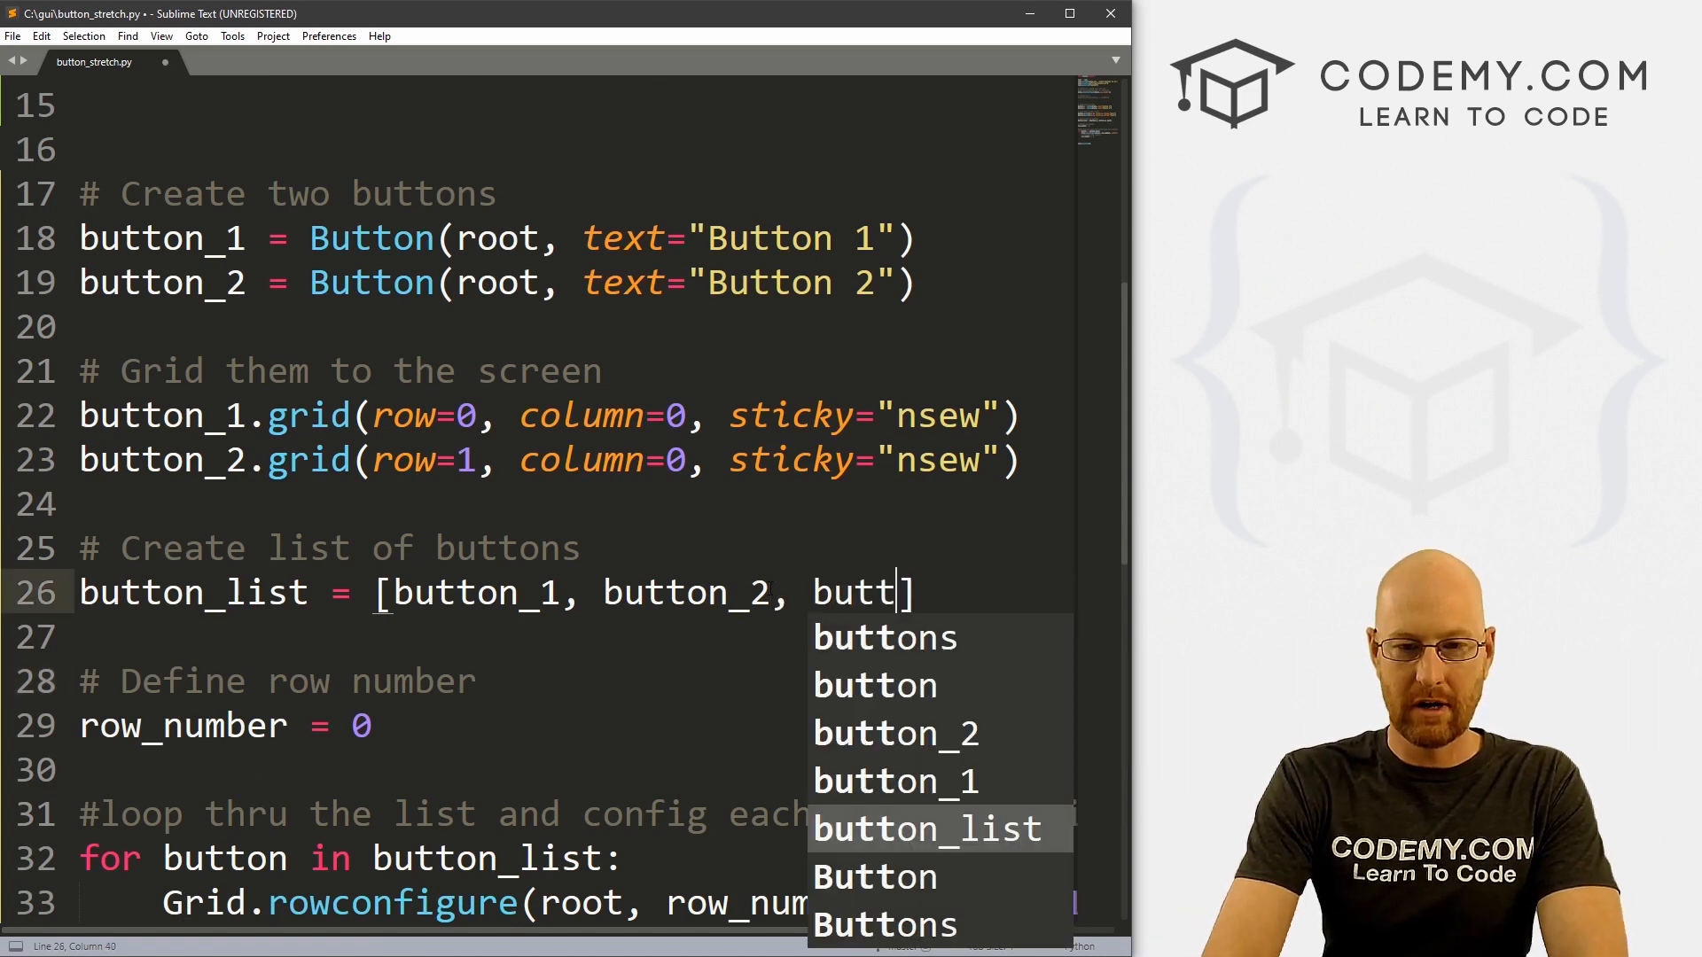
{"action": "type", "text": "button_3, b"}
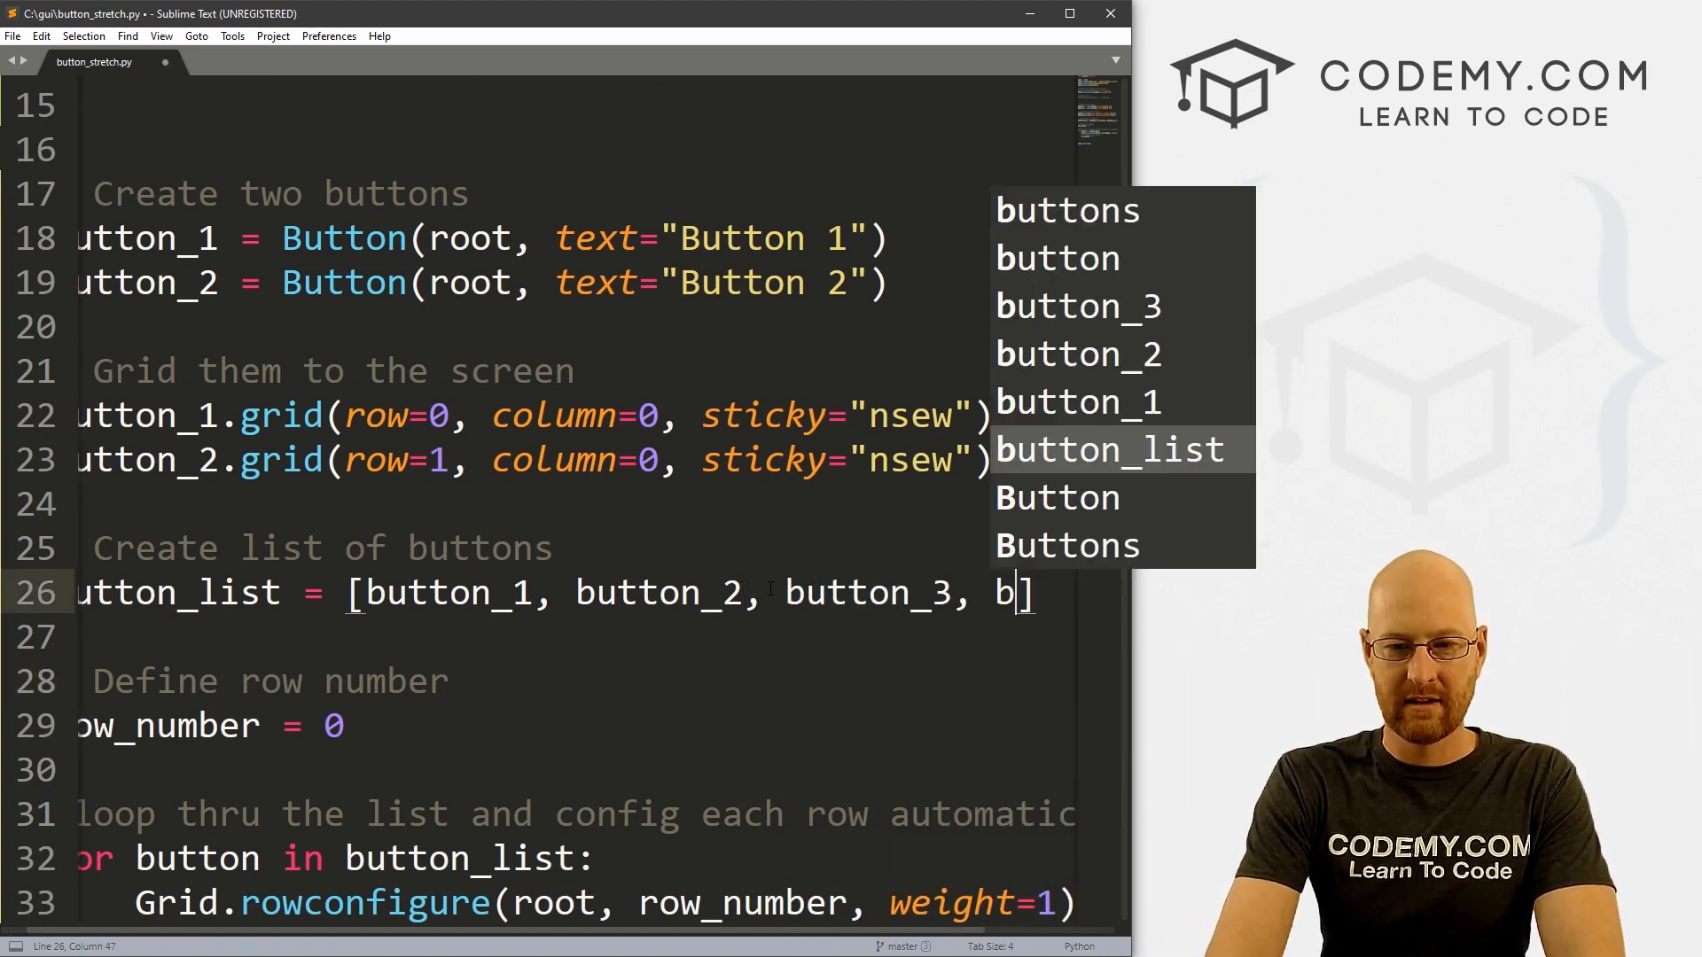
{"action": "type", "text": "utton_4"}
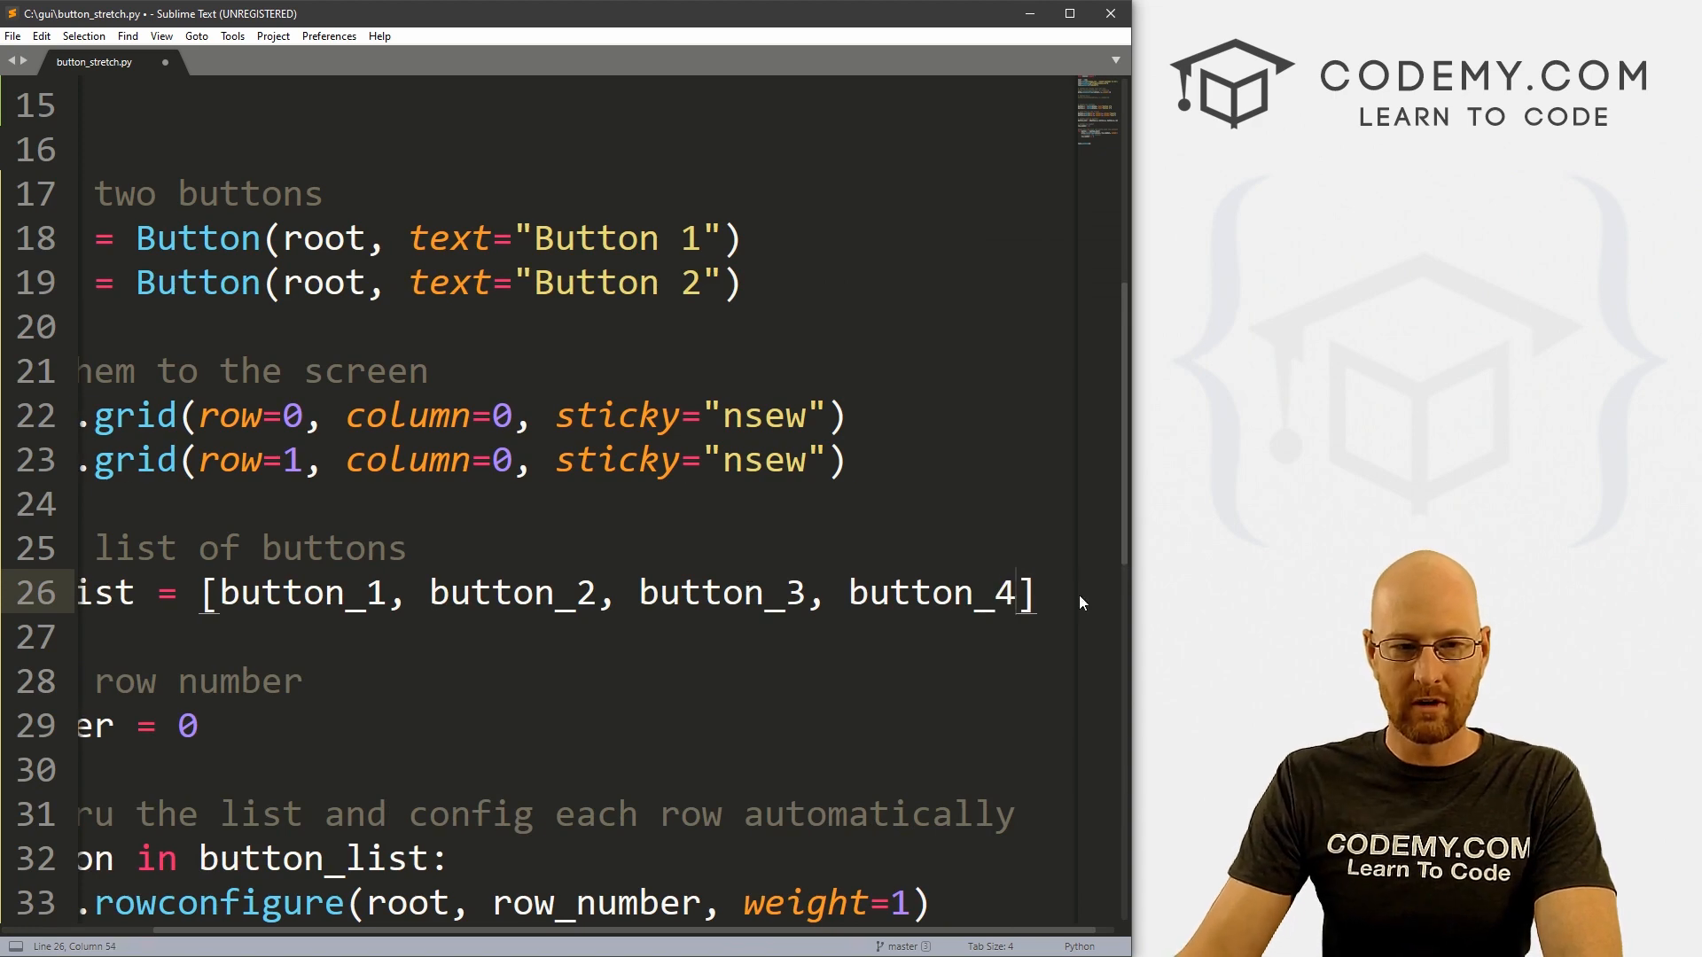
{"action": "scroll", "scroll_direction": "up", "scroll_amount": 3}
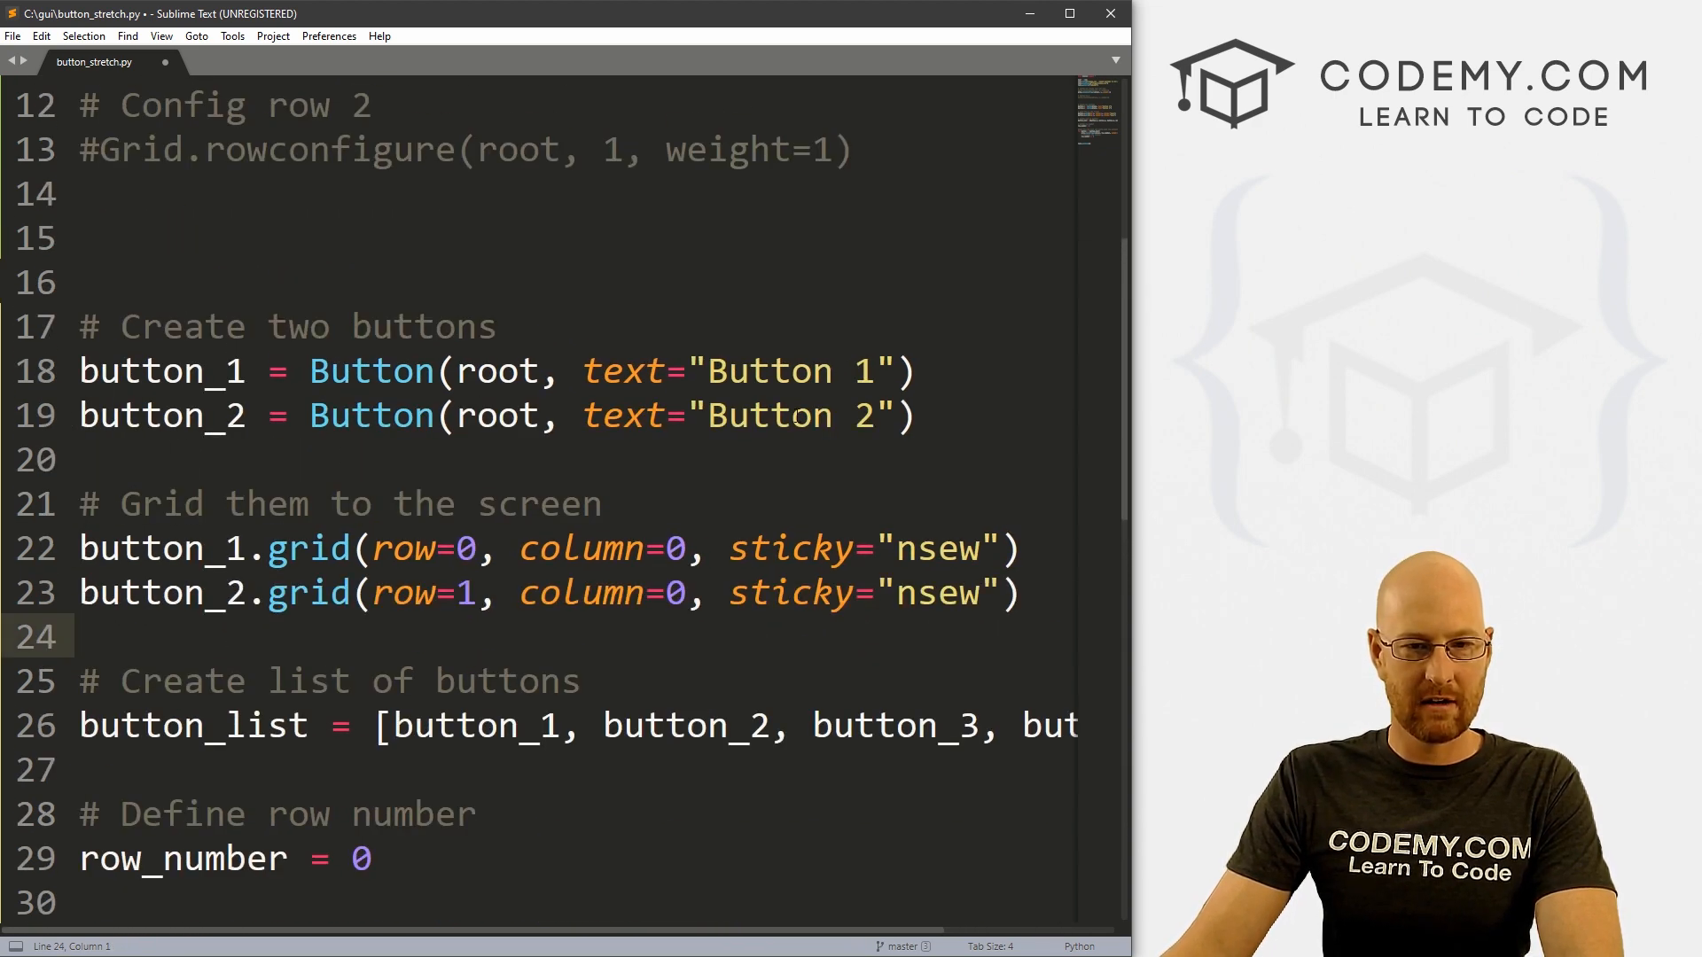
Create Button 3 and Button 4, grid them in rows 2 and 3, and save
{"action": "triple_click", "coordinate": [434, 415]}
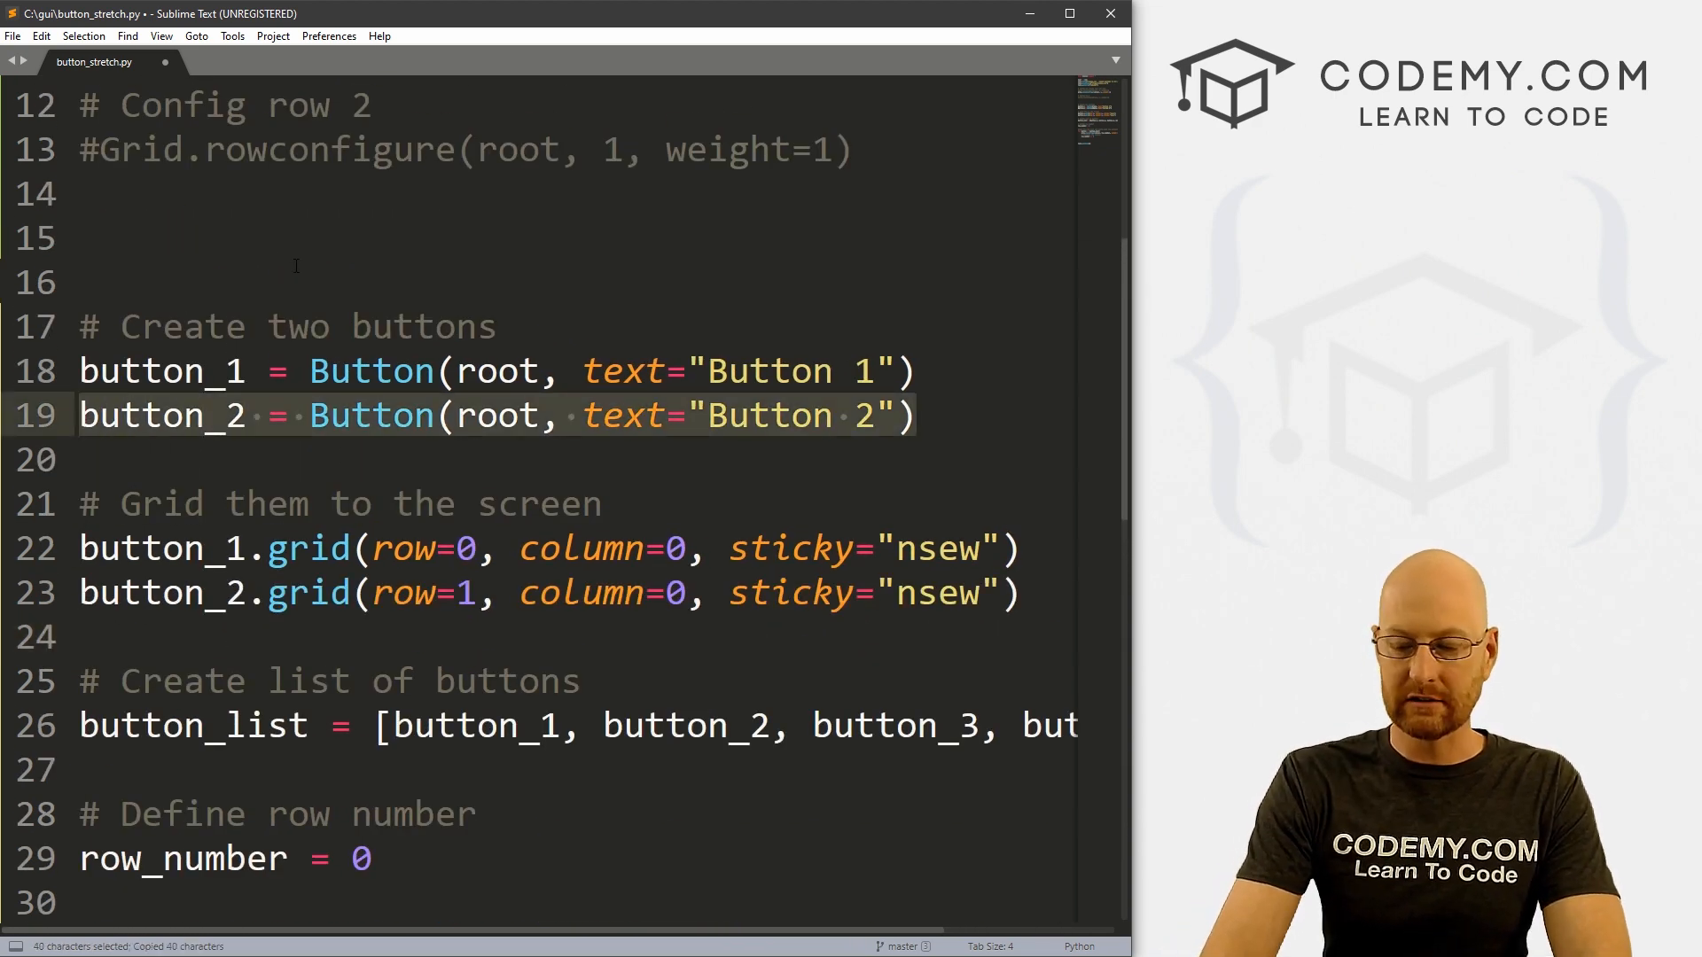
{"action": "key", "text": "ctrl+v"}
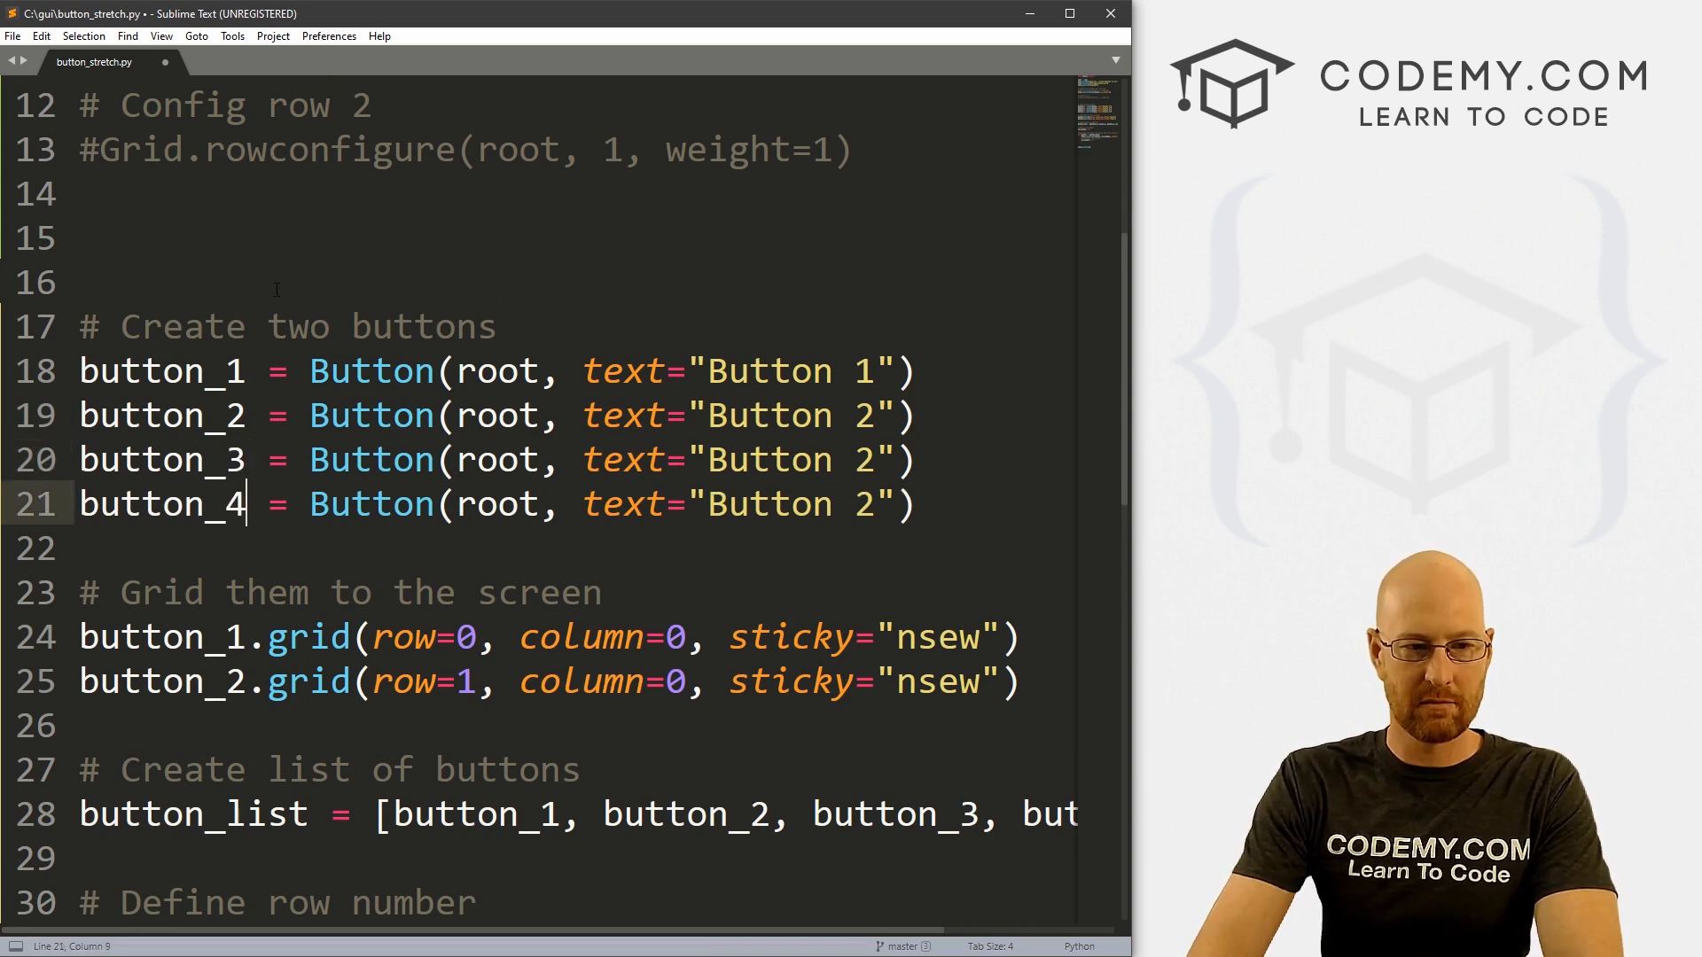
{"action": "left_click", "coordinate": [830, 459]}
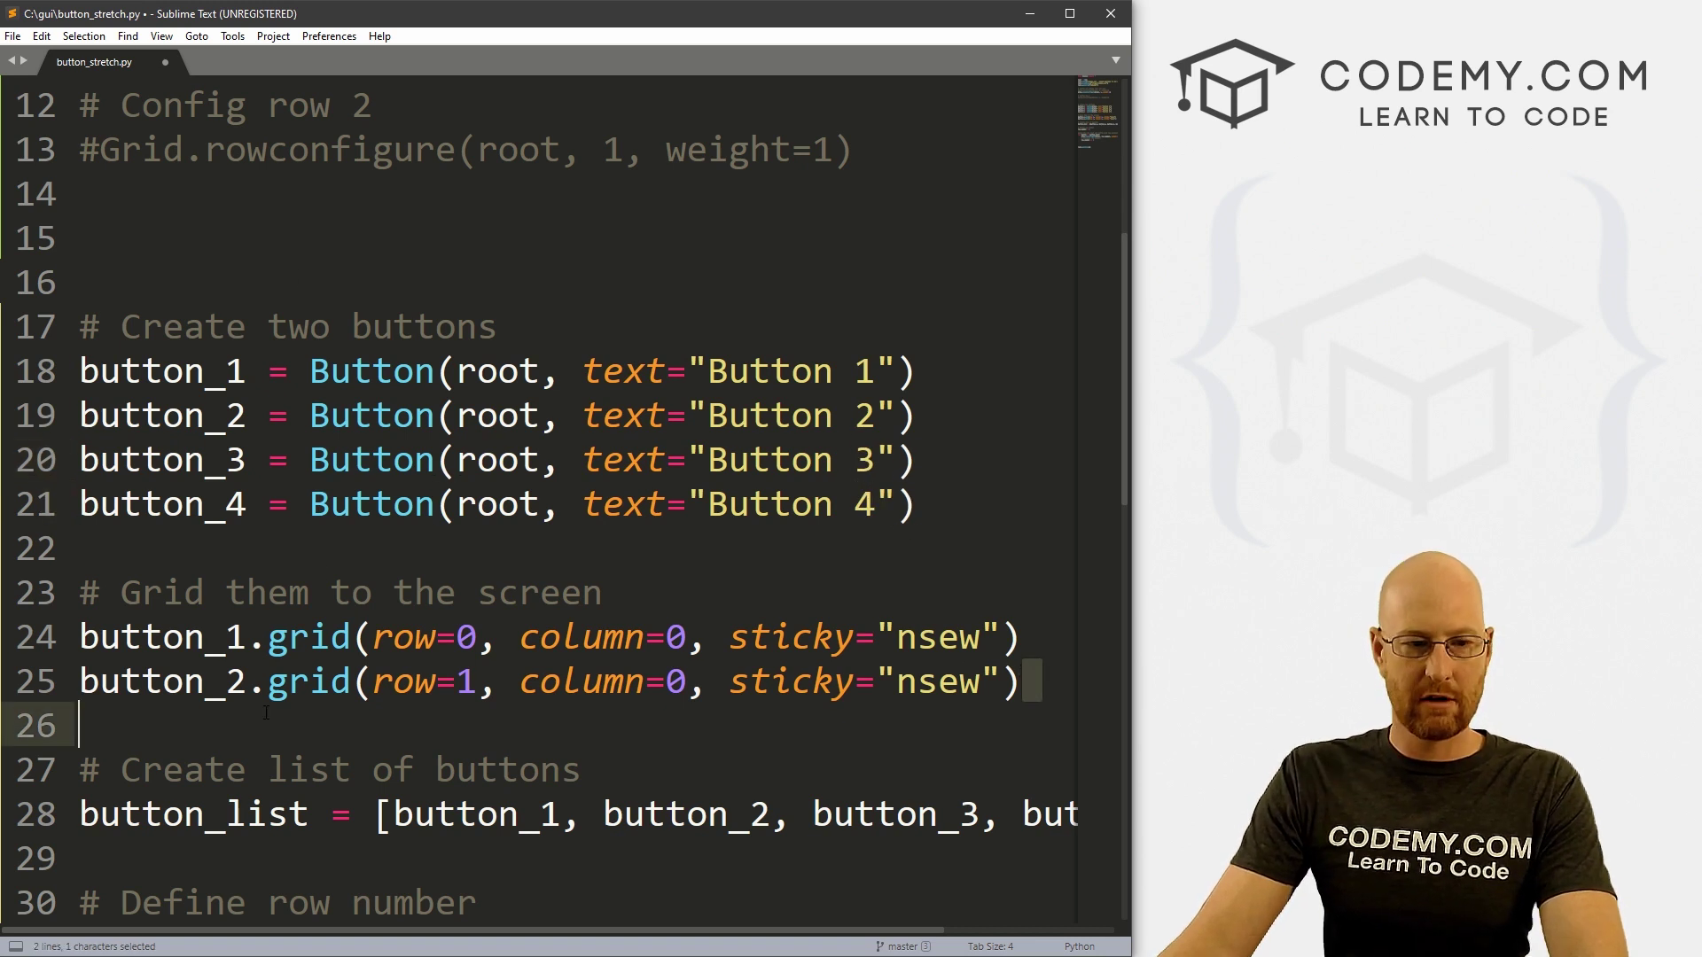
{"action": "key", "text": "ctrl+v"}
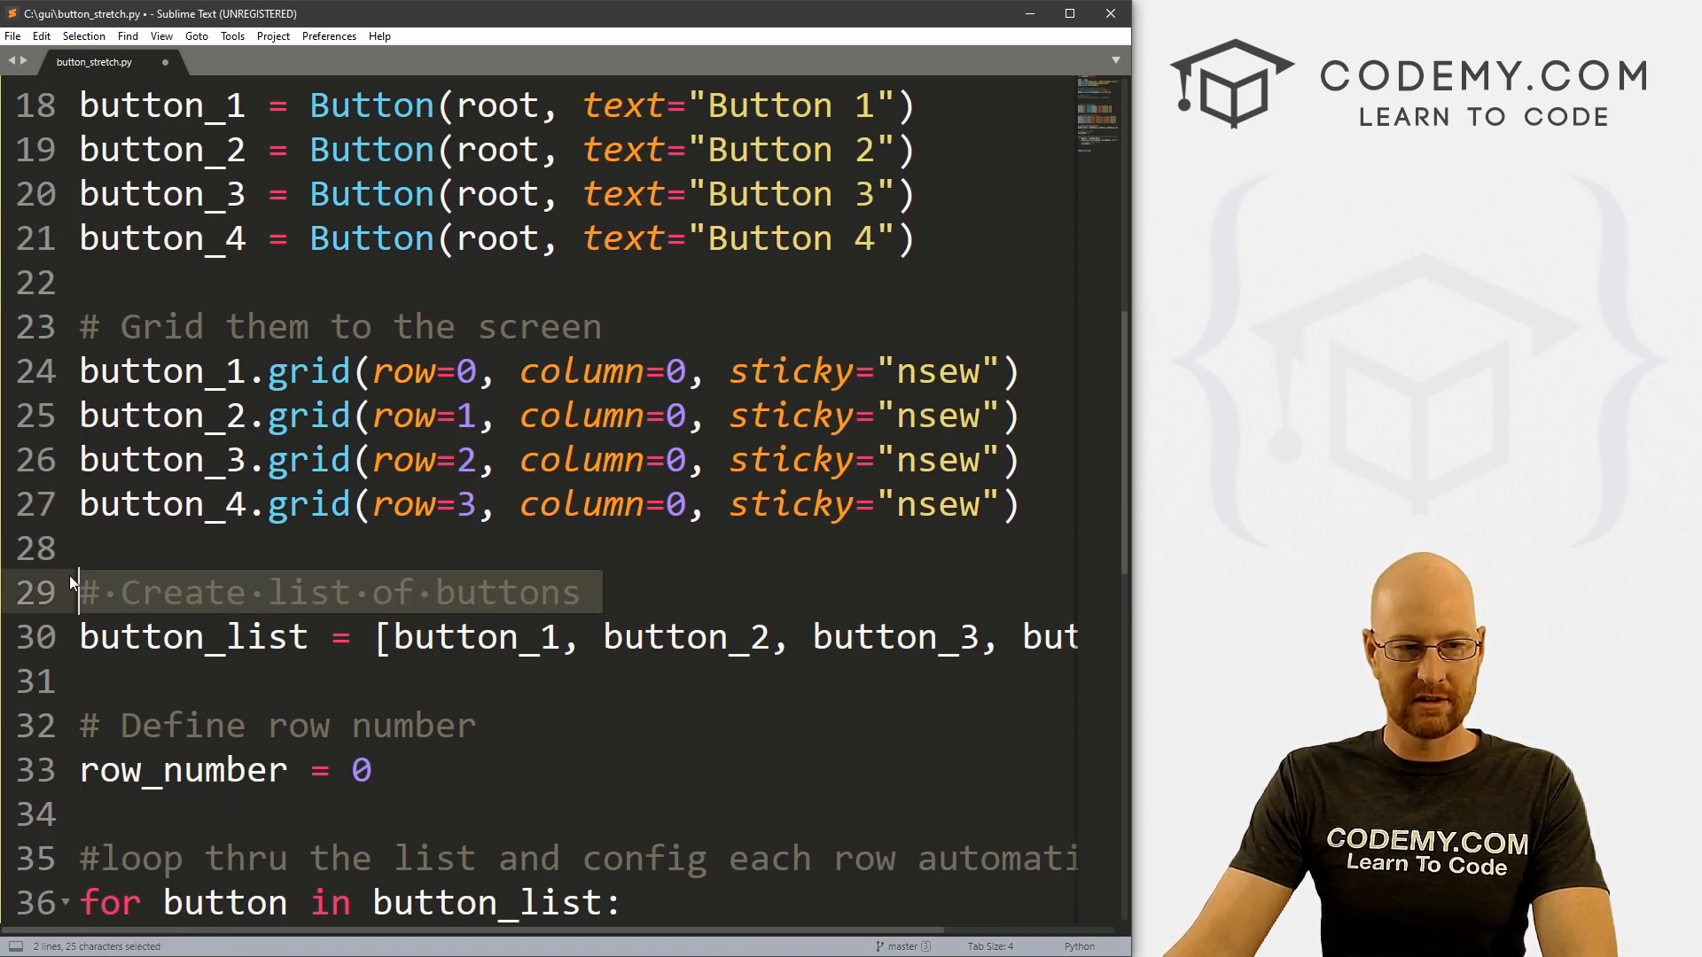
{"action": "left_click", "coordinate": [702, 638]}
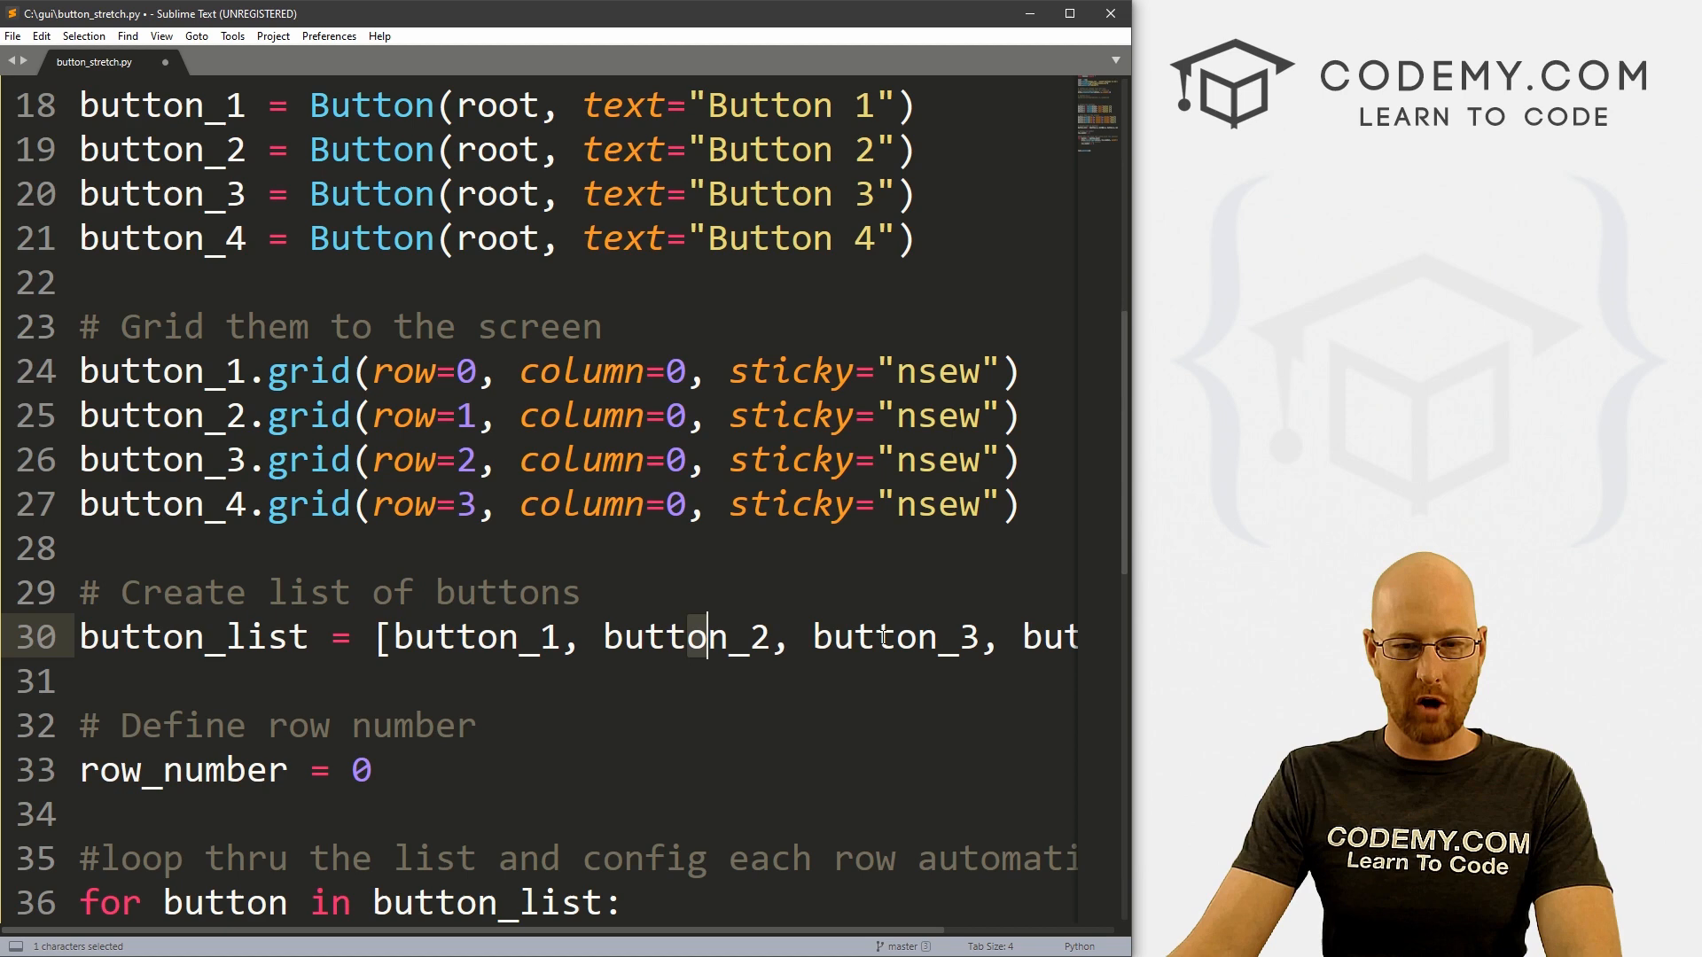
{"action": "scroll", "scroll_direction": "down", "scroll_amount": 3}
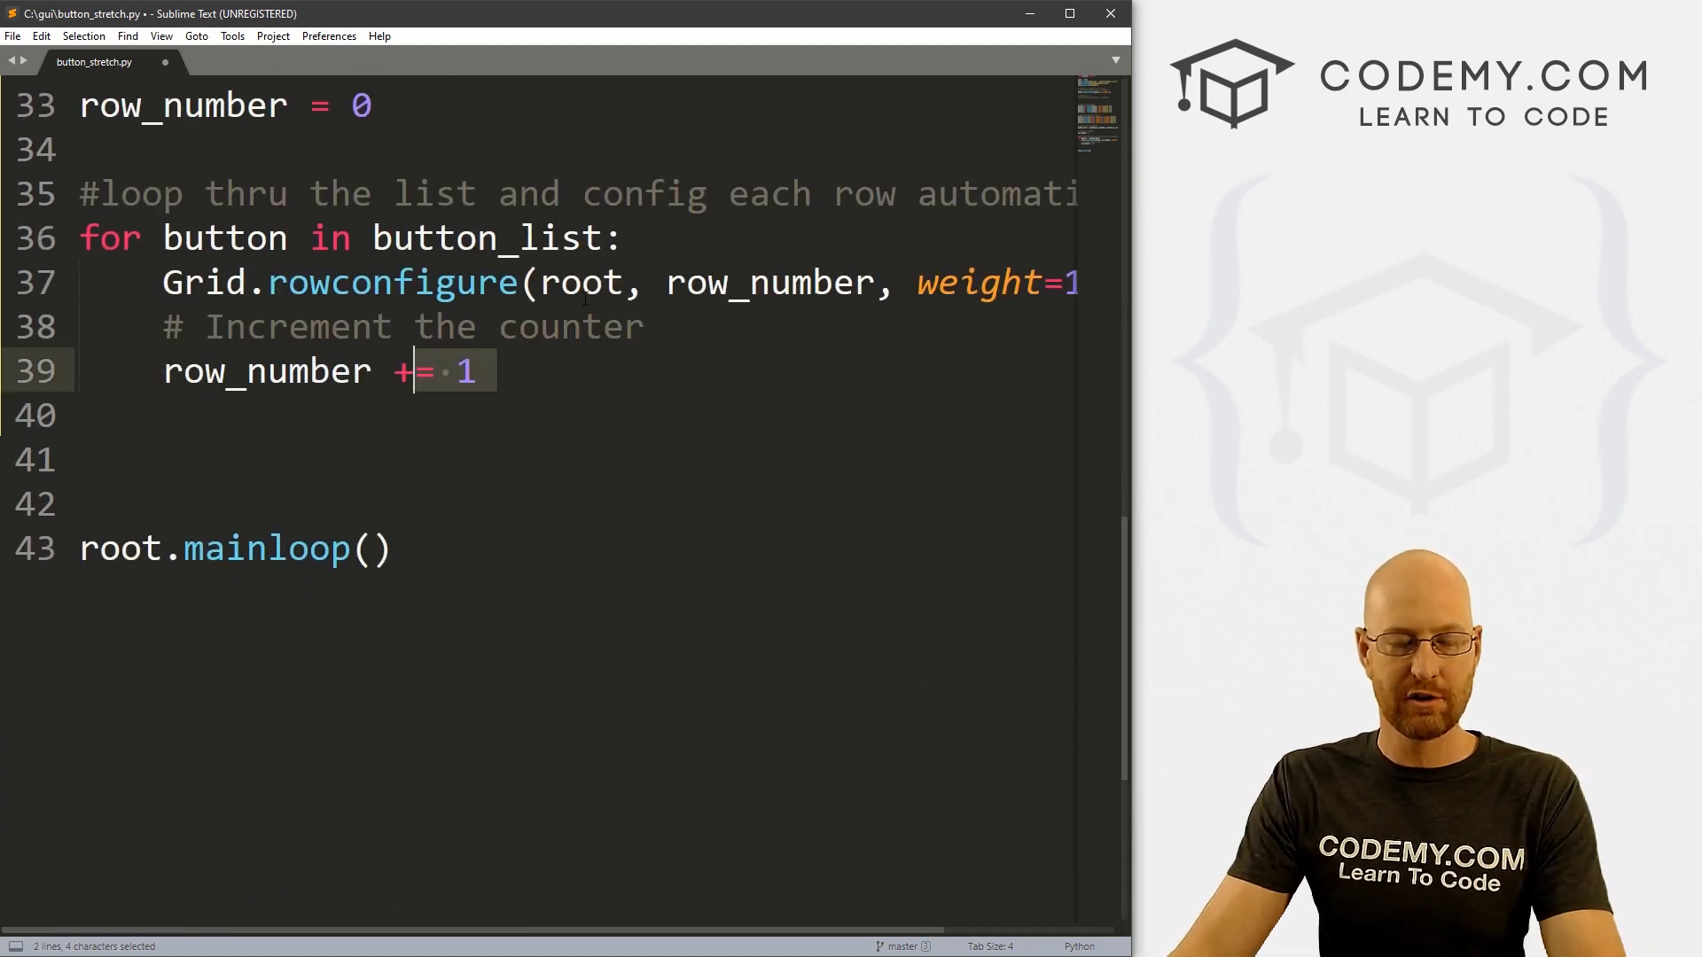
{"action": "key", "text": "ctrl+s"}
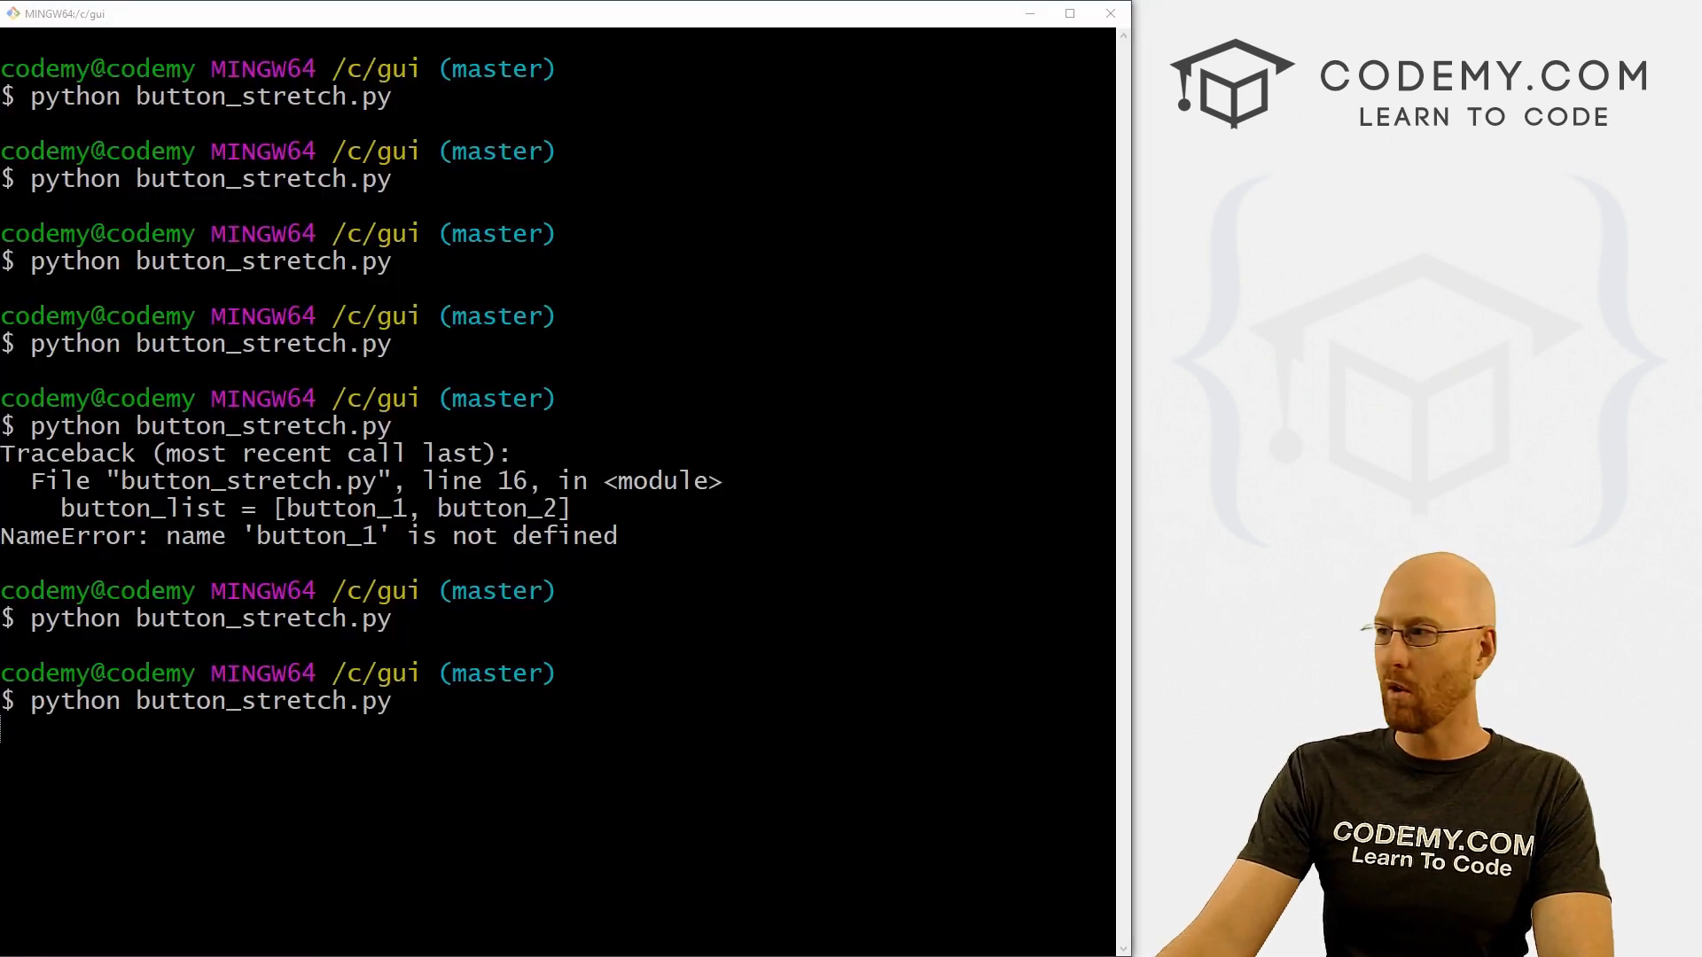
Rerun python button_stretch.py in Git Bash to test four buttons
{"action": "key", "text": "Return"}
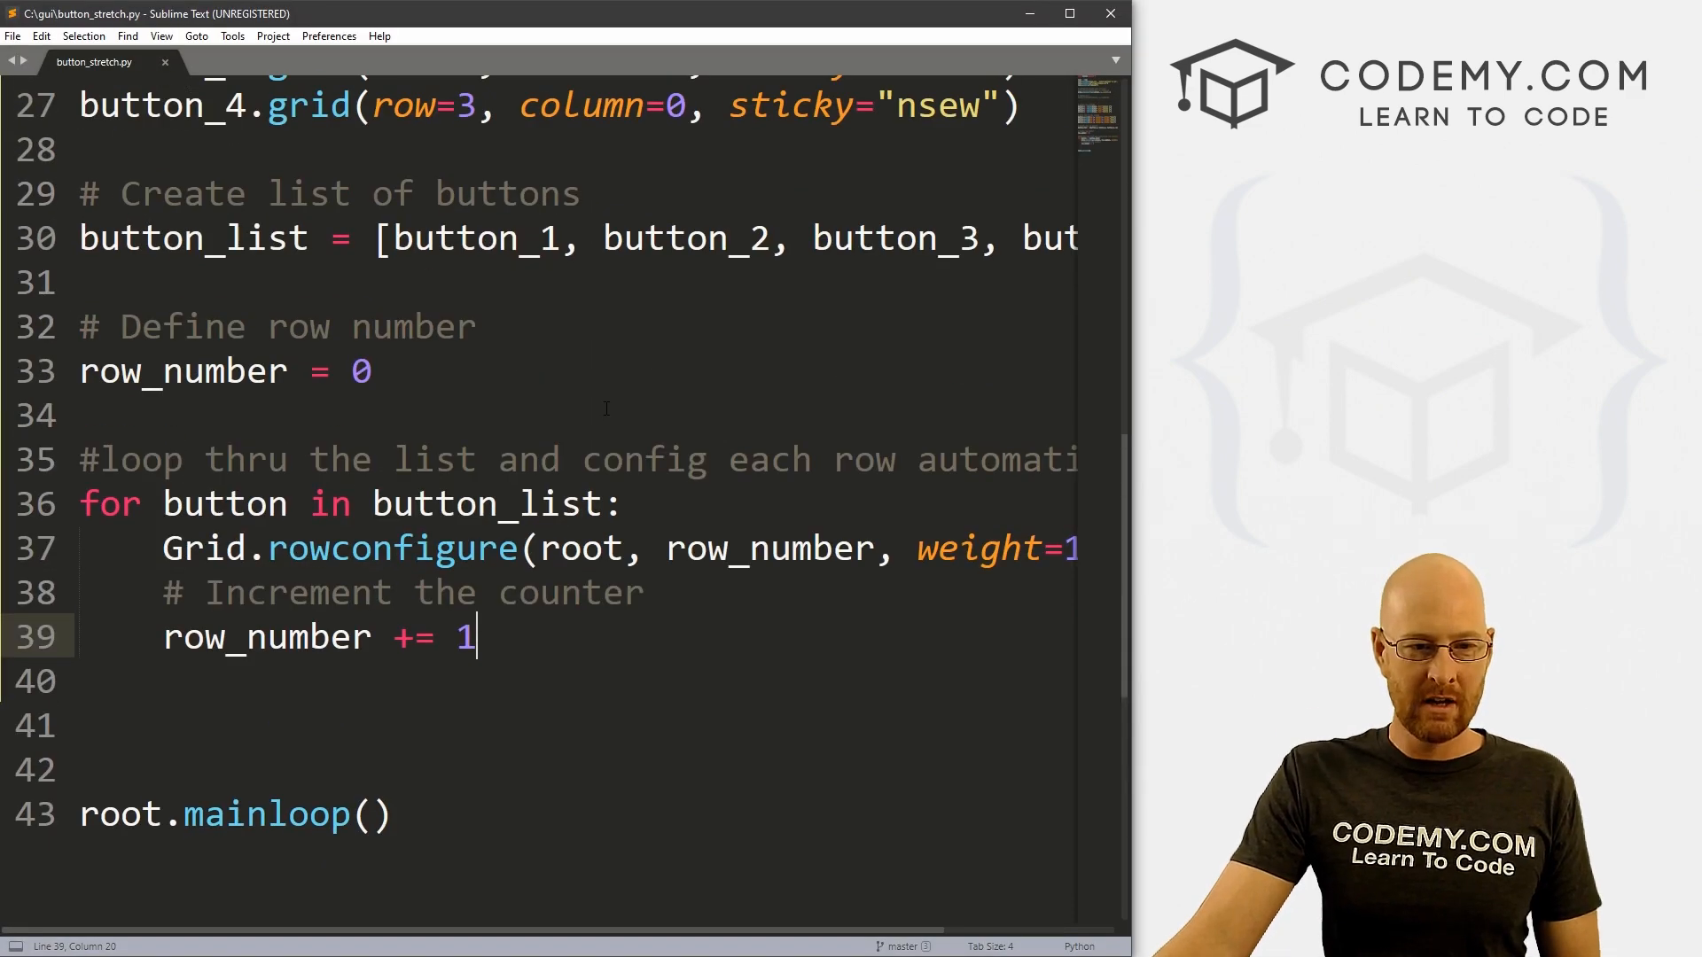
Insert index= before the 0 in columnconfigure and the commented rowconfigure line
{"action": "scroll", "scroll_direction": "up", "scroll_amount": 3}
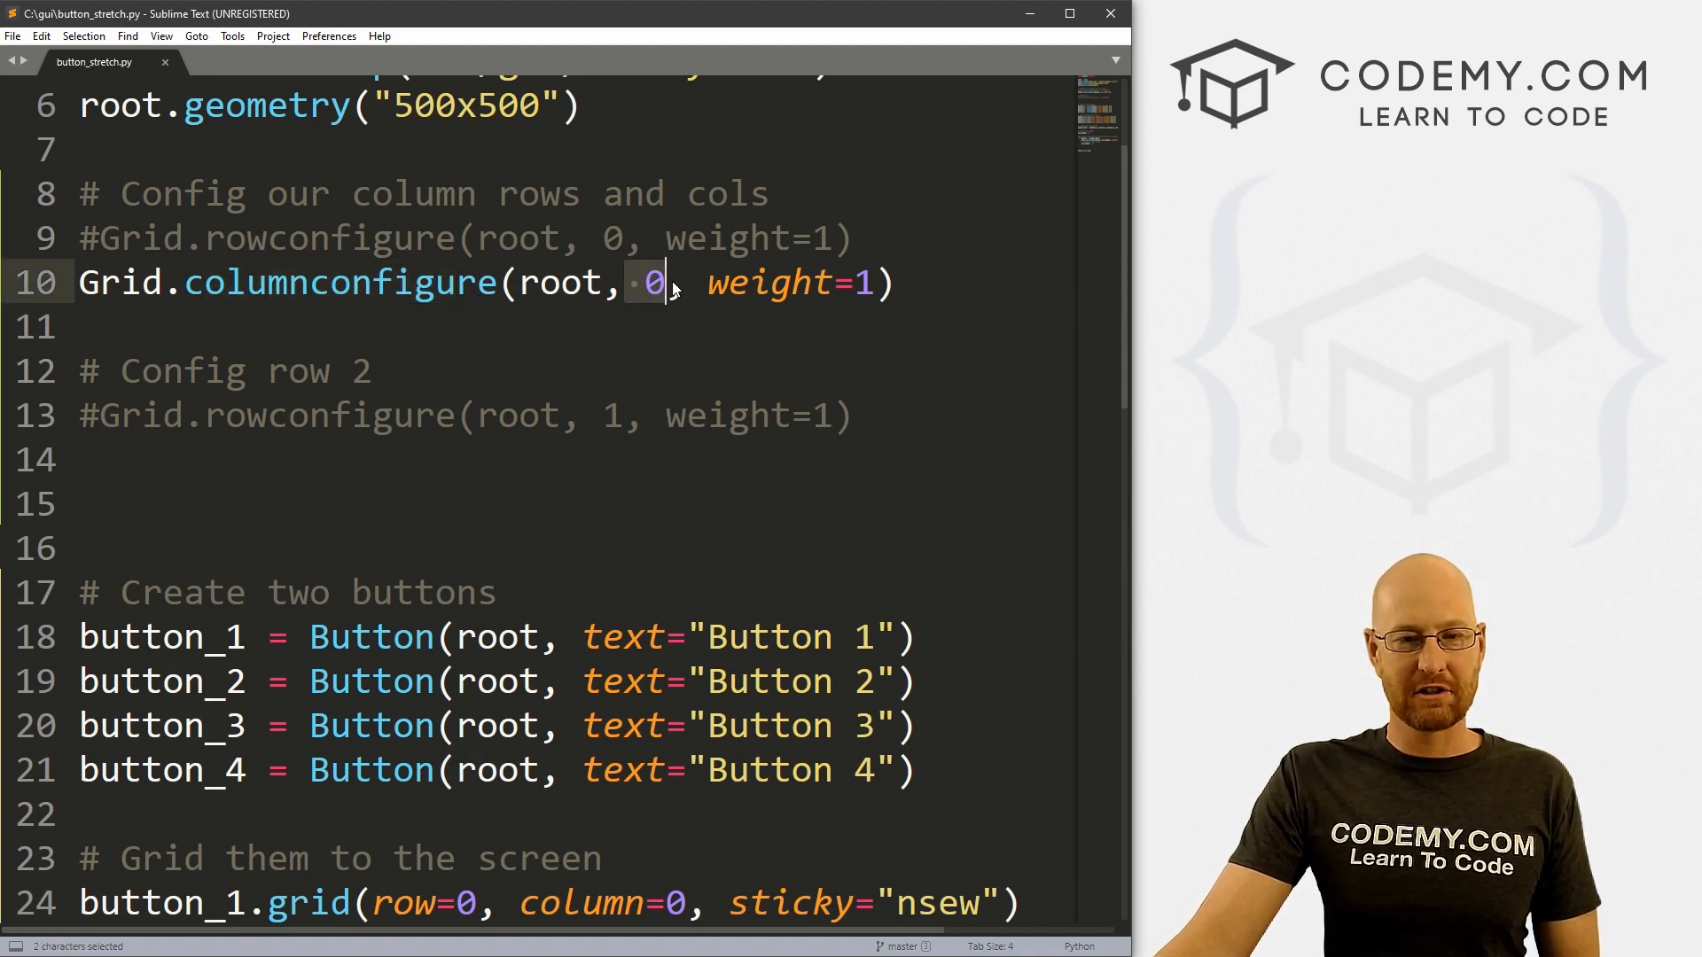
{"action": "left_click", "coordinate": [640, 282]}
{"action": "type", "text": "index="}
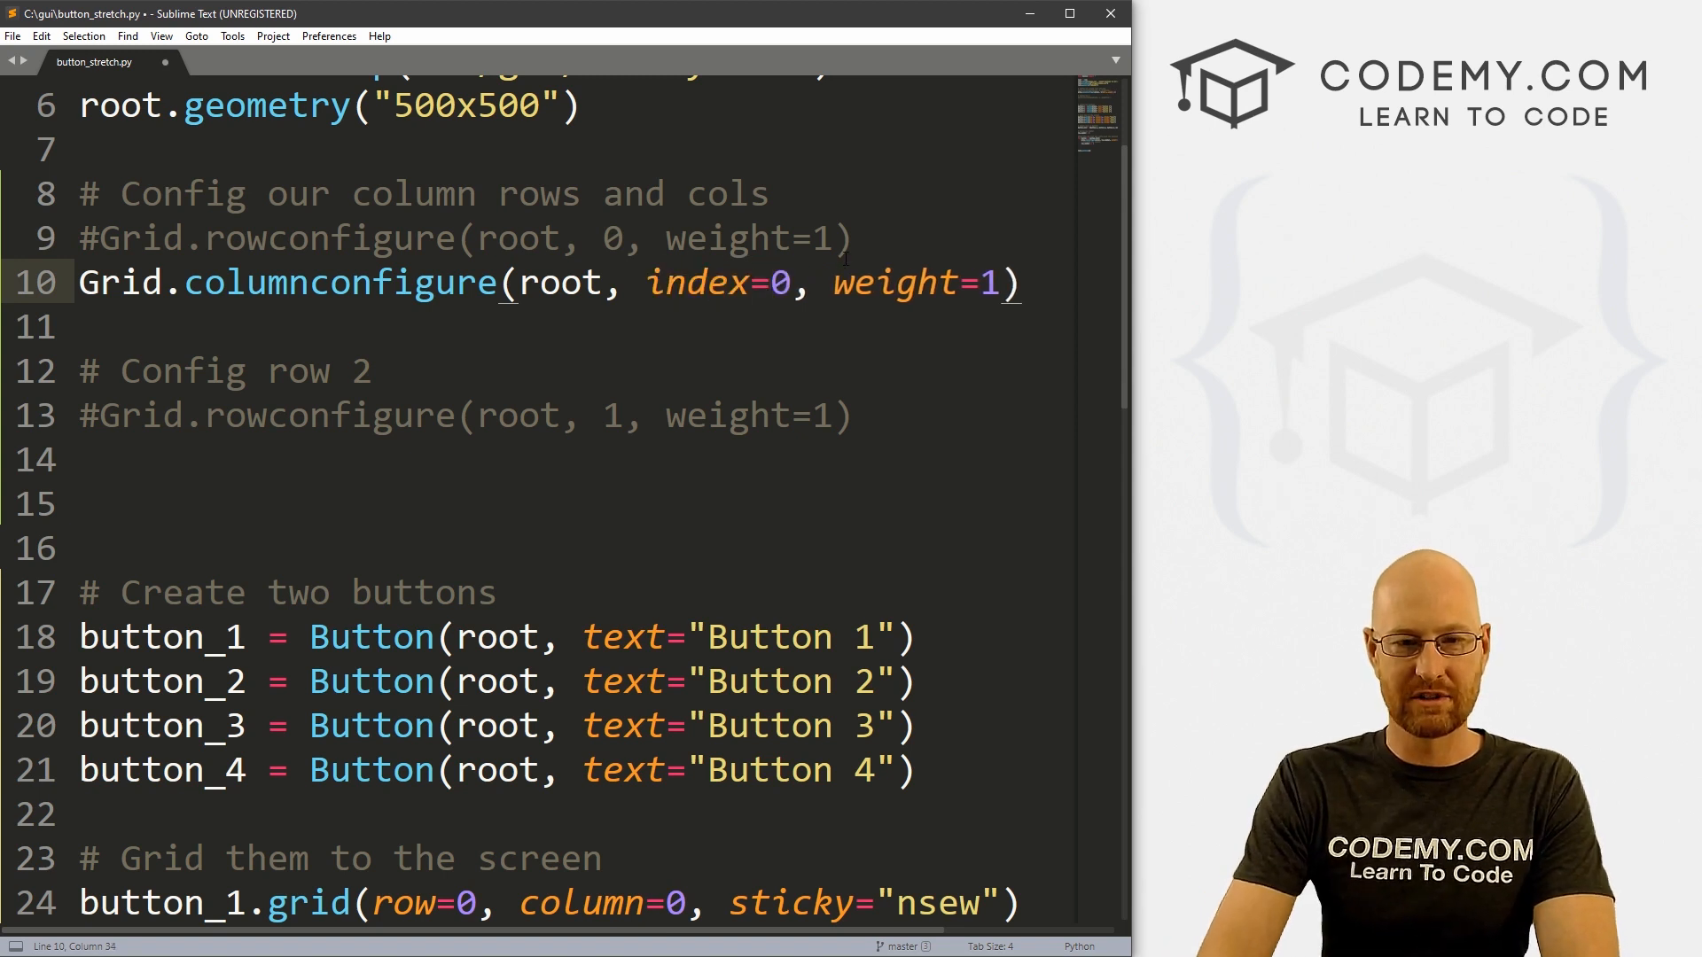
{"action": "left_click", "coordinate": [608, 238]}
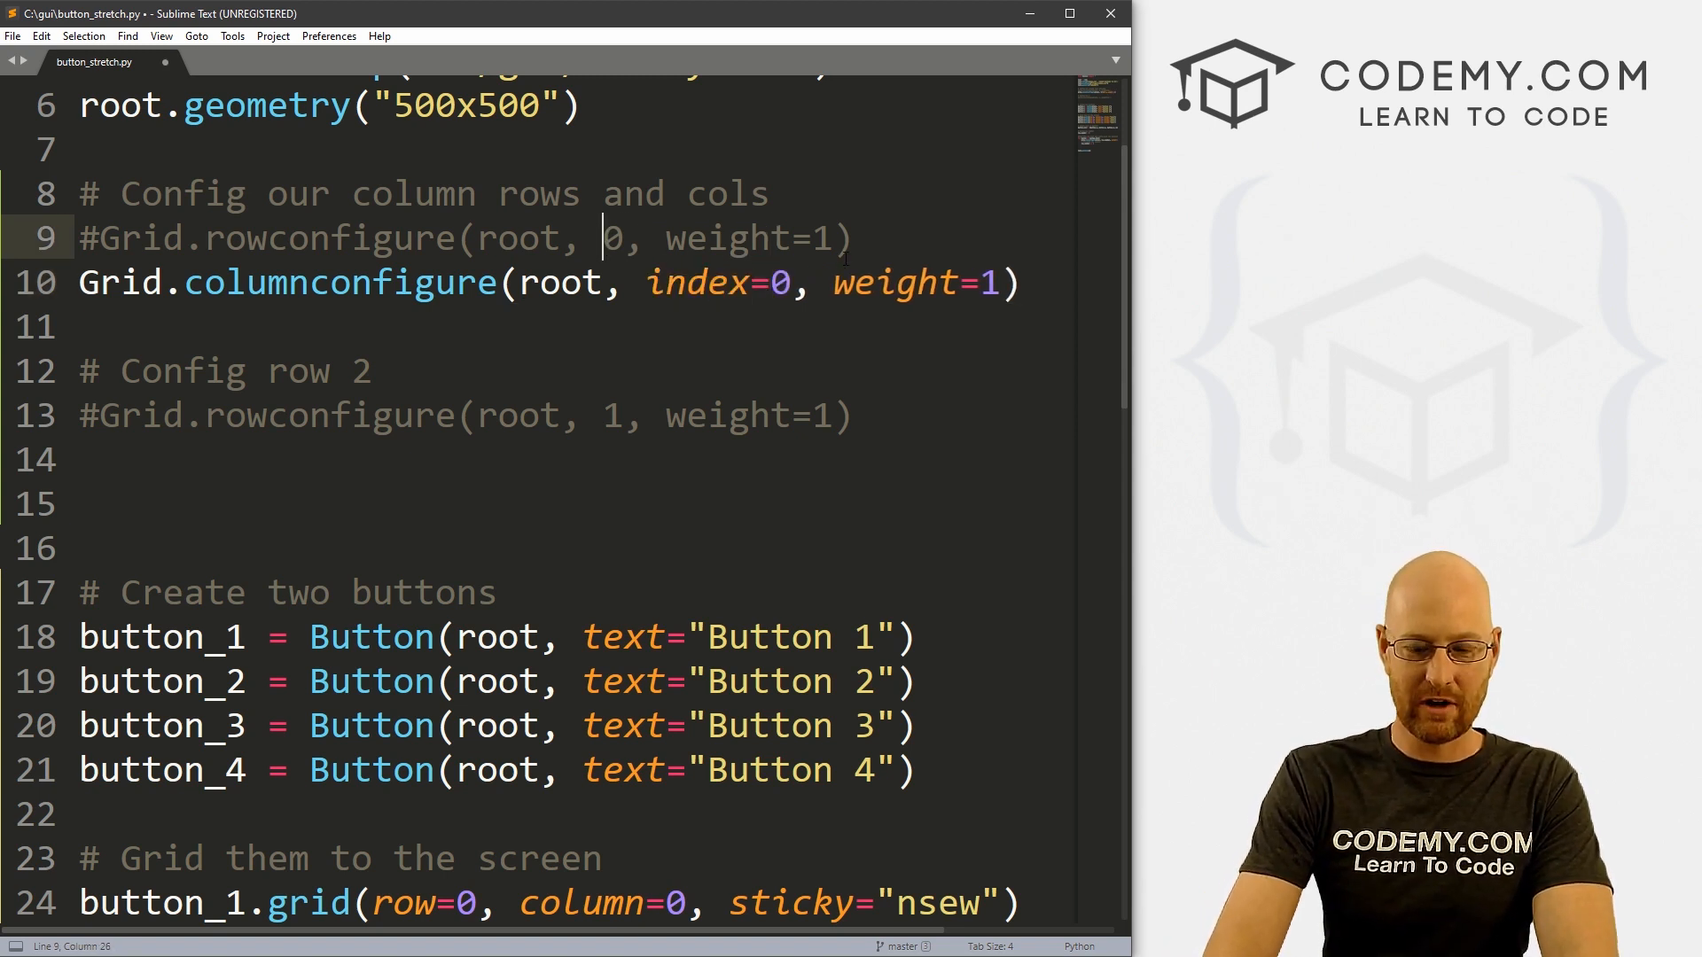
{"action": "type", "text": "index="}
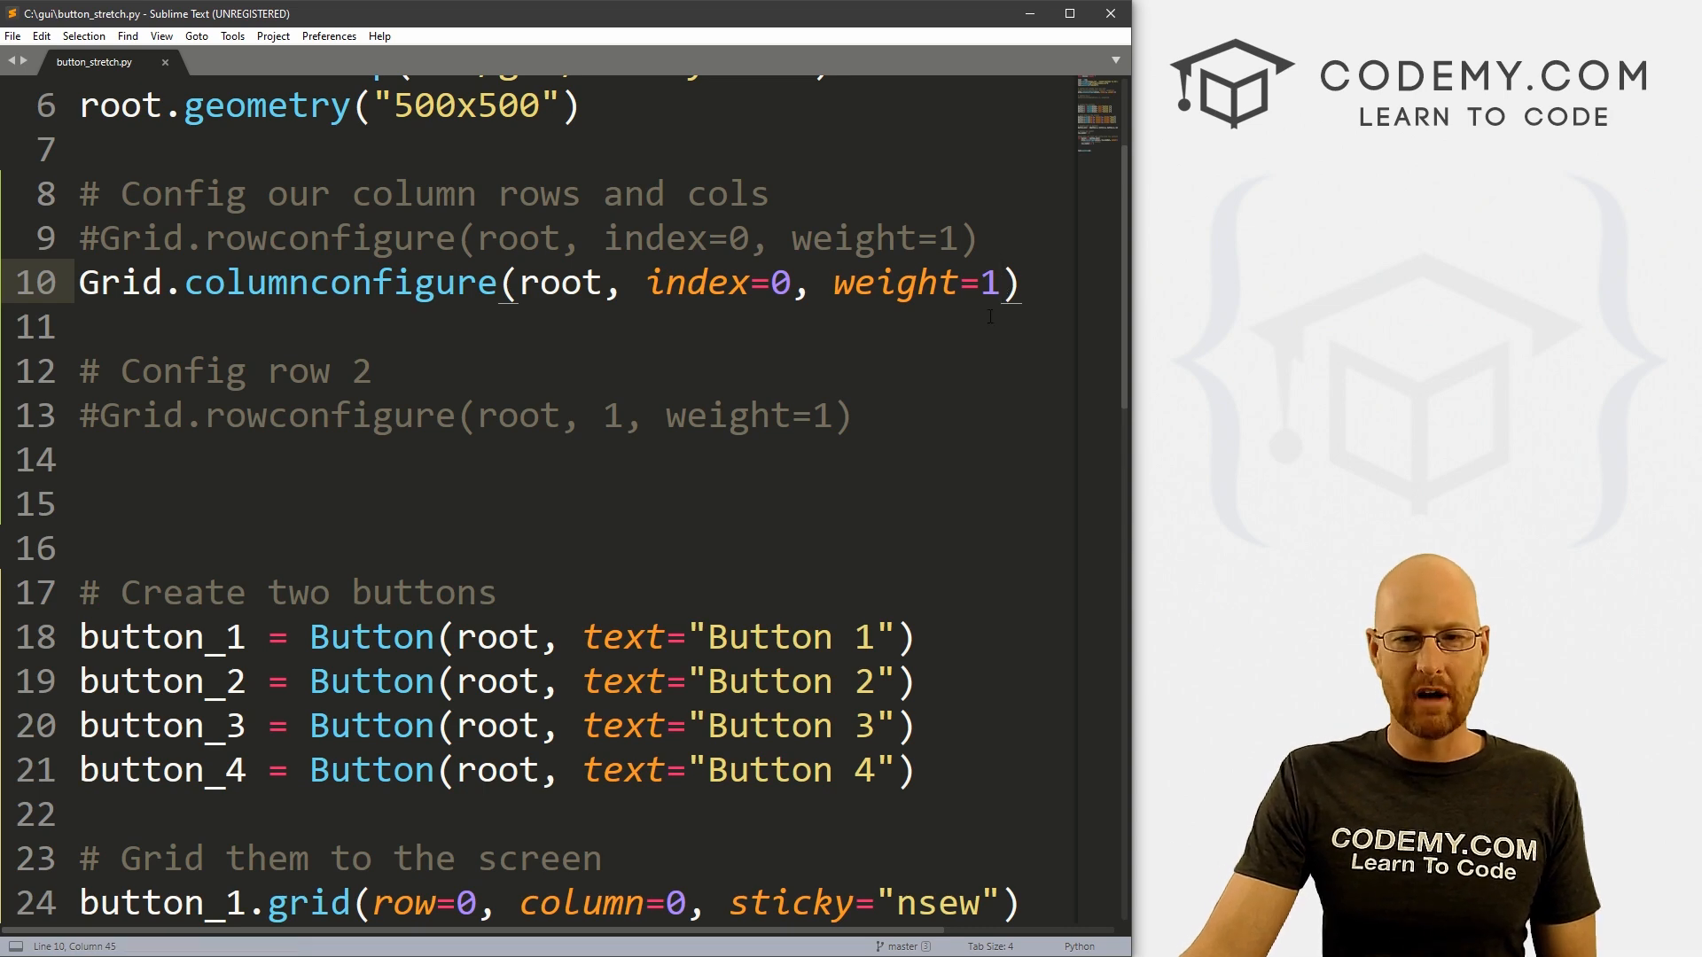
{"action": "scroll", "scroll_direction": "down", "scroll_amount": 3}
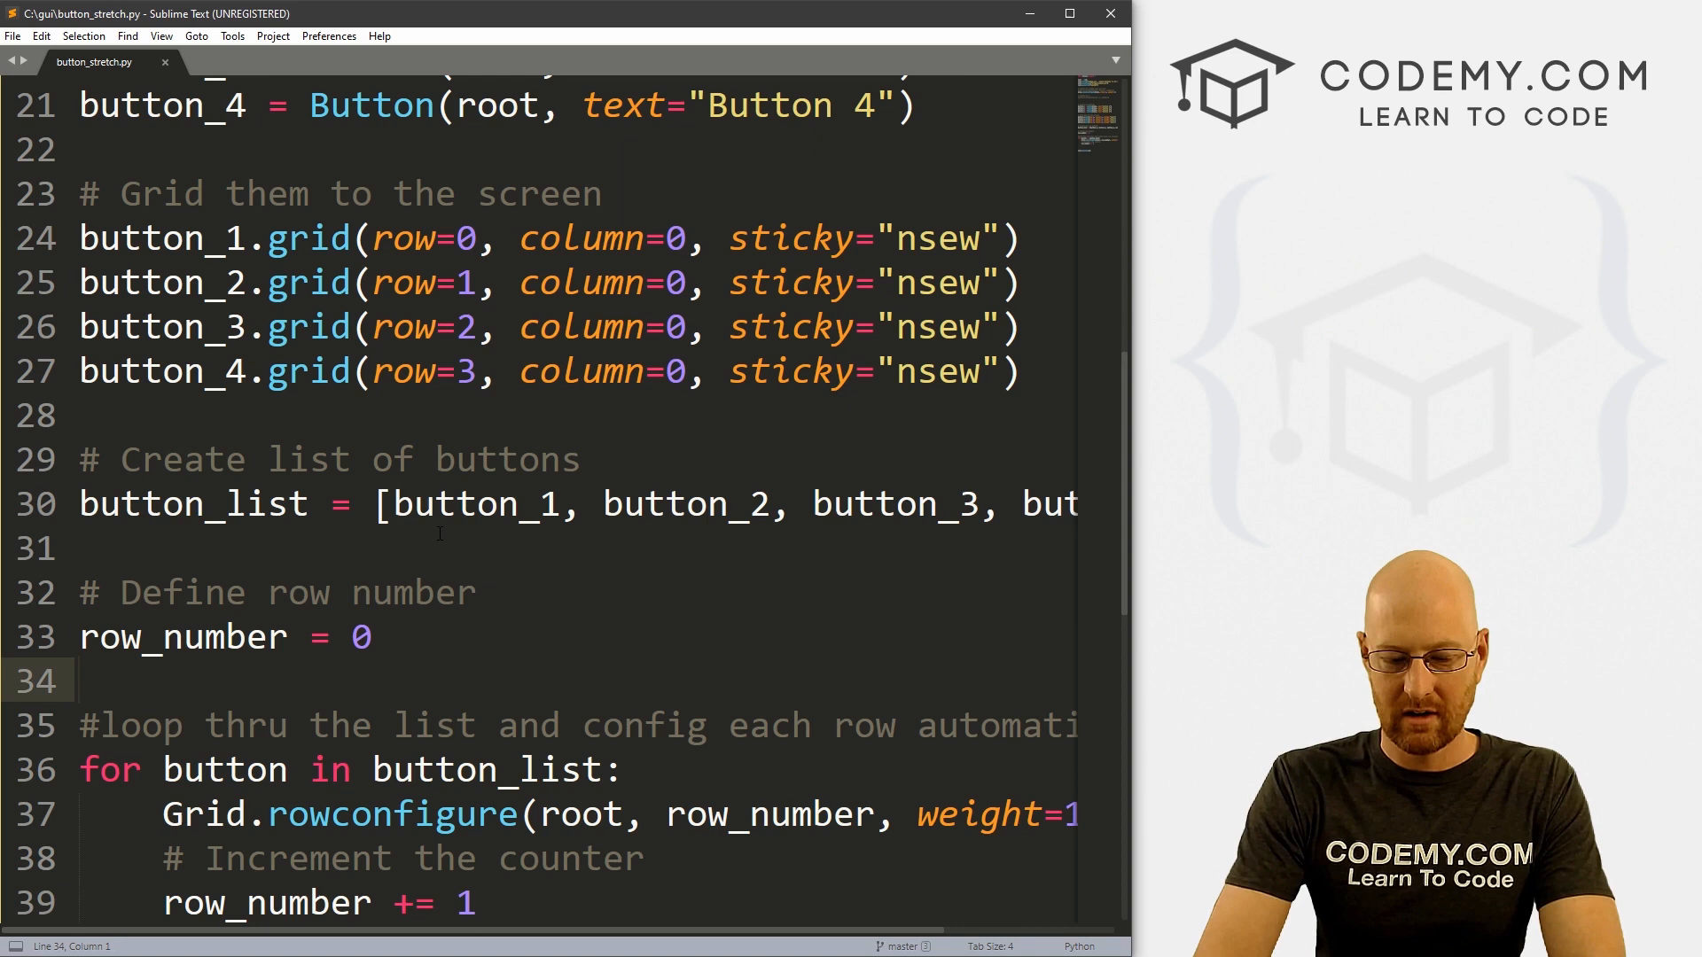
Add weigth_number = 1, use it as the loop's weight, and increment it by 1
{"action": "type", "text": "weigth"}
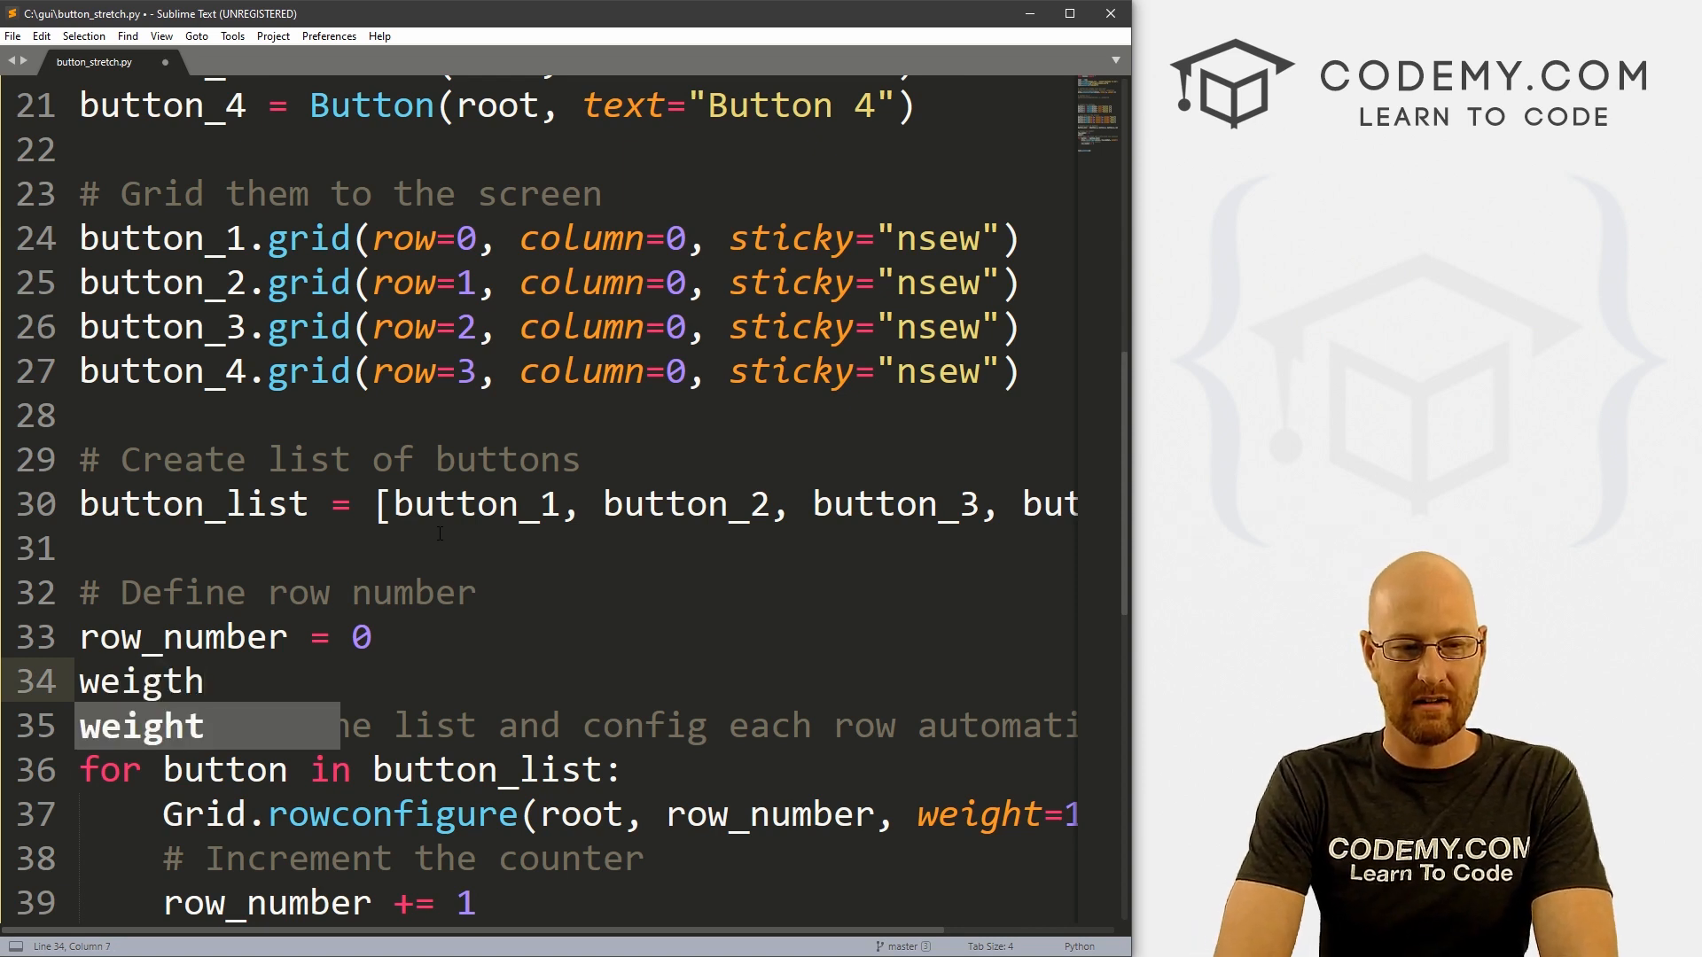
{"action": "type", "text": "_numb"}
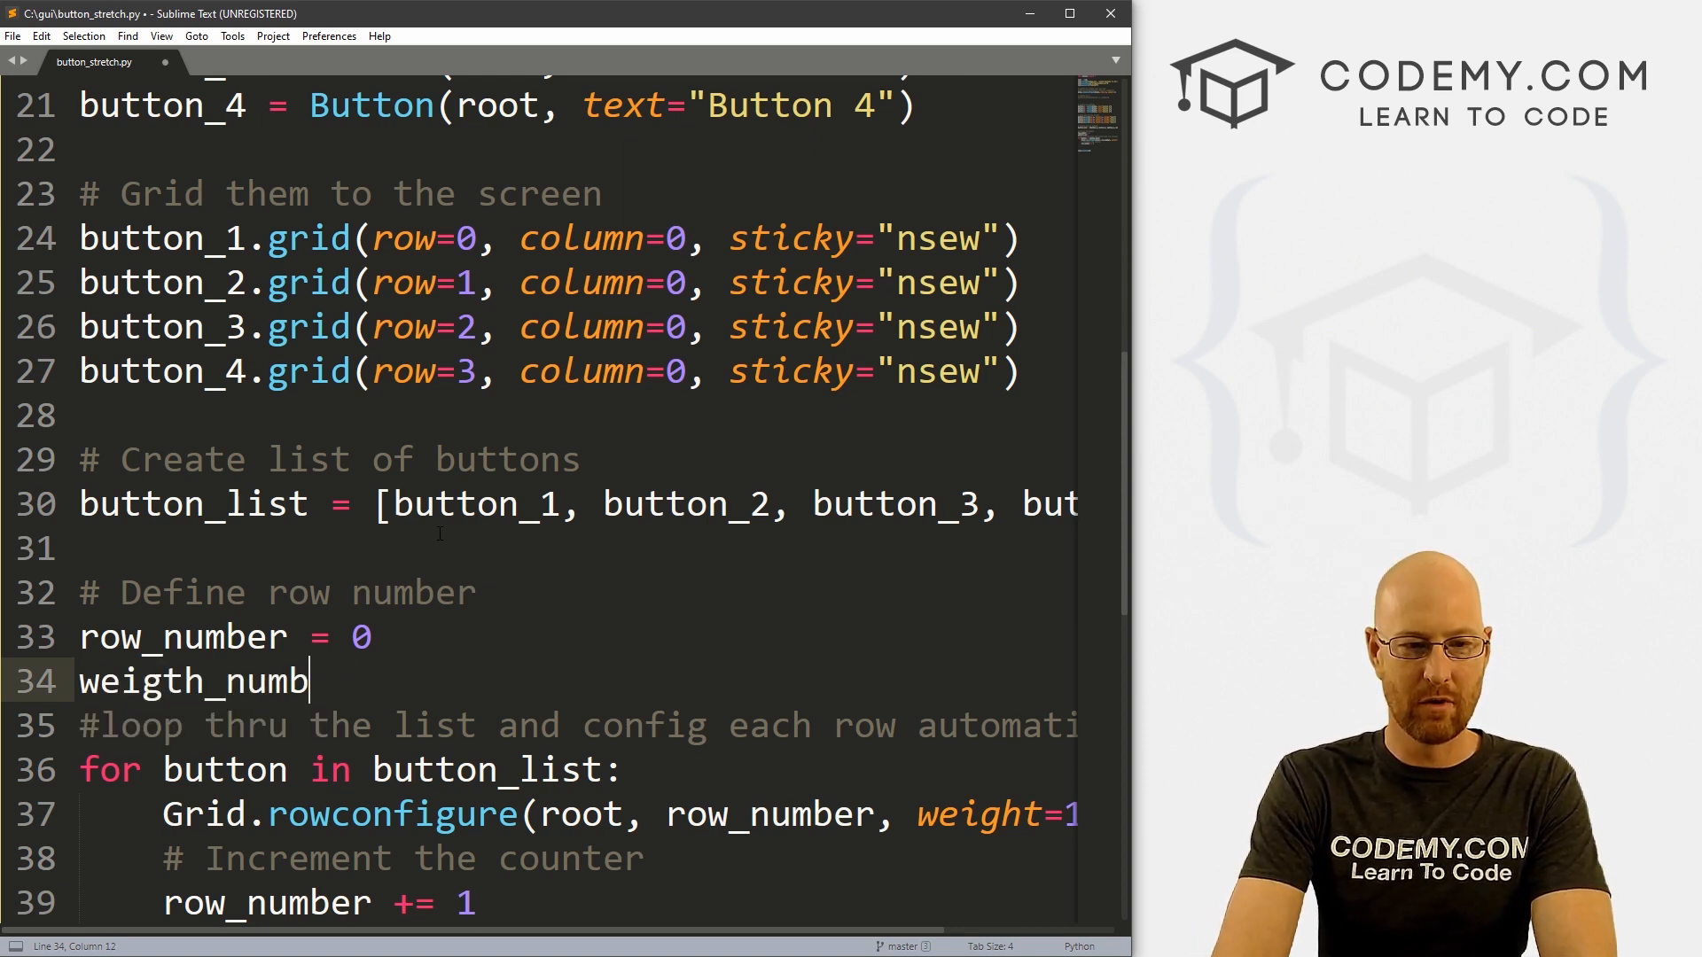
{"action": "type", "text": "er = 1"}
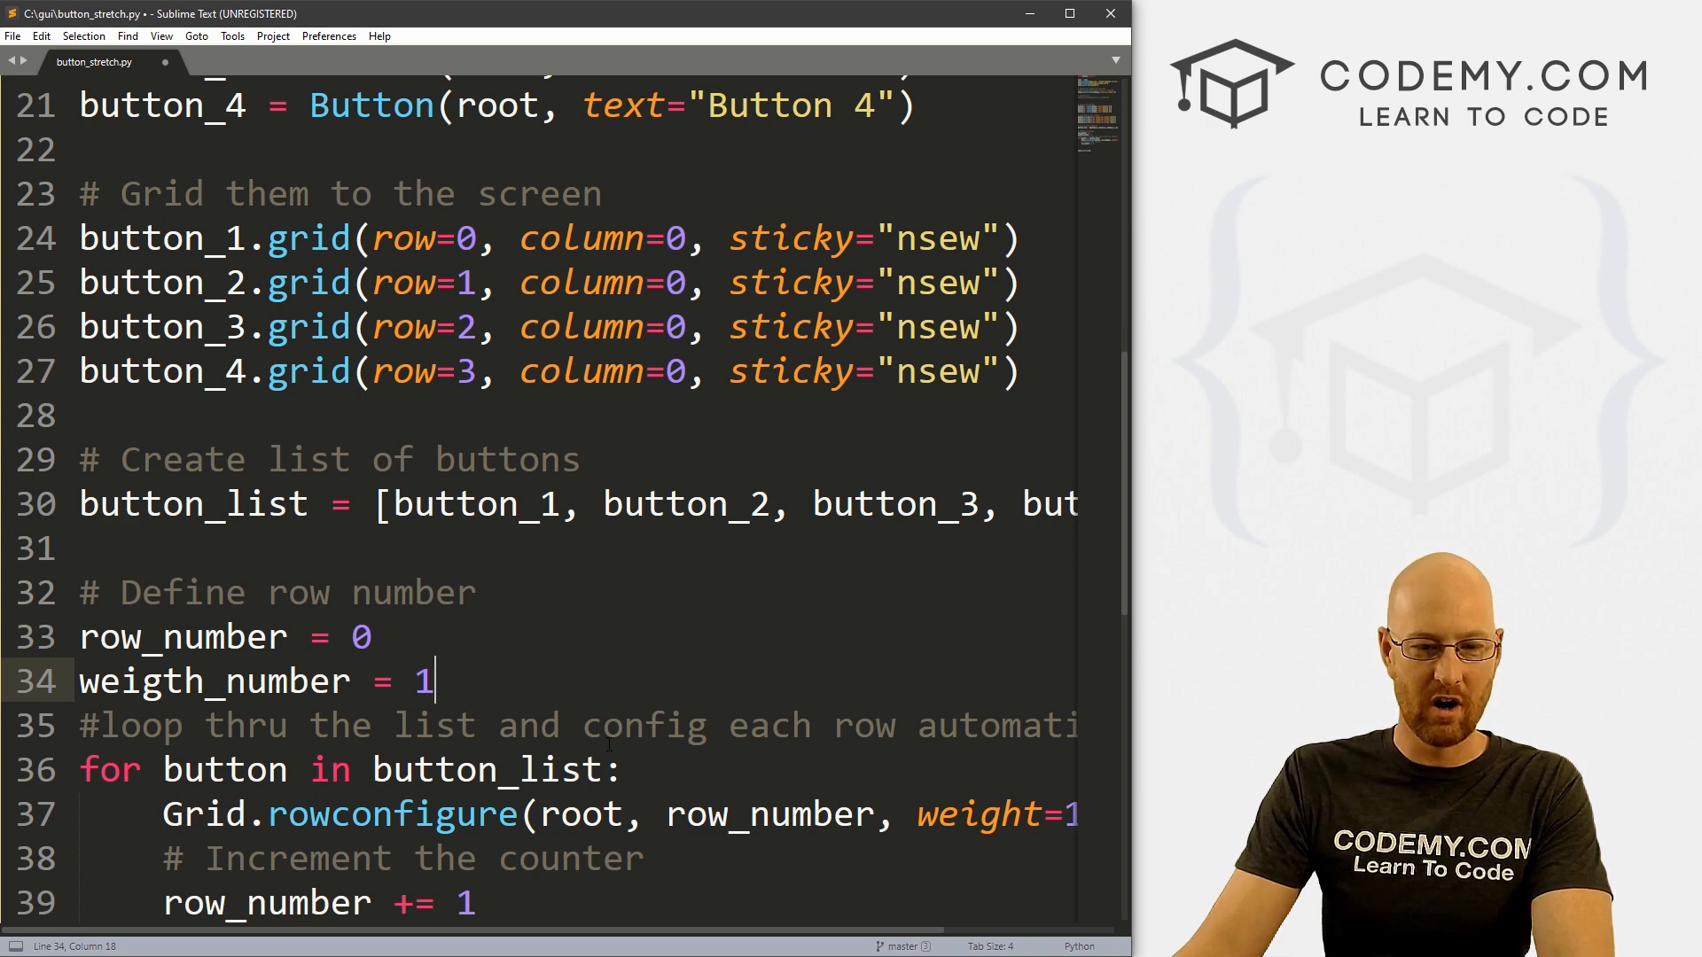
{"action": "double_click", "coordinate": [211, 681]}
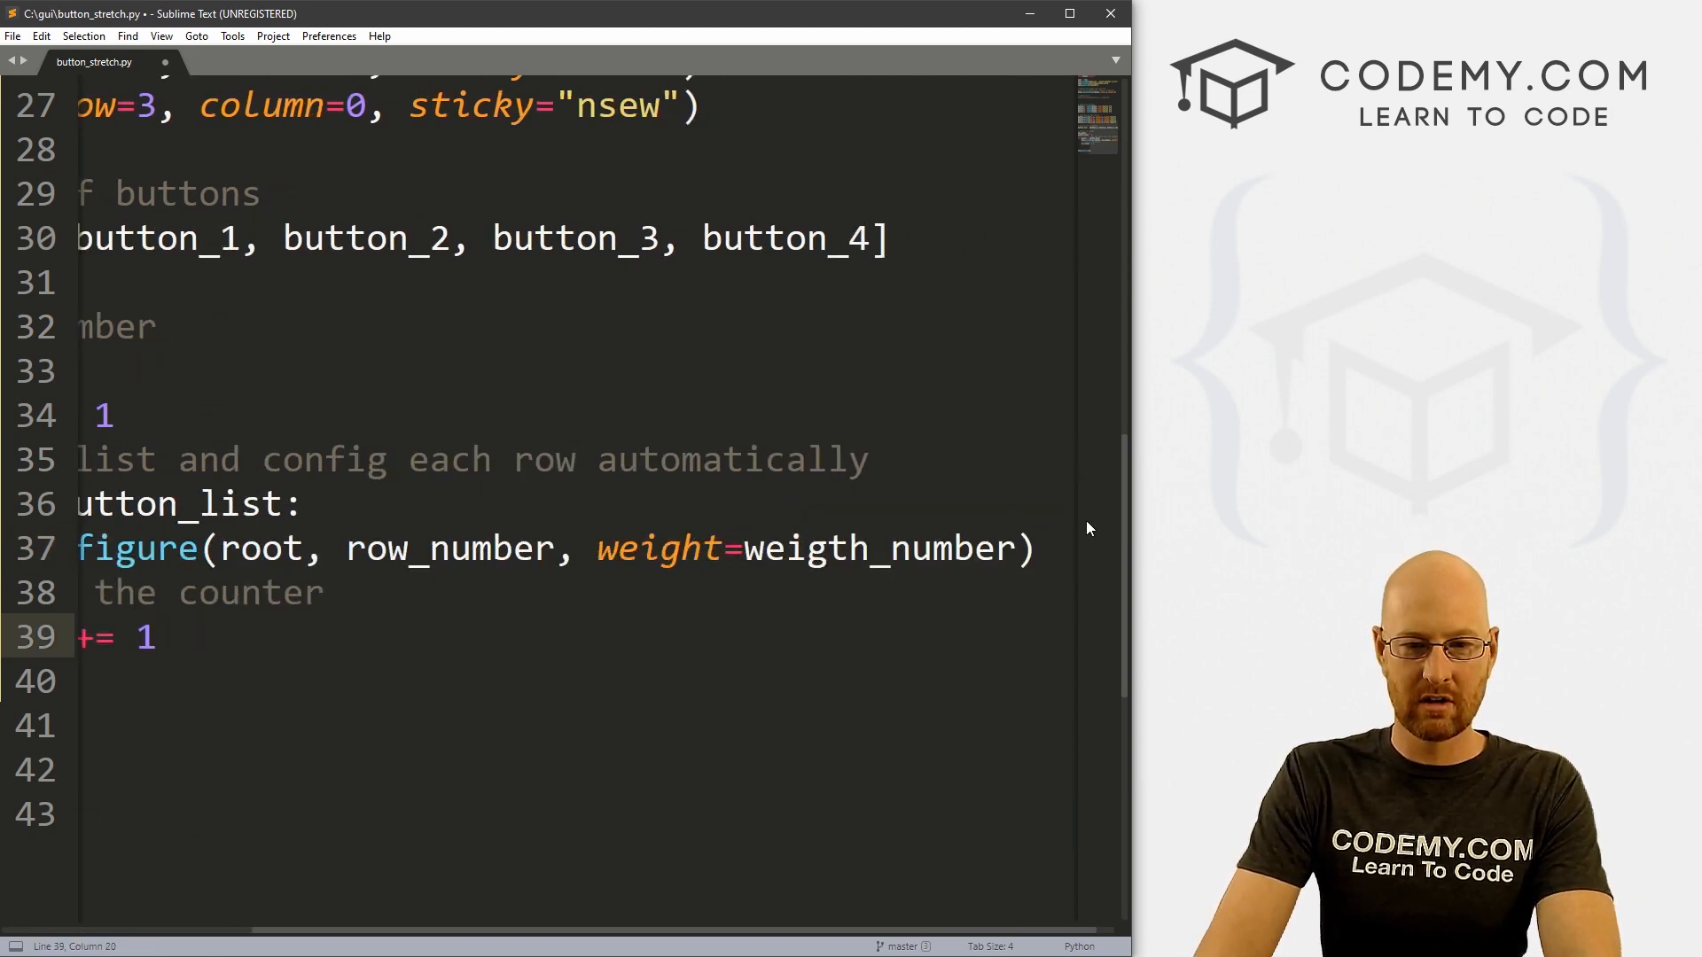
{"action": "type", "text": "weigth_number"}
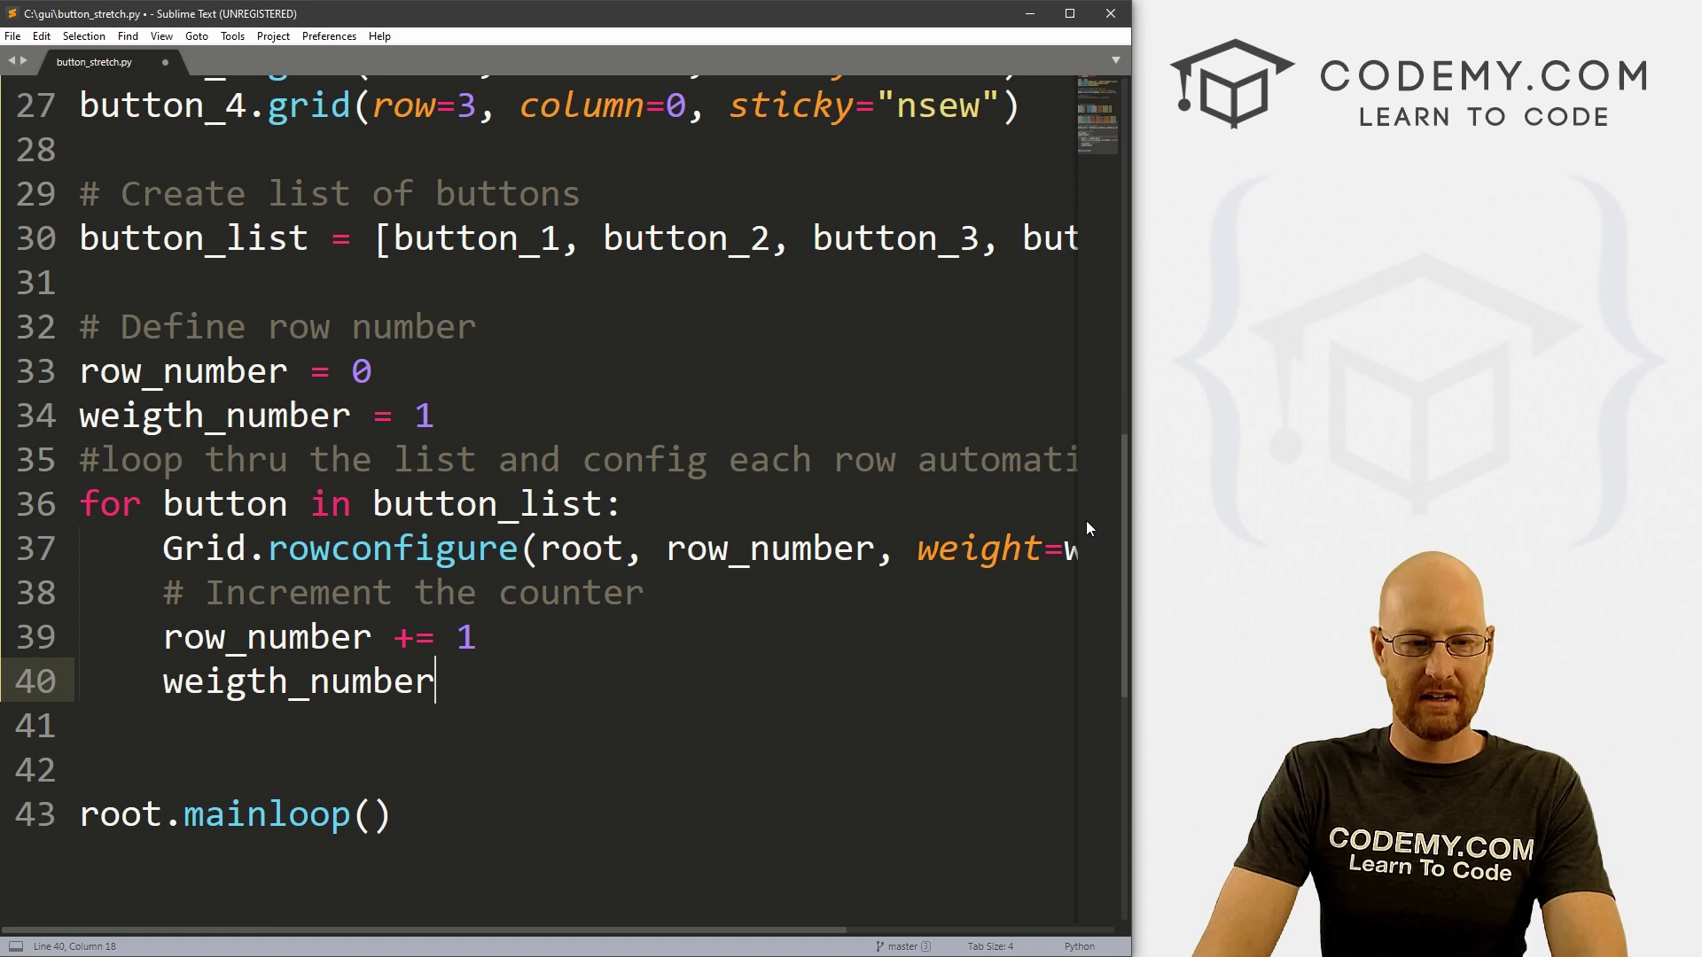
{"action": "type", "text": "+=1"}
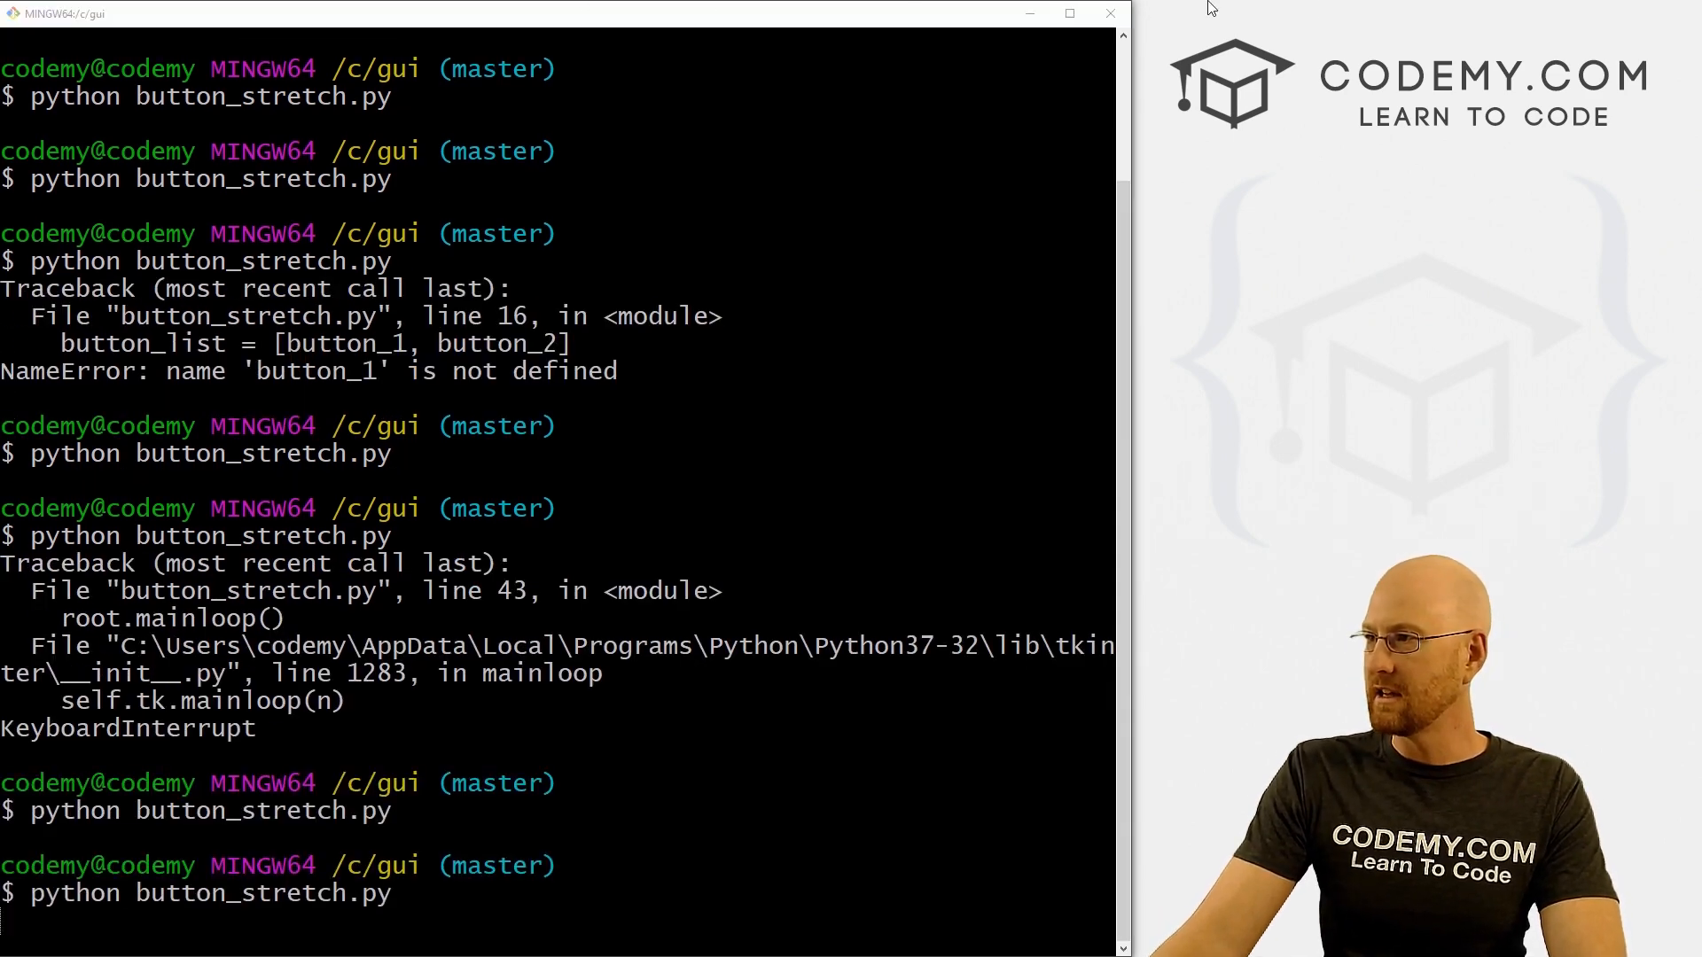
Run button_stretch.py, check the four progressively taller buttons after resizing, then close it
{"action": "key", "text": "Return"}
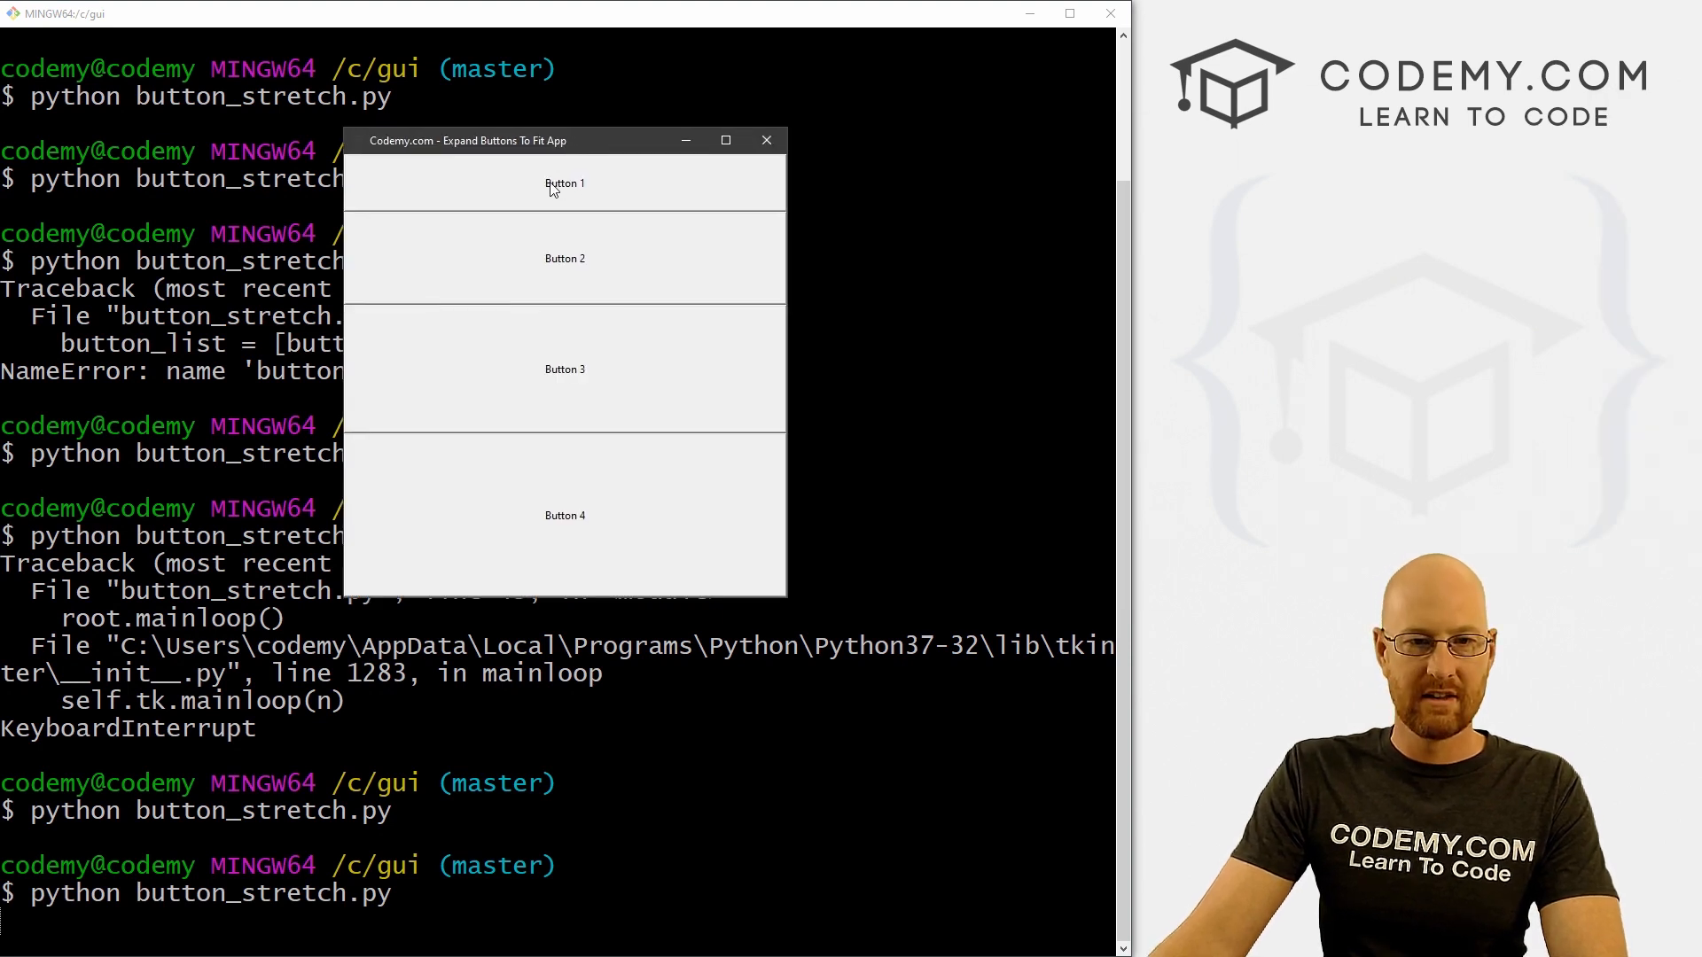
{"action": "mouse_move", "coordinate": [575, 279]}
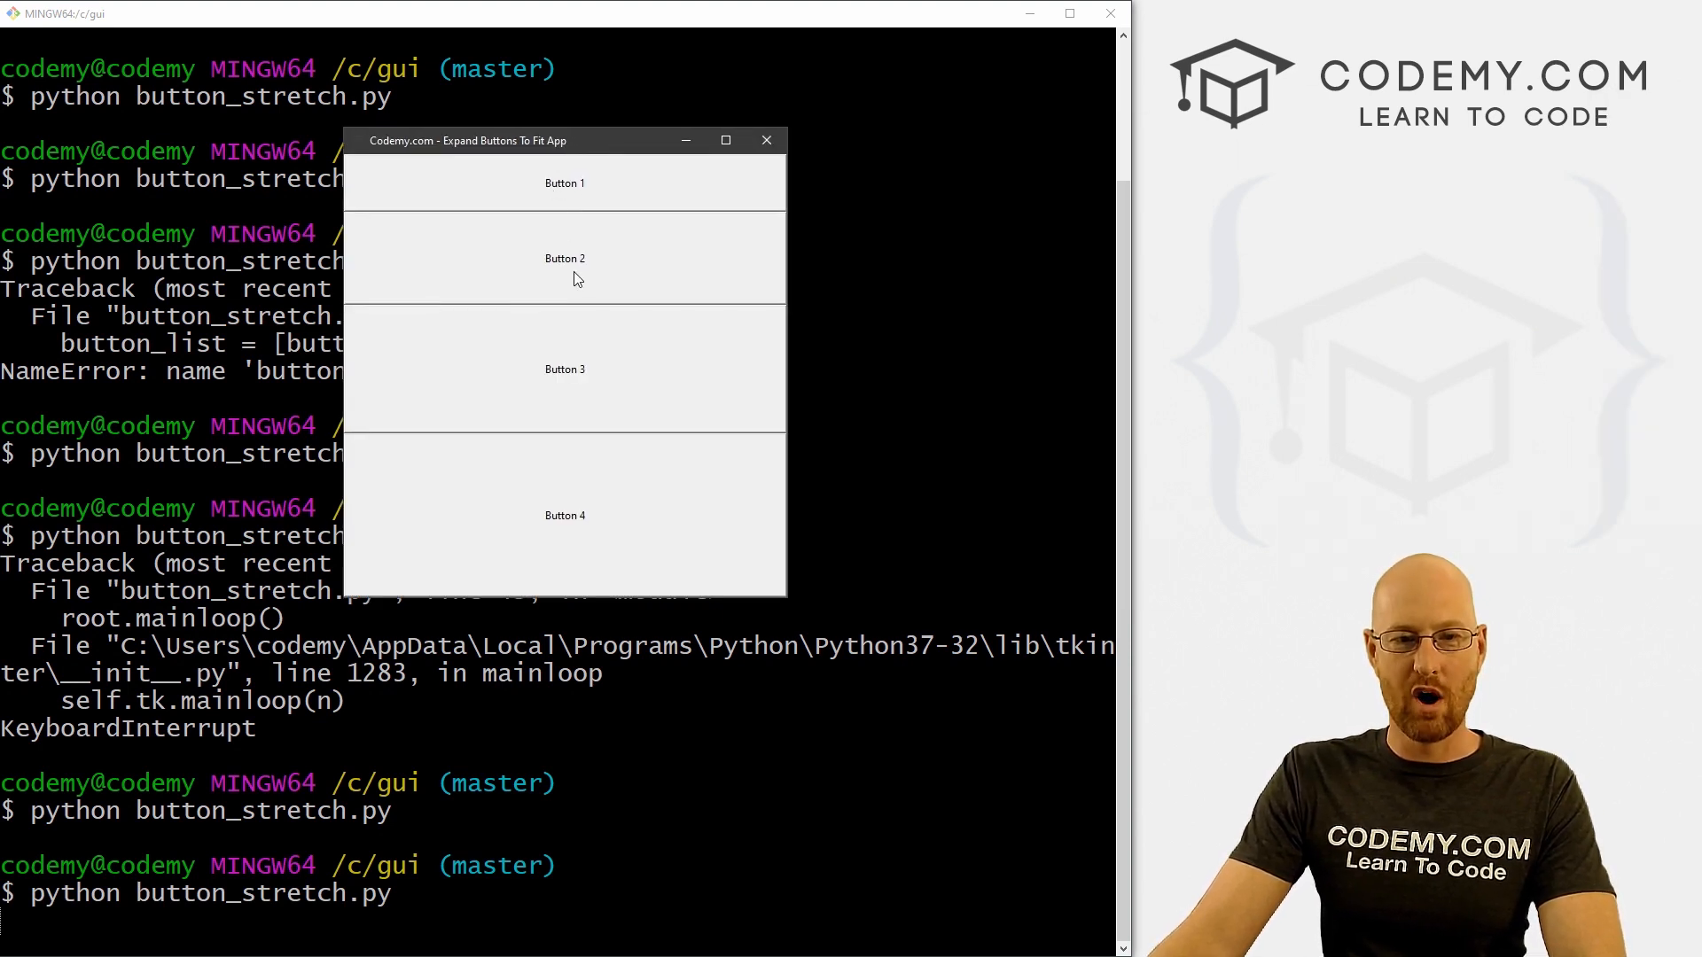
{"action": "mouse_move", "coordinate": [620, 526]}
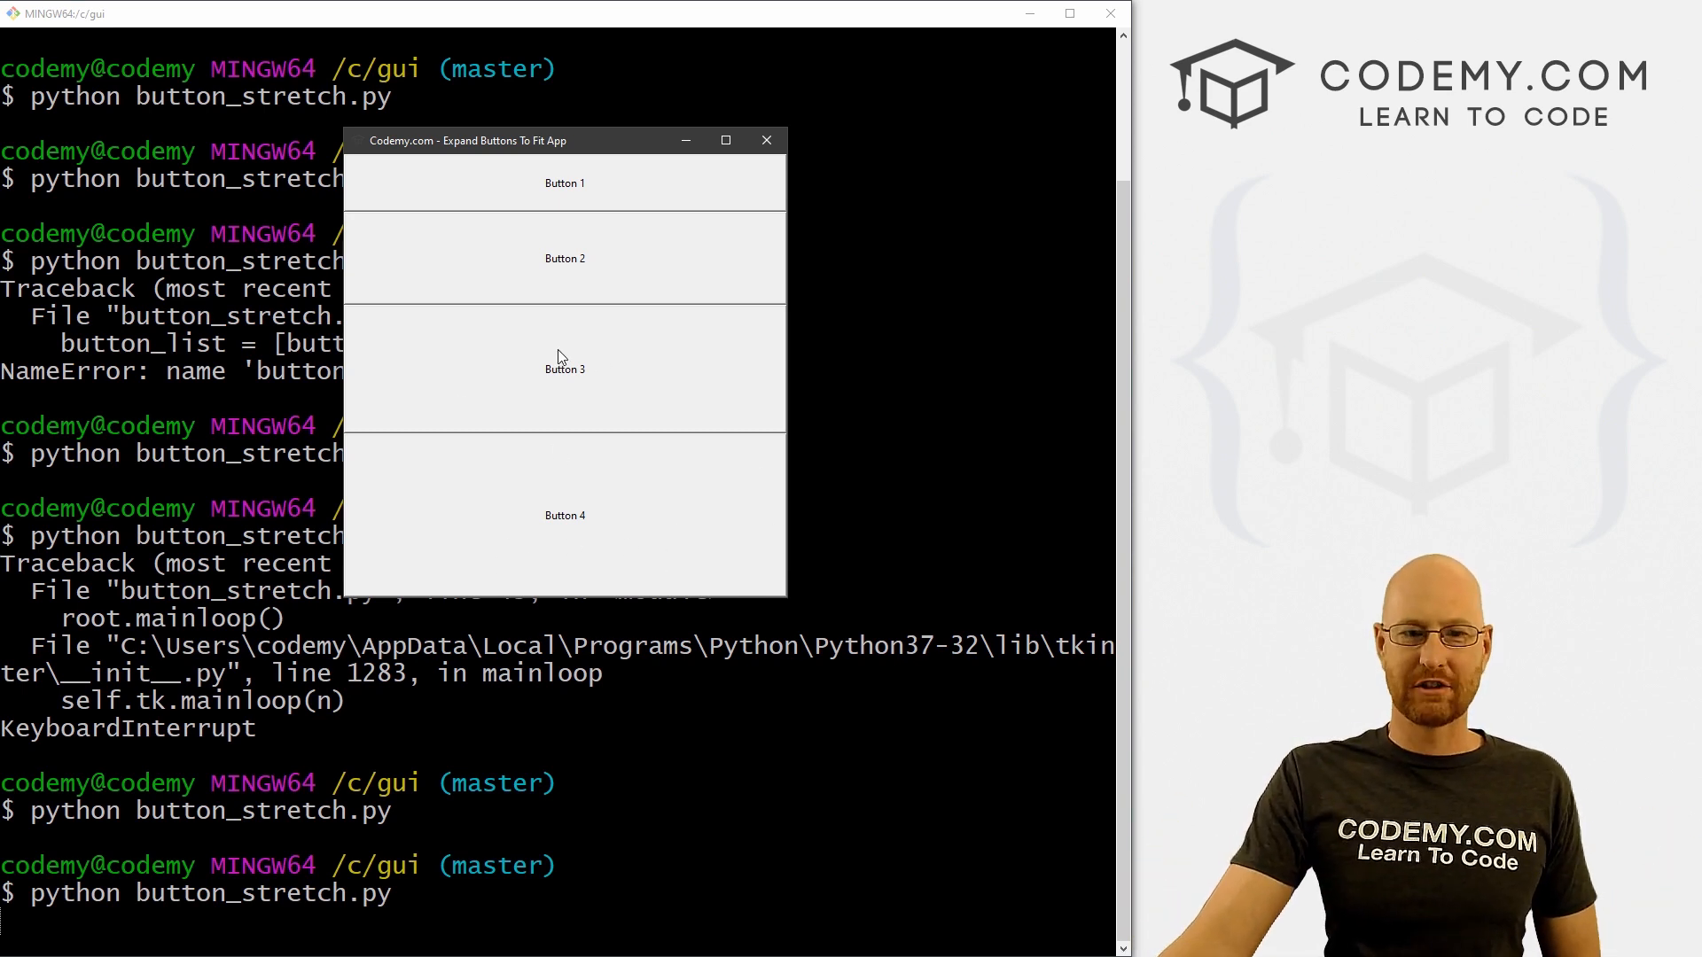
{"action": "mouse_move", "coordinate": [667, 203]}
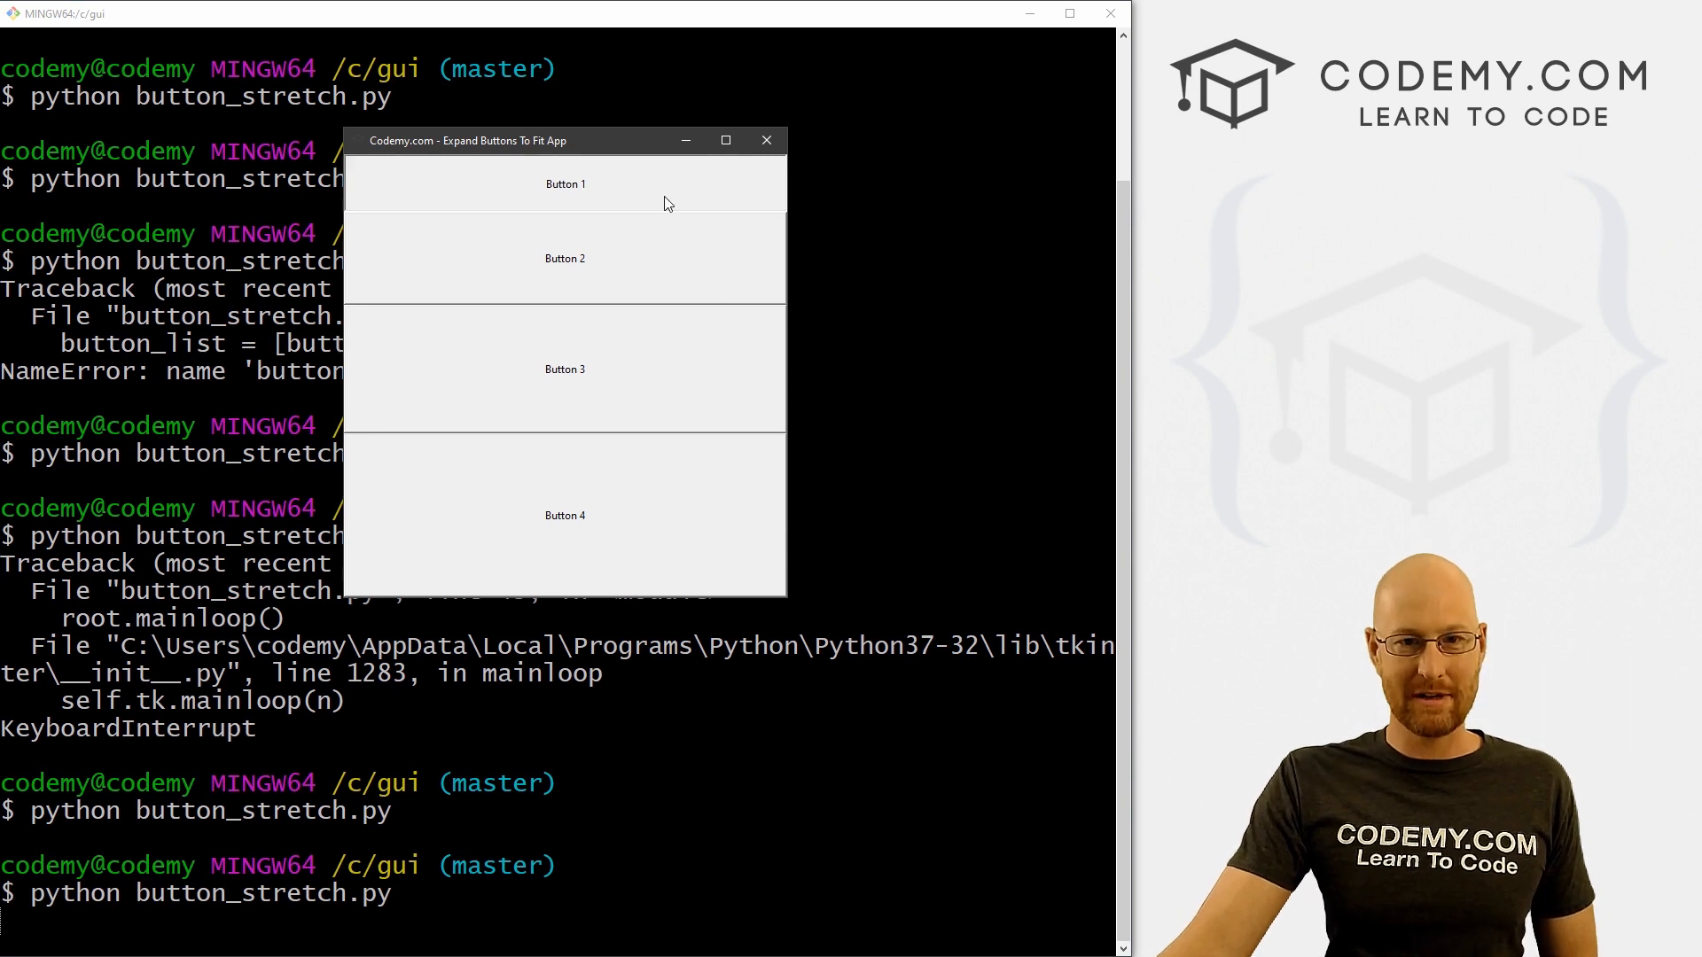
{"action": "mouse_move", "coordinate": [788, 605]}
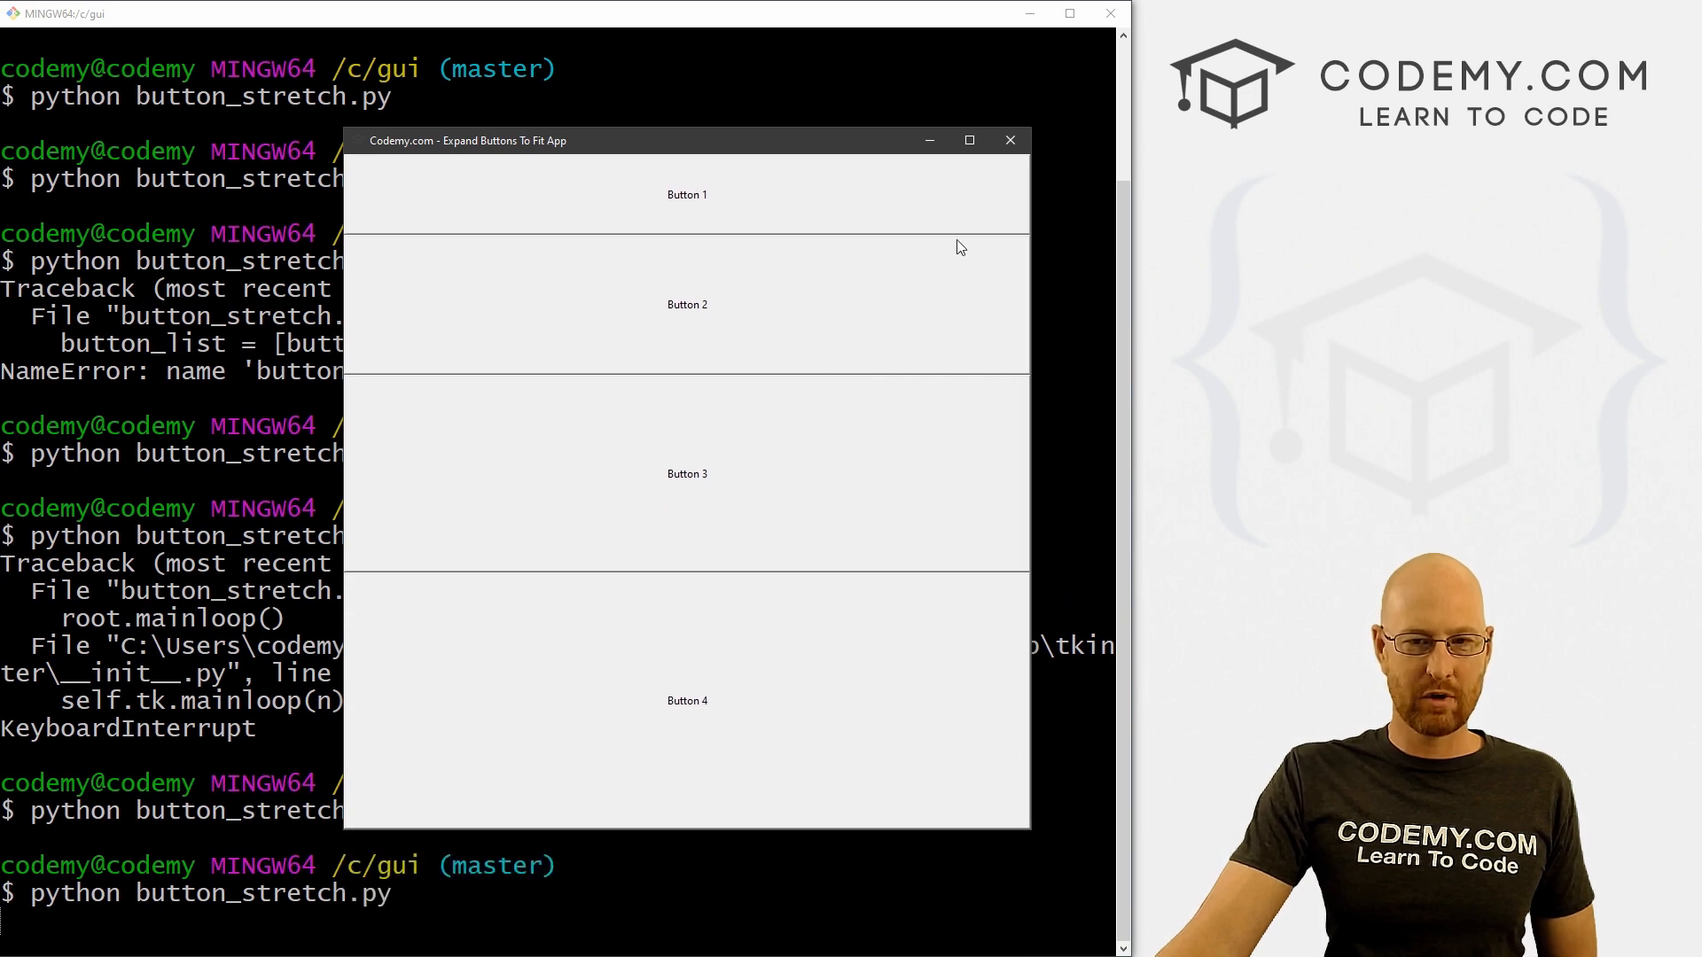
{"action": "left_click", "coordinate": [1009, 139]}
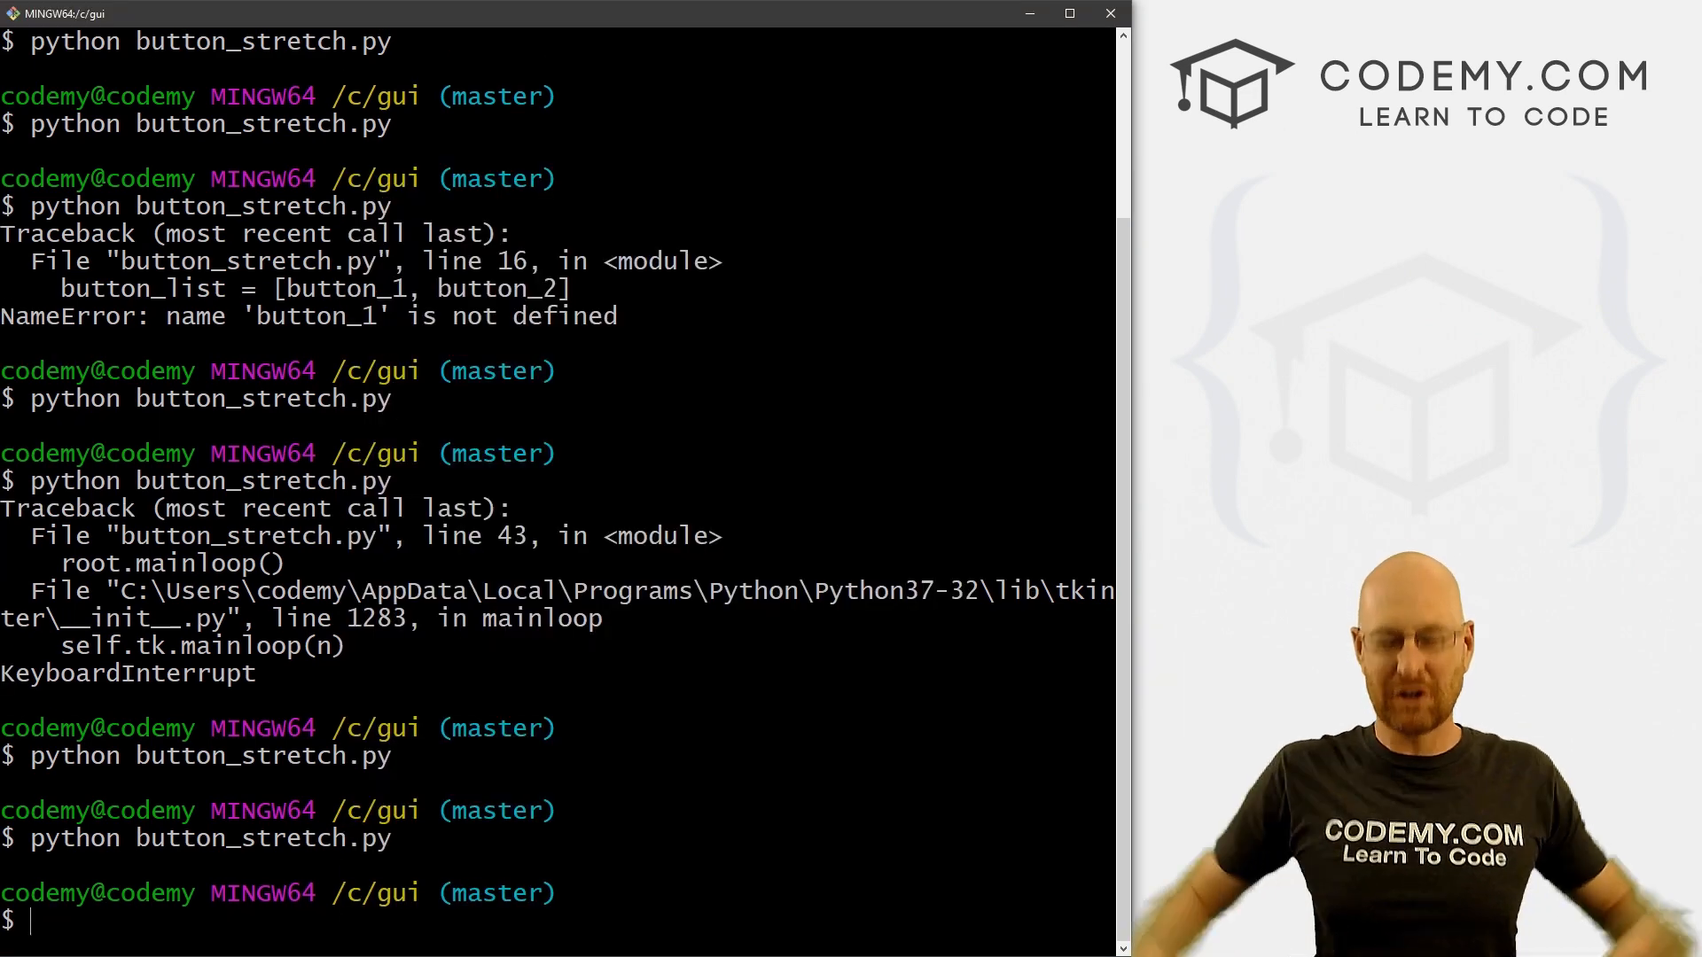